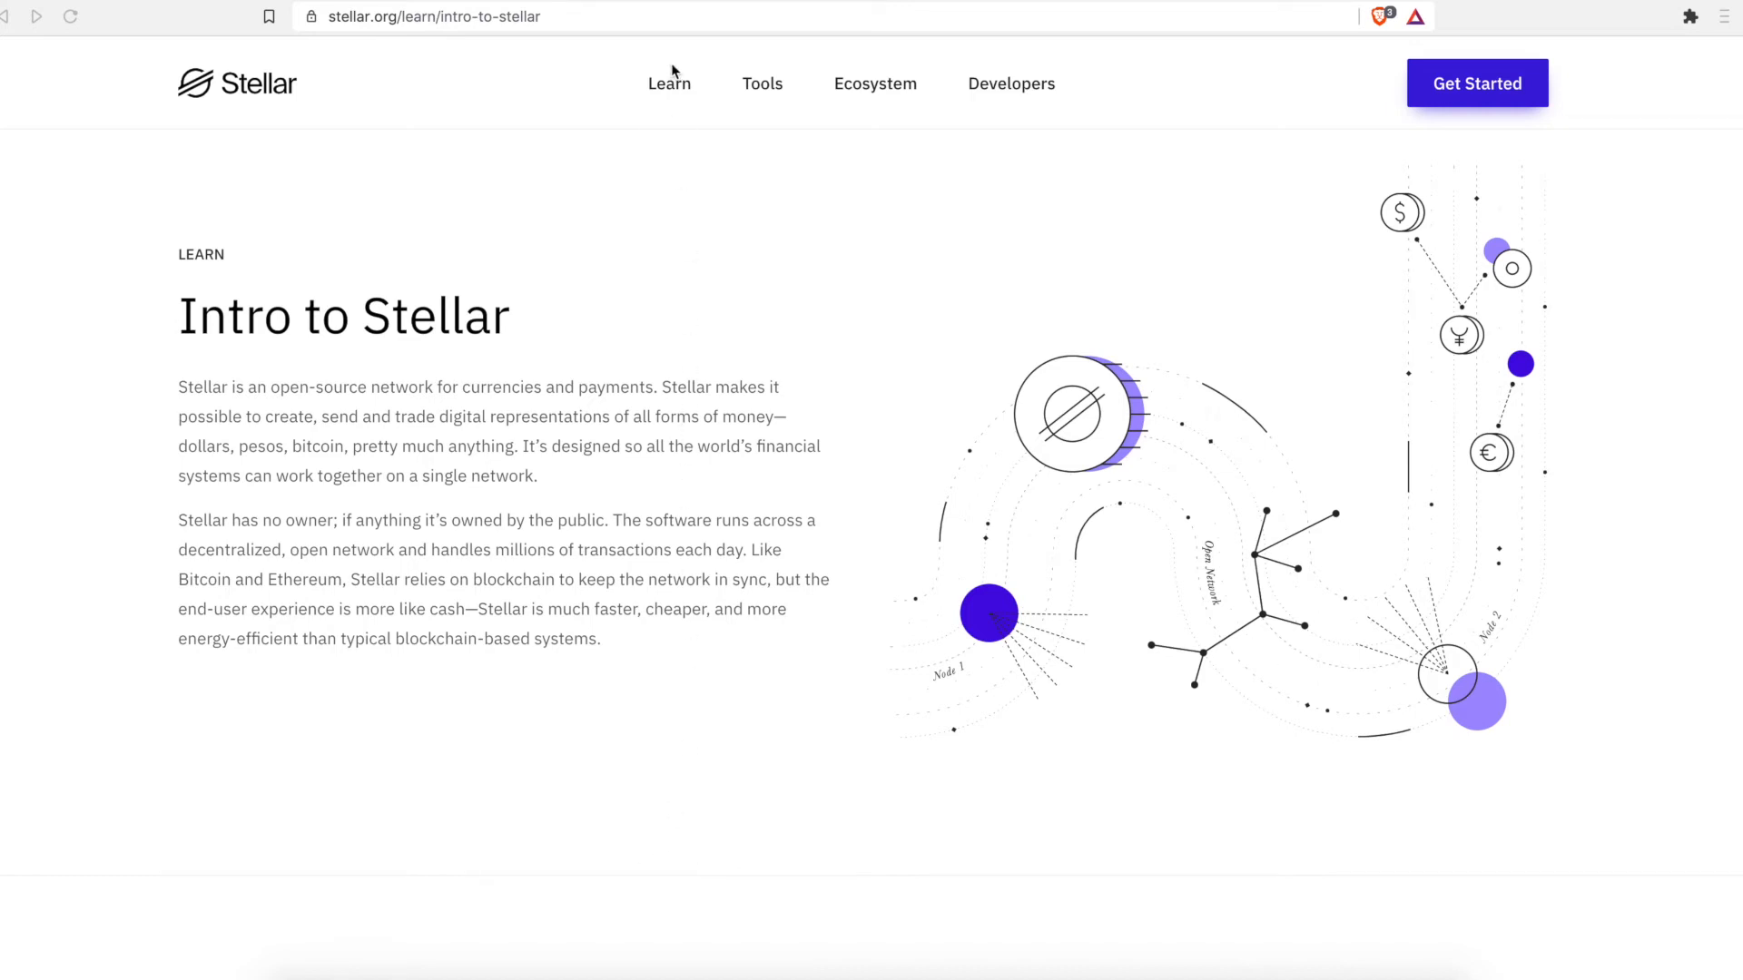
{"action": "mouse_move", "coordinate": [519, 71]}
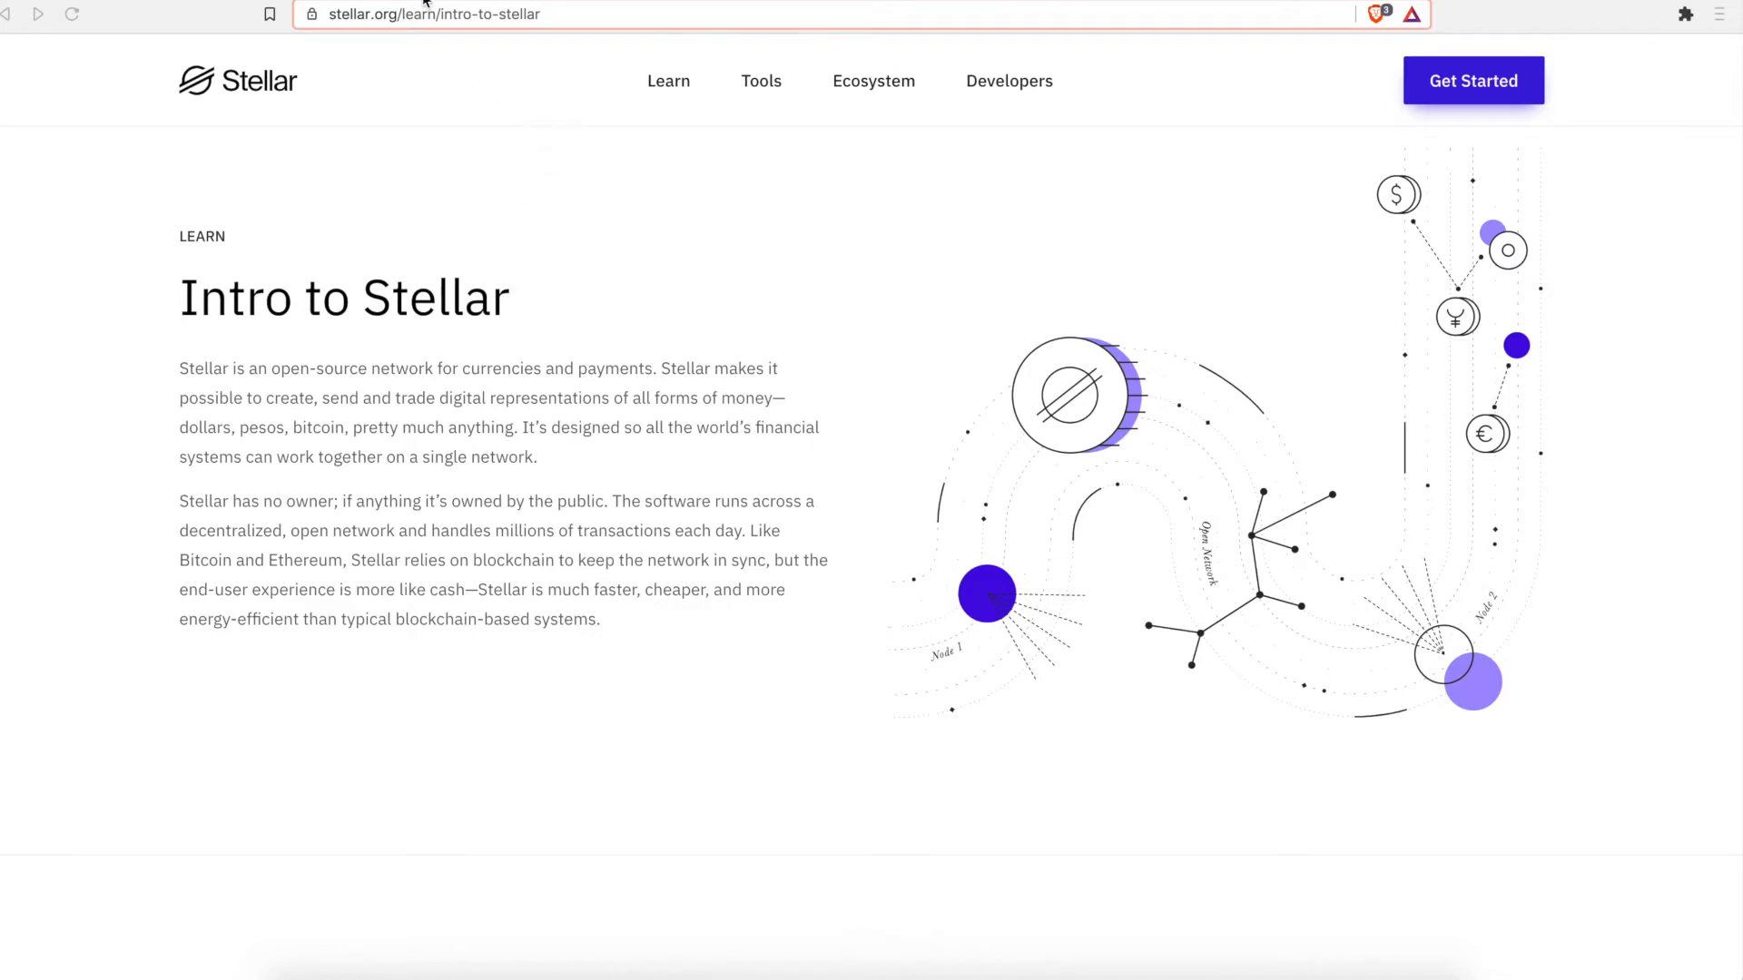
{"action": "mouse_move", "coordinate": [522, 63]}
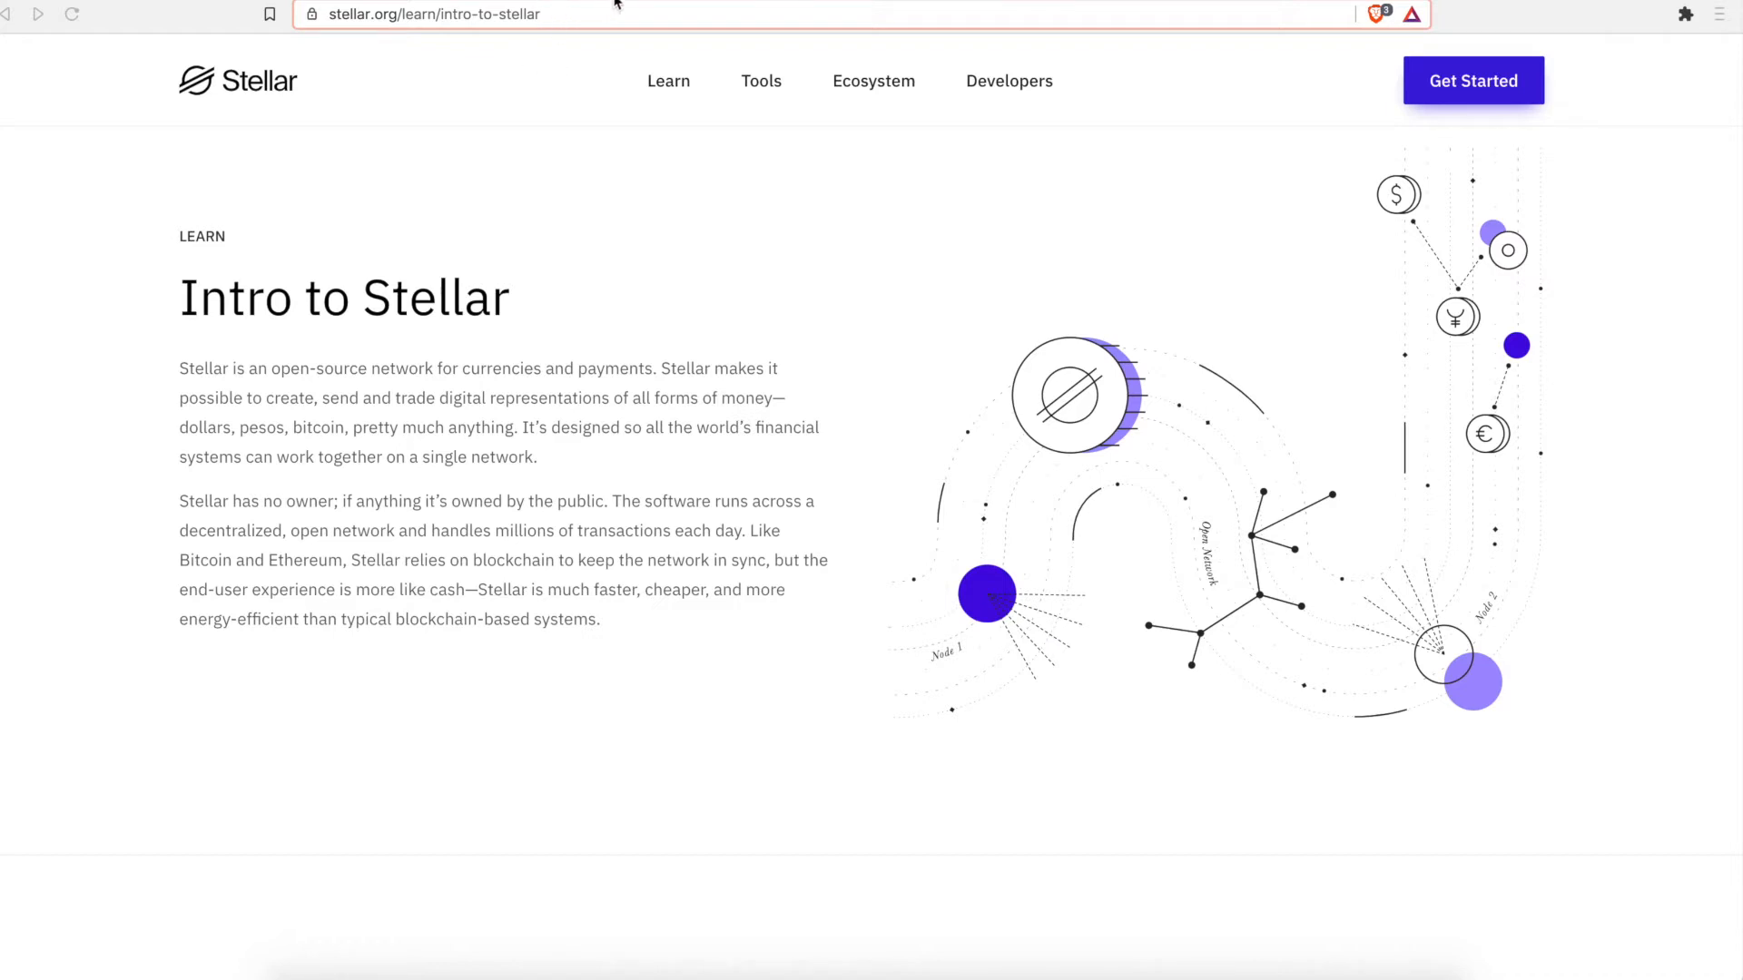
{"action": "mouse_move", "coordinate": [637, 59]}
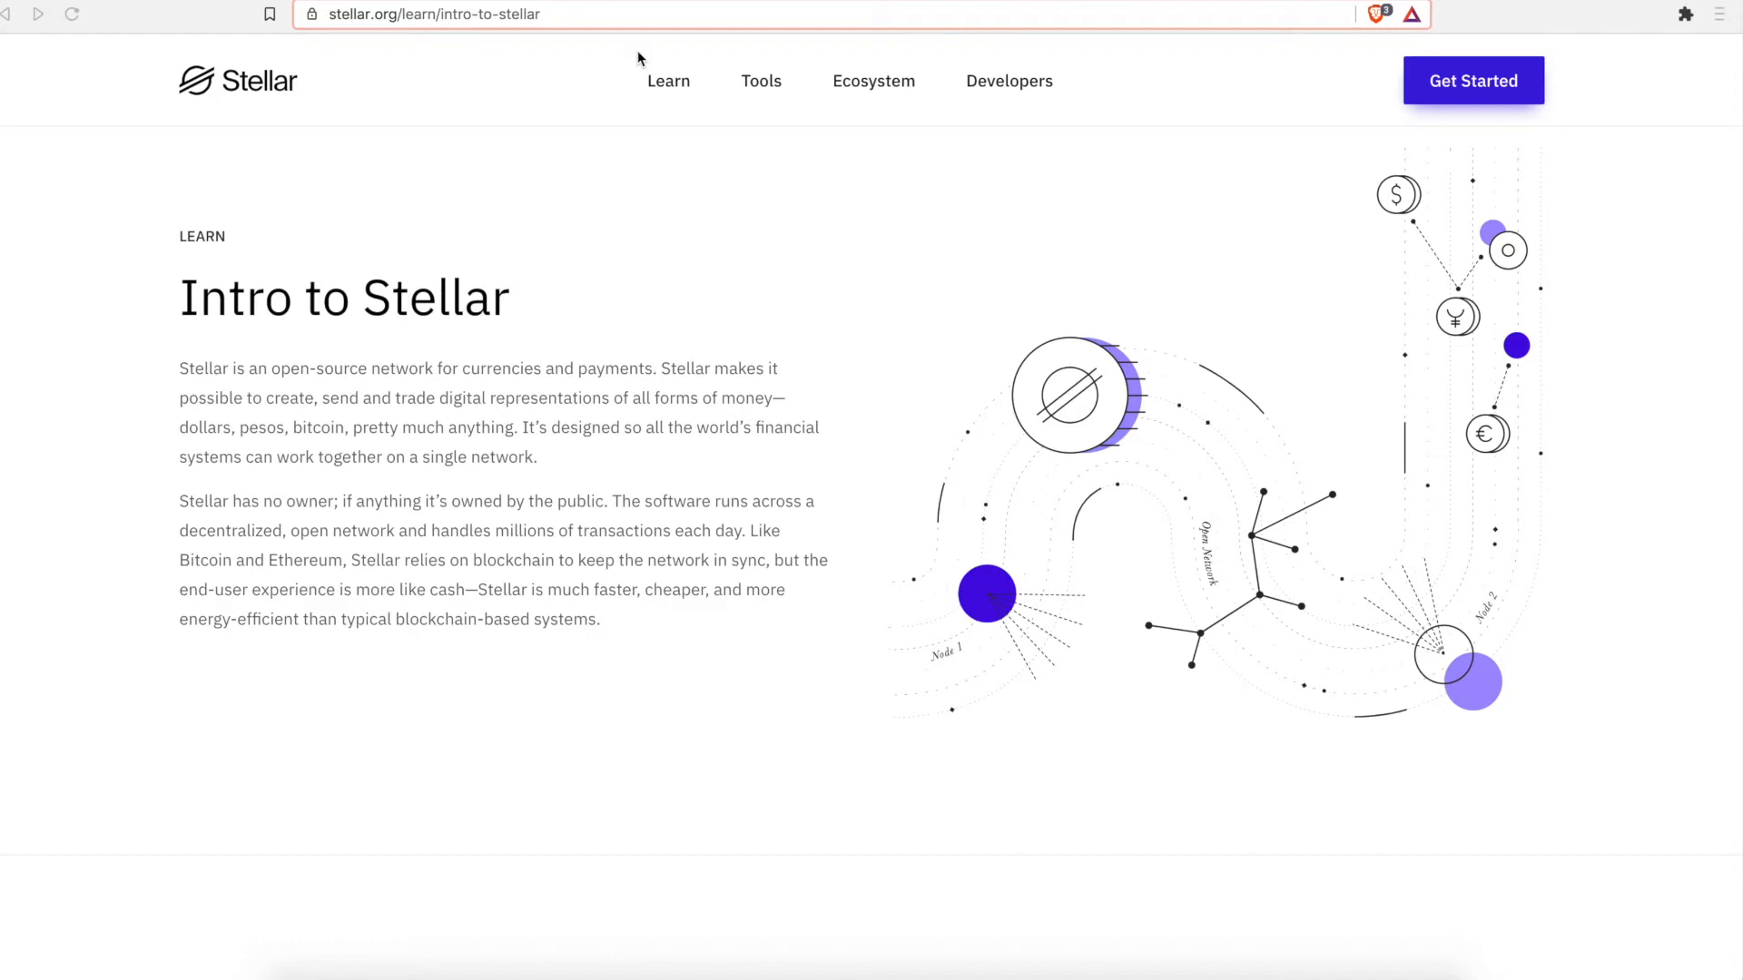
{"action": "mouse_move", "coordinate": [651, 80]}
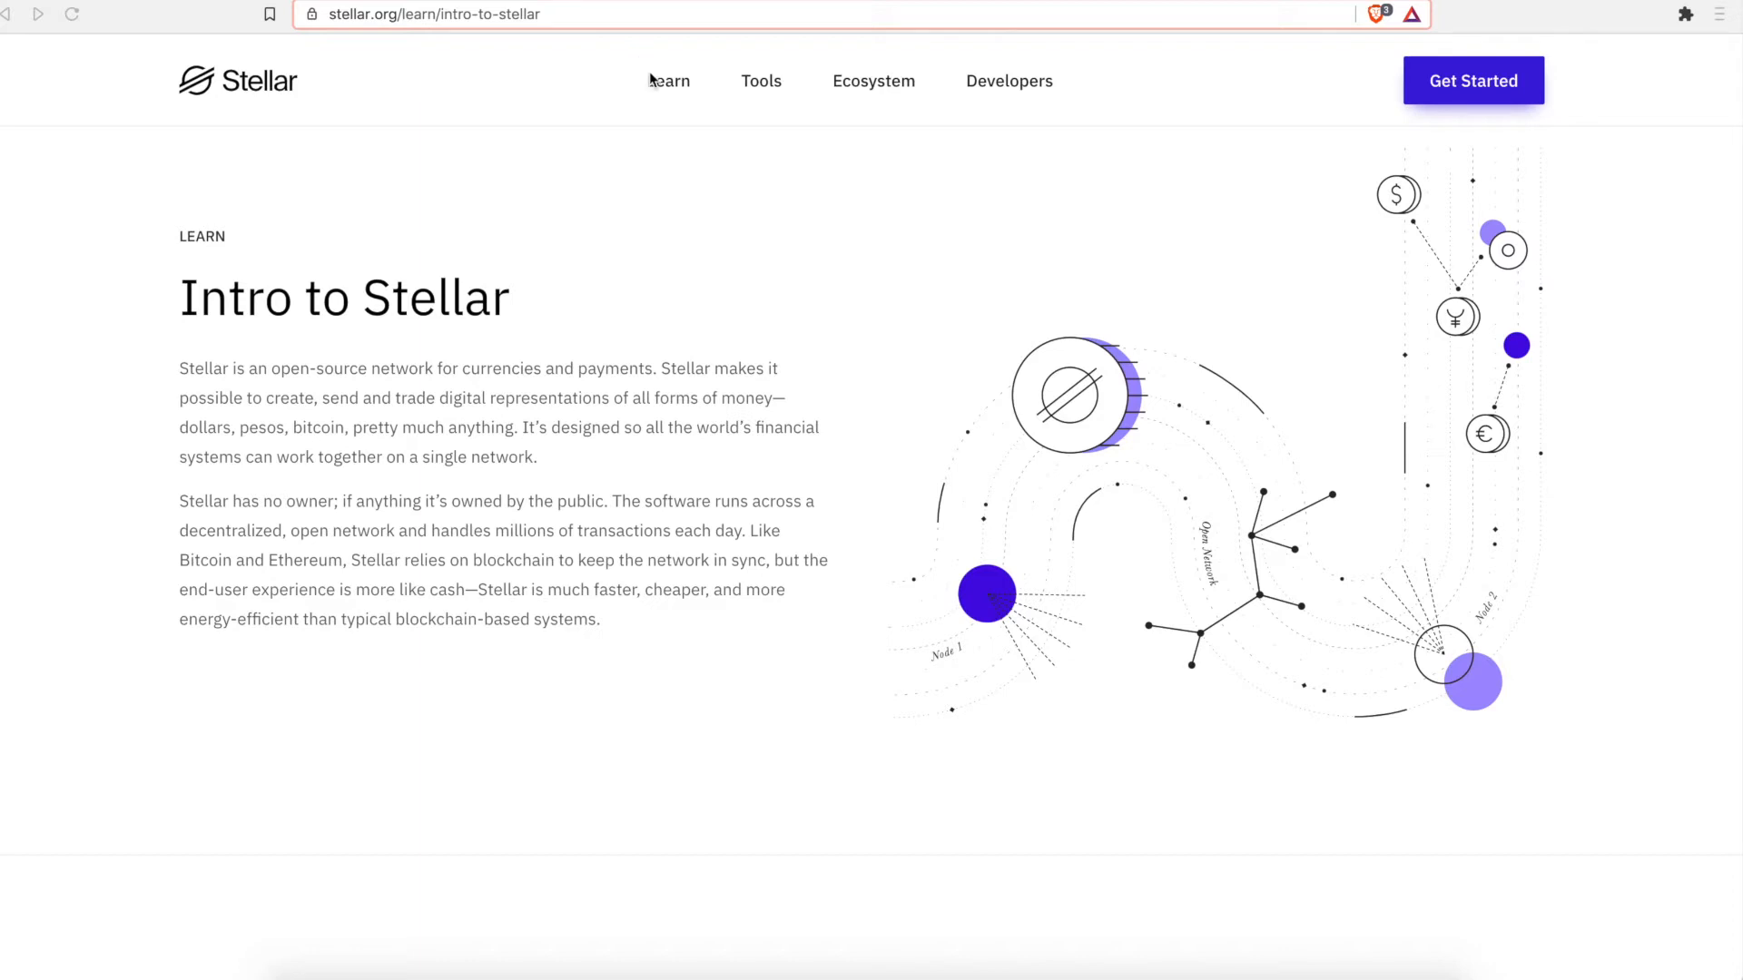
{"action": "mouse_move", "coordinate": [883, 198]}
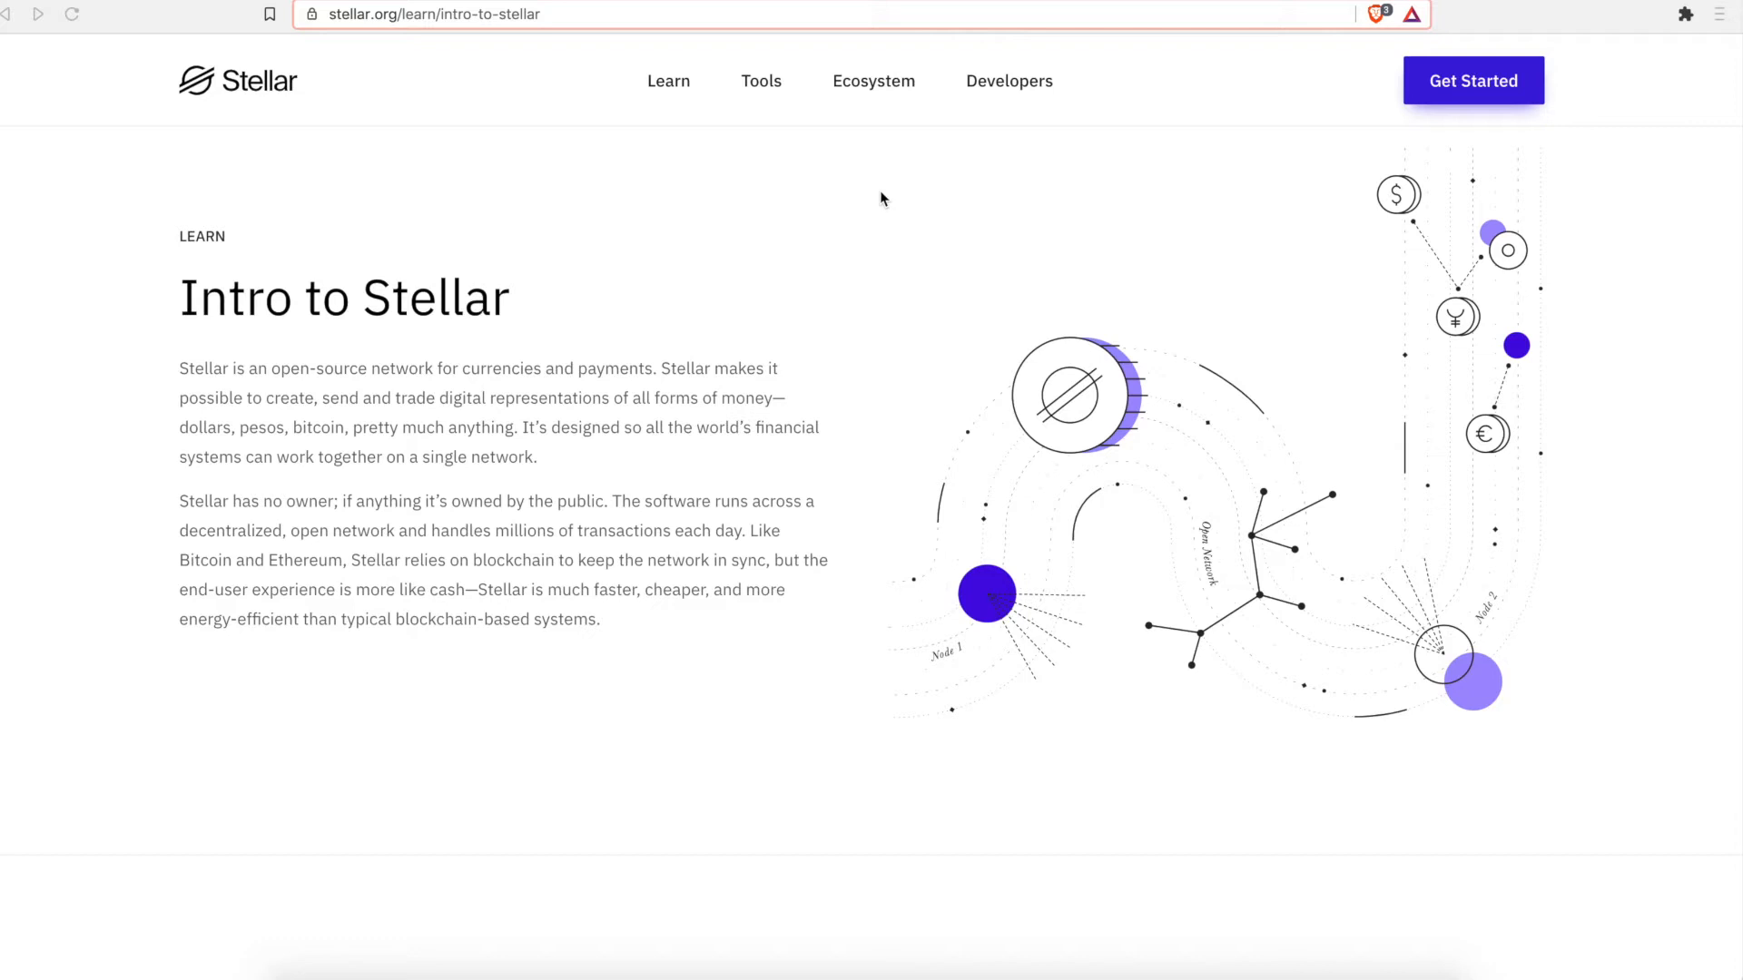
{"action": "mouse_move", "coordinate": [924, 419]}
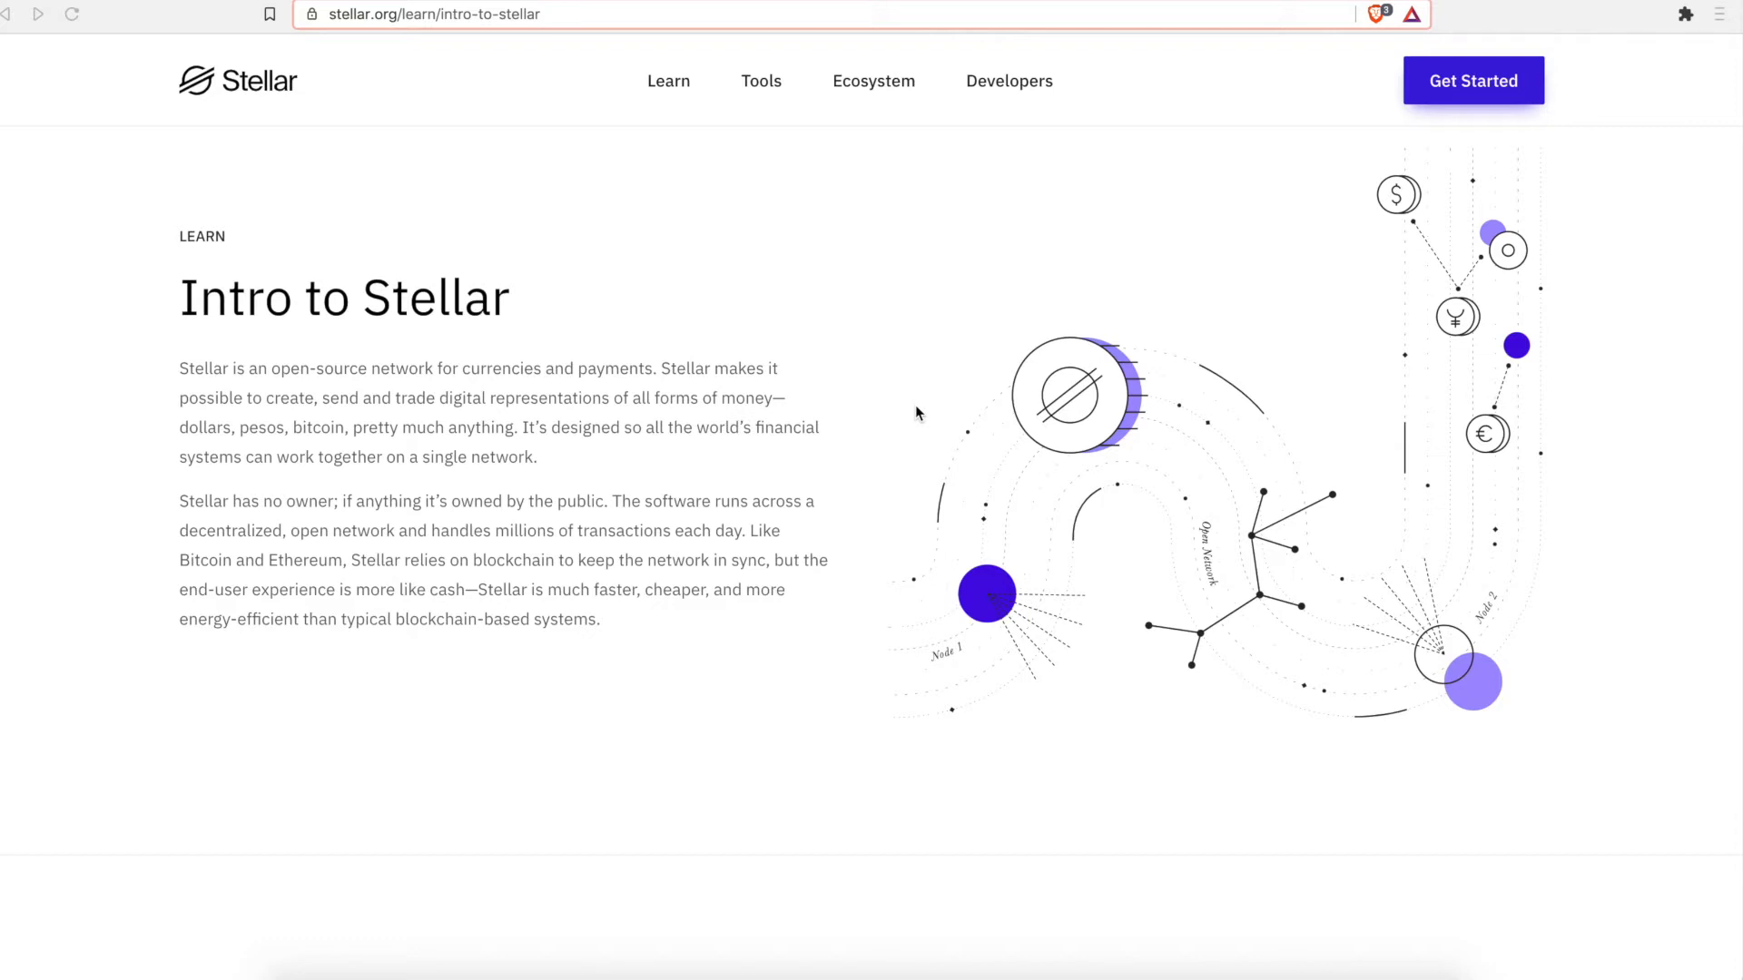
{"action": "mouse_move", "coordinate": [781, 216]}
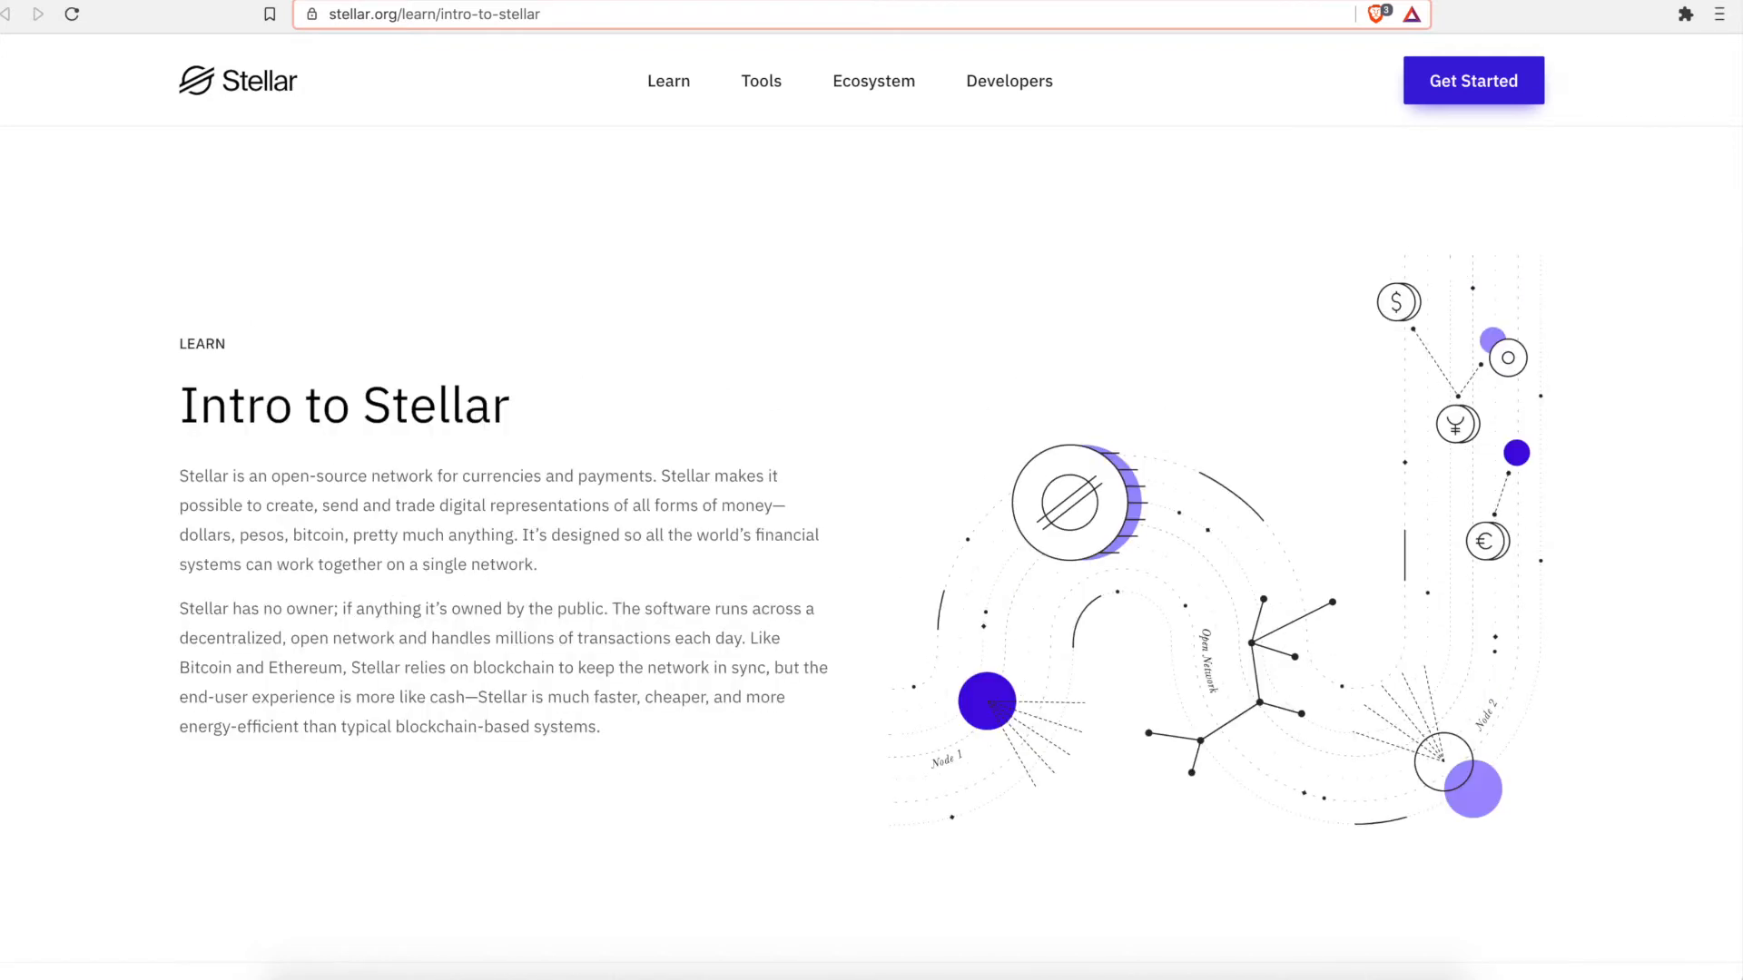
- Scroll through 'What is Stellar for?' to the traditional dollar versus dollar token illustration
{"action": "scroll", "scroll_direction": "down", "scroll_amount": 3}
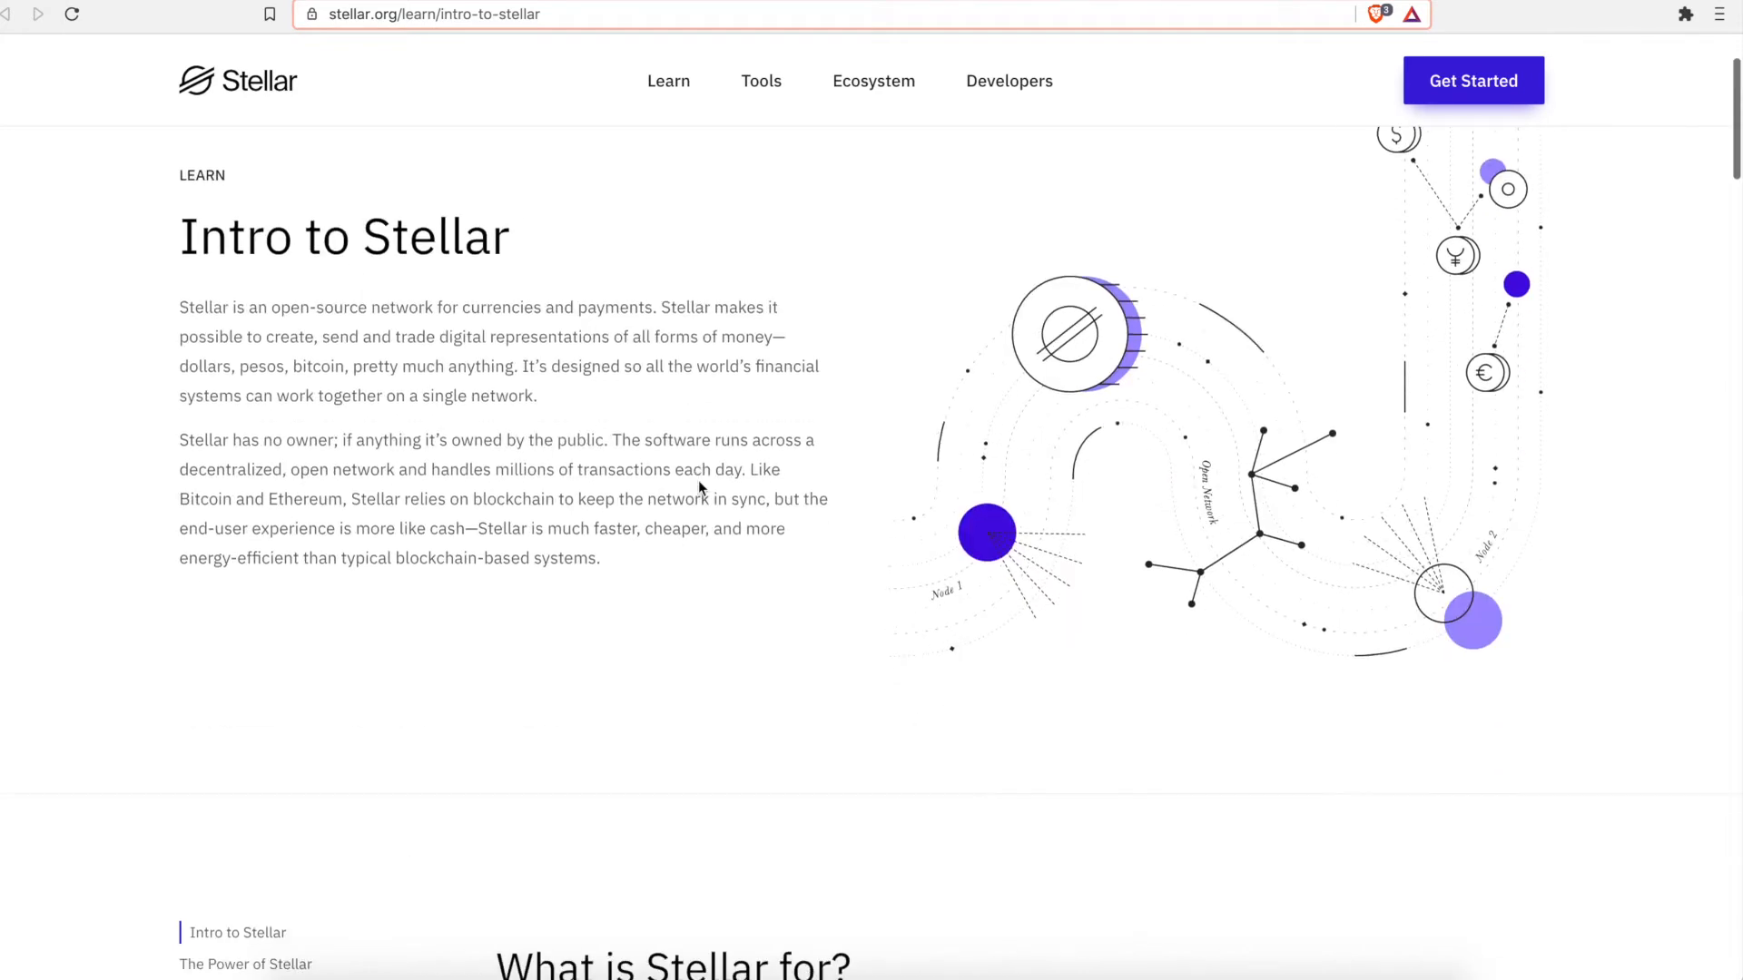
{"action": "scroll", "scroll_direction": "down", "scroll_amount": 3}
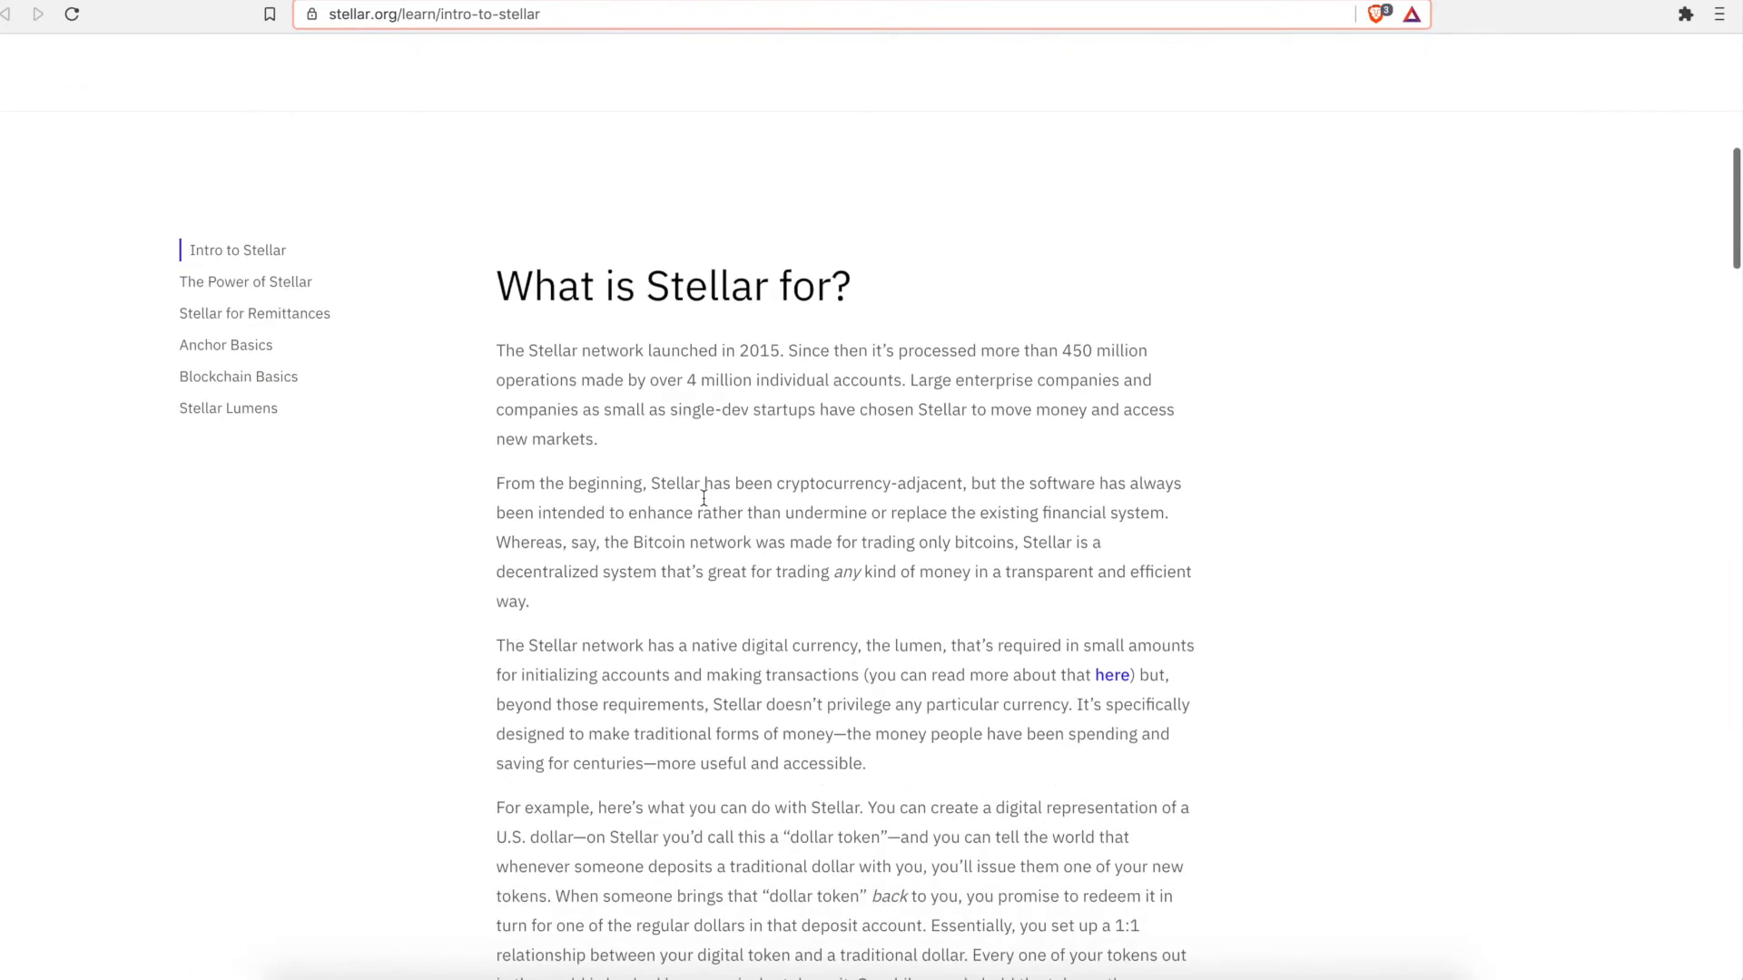
{"action": "scroll", "scroll_direction": "down", "scroll_amount": 3}
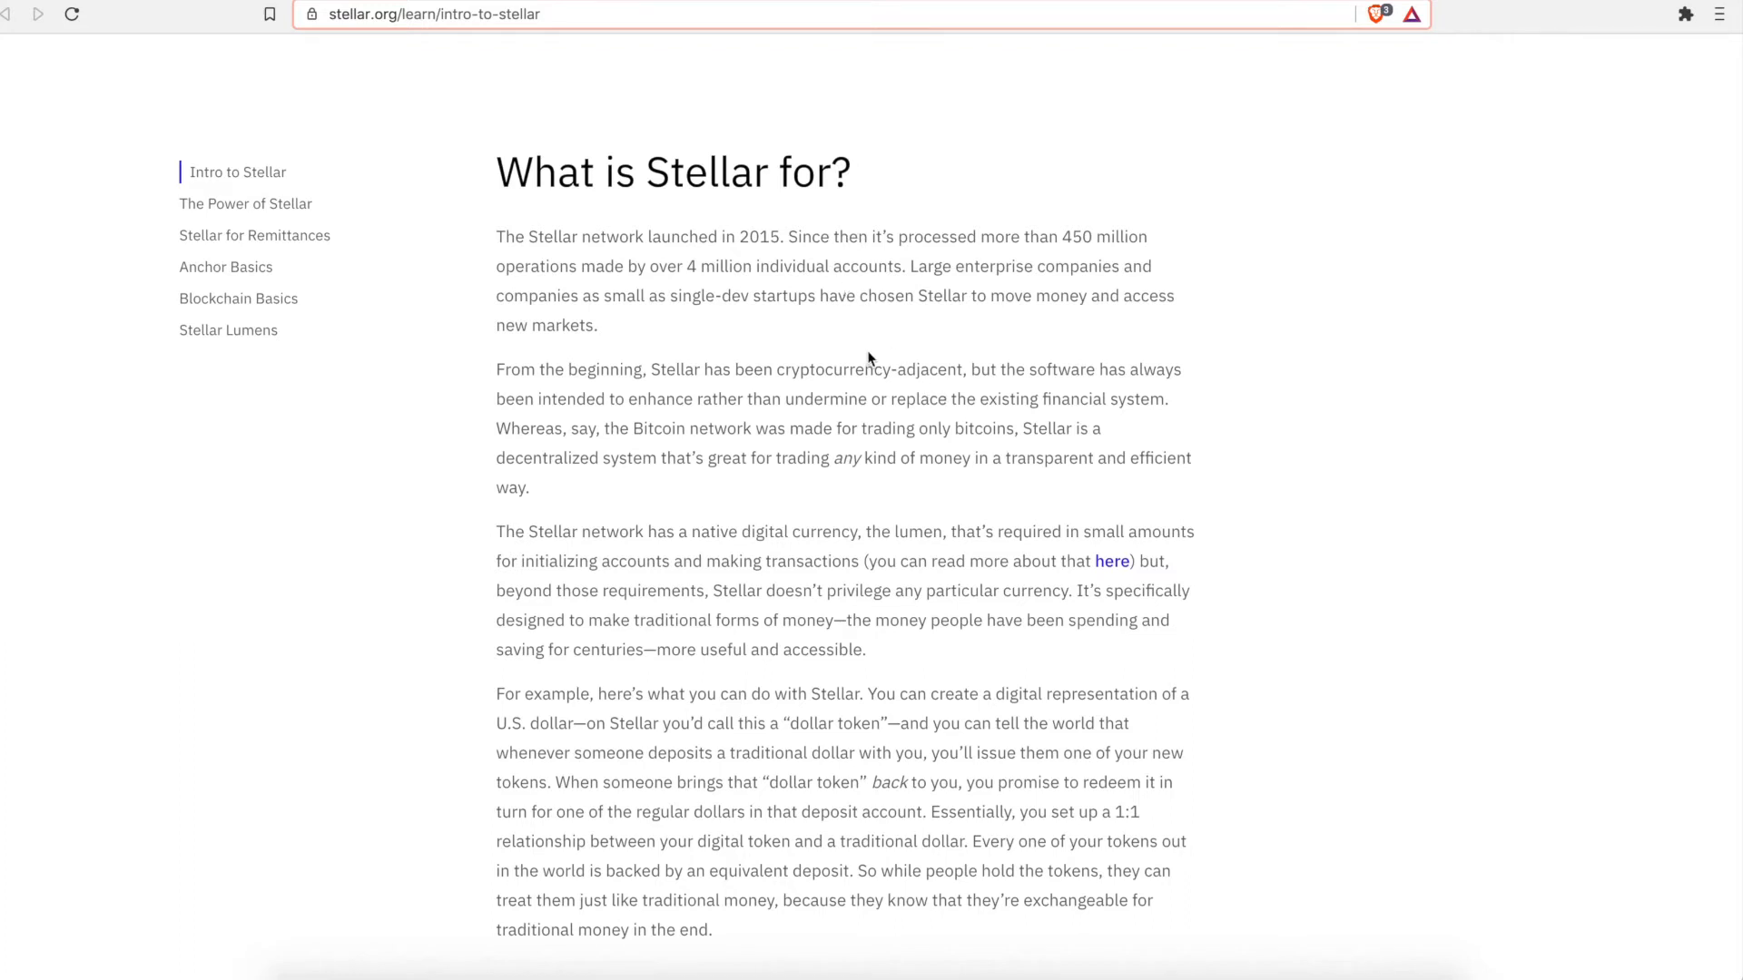
{"action": "mouse_move", "coordinate": [611, 237]}
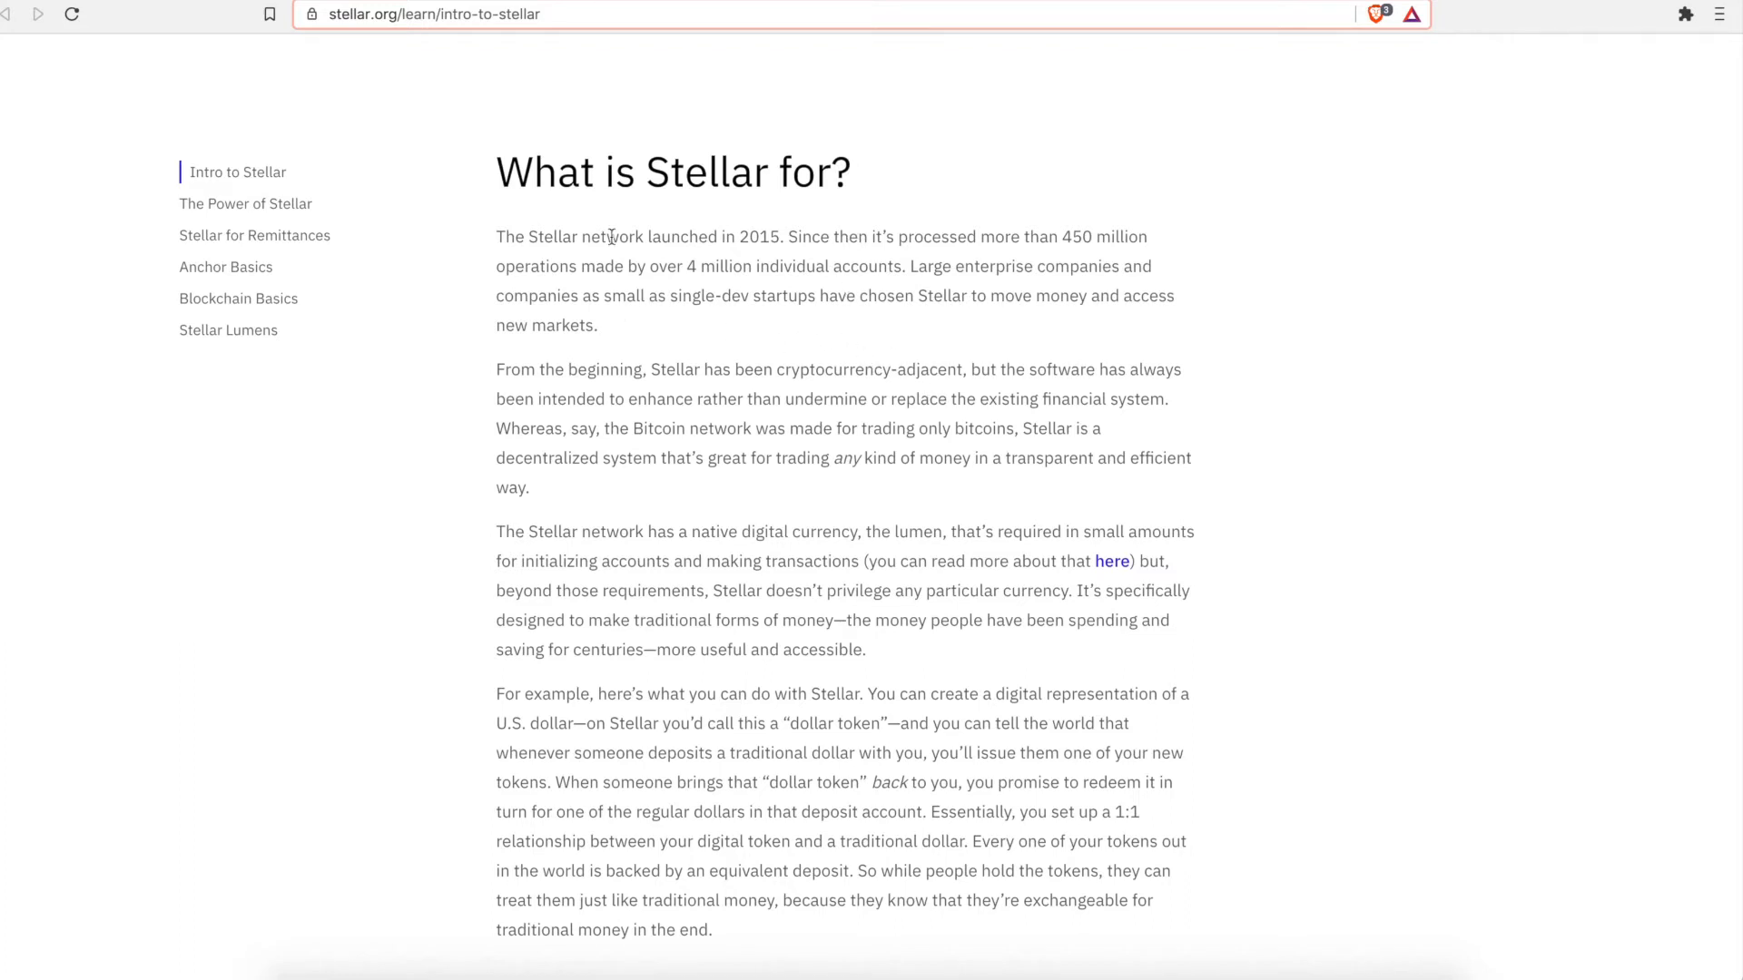
{"action": "mouse_move", "coordinate": [735, 286]}
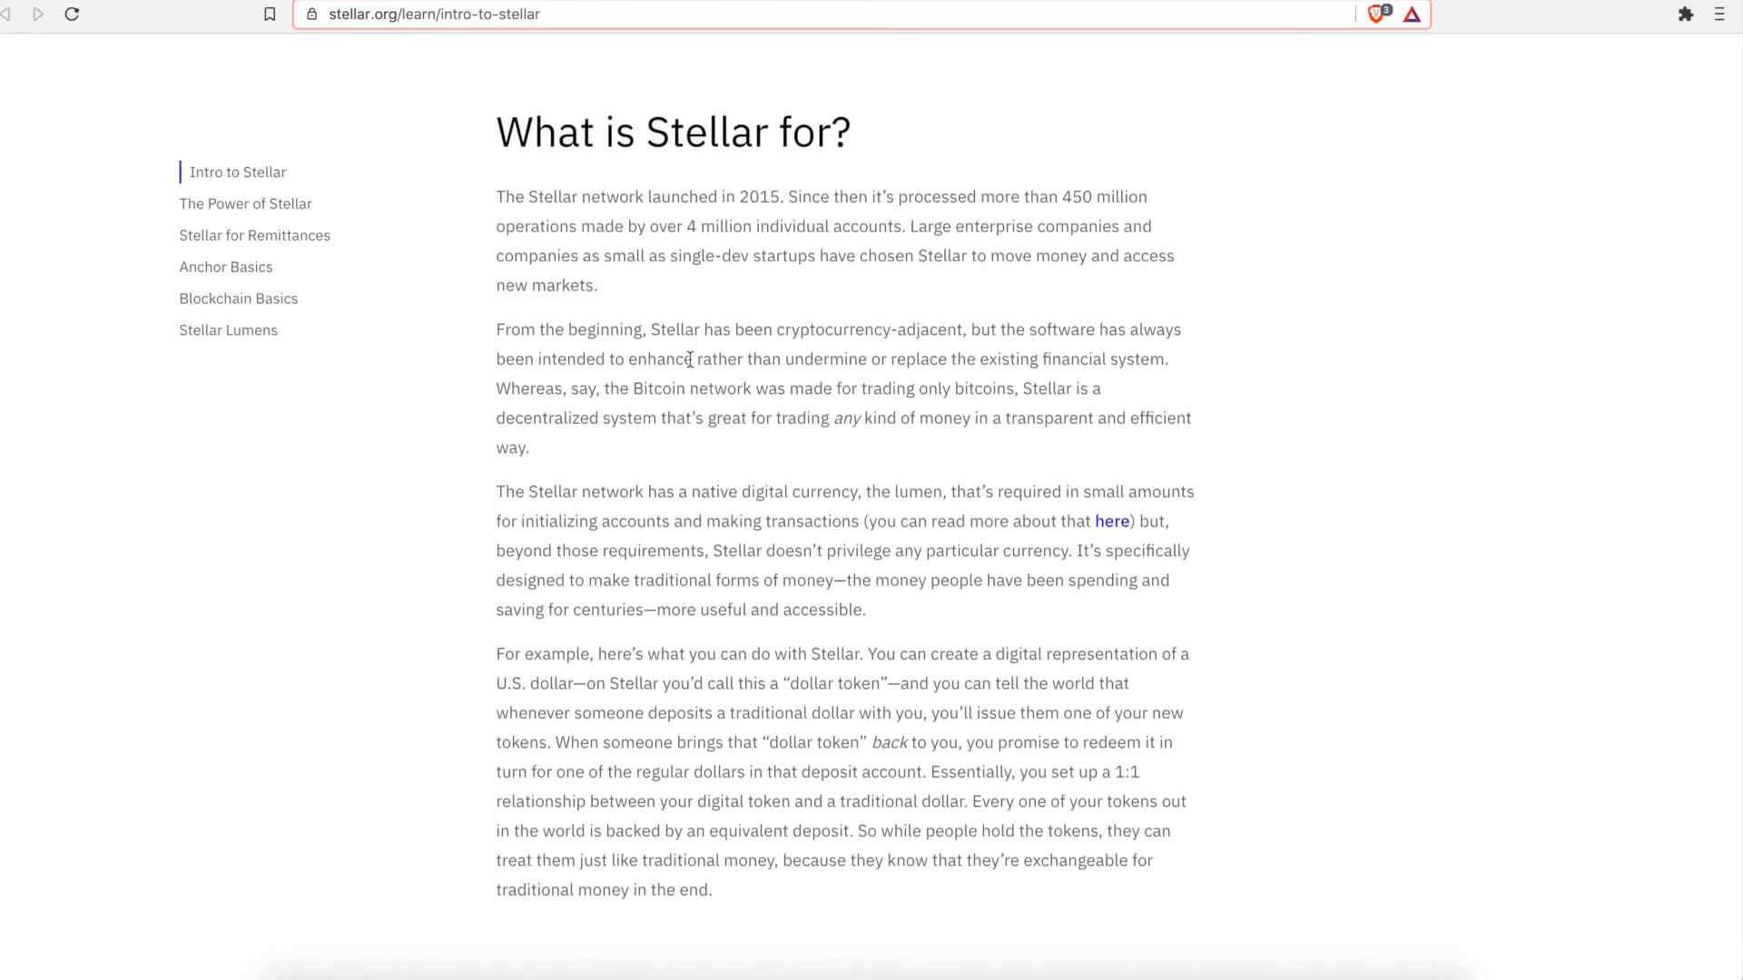
{"action": "mouse_move", "coordinate": [921, 480]}
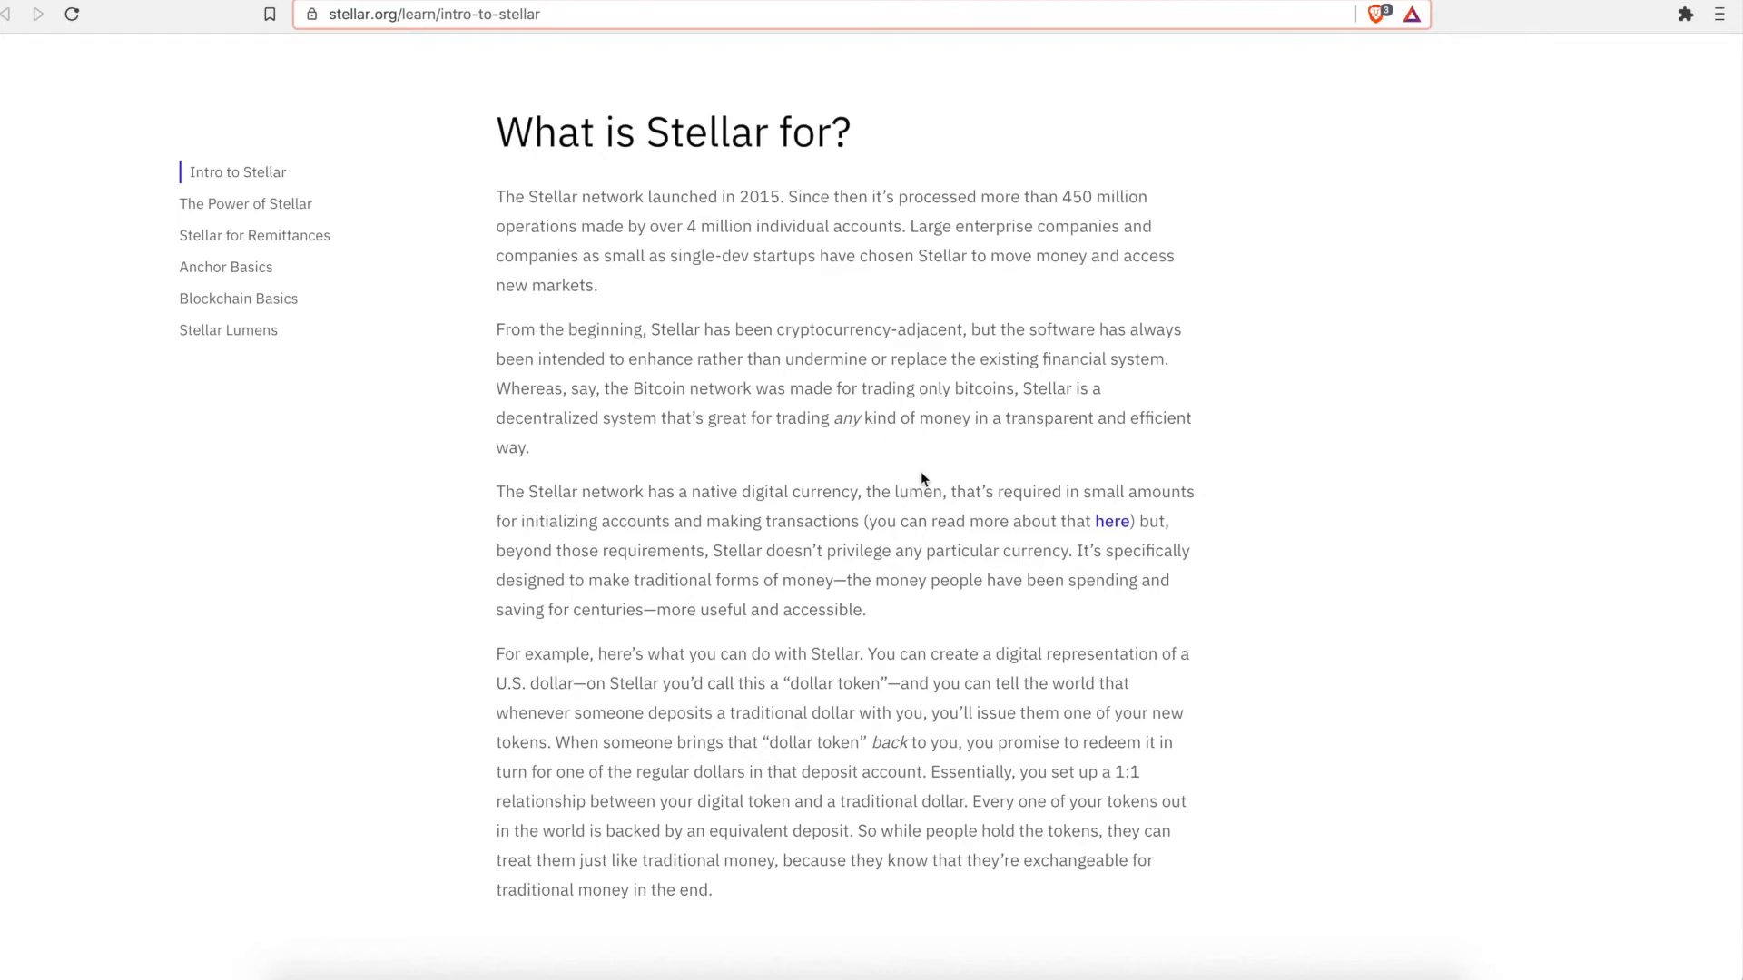
{"action": "scroll", "scroll_direction": "down", "scroll_amount": 3}
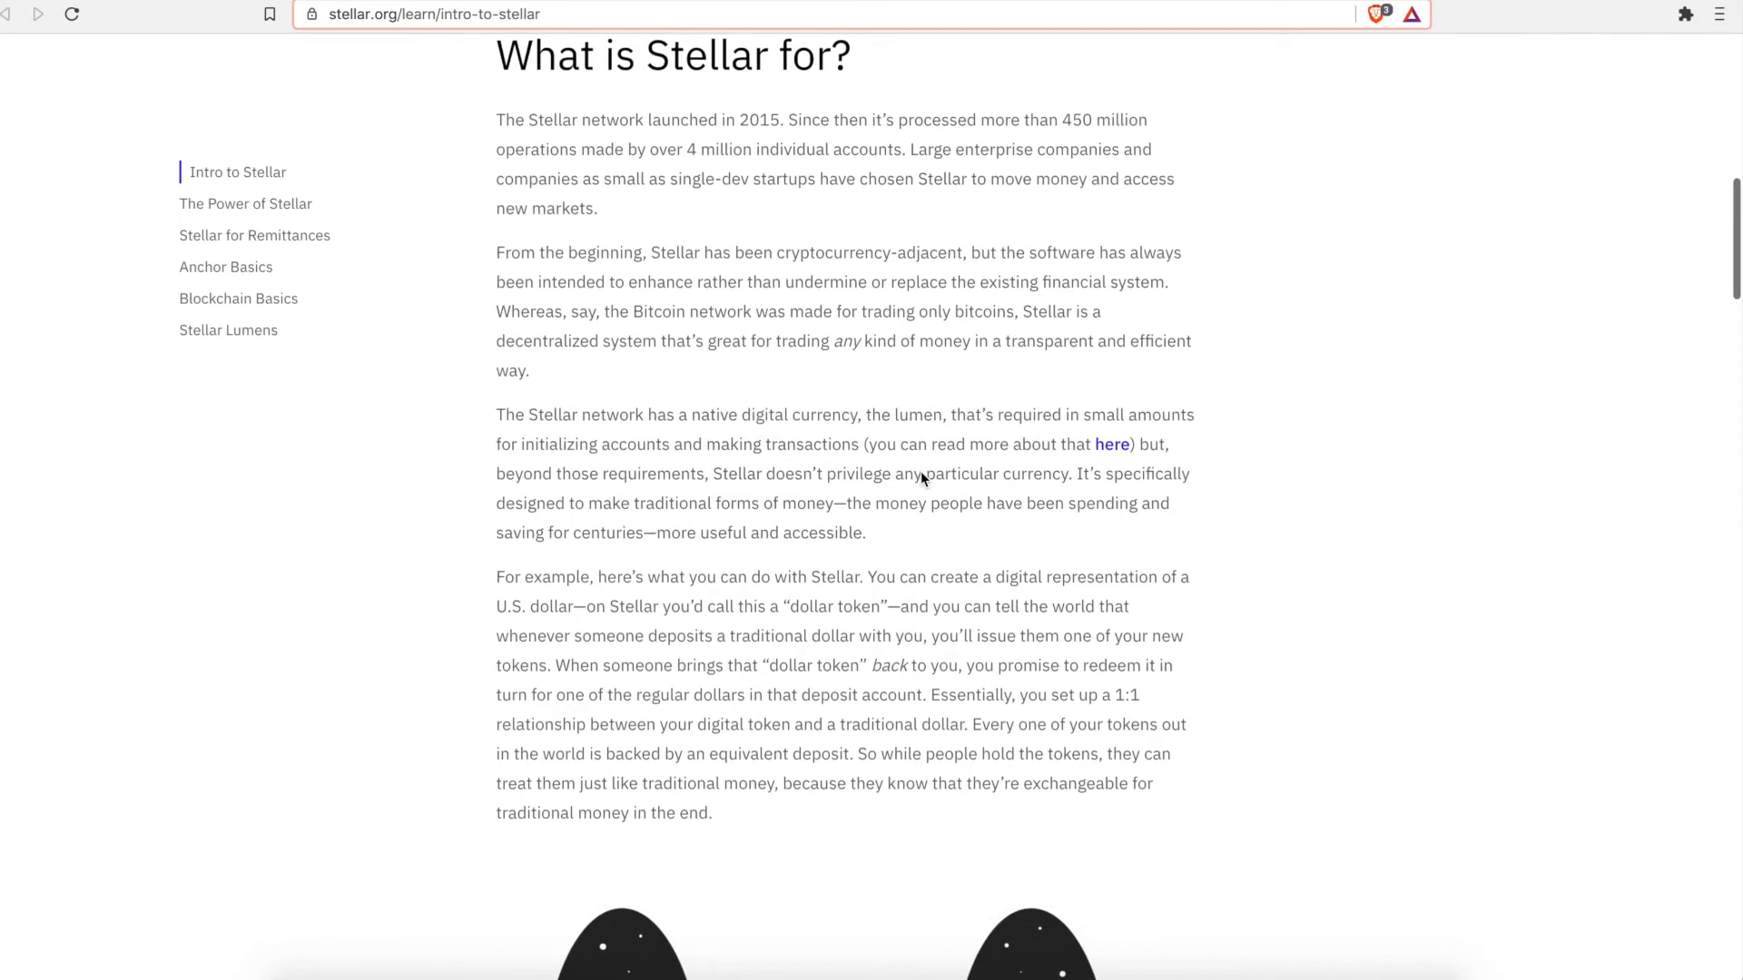
{"action": "scroll", "scroll_direction": "down", "scroll_amount": 3}
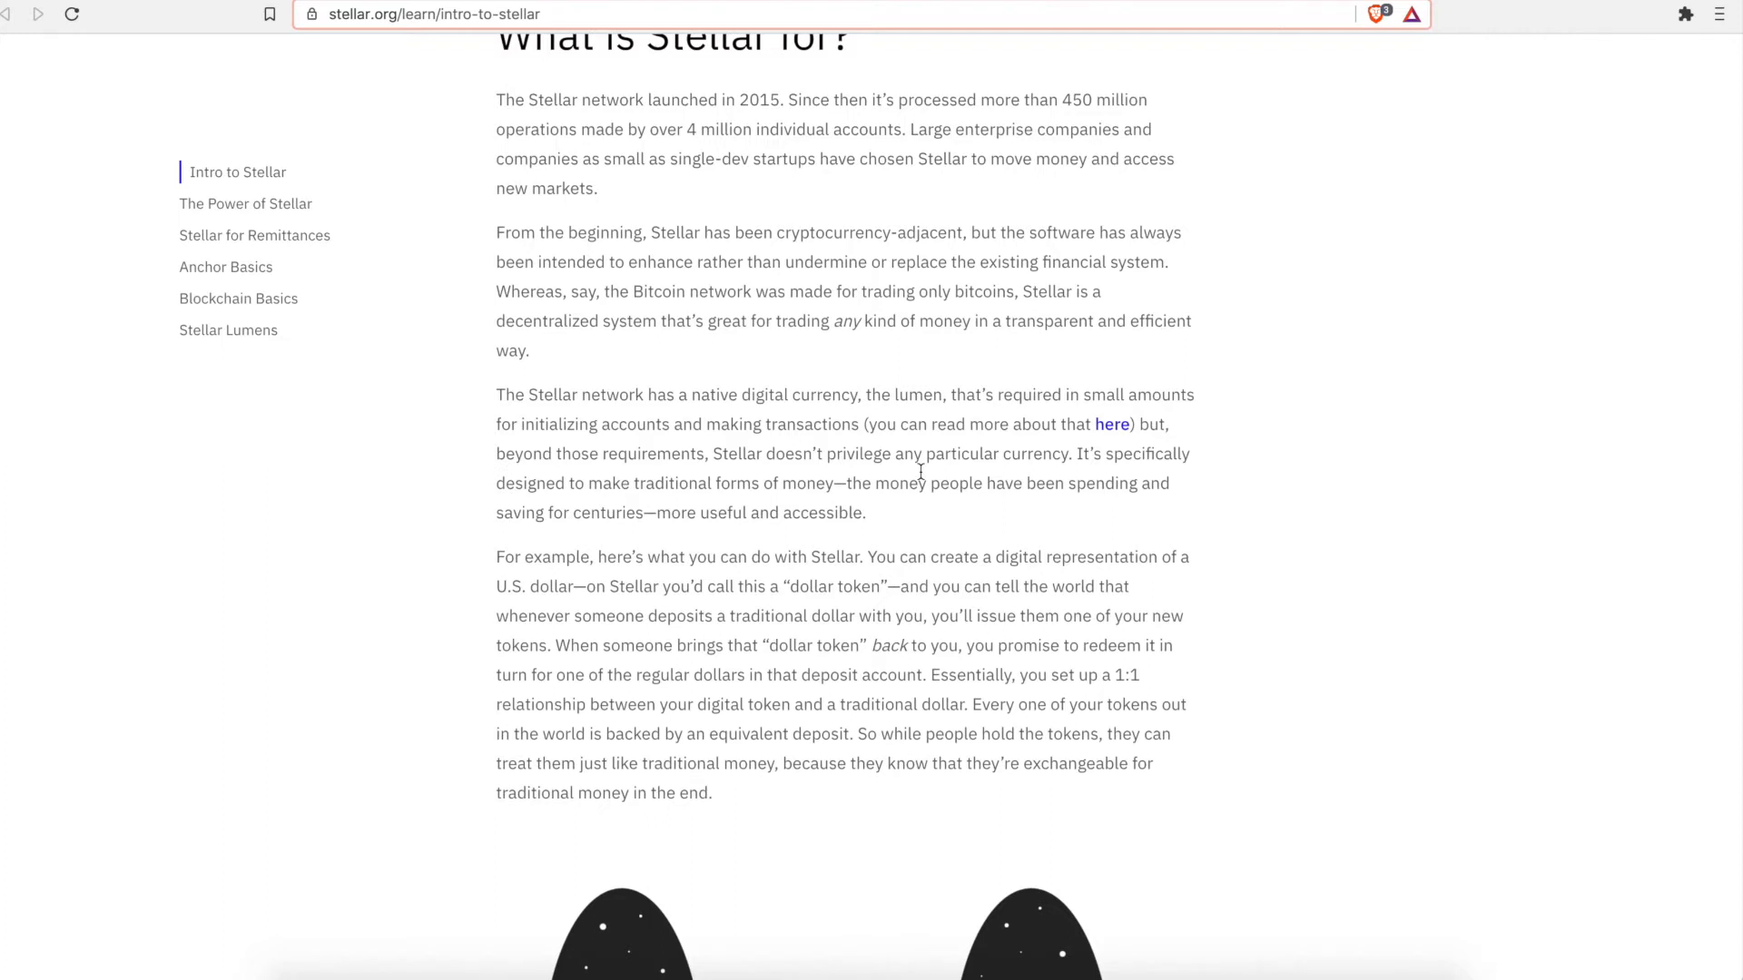
{"action": "scroll", "scroll_direction": "down", "scroll_amount": 3}
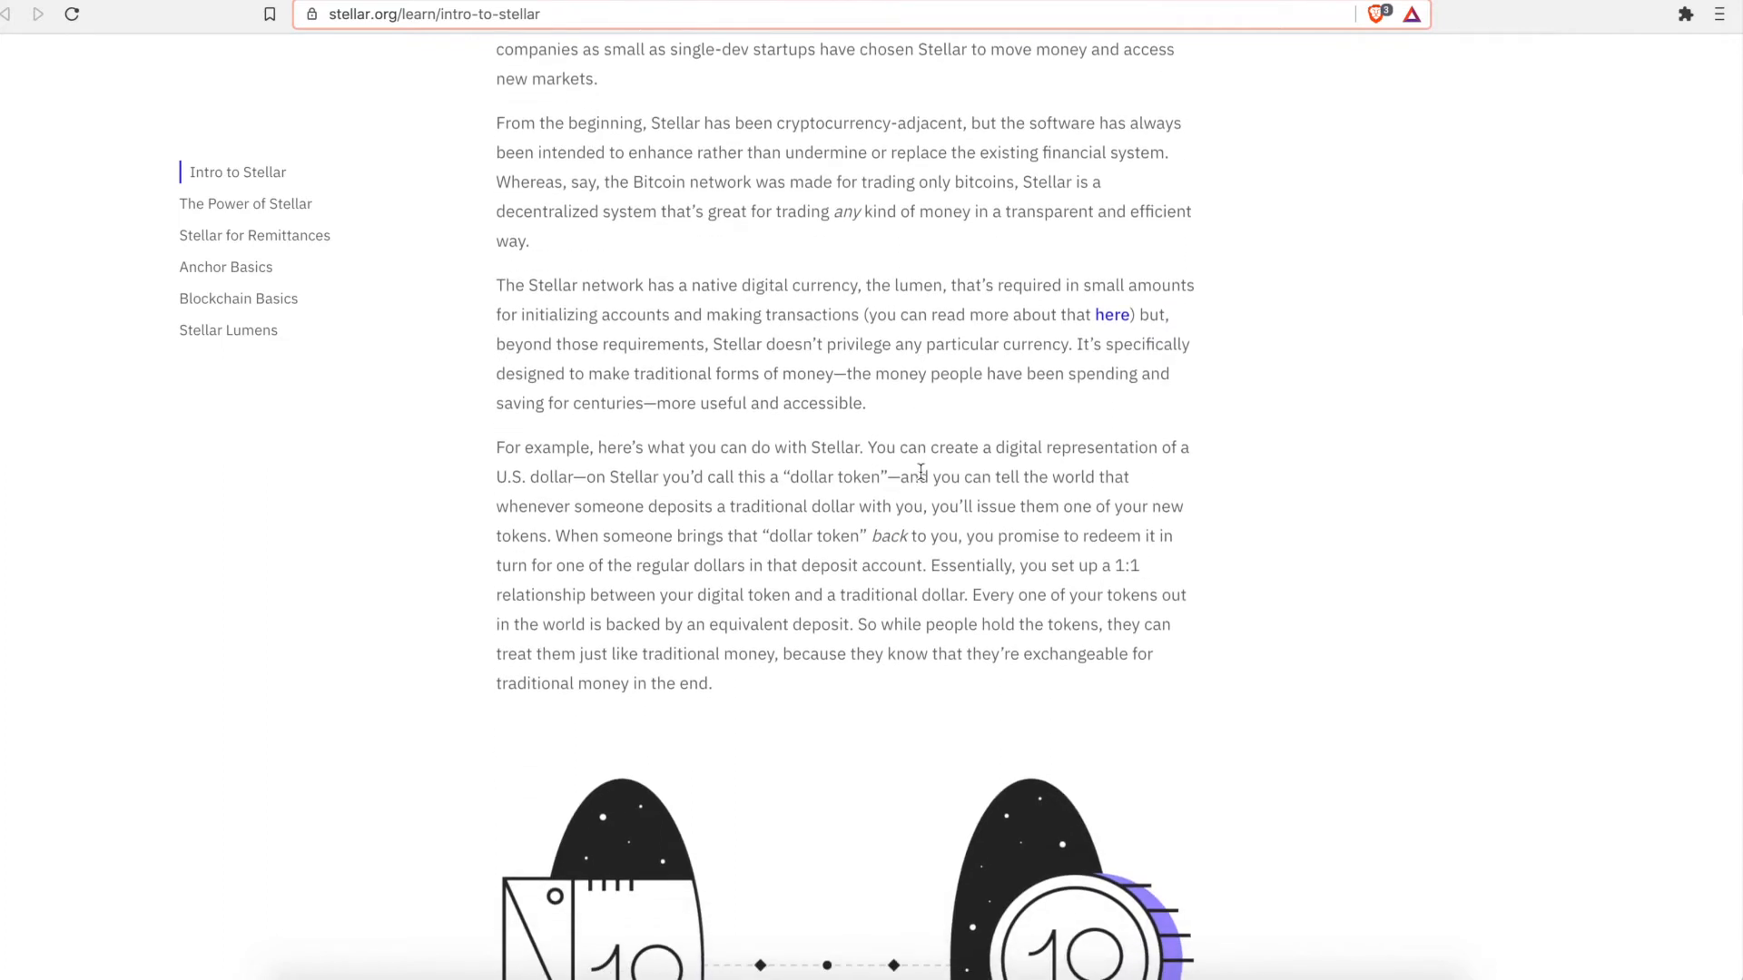
{"action": "mouse_move", "coordinate": [927, 541]}
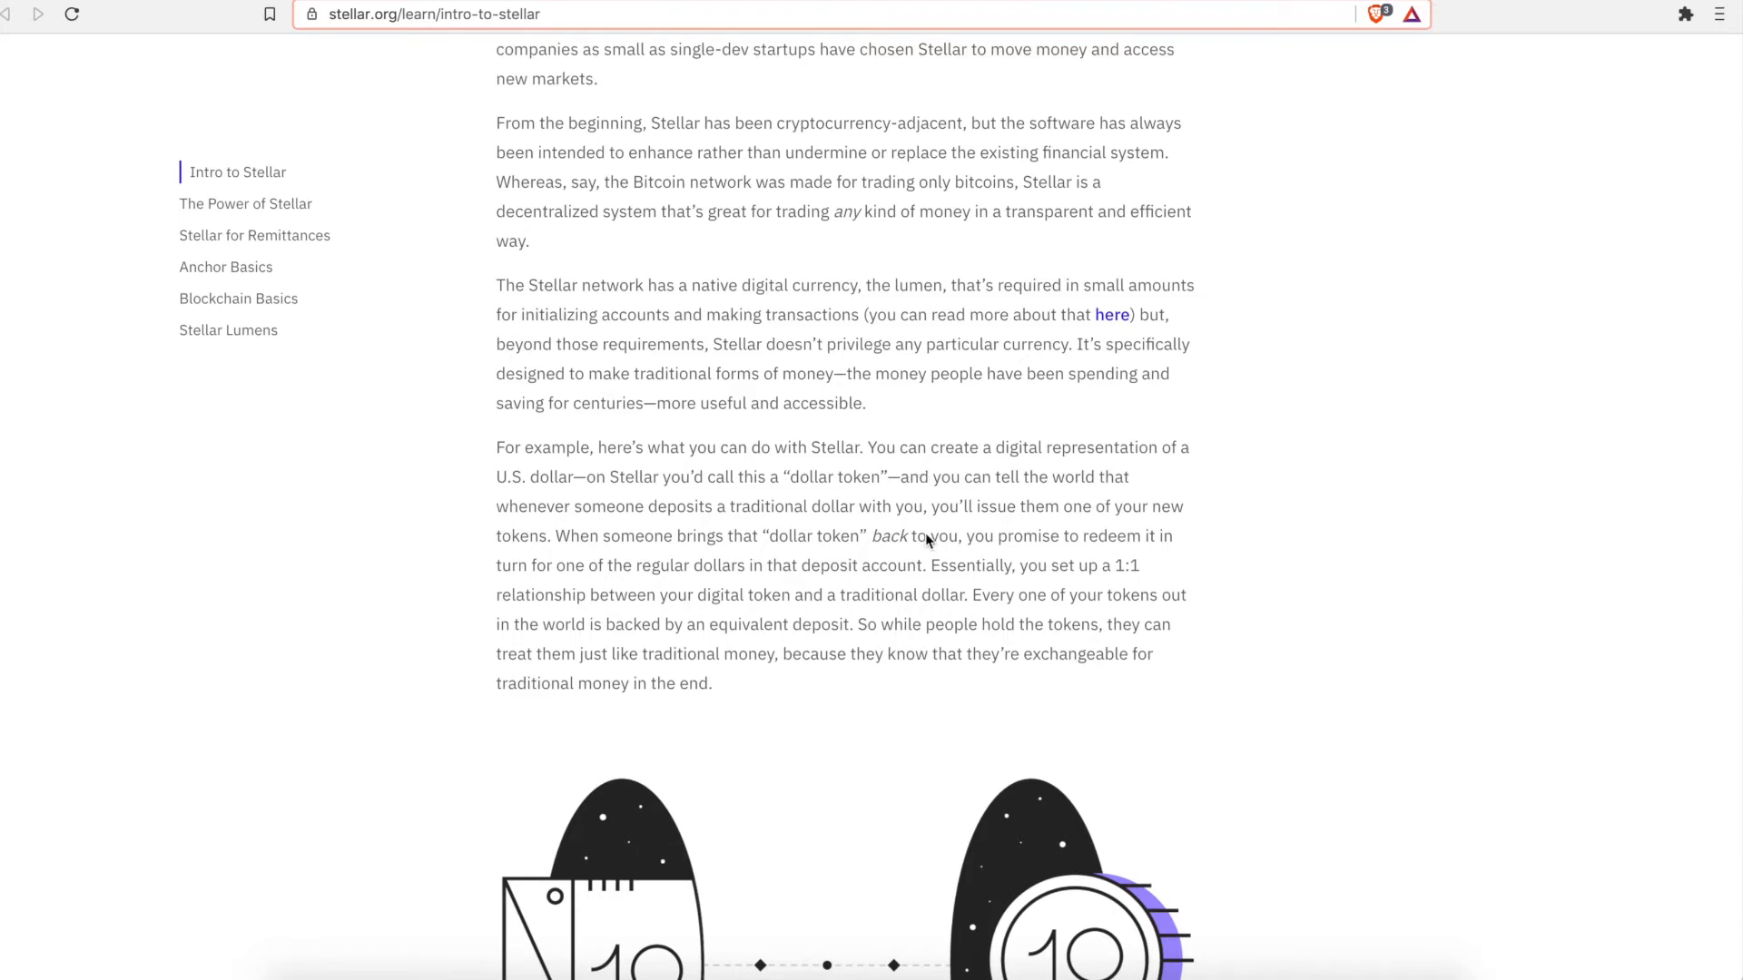
{"action": "scroll", "scroll_direction": "down", "scroll_amount": 3}
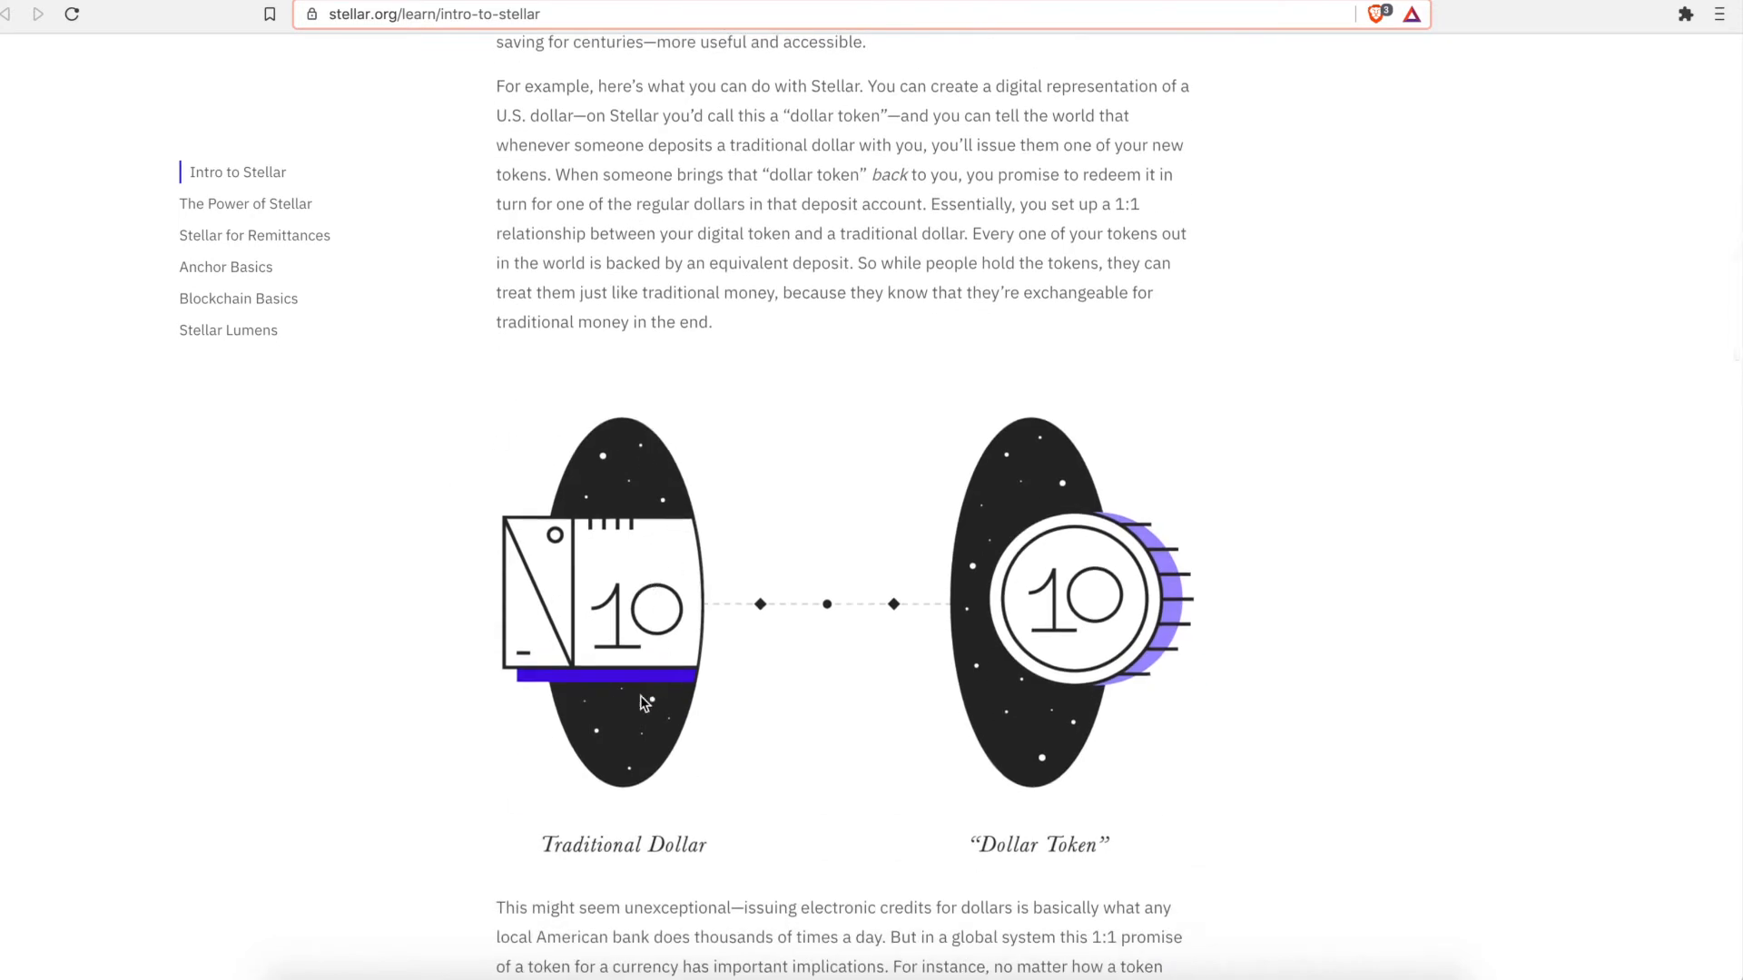
{"action": "mouse_move", "coordinate": [560, 798]}
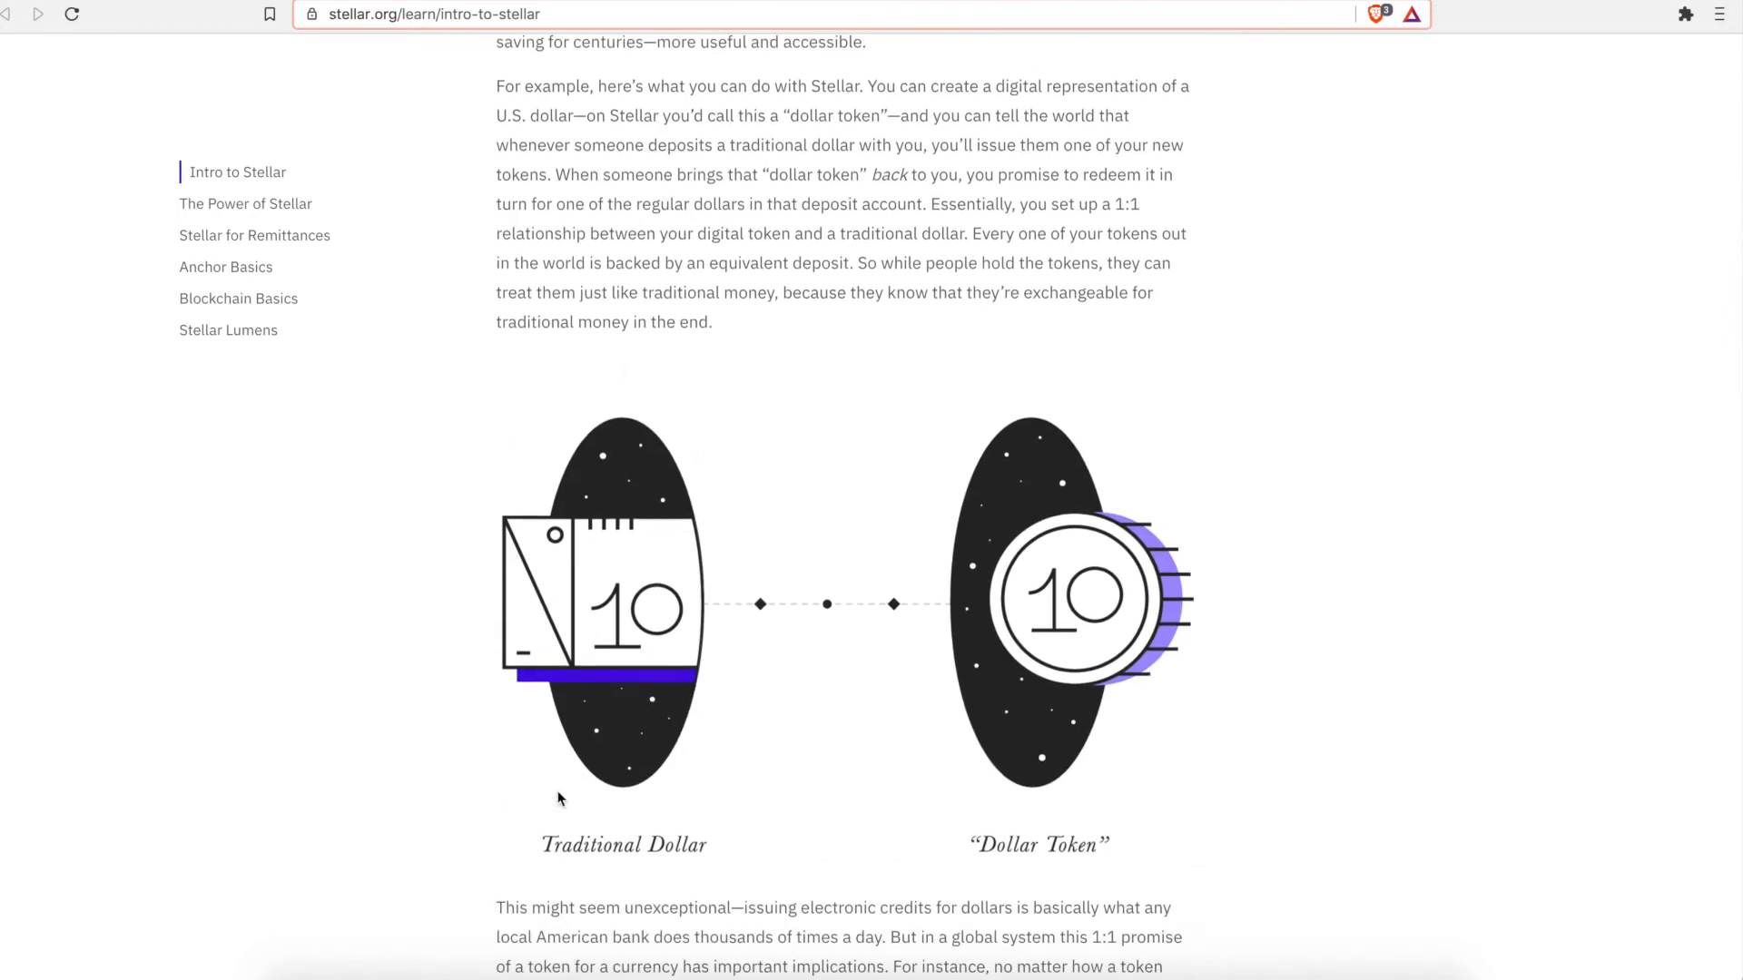
{"action": "mouse_move", "coordinate": [860, 642]}
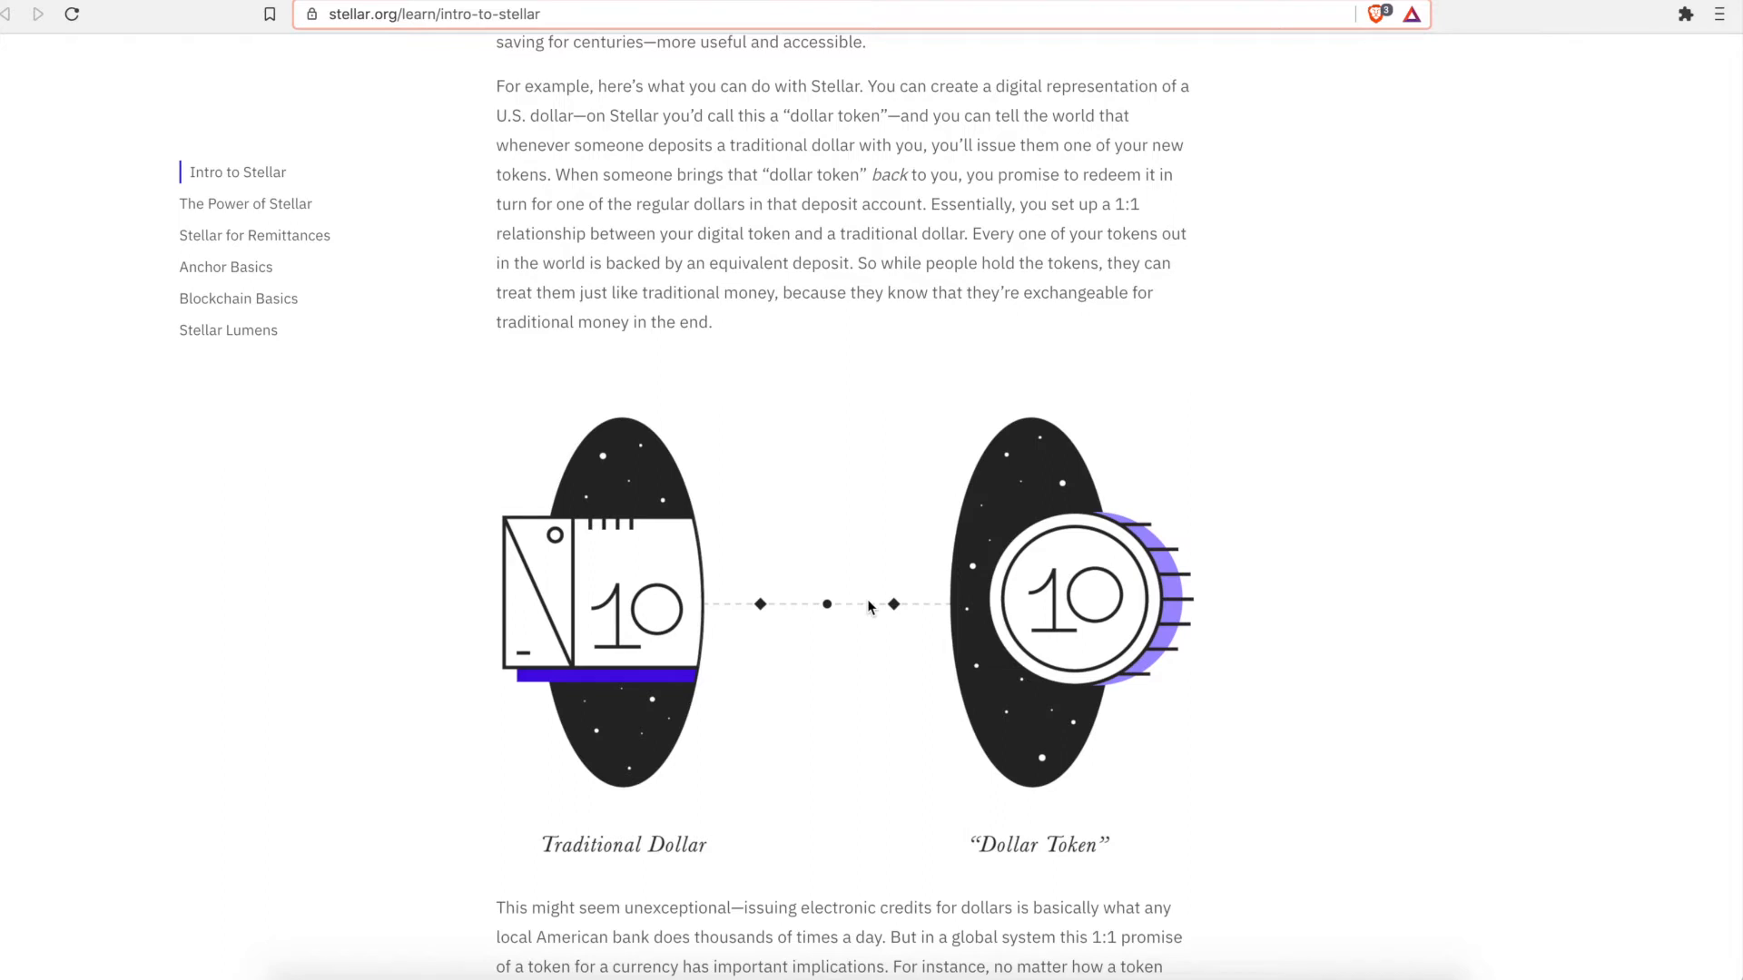
{"action": "mouse_move", "coordinate": [1104, 703]}
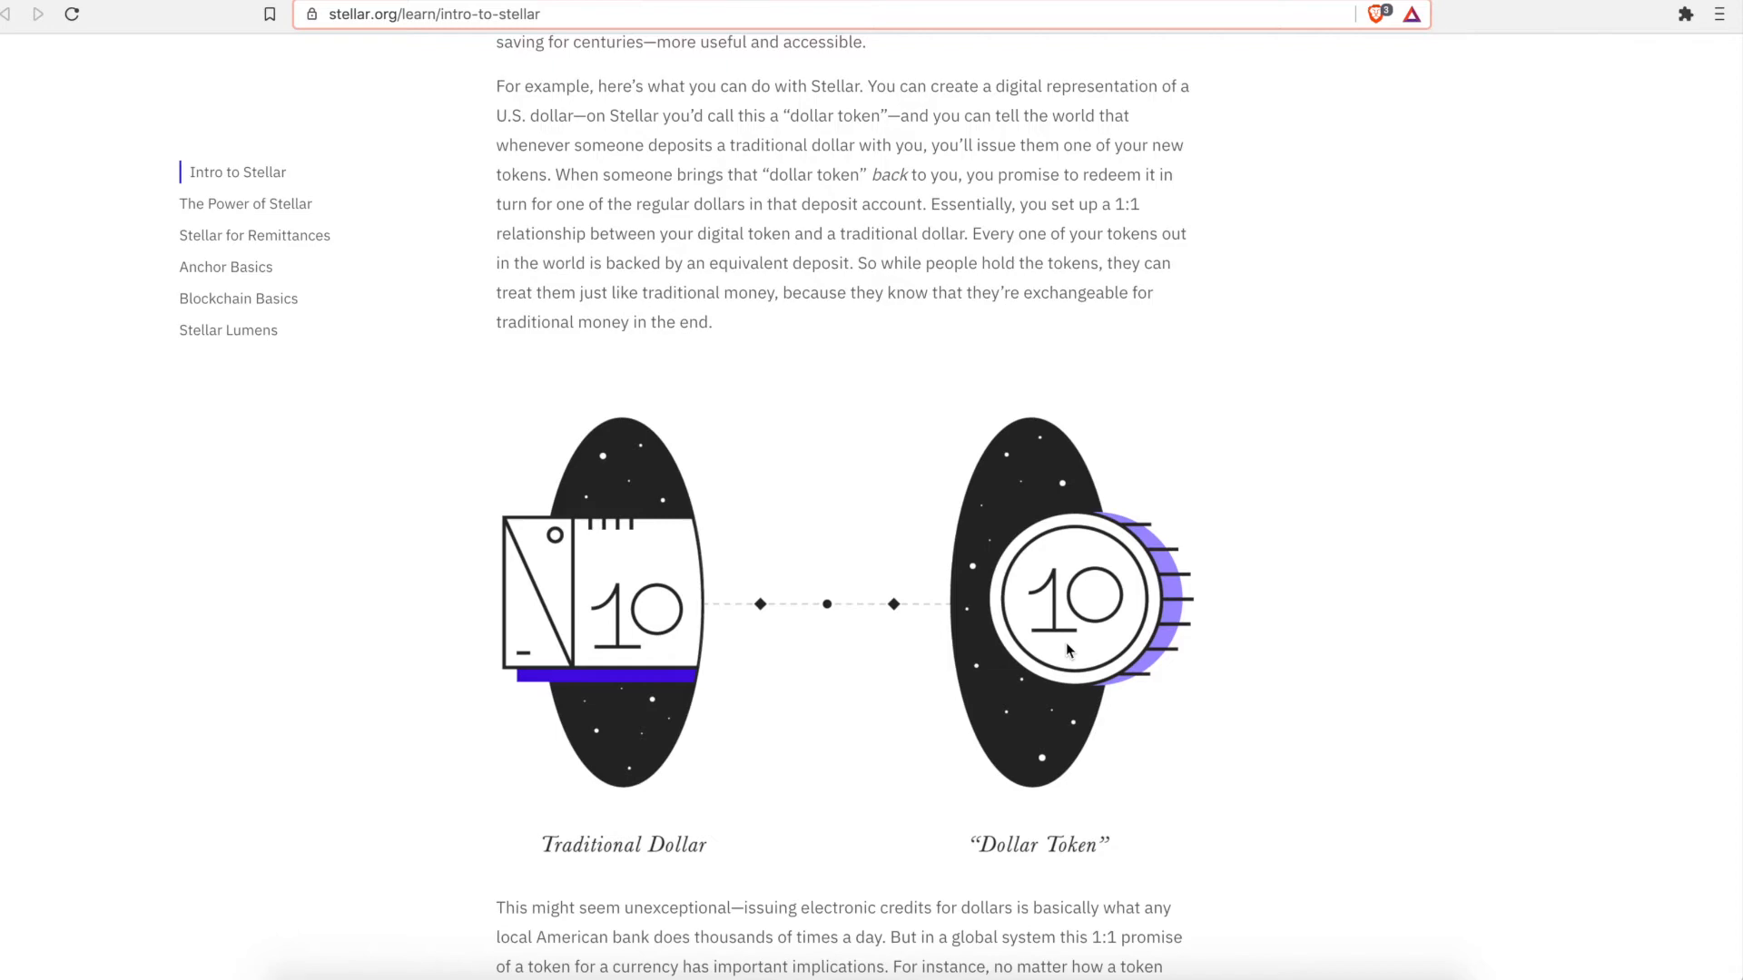
- Scroll past the dollar token implications text to the 'Who builds on Stellar?' section
{"action": "scroll", "scroll_direction": "down", "scroll_amount": 3}
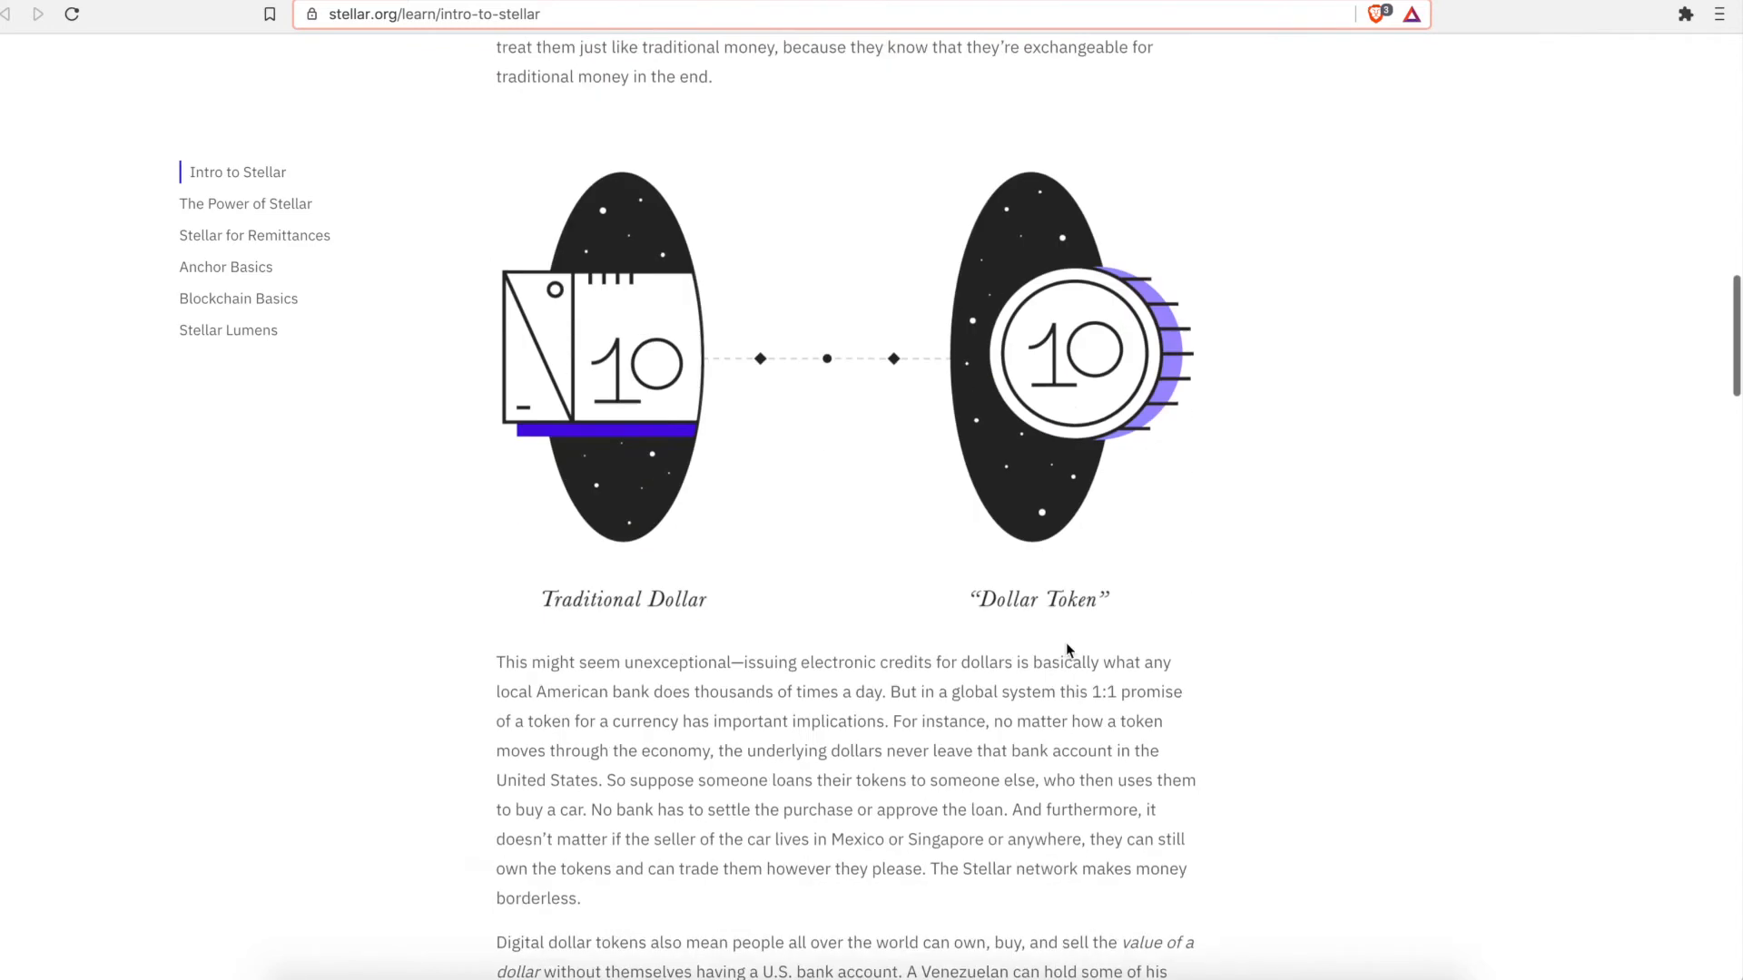
{"action": "scroll", "scroll_direction": "down", "scroll_amount": 3}
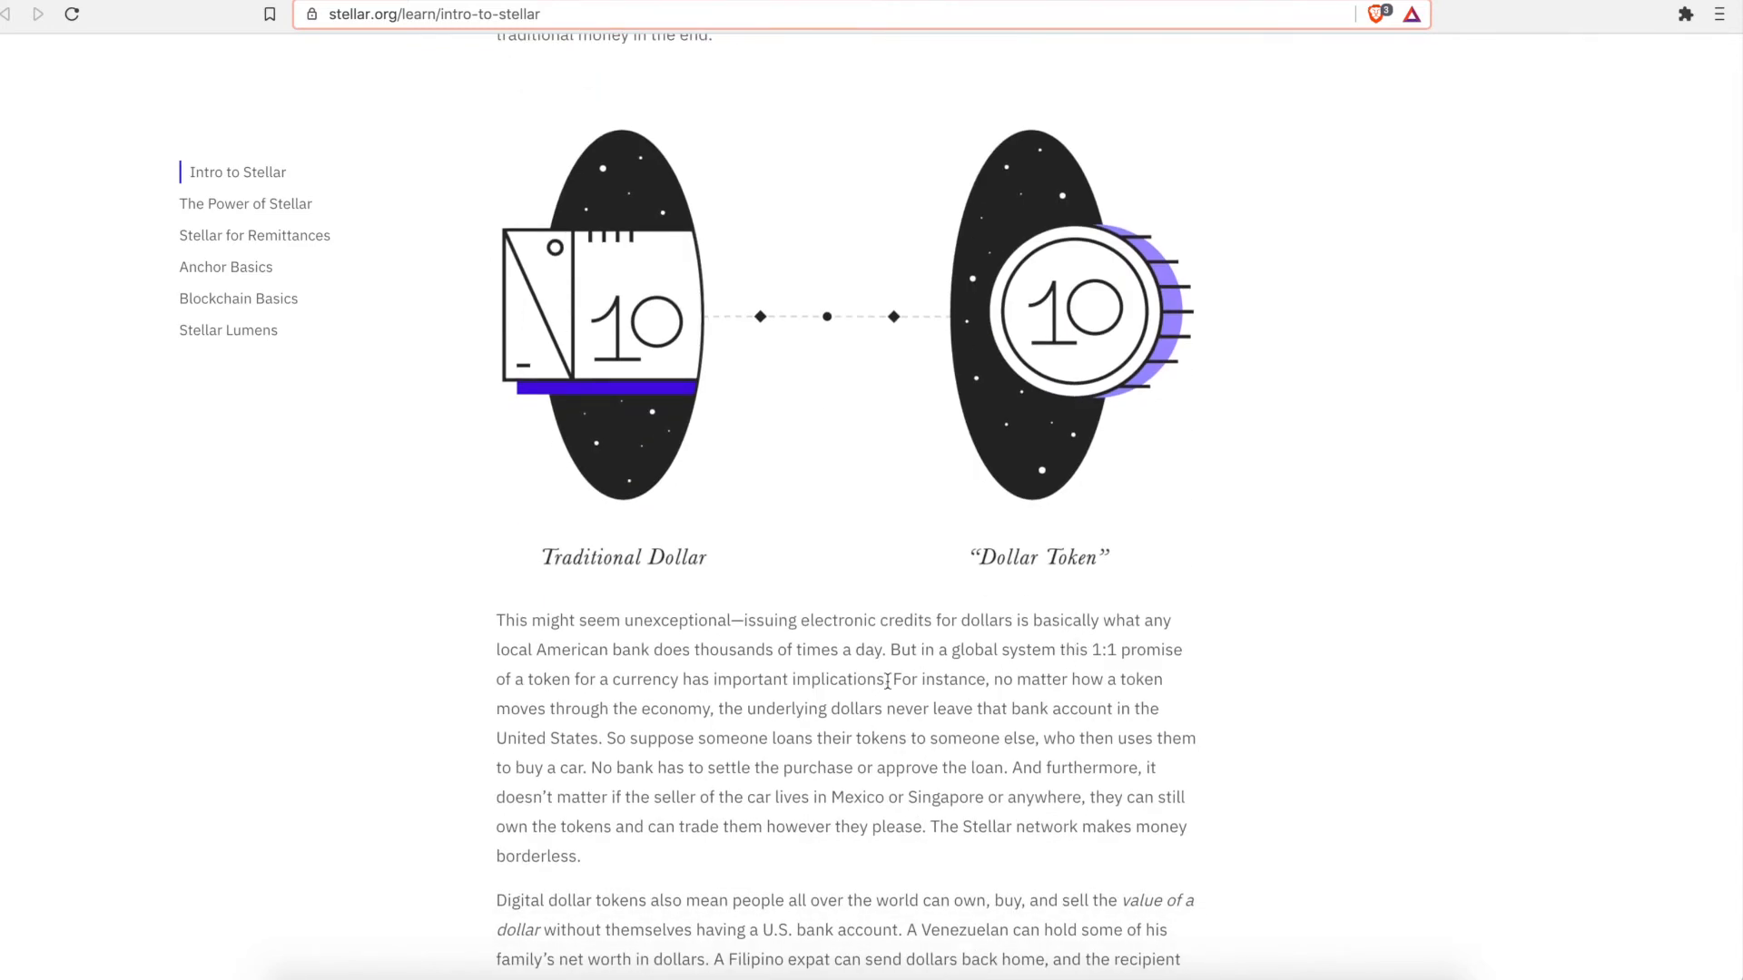
{"action": "mouse_move", "coordinate": [821, 536]}
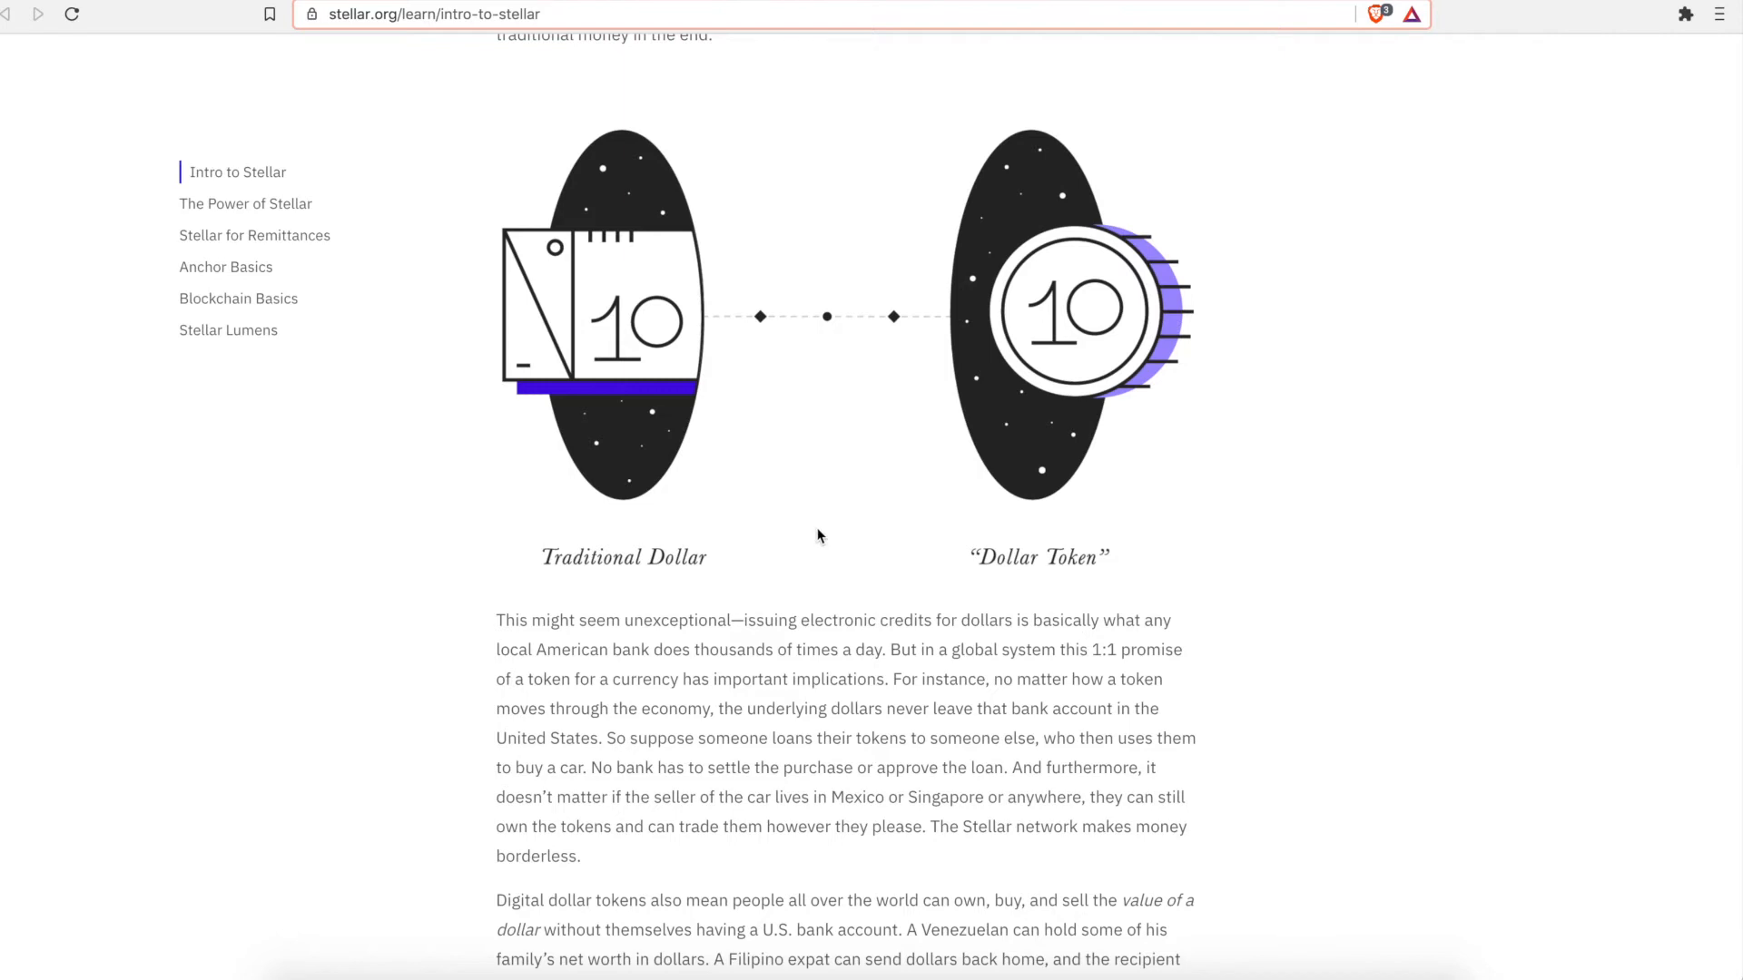
{"action": "scroll", "scroll_direction": "down", "scroll_amount": 3}
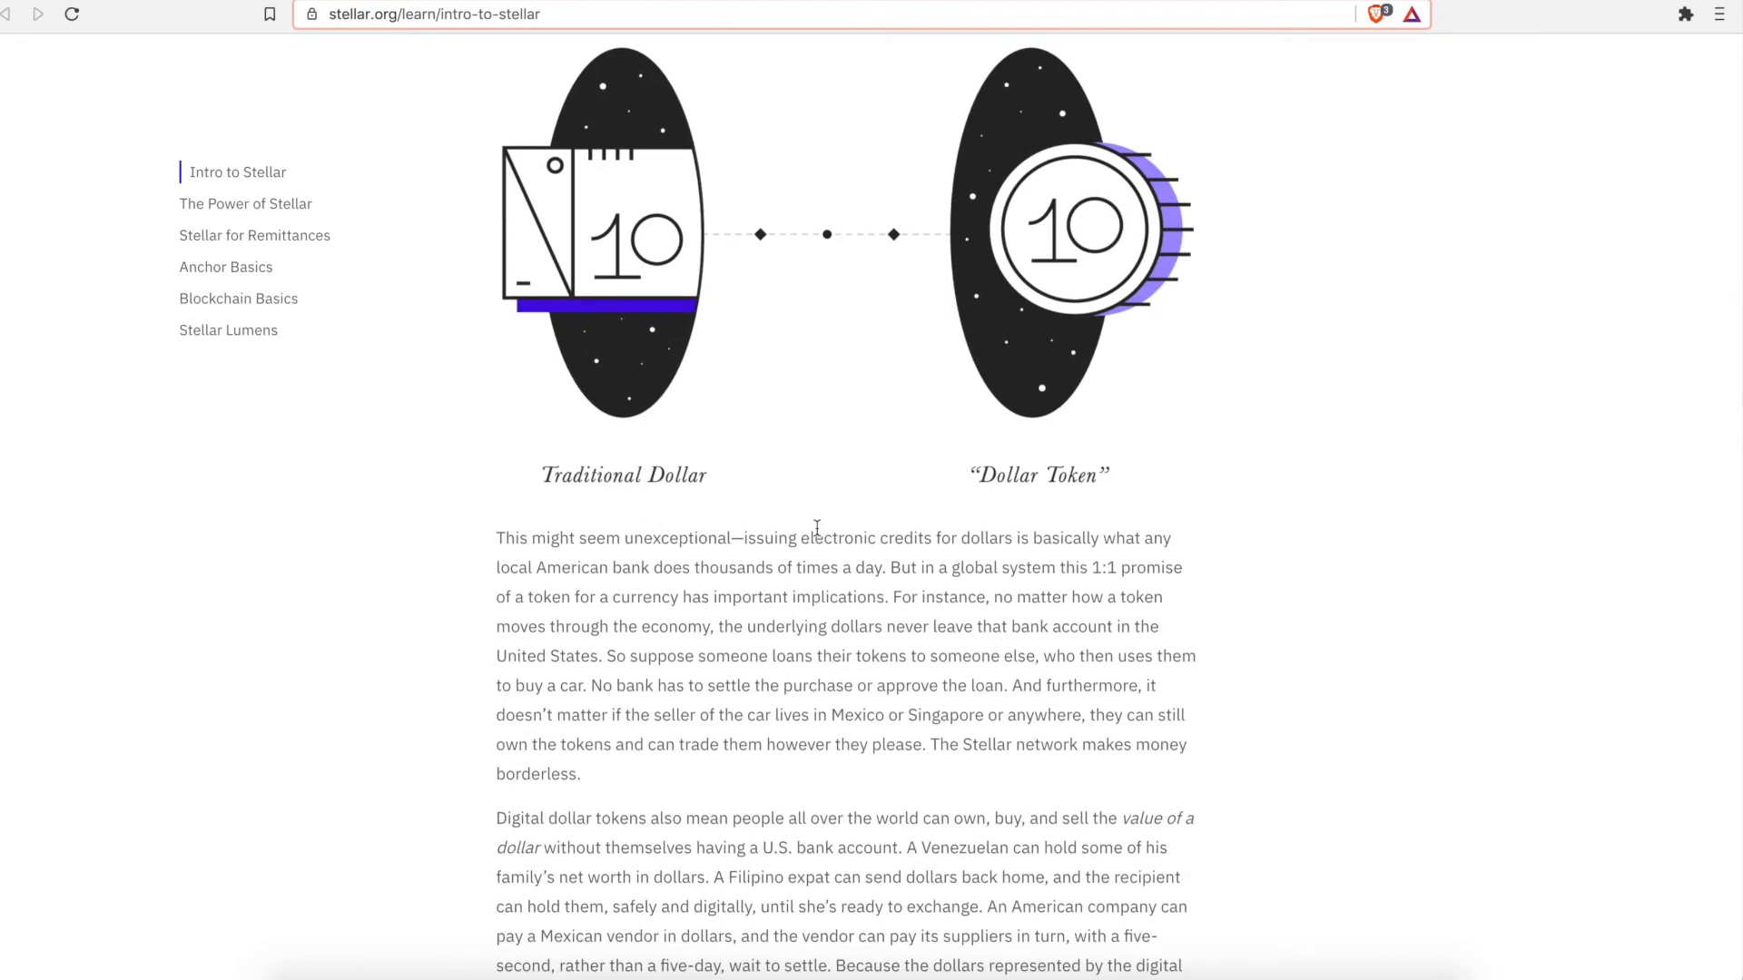
{"action": "scroll", "scroll_direction": "down", "scroll_amount": 3}
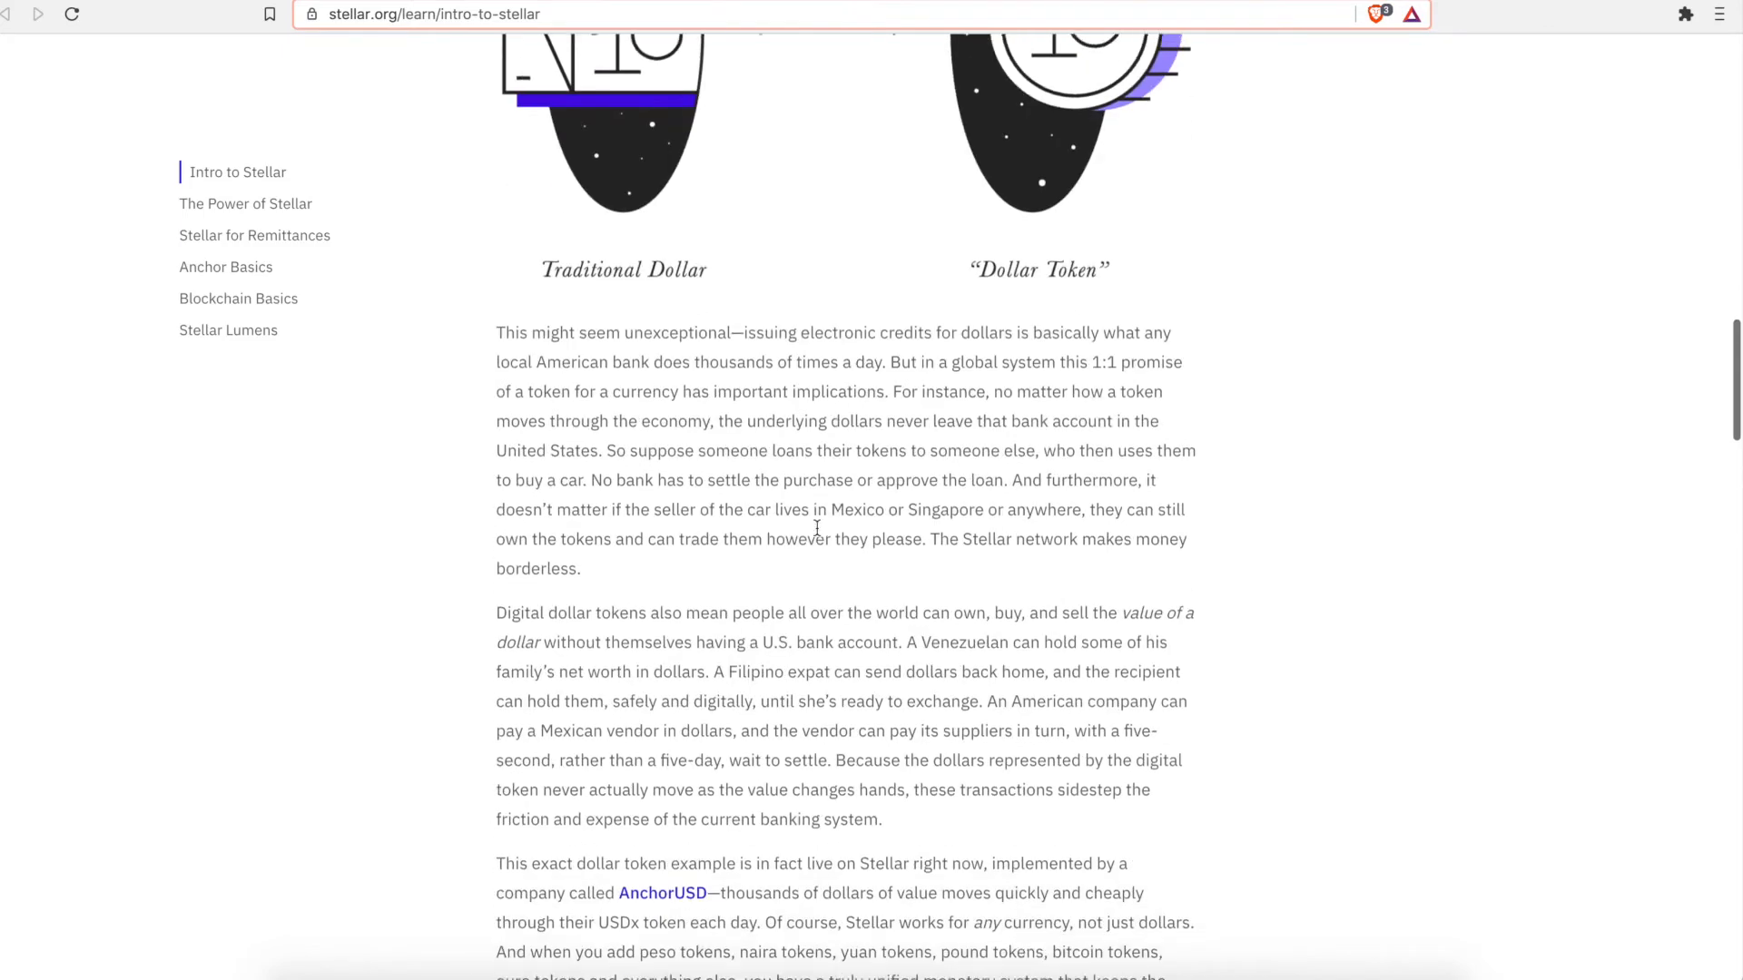
{"action": "scroll", "scroll_direction": "down", "scroll_amount": 3}
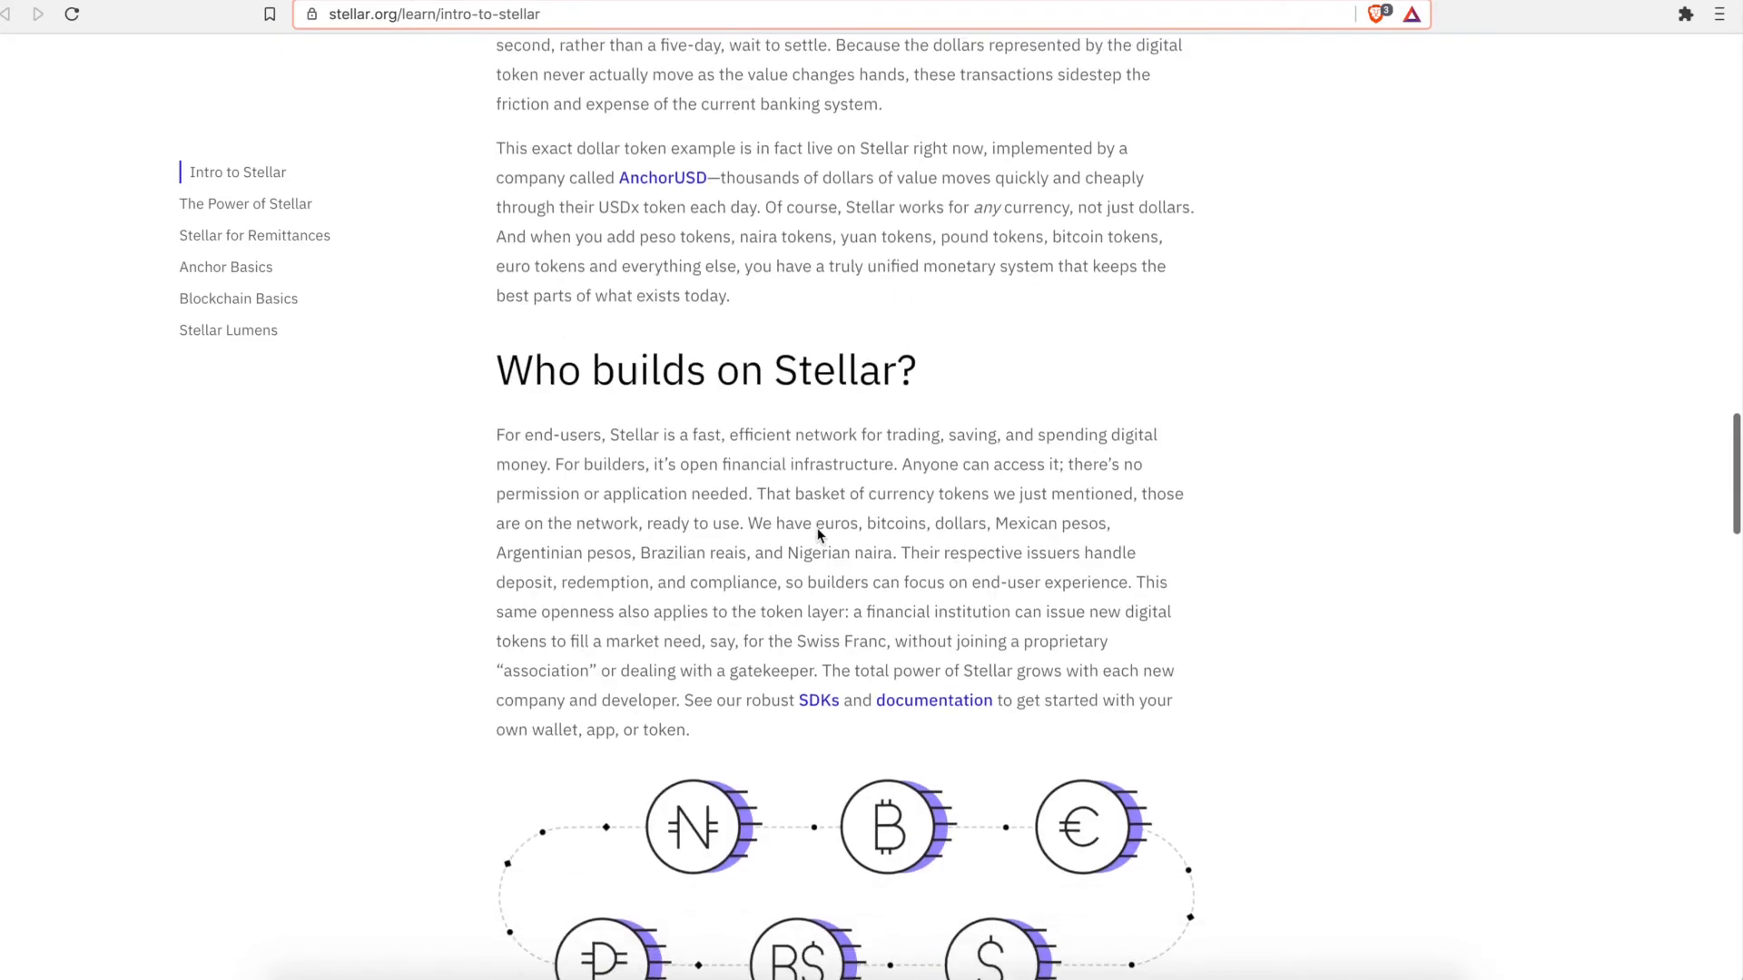
- Finish scrolling the Intro to Stellar page, then go to coinmarketcap.com/currencies/stellar/
{"action": "scroll", "scroll_direction": "down", "scroll_amount": 3}
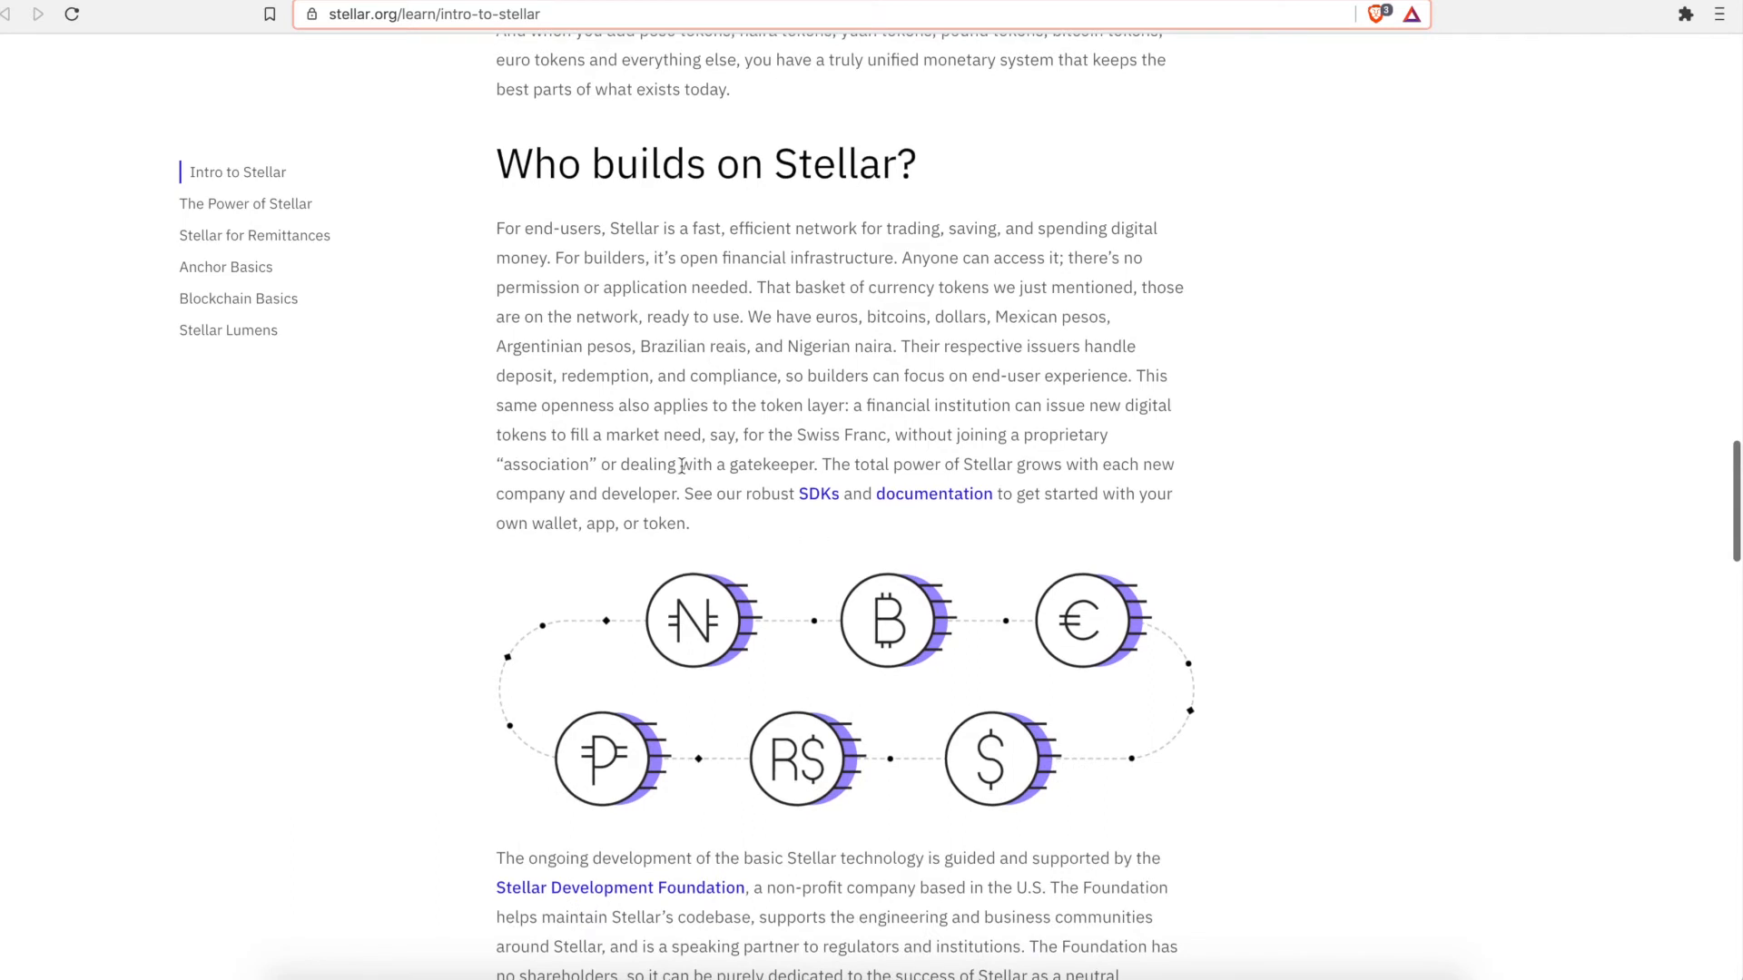
{"action": "mouse_move", "coordinate": [961, 484]}
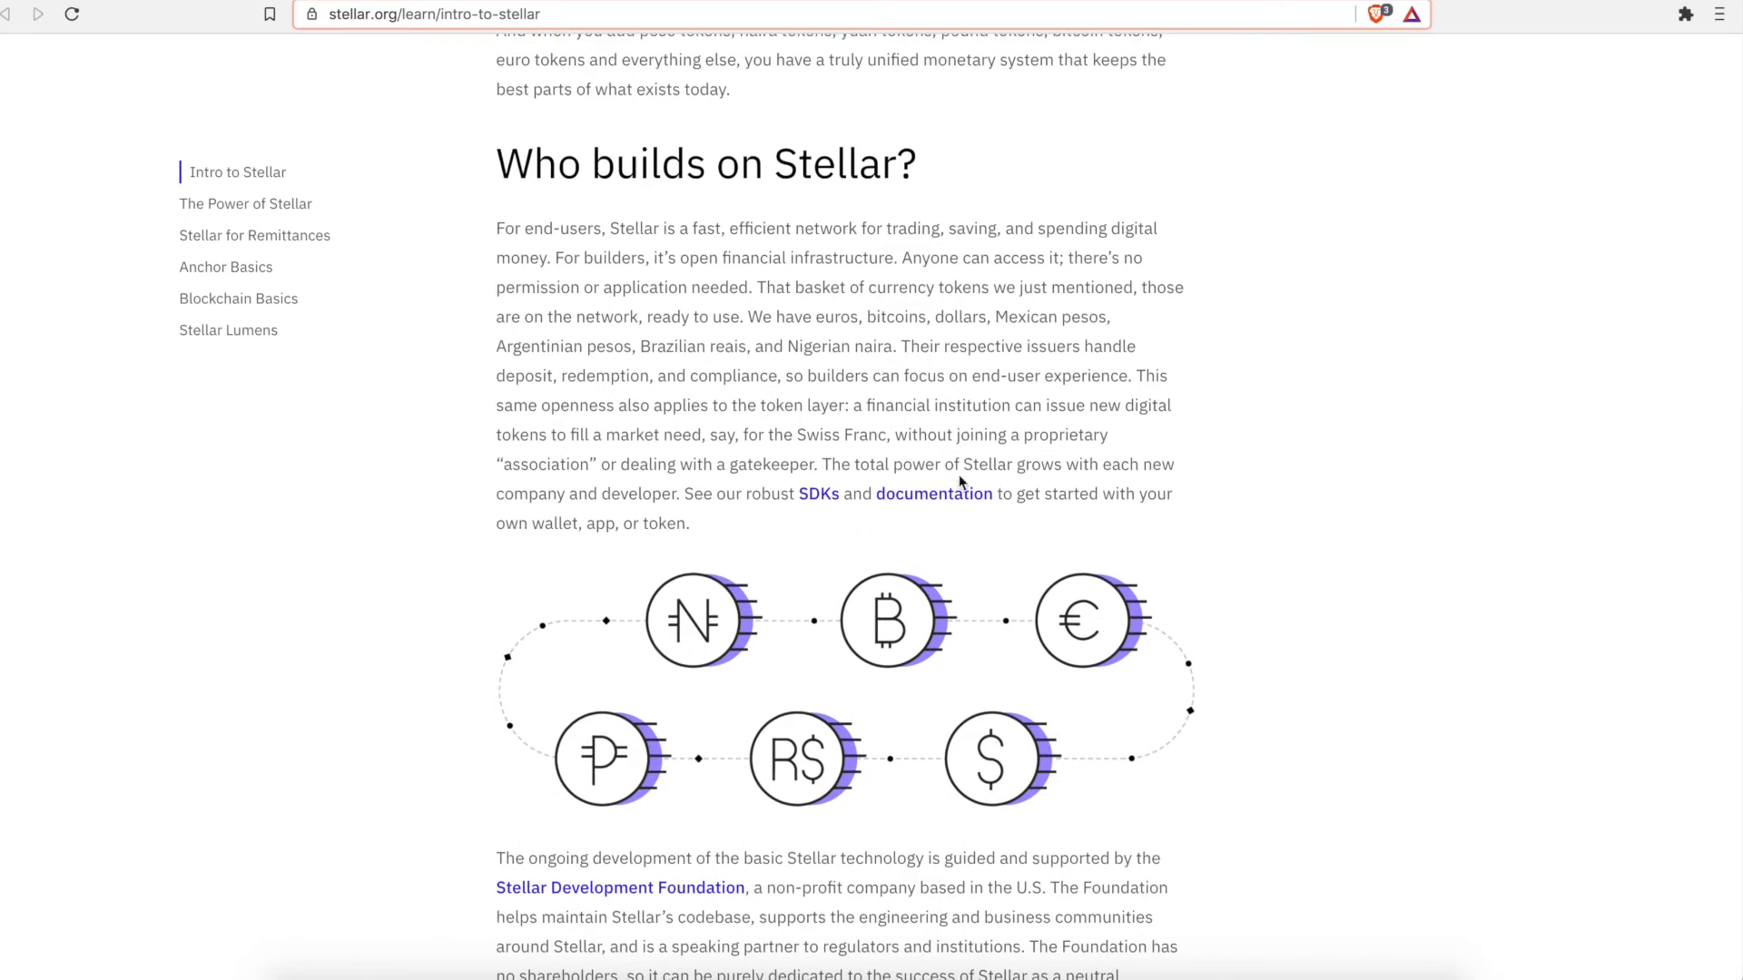
{"action": "scroll", "scroll_direction": "down", "scroll_amount": 3}
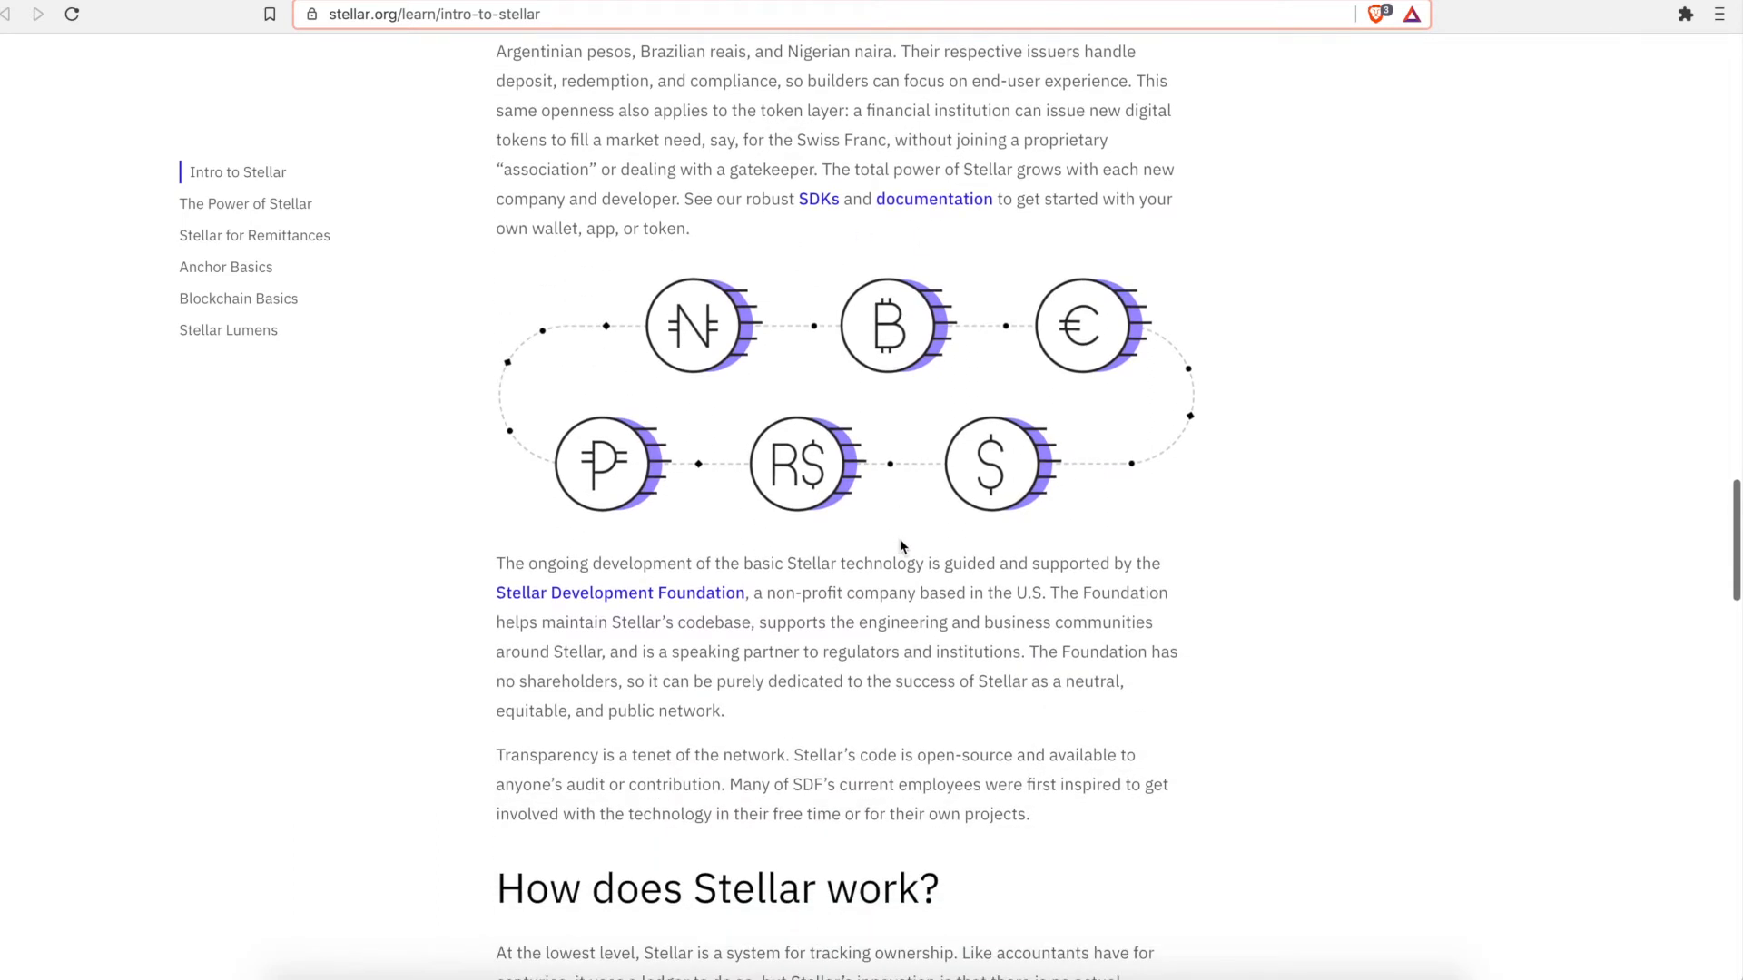
{"action": "scroll", "scroll_direction": "down", "scroll_amount": 3}
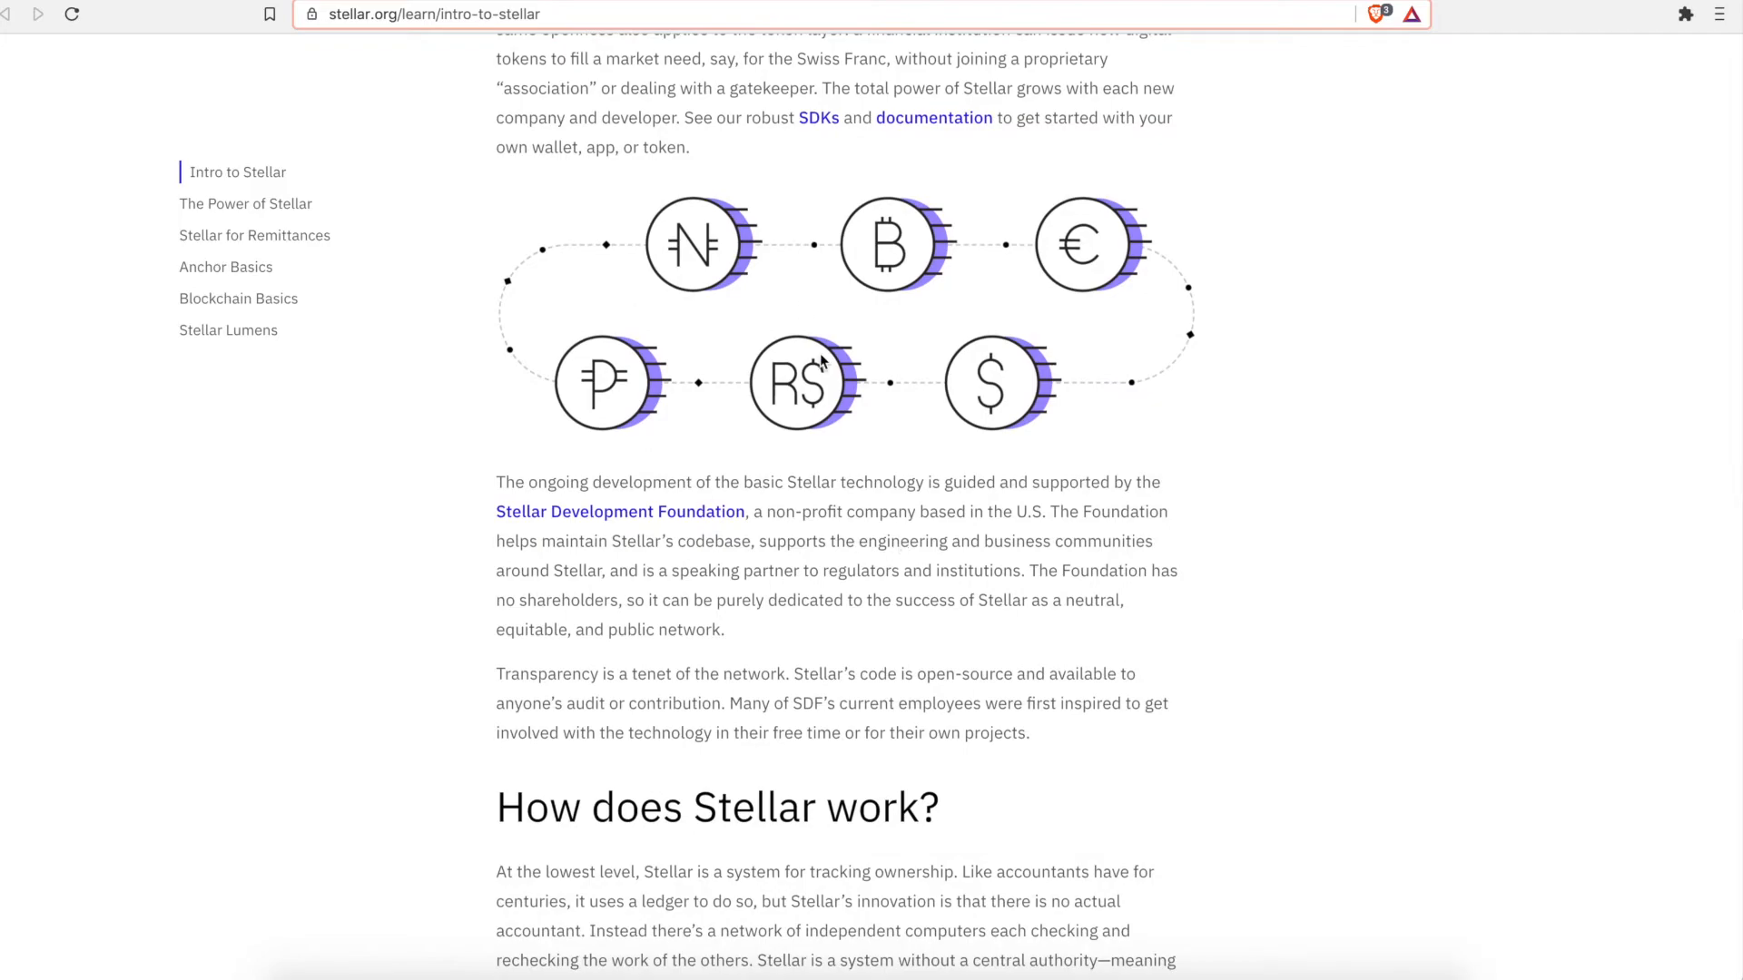
{"action": "scroll", "scroll_direction": "down", "scroll_amount": 3}
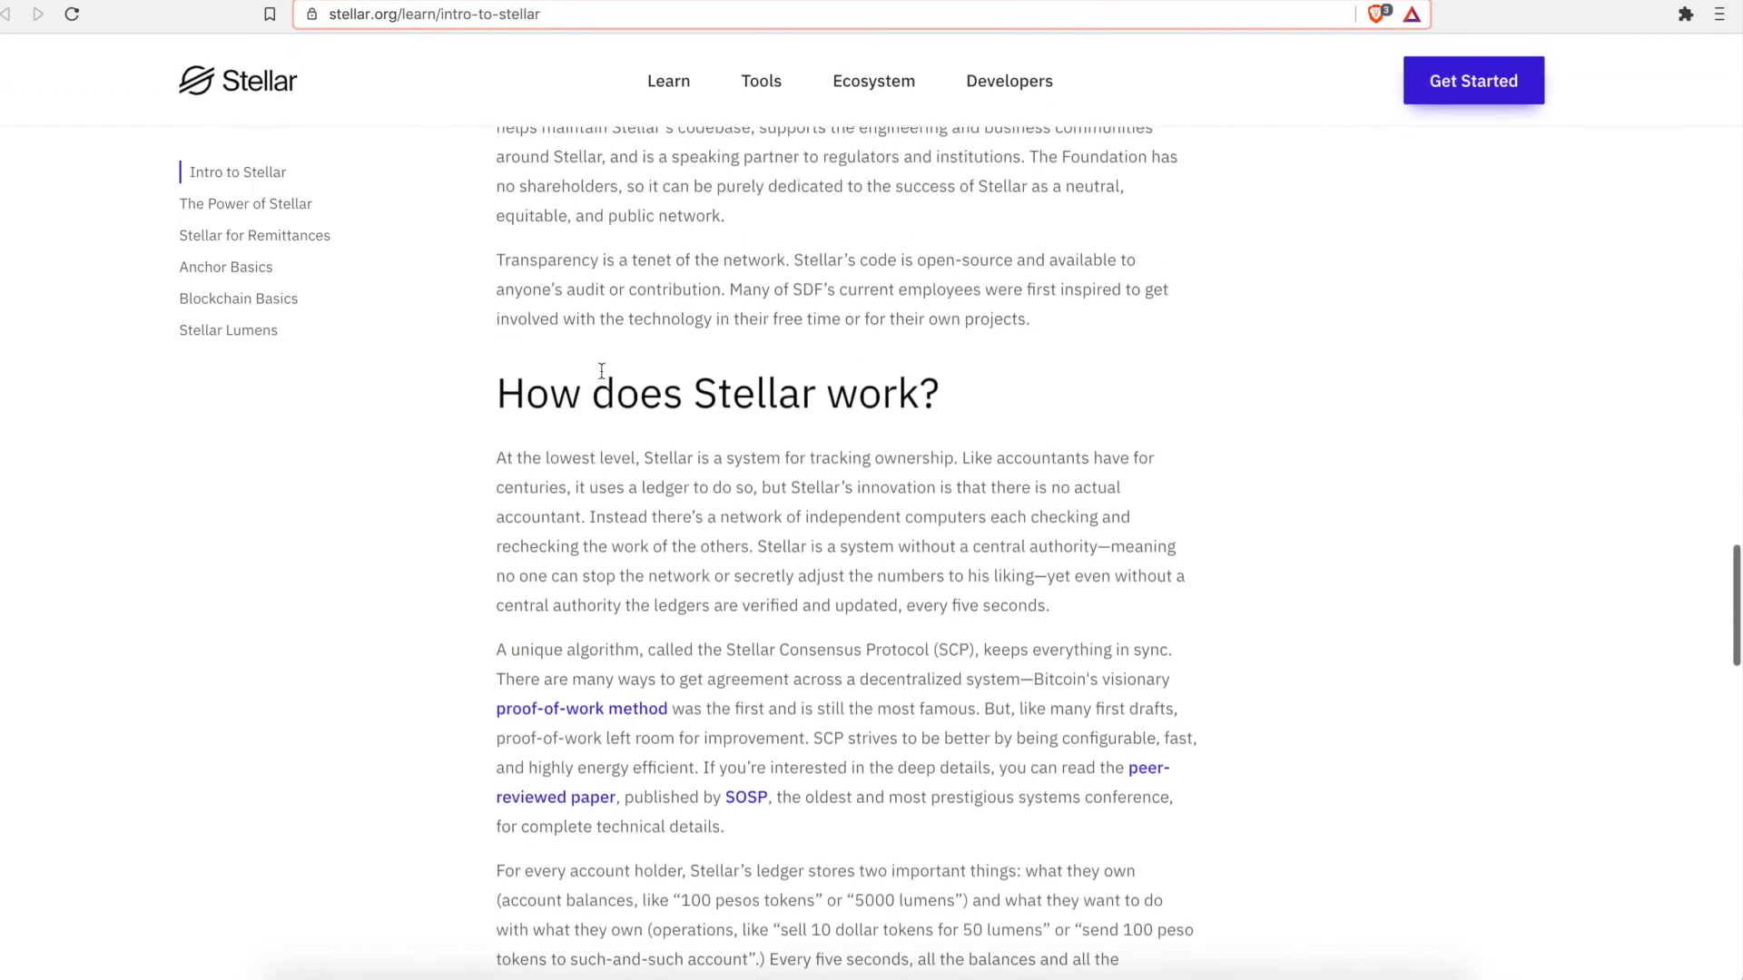
{"action": "scroll", "scroll_direction": "up", "scroll_amount": 3}
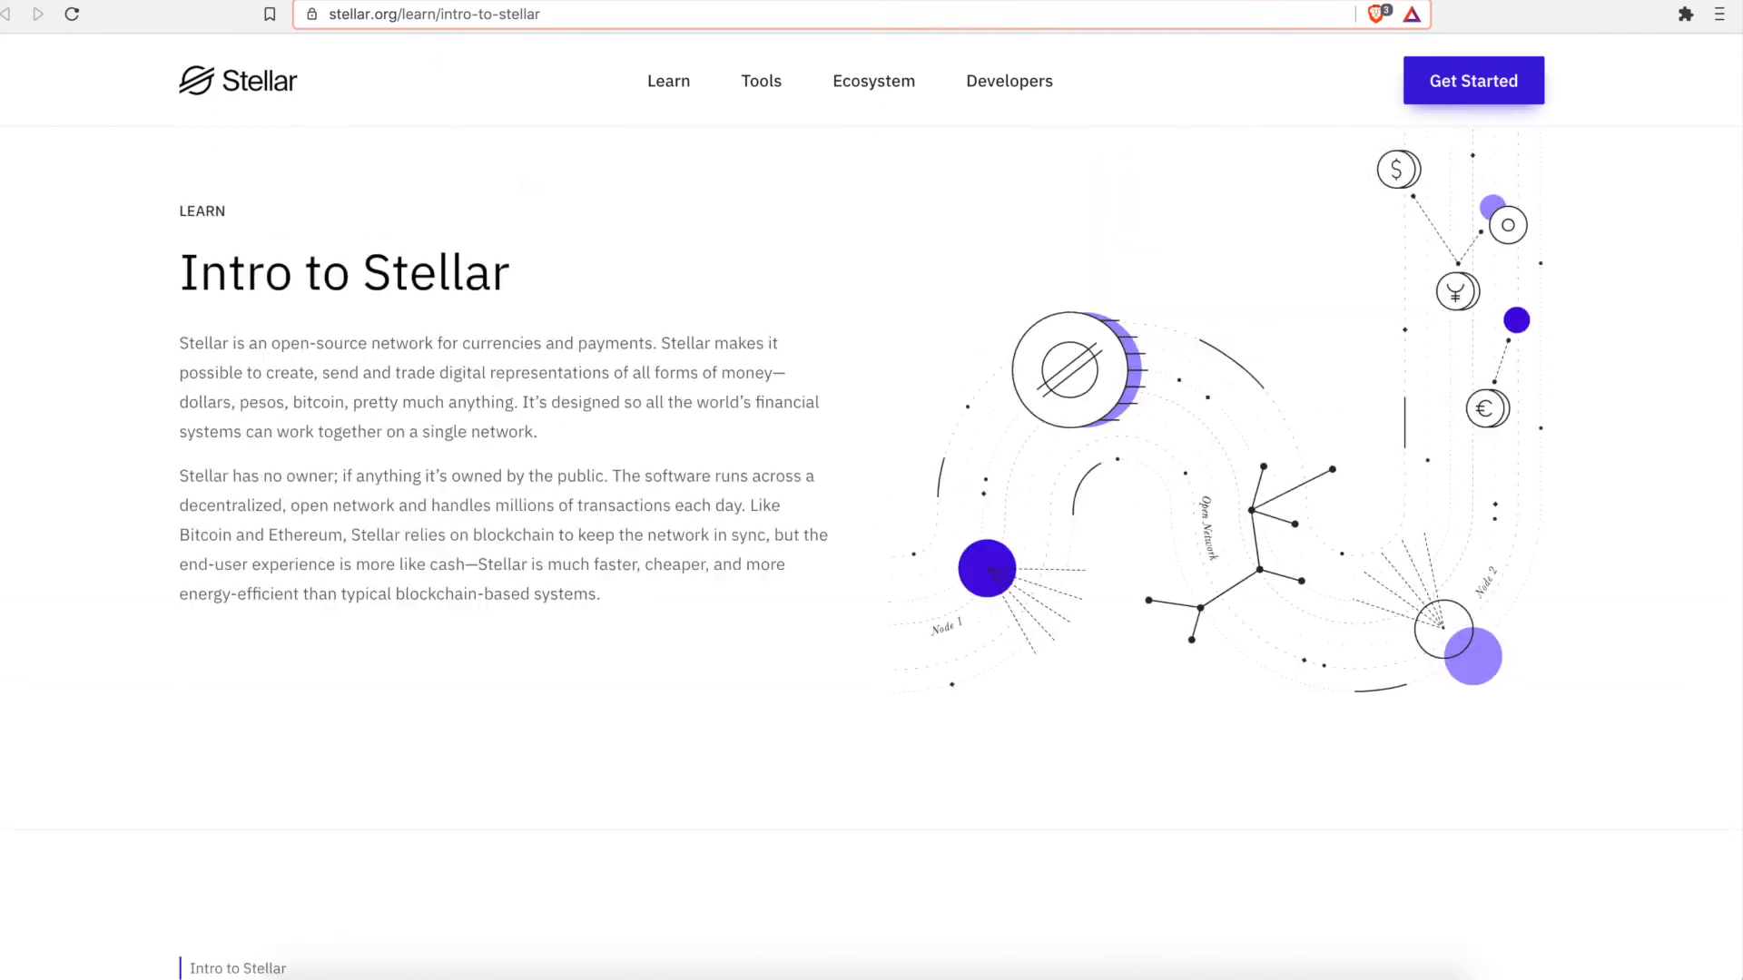
{"action": "scroll", "scroll_direction": "down", "scroll_amount": 3}
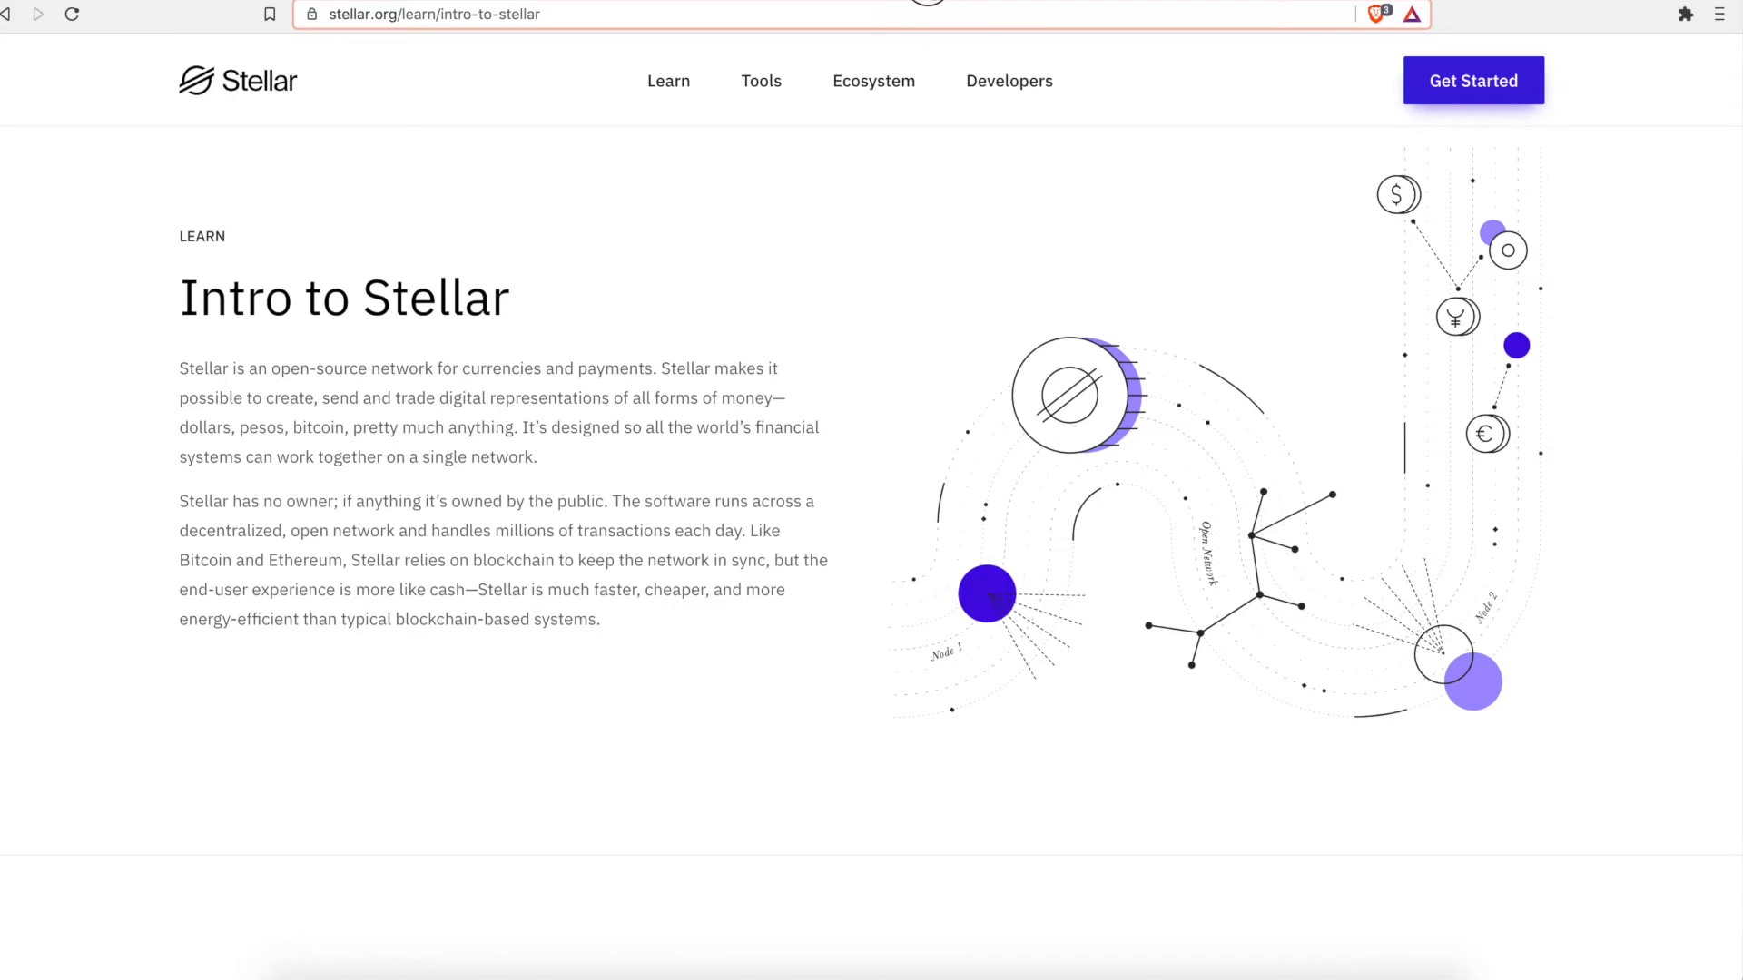
{"action": "type", "text": "coinmarketcap.com/currencies/stellar/"}
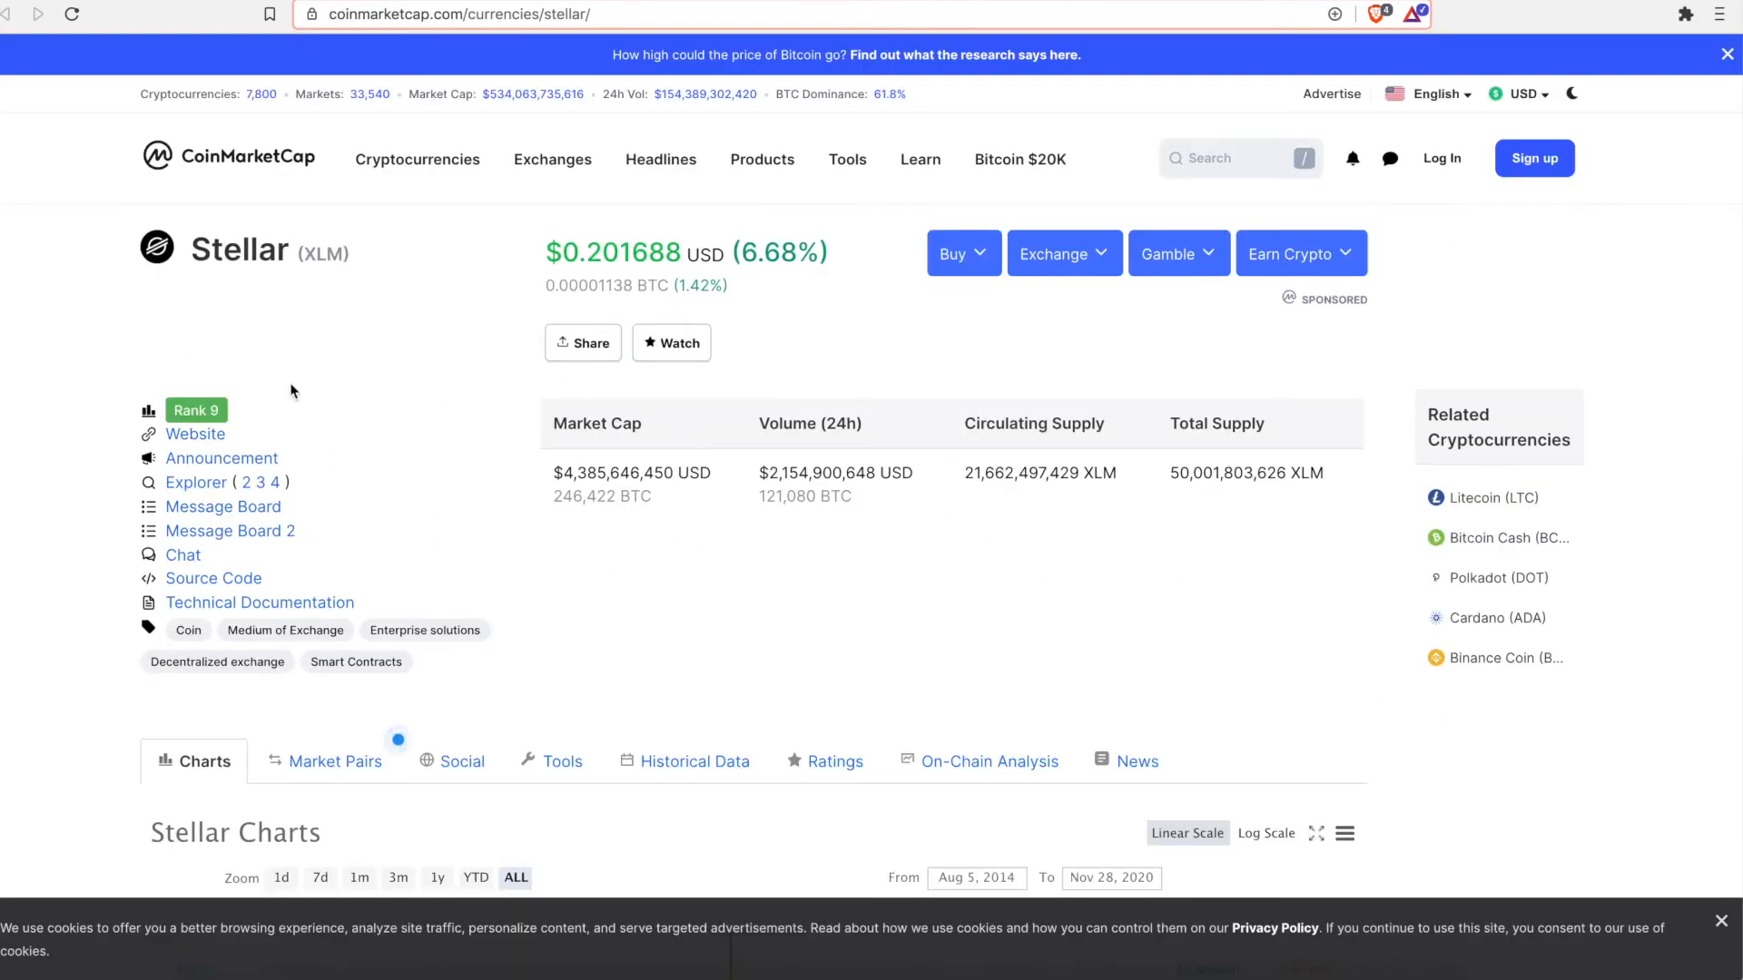
- Examine Stellar's all-time price chart around the January 2018 peak and late 2020
{"action": "scroll", "scroll_direction": "down", "scroll_amount": 3}
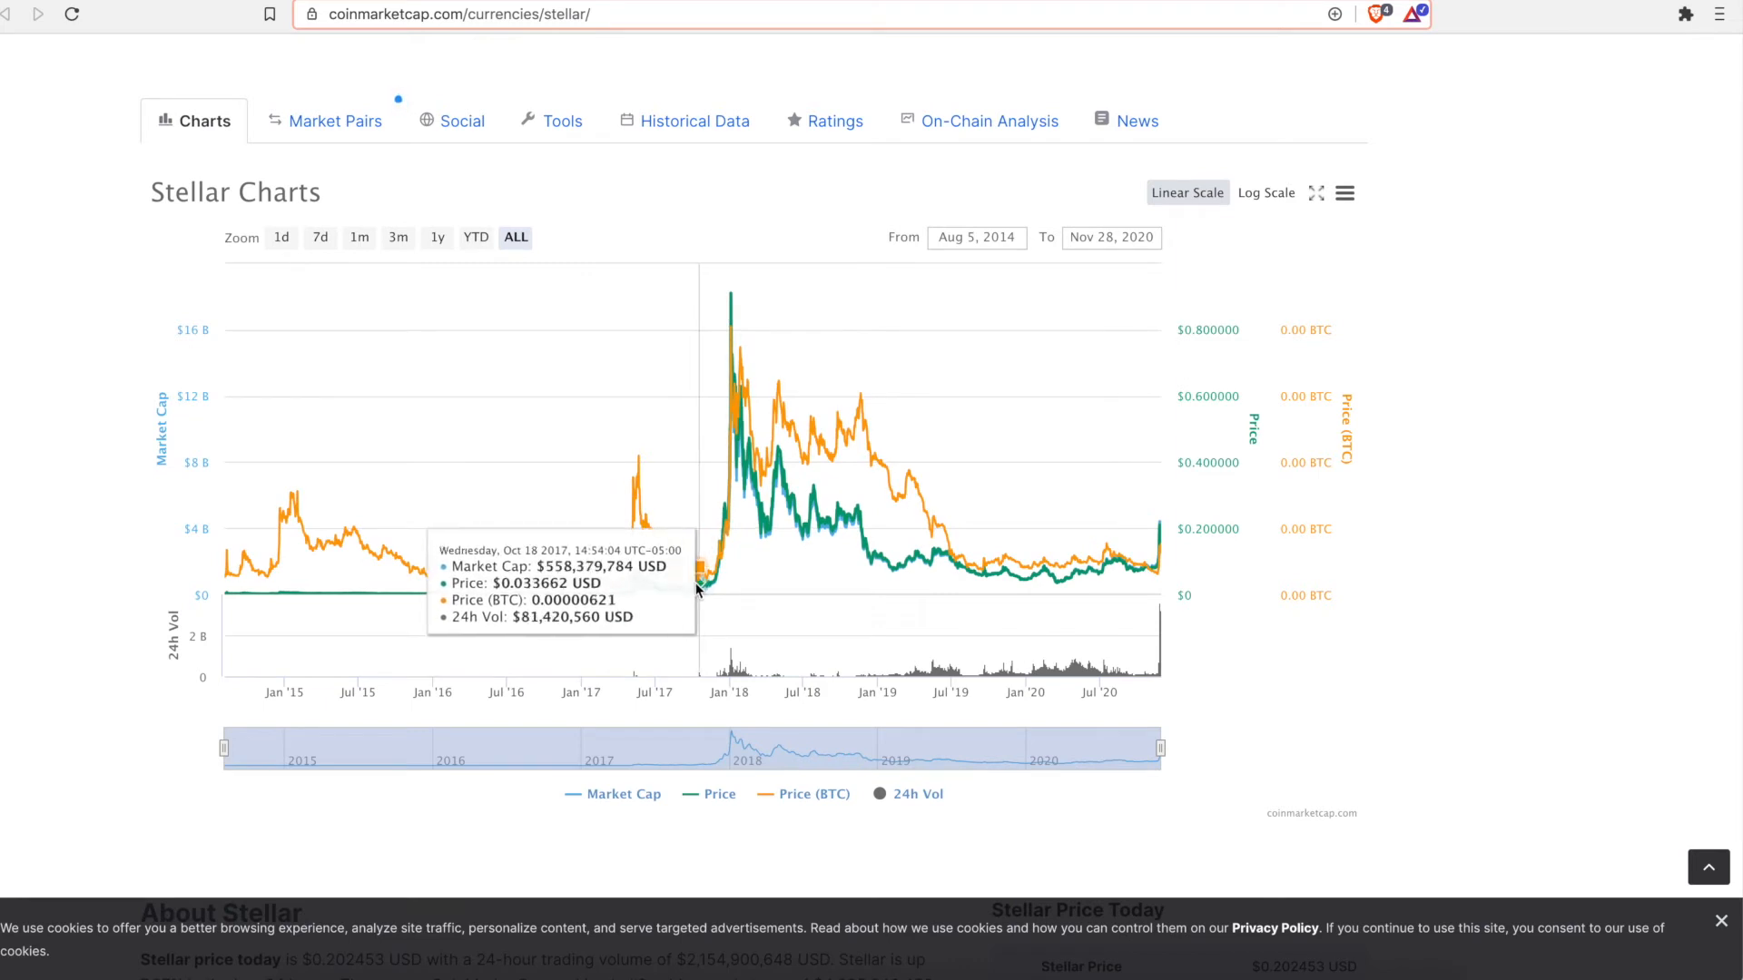
{"action": "mouse_move", "coordinate": [689, 589]}
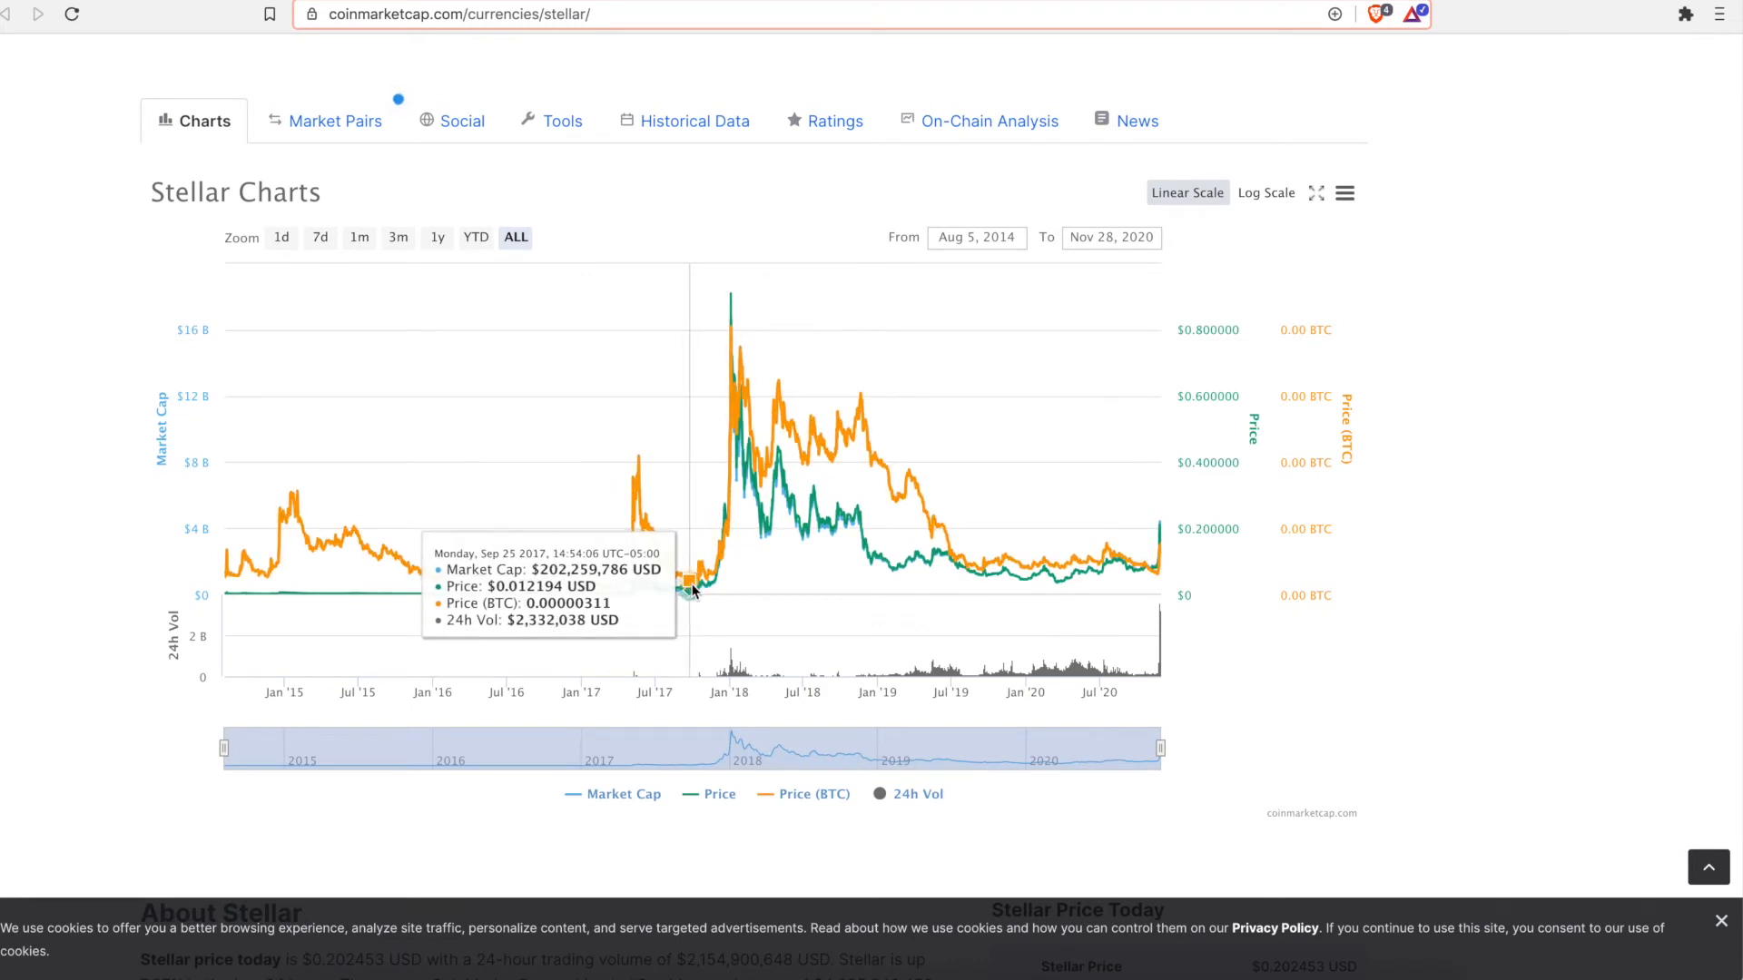
{"action": "mouse_move", "coordinate": [694, 586]}
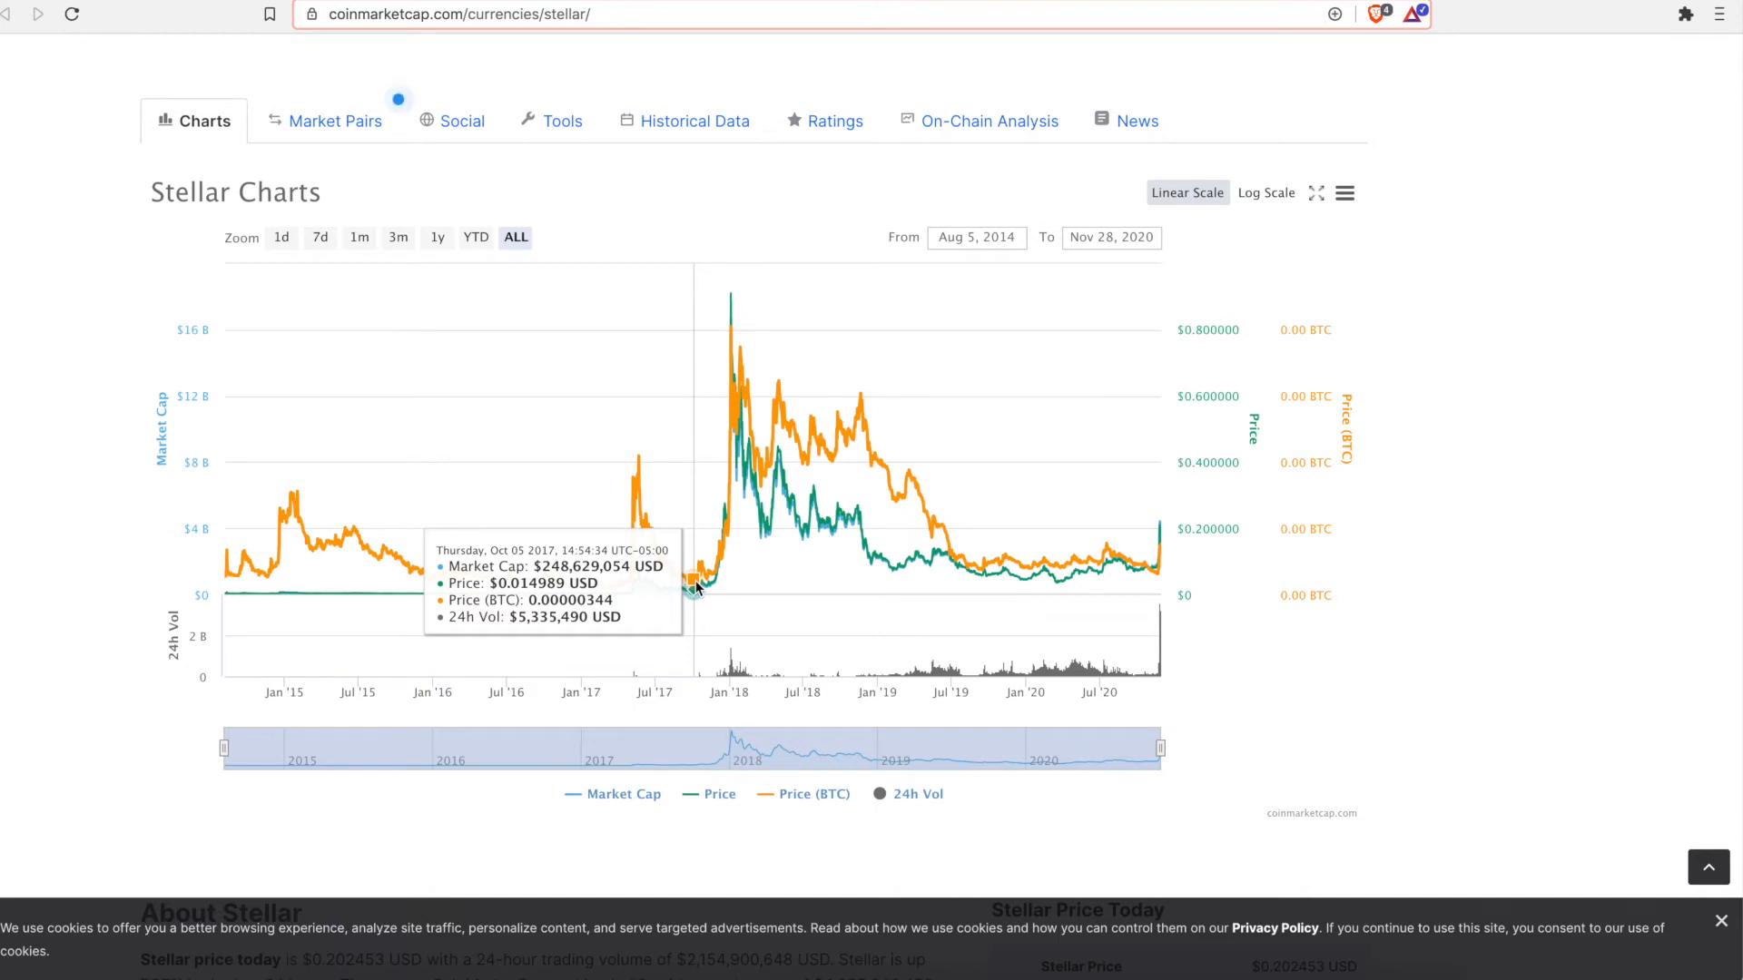
{"action": "mouse_move", "coordinate": [697, 584]}
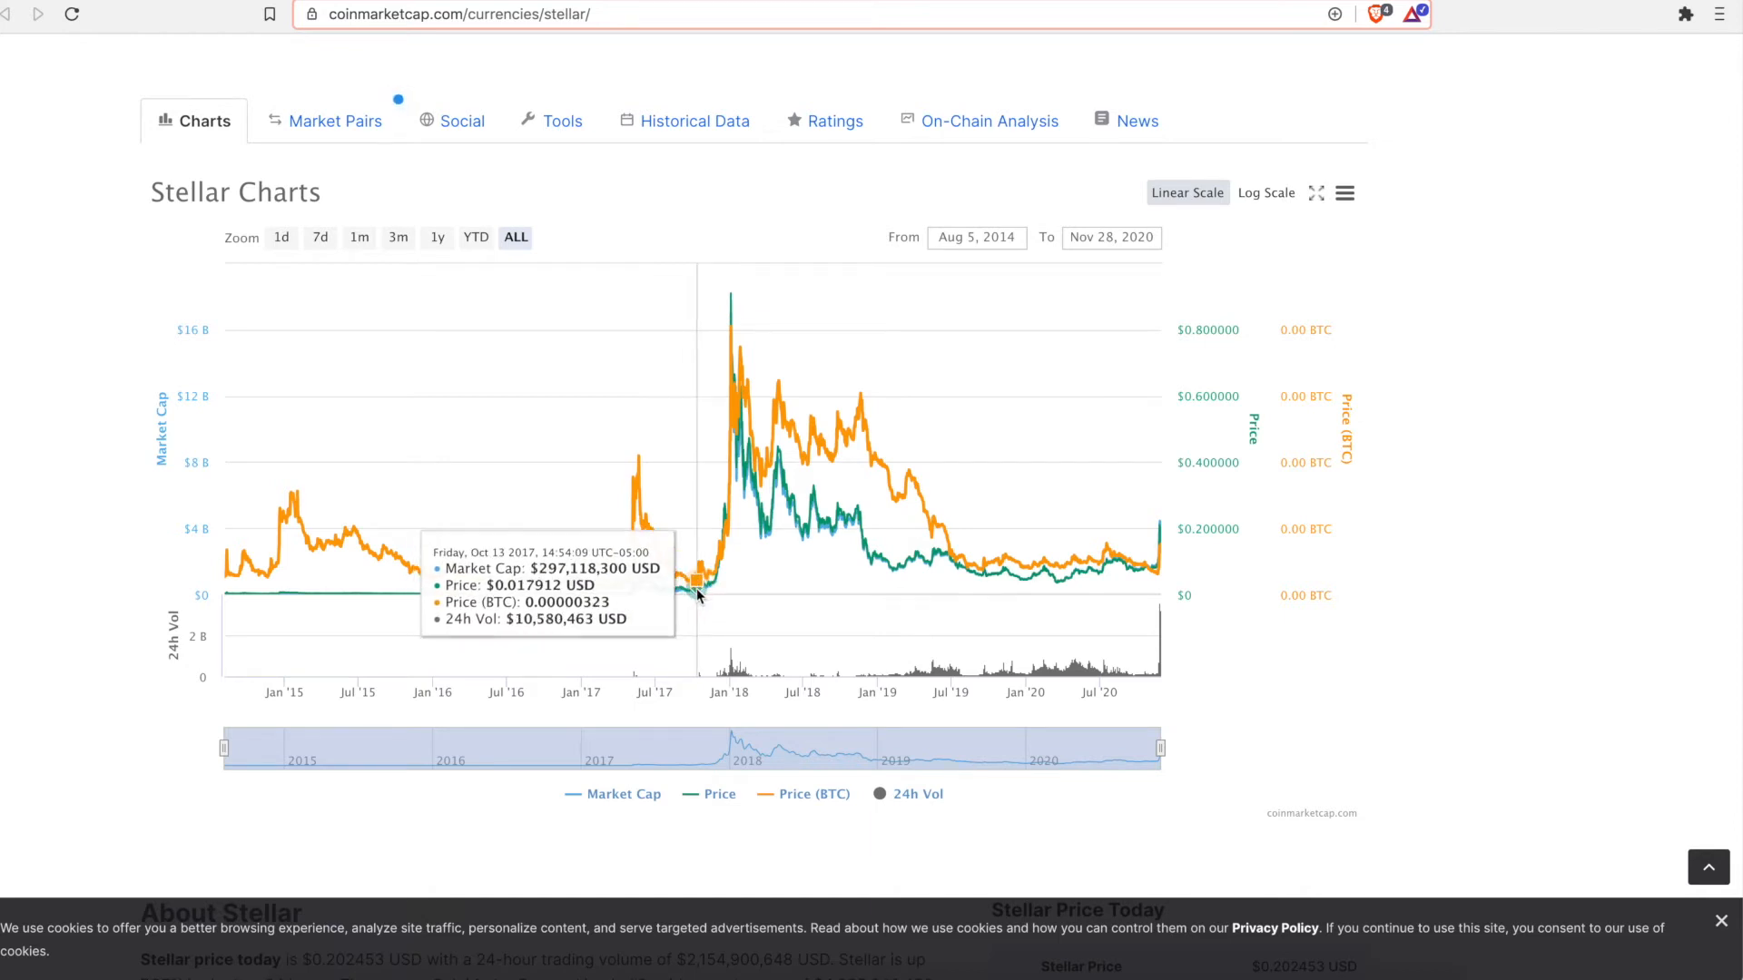
{"action": "mouse_move", "coordinate": [742, 436]}
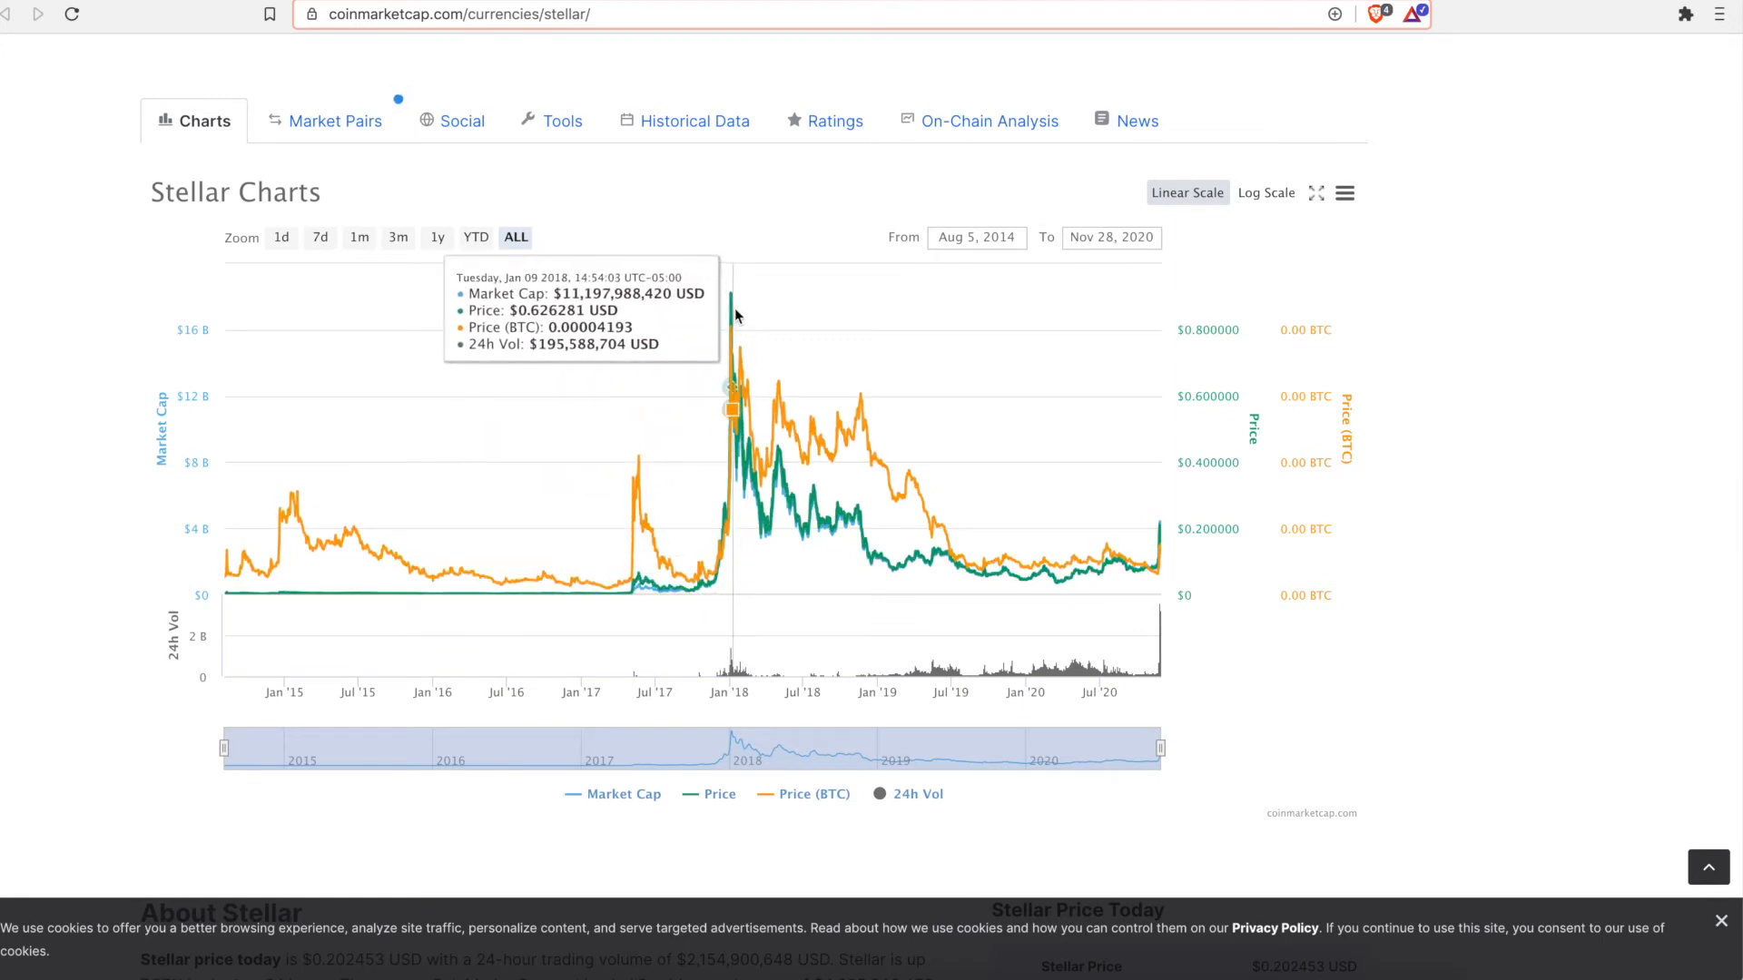
{"action": "mouse_move", "coordinate": [731, 321]}
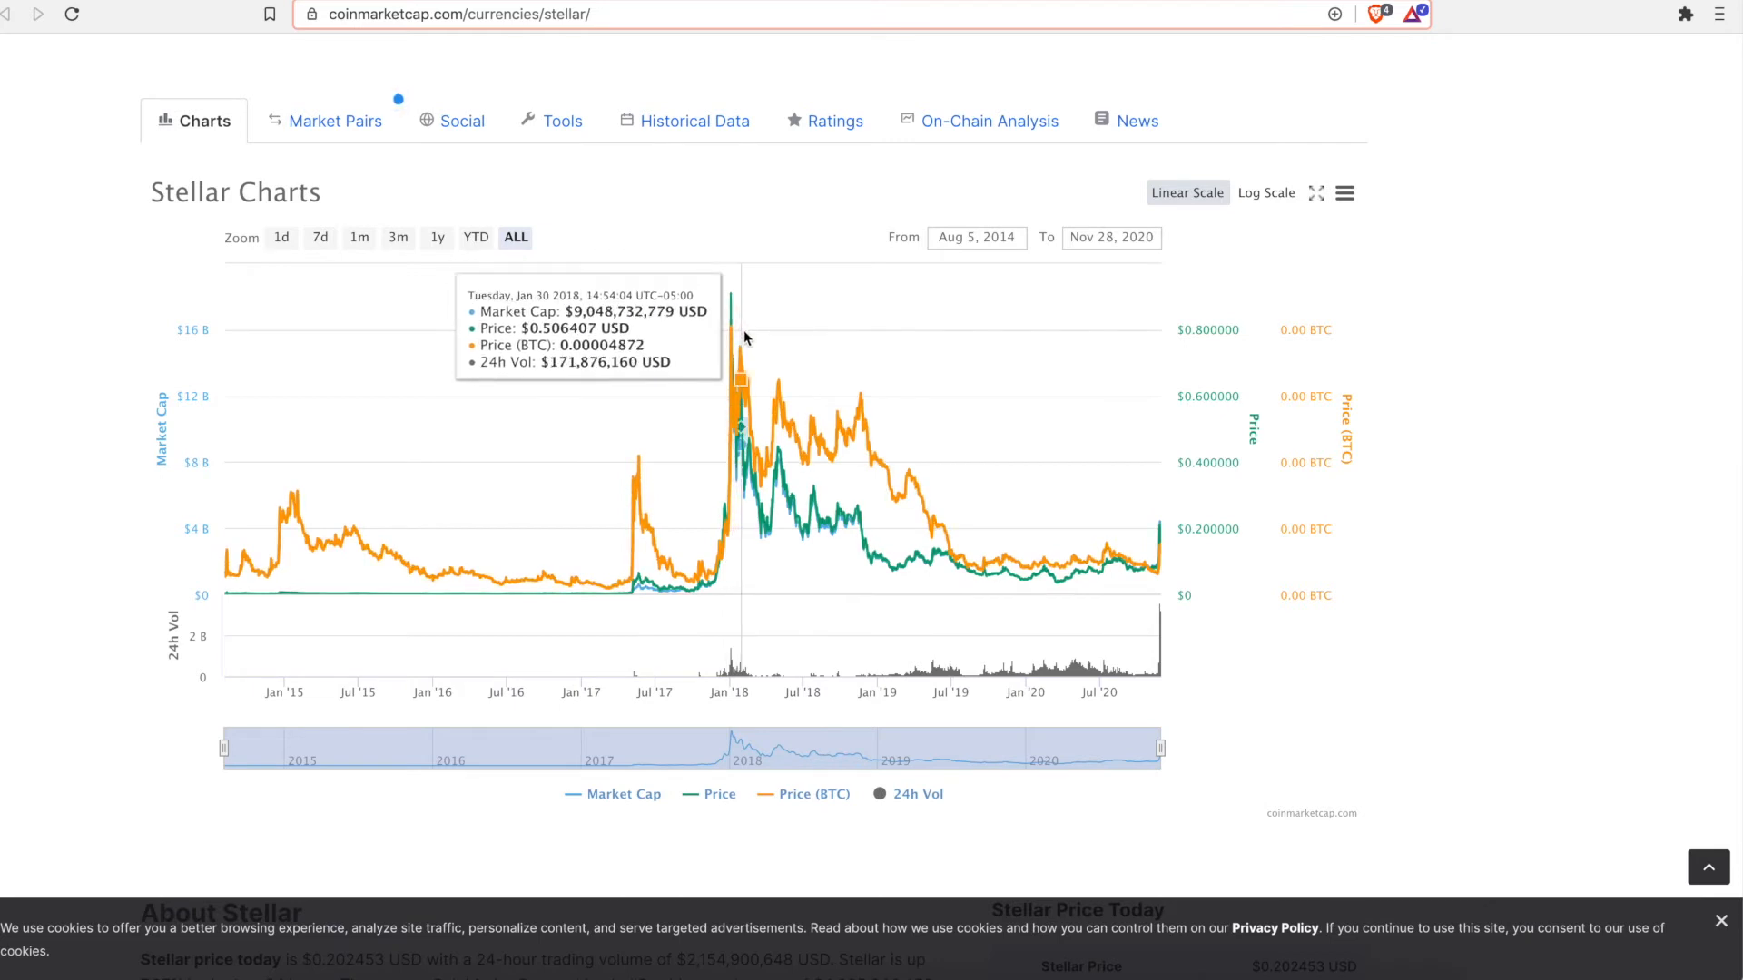
{"action": "mouse_move", "coordinate": [892, 489]}
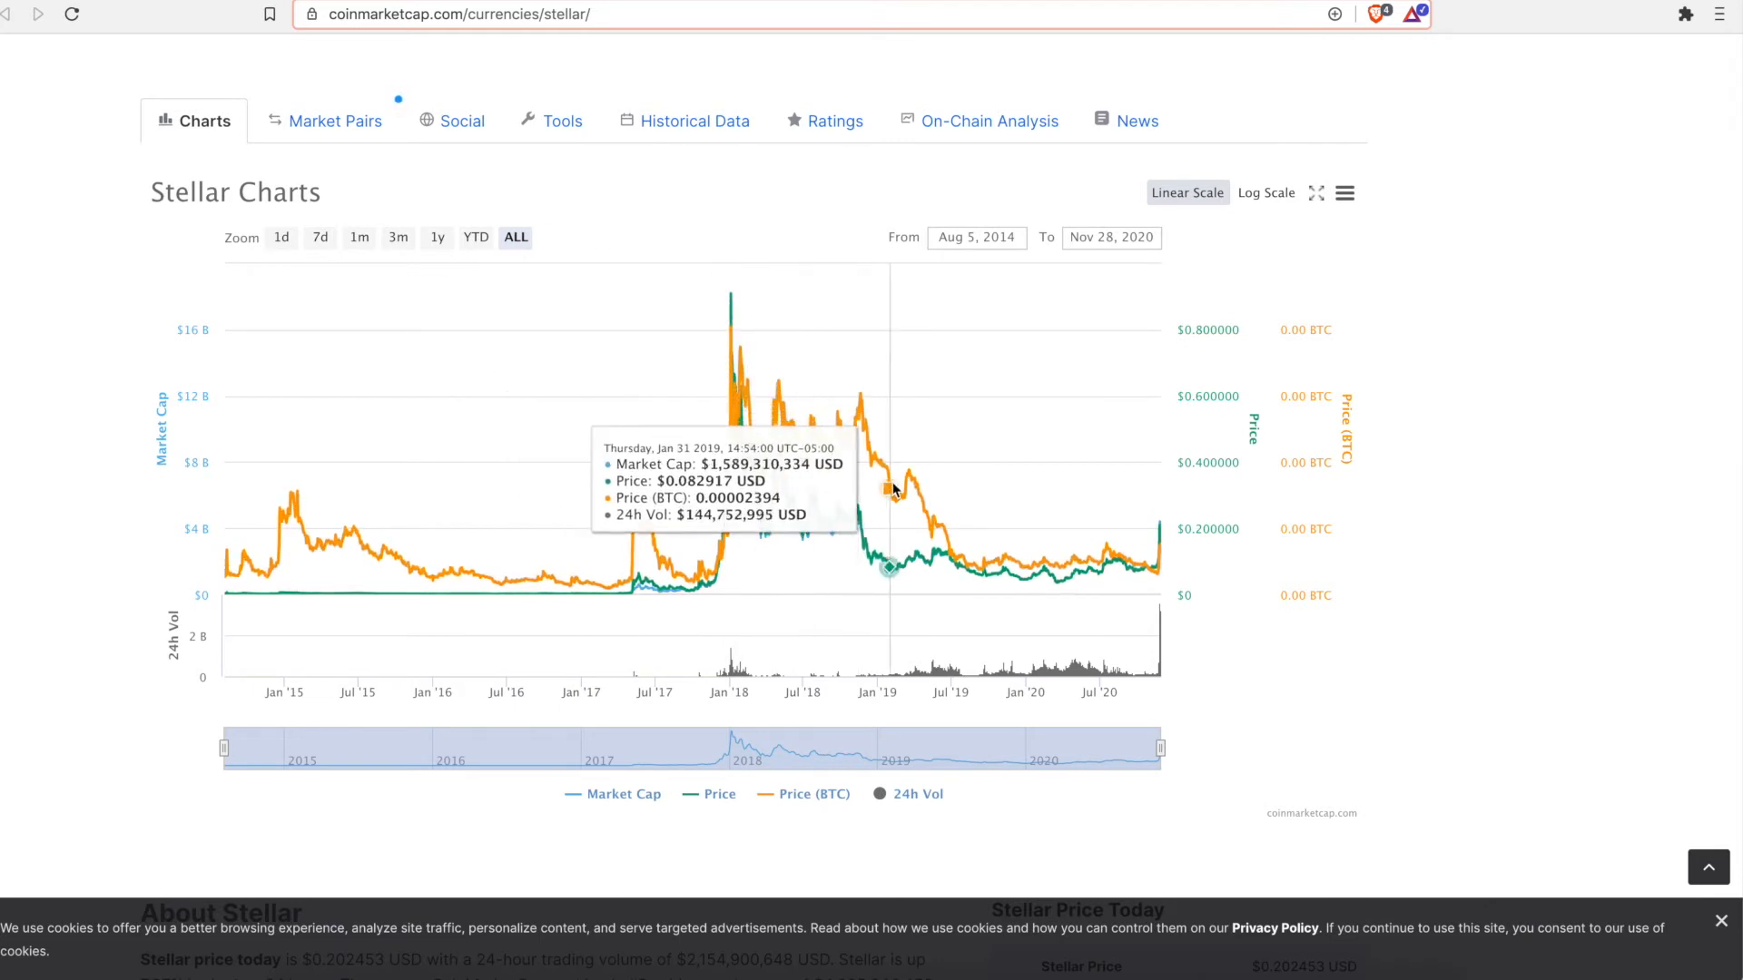
{"action": "mouse_move", "coordinate": [1143, 578]}
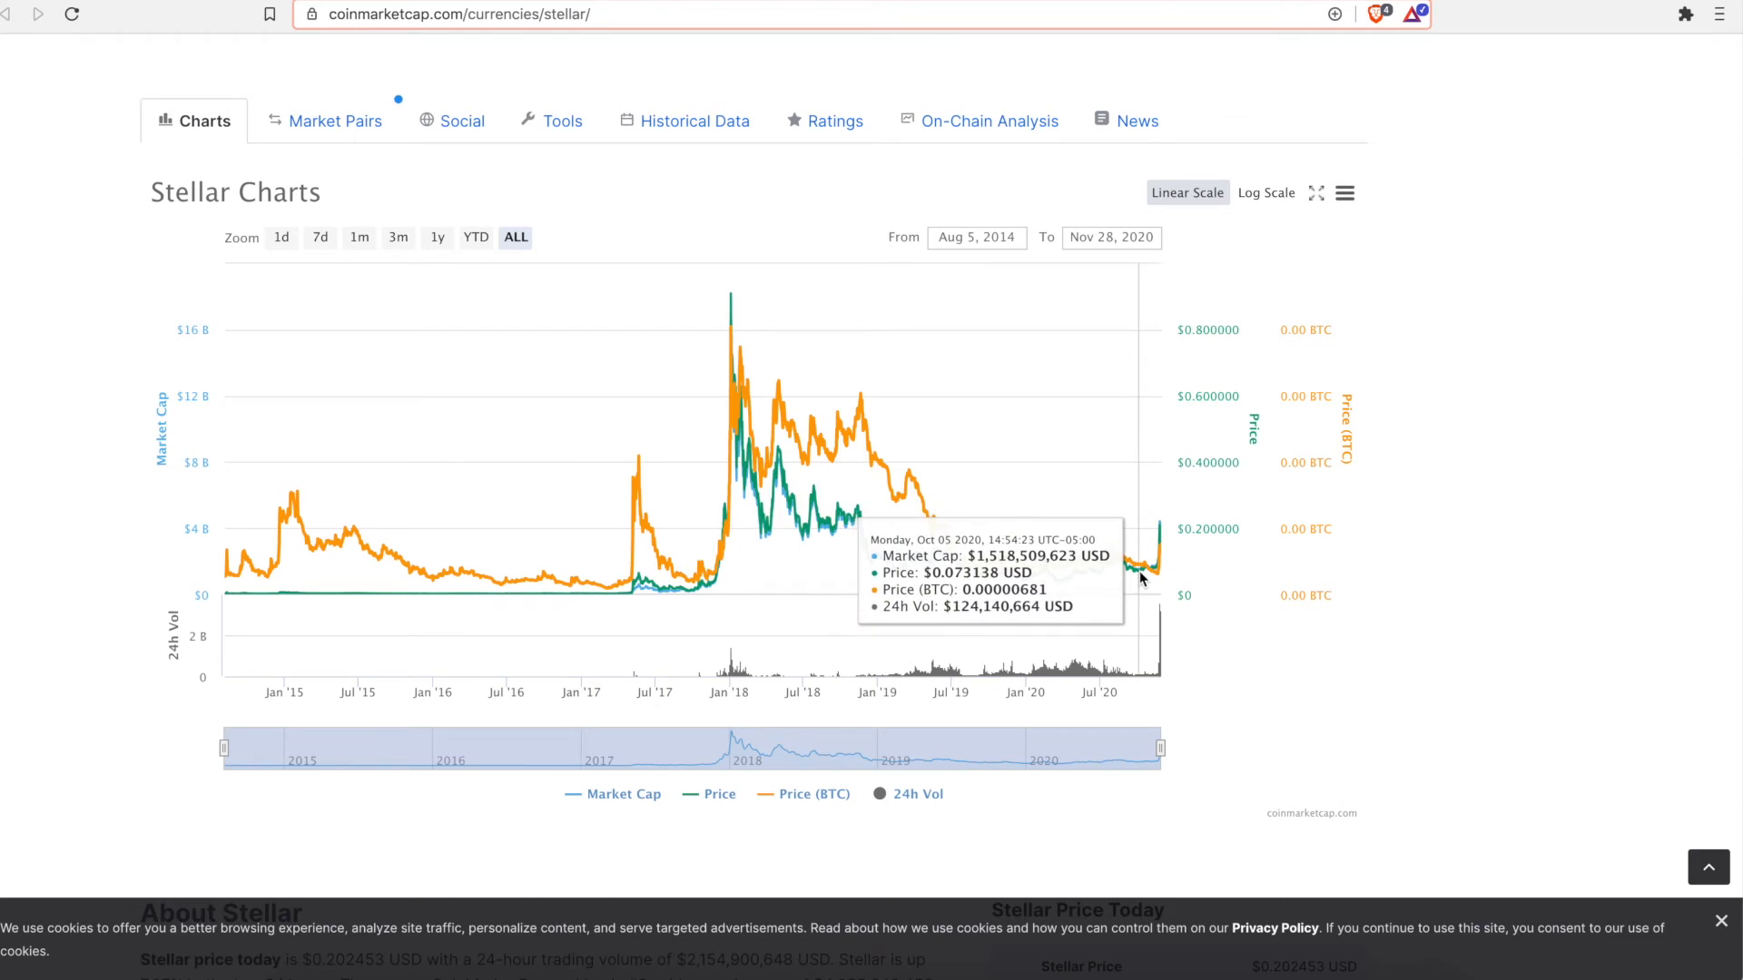
{"action": "mouse_move", "coordinate": [1150, 583]}
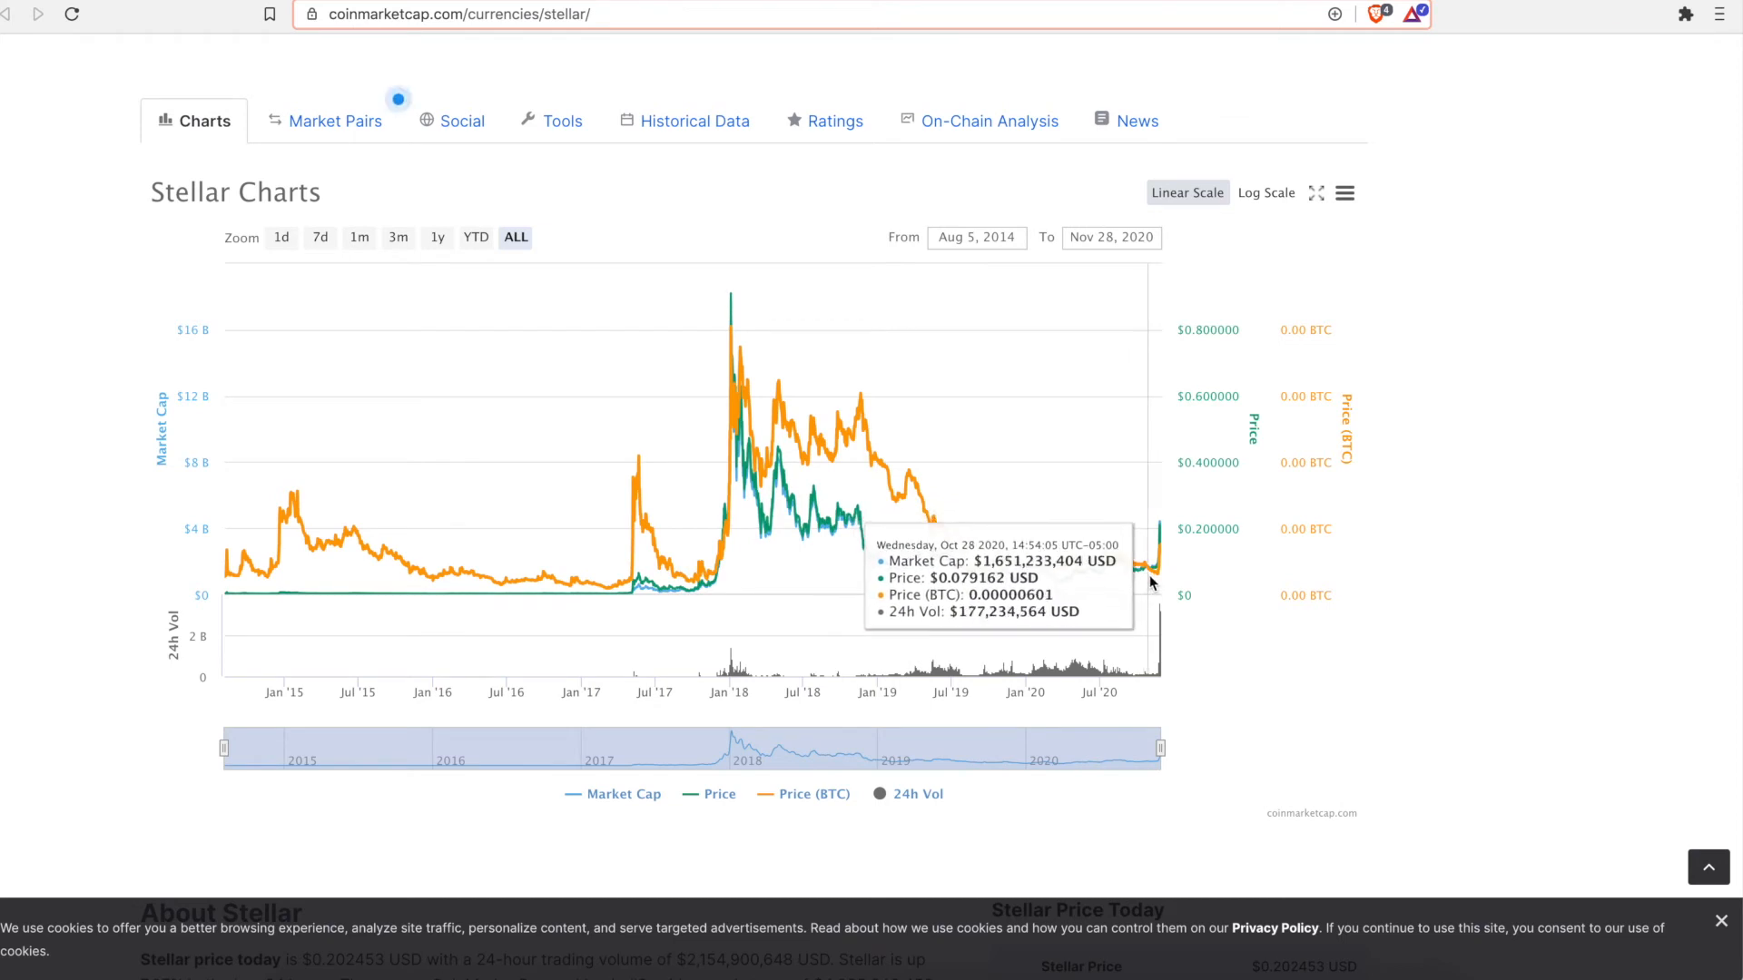
{"action": "mouse_move", "coordinate": [1163, 570]}
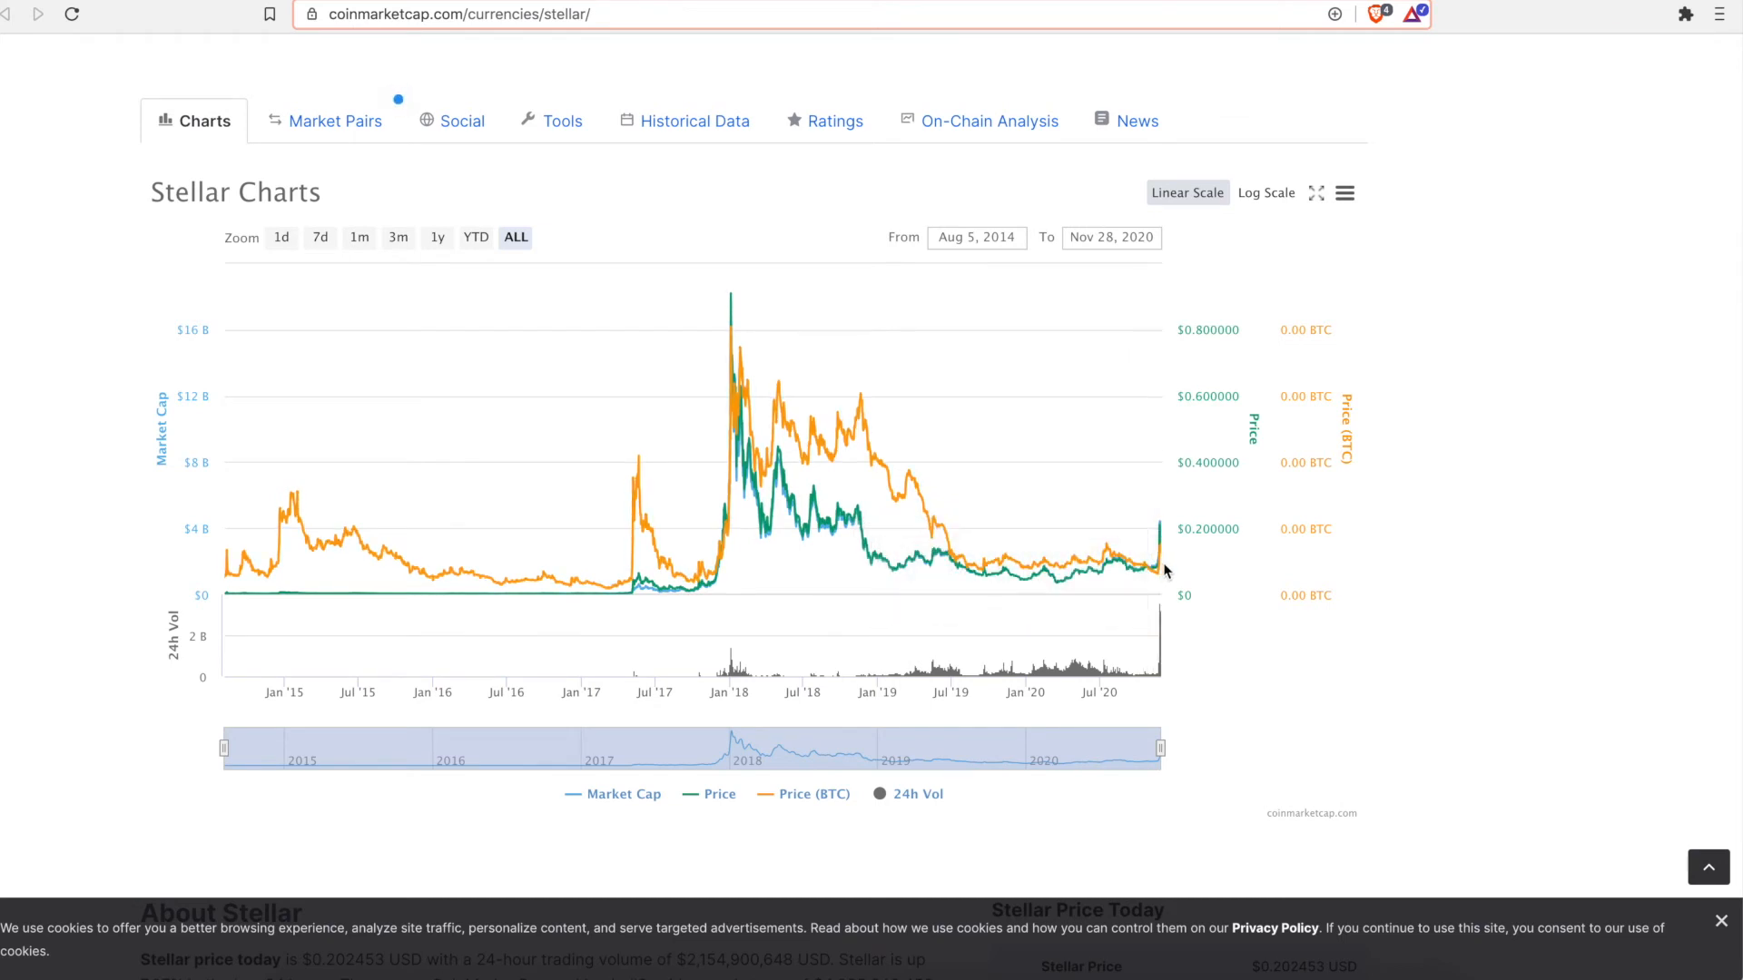
{"action": "mouse_move", "coordinate": [1128, 578]}
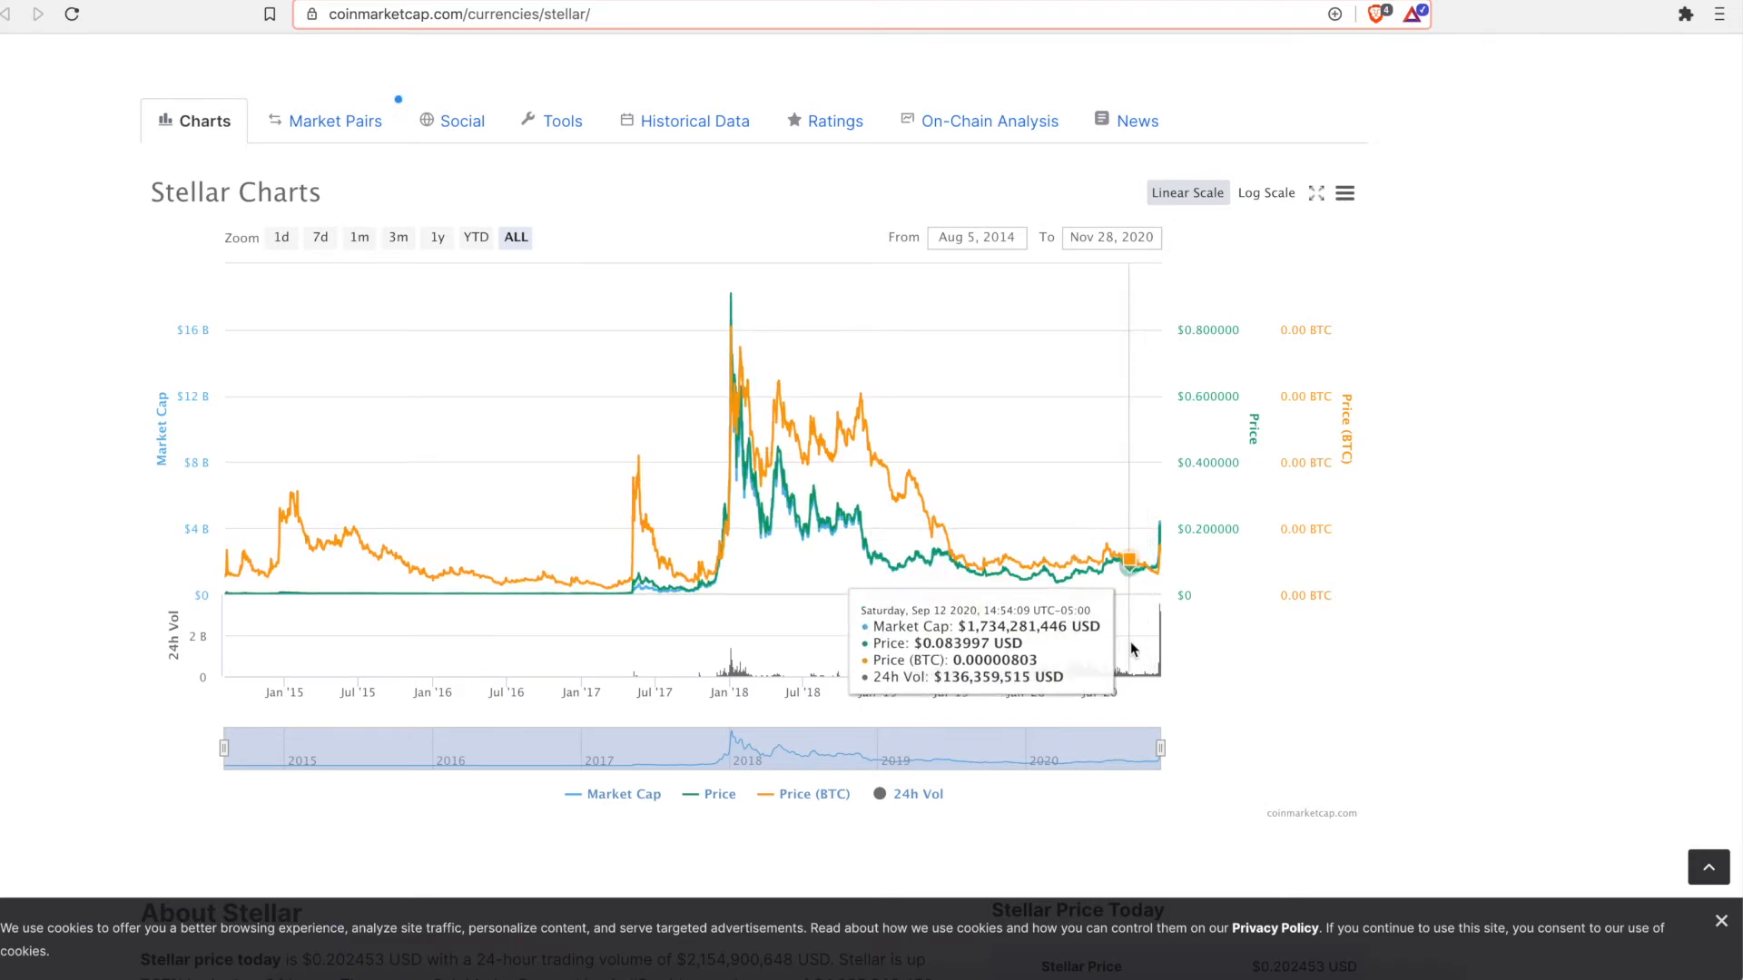
{"action": "scroll", "scroll_direction": "down", "scroll_amount": 3}
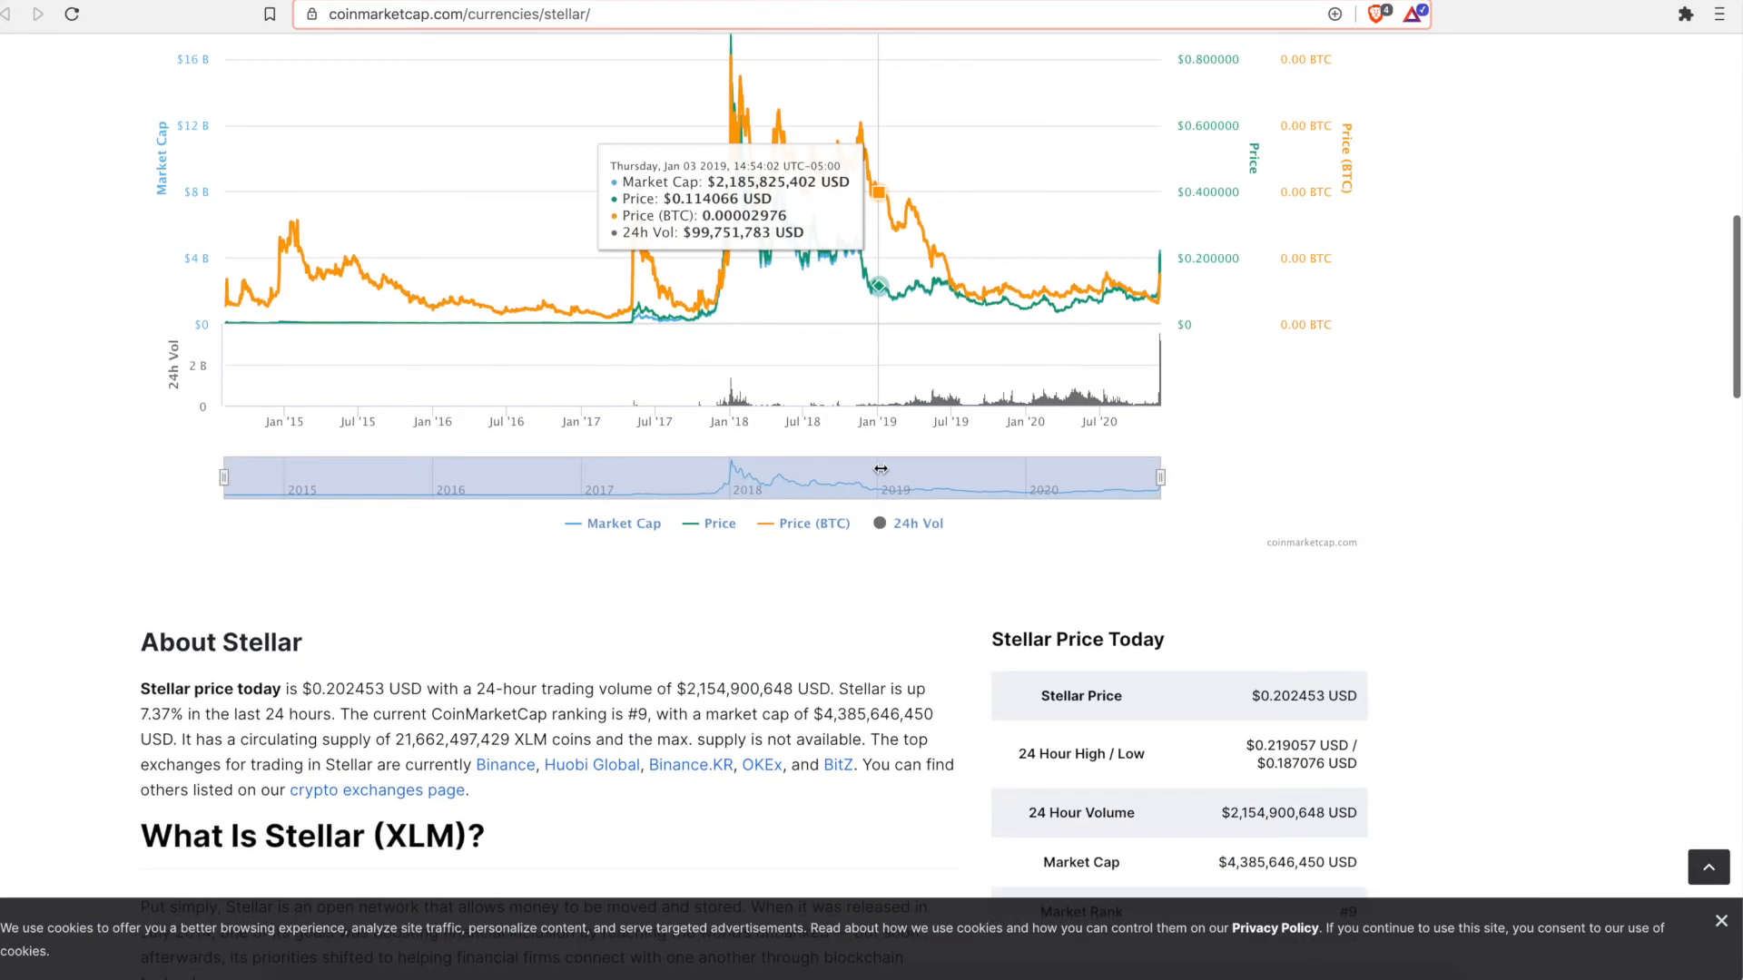
- Highlight 'unbanked' and the sentence on lumens bridging cheaper cross-border asset trades
{"action": "scroll", "scroll_direction": "down", "scroll_amount": 3}
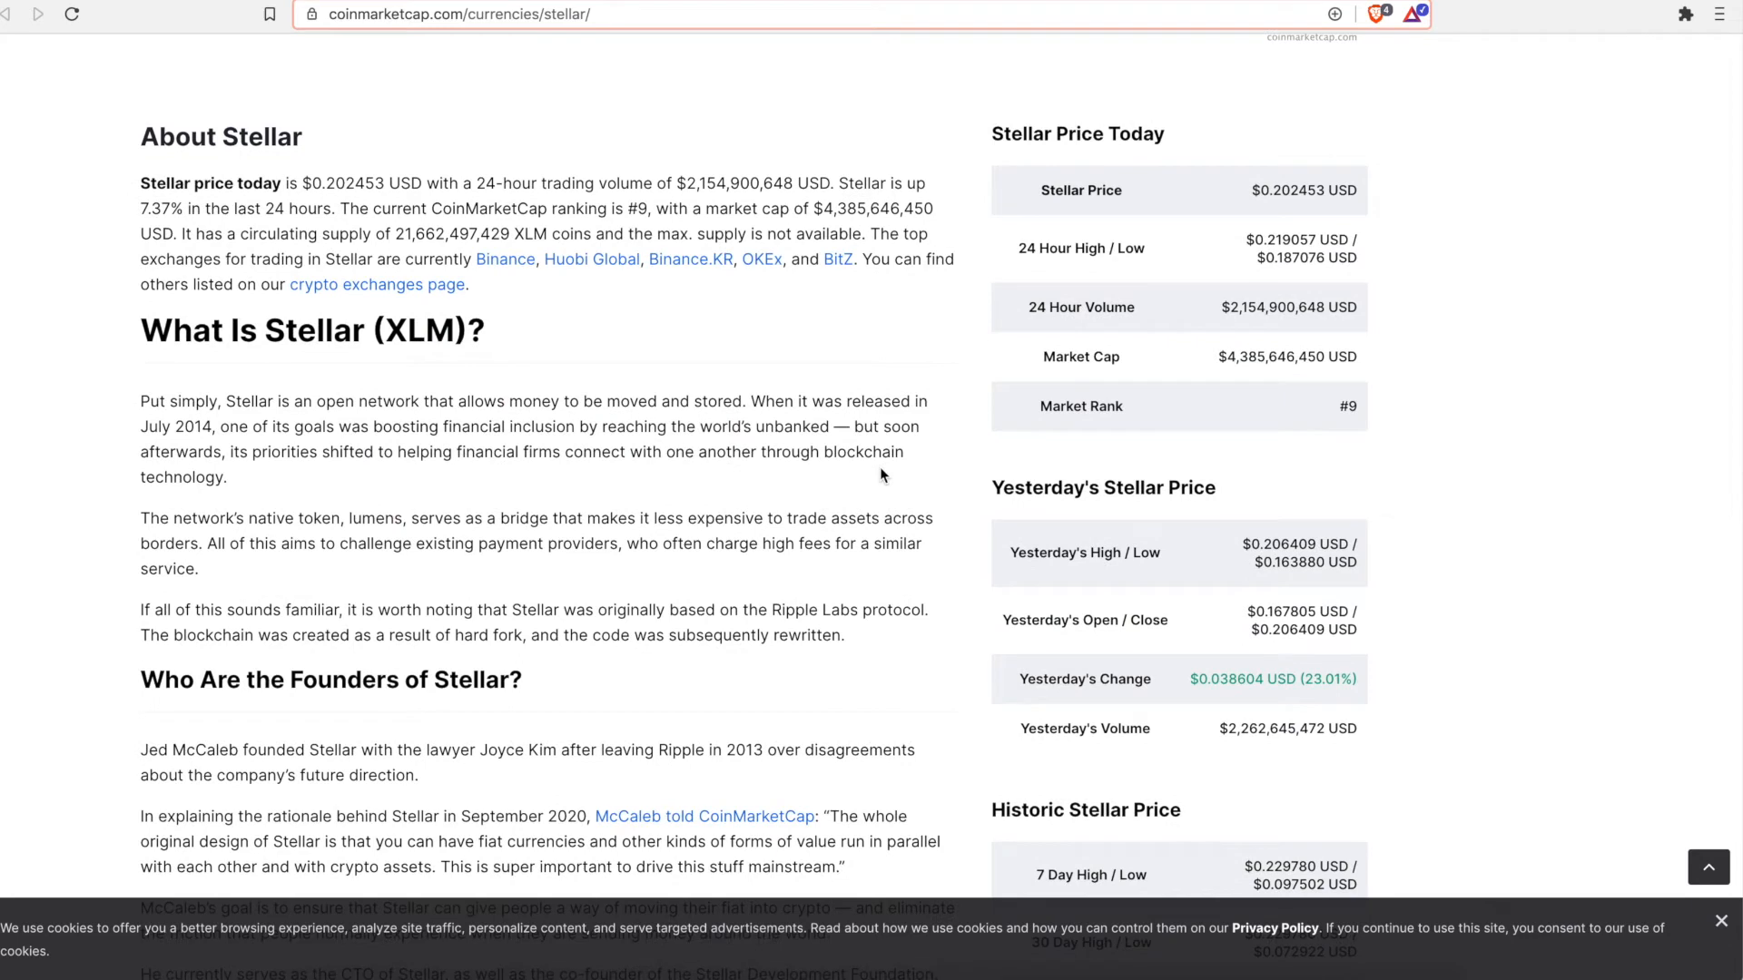
{"action": "mouse_move", "coordinate": [401, 471]}
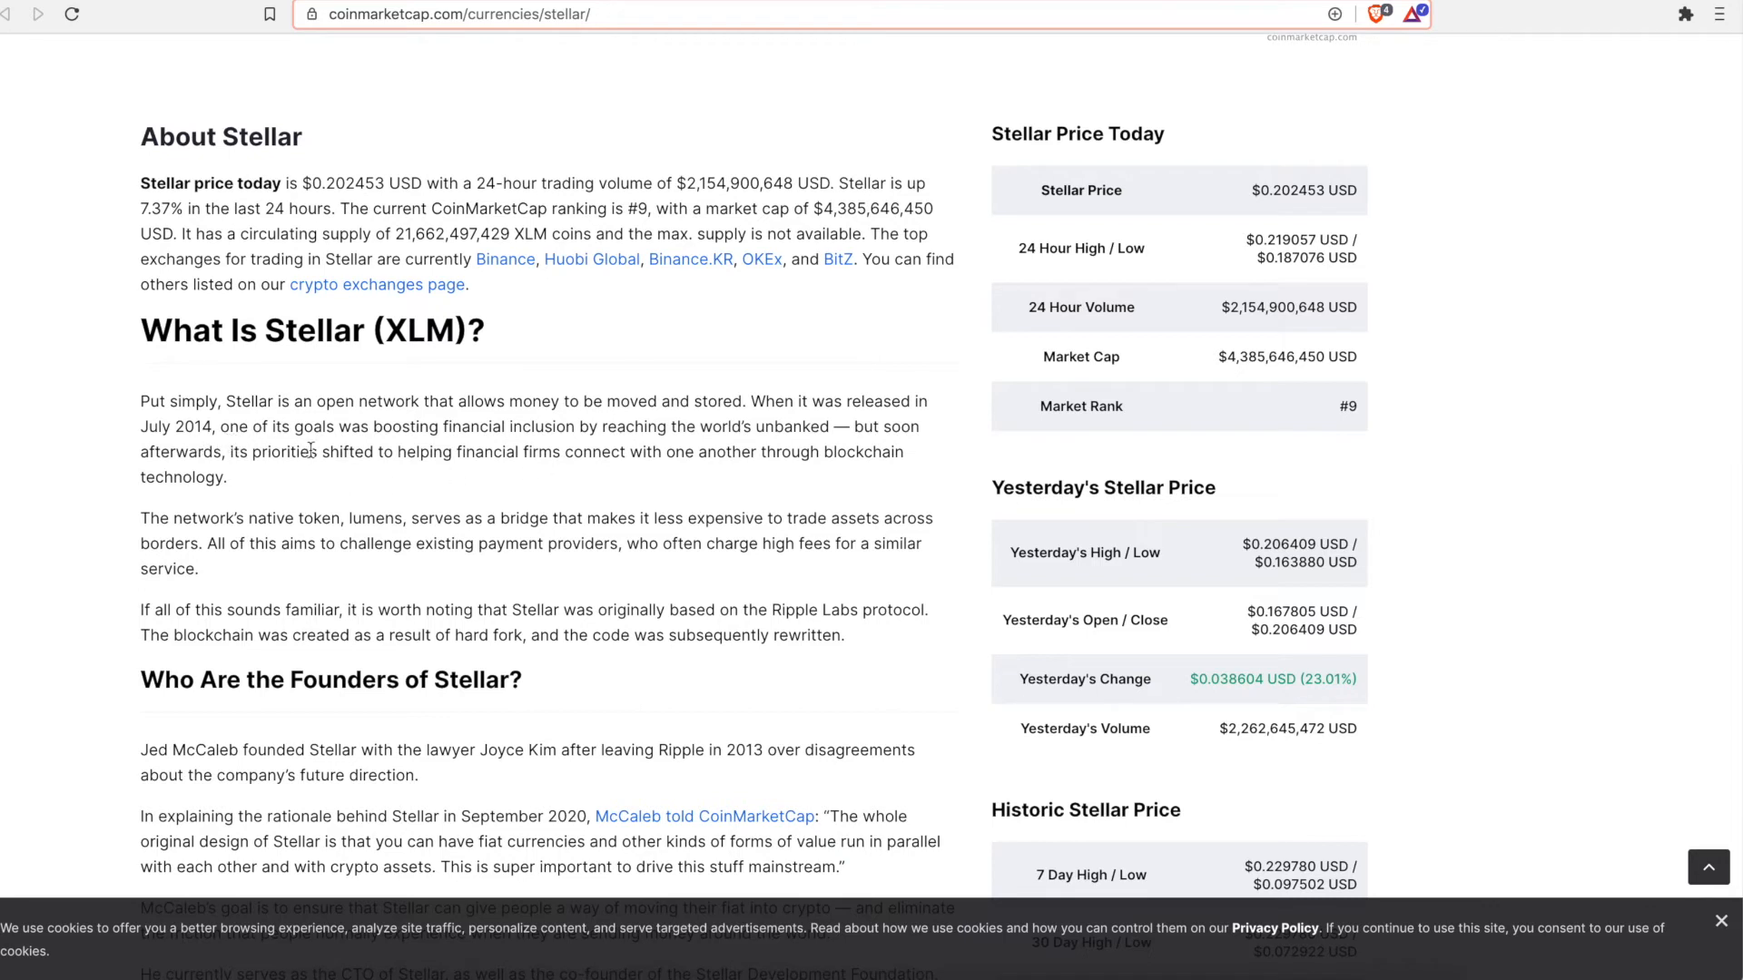
{"action": "mouse_move", "coordinate": [492, 471]}
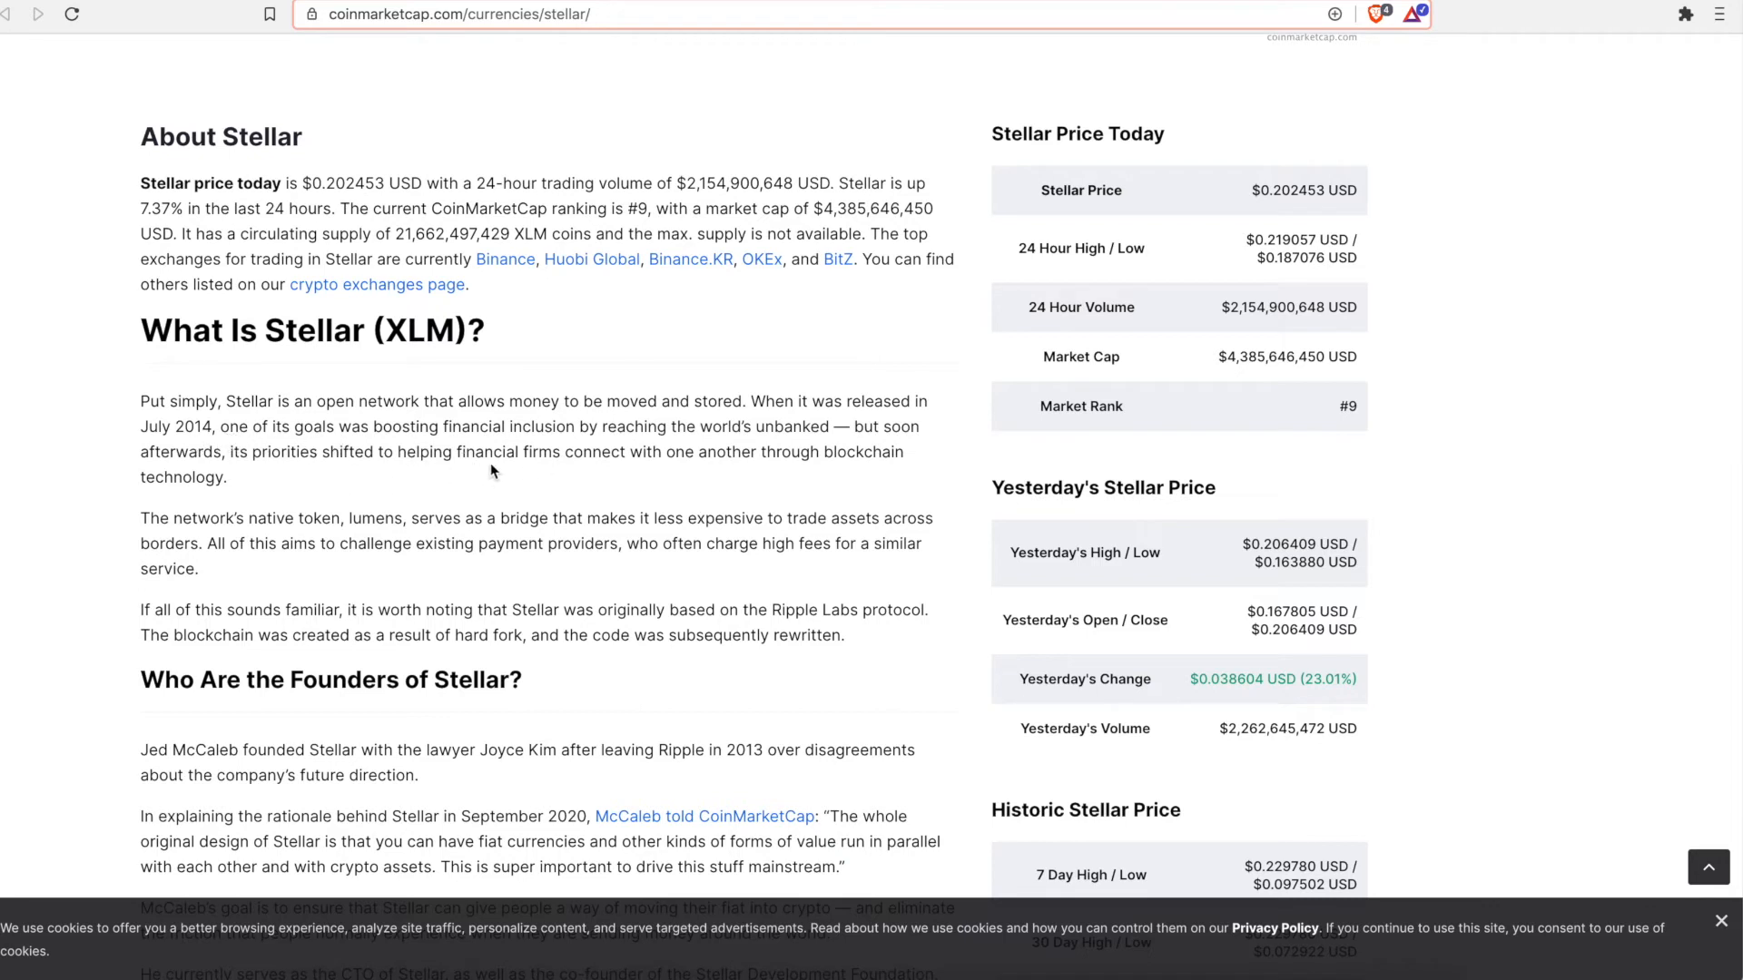
{"action": "mouse_move", "coordinate": [514, 471]}
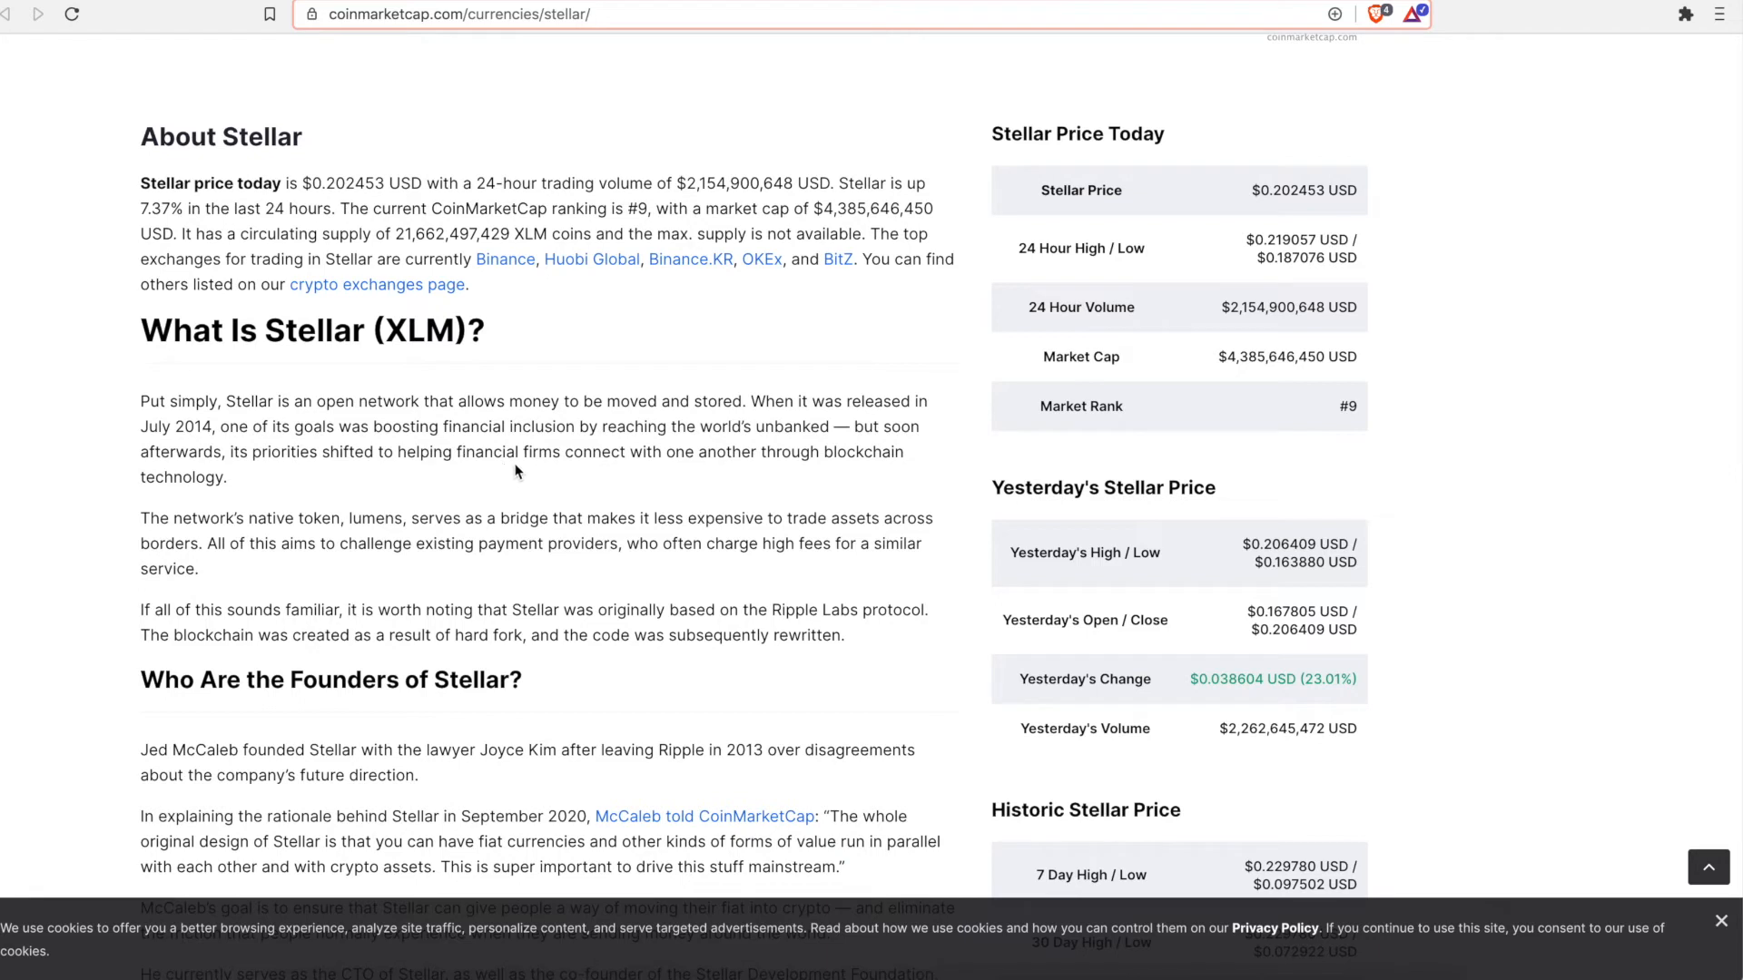
{"action": "mouse_move", "coordinate": [769, 438]}
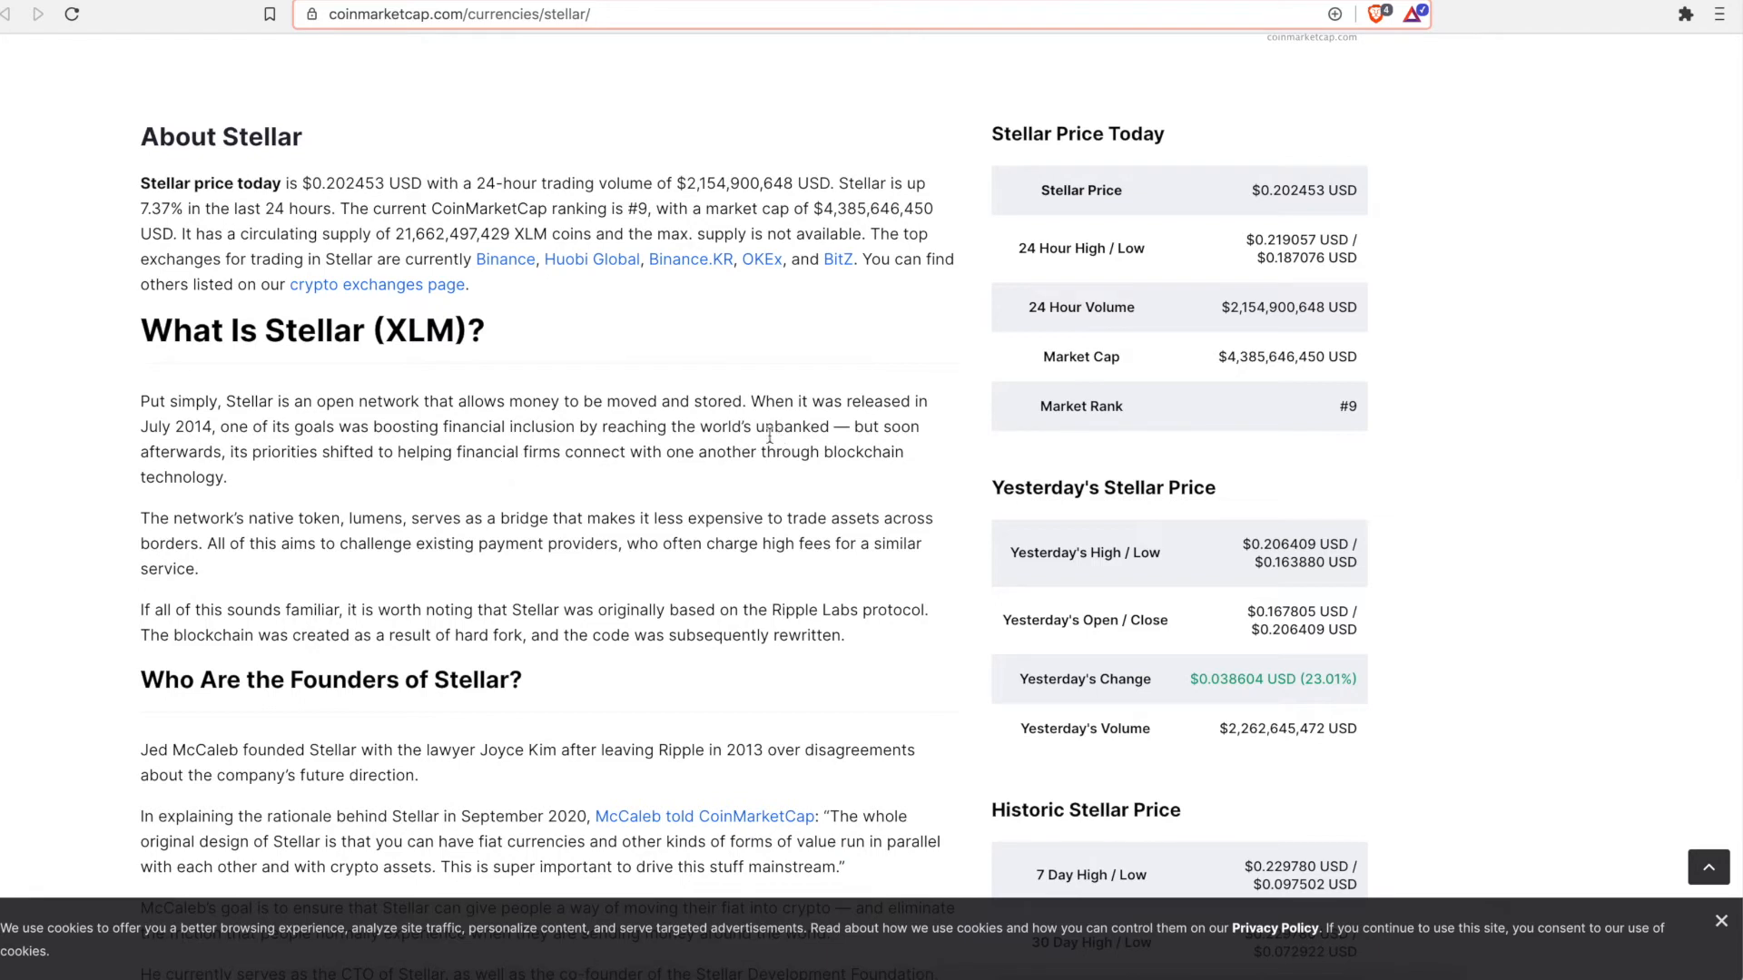
{"action": "double_click", "coordinate": [797, 427]}
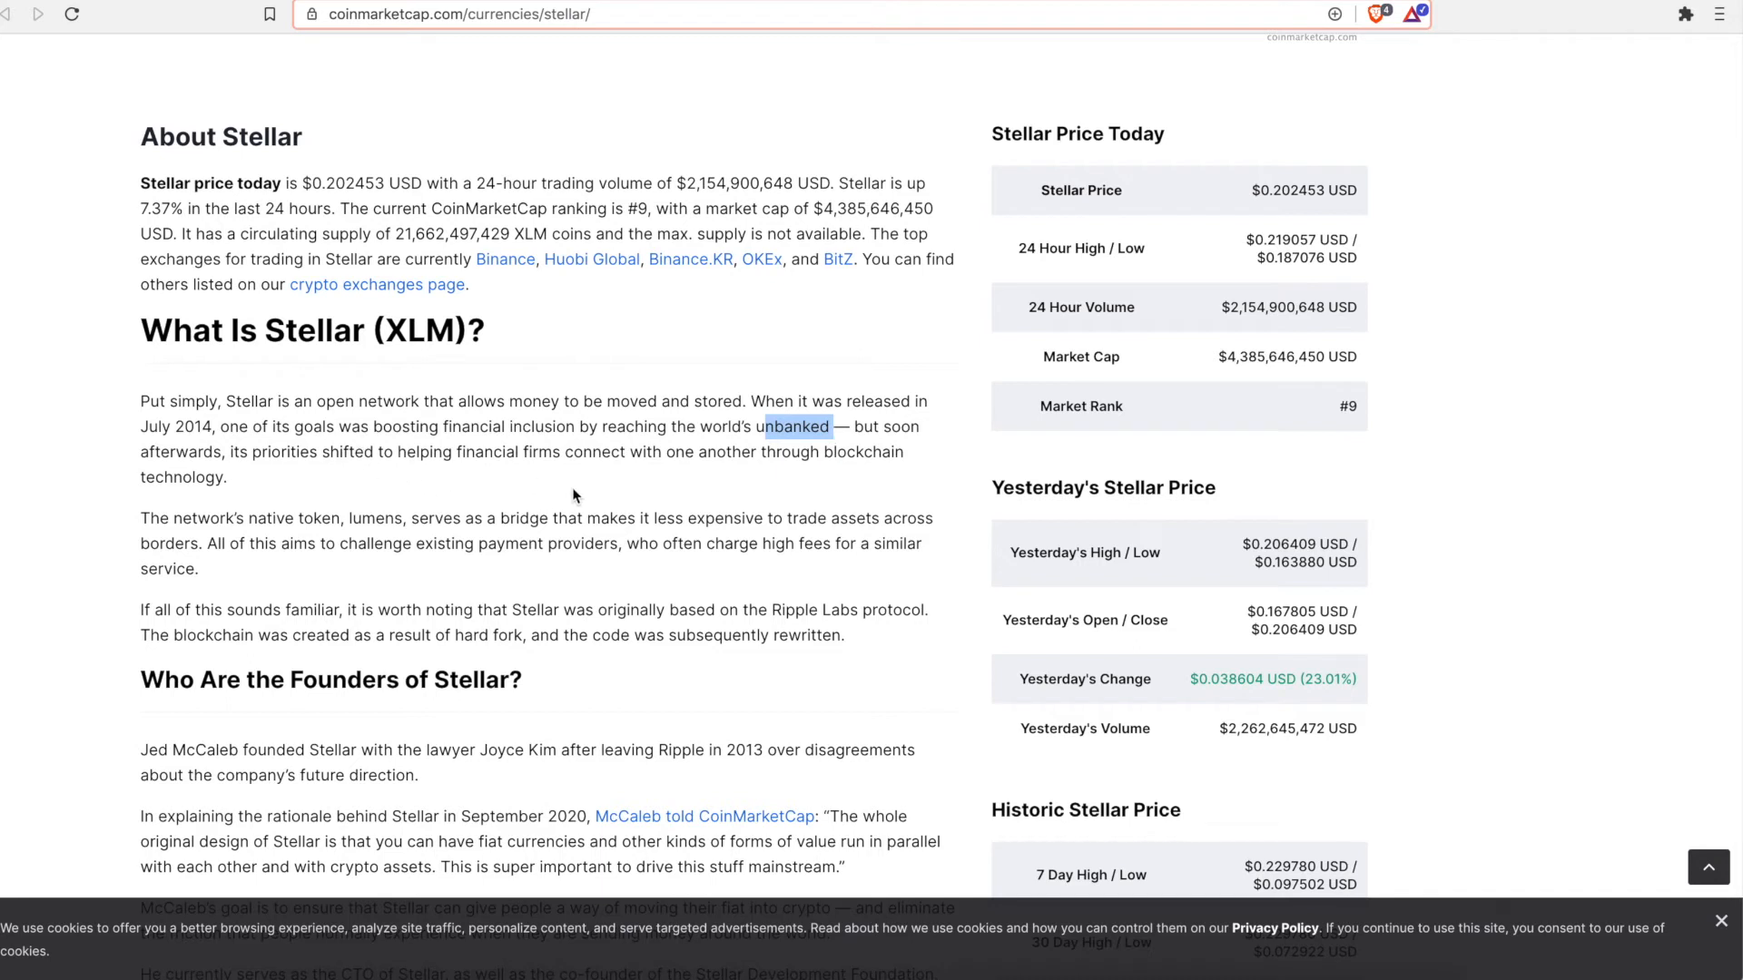
{"action": "mouse_move", "coordinate": [169, 538]}
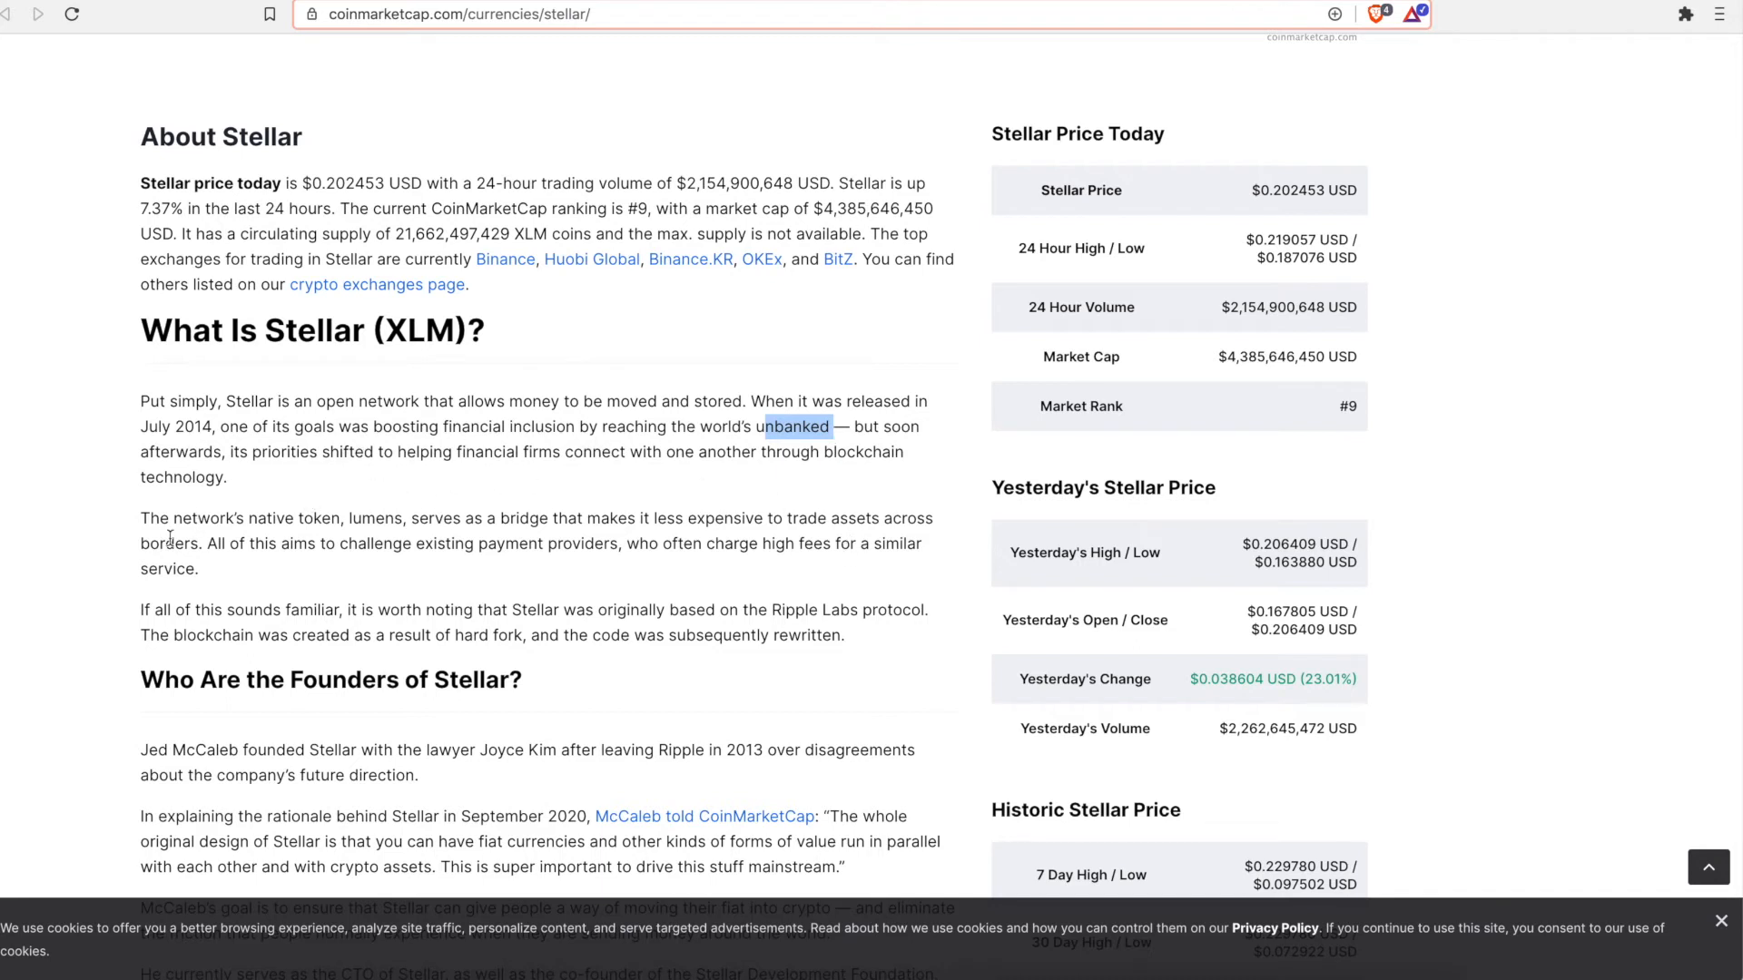
{"action": "left_click_drag", "start_coordinate": [140, 518], "coordinate": [300, 518]}
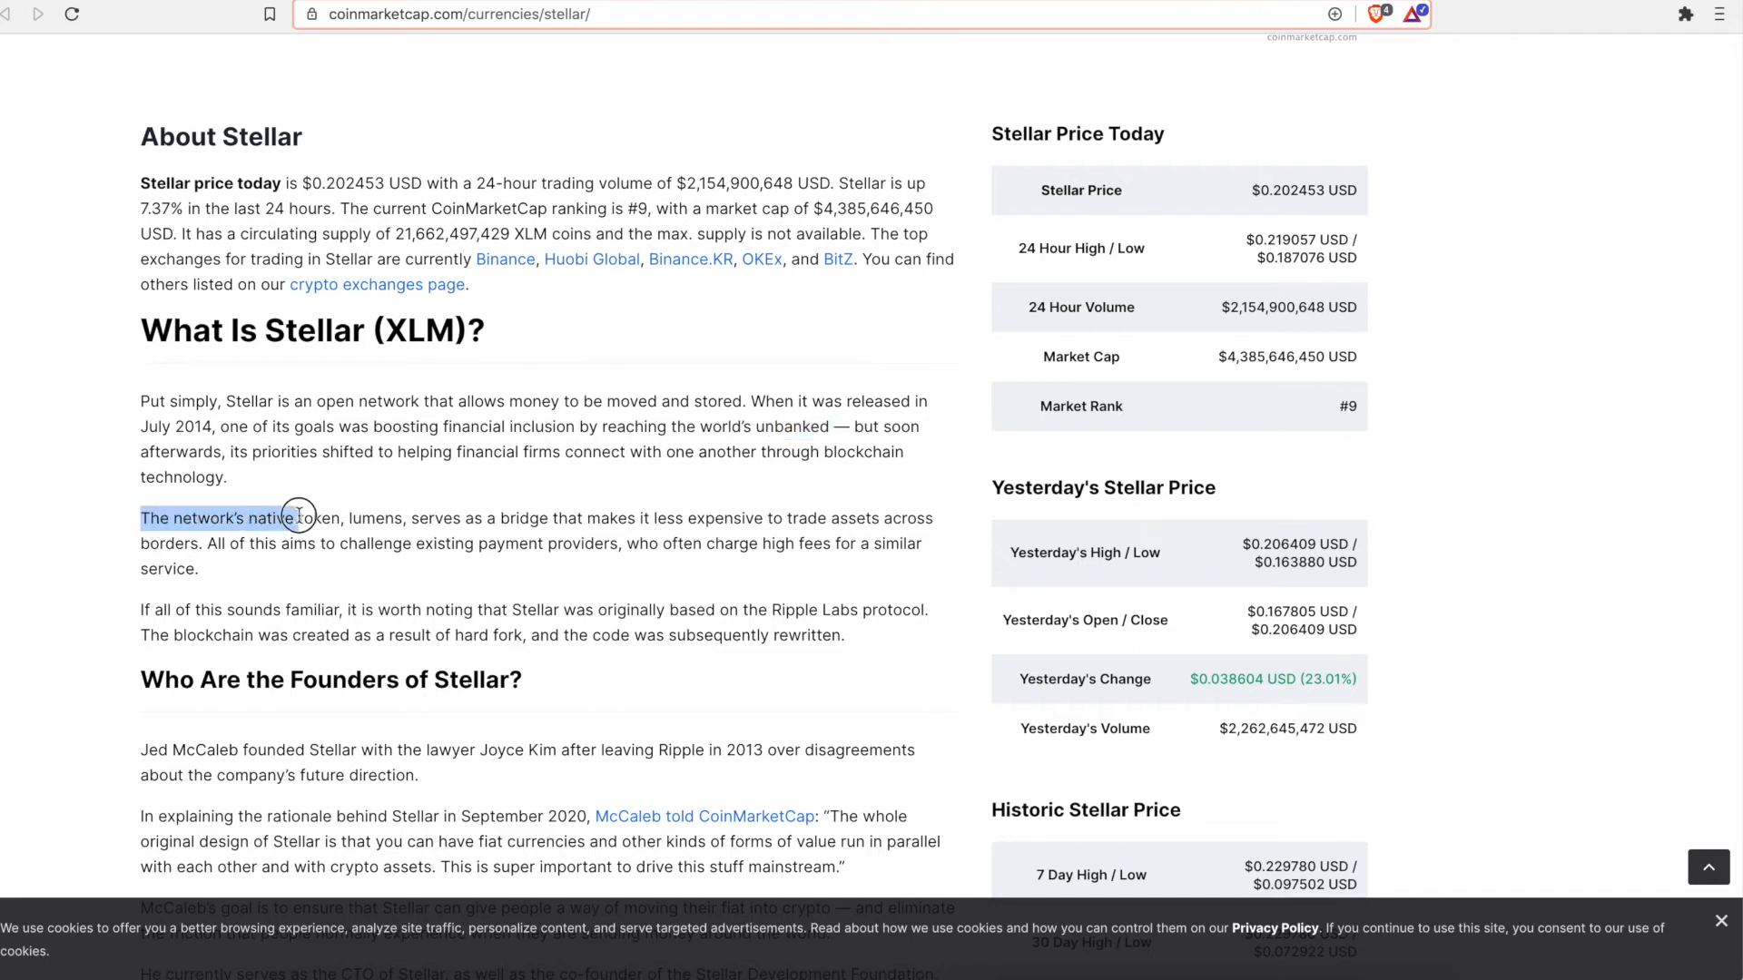
{"action": "left_click_drag", "start_coordinate": [311, 517], "coordinate": [295, 543]}
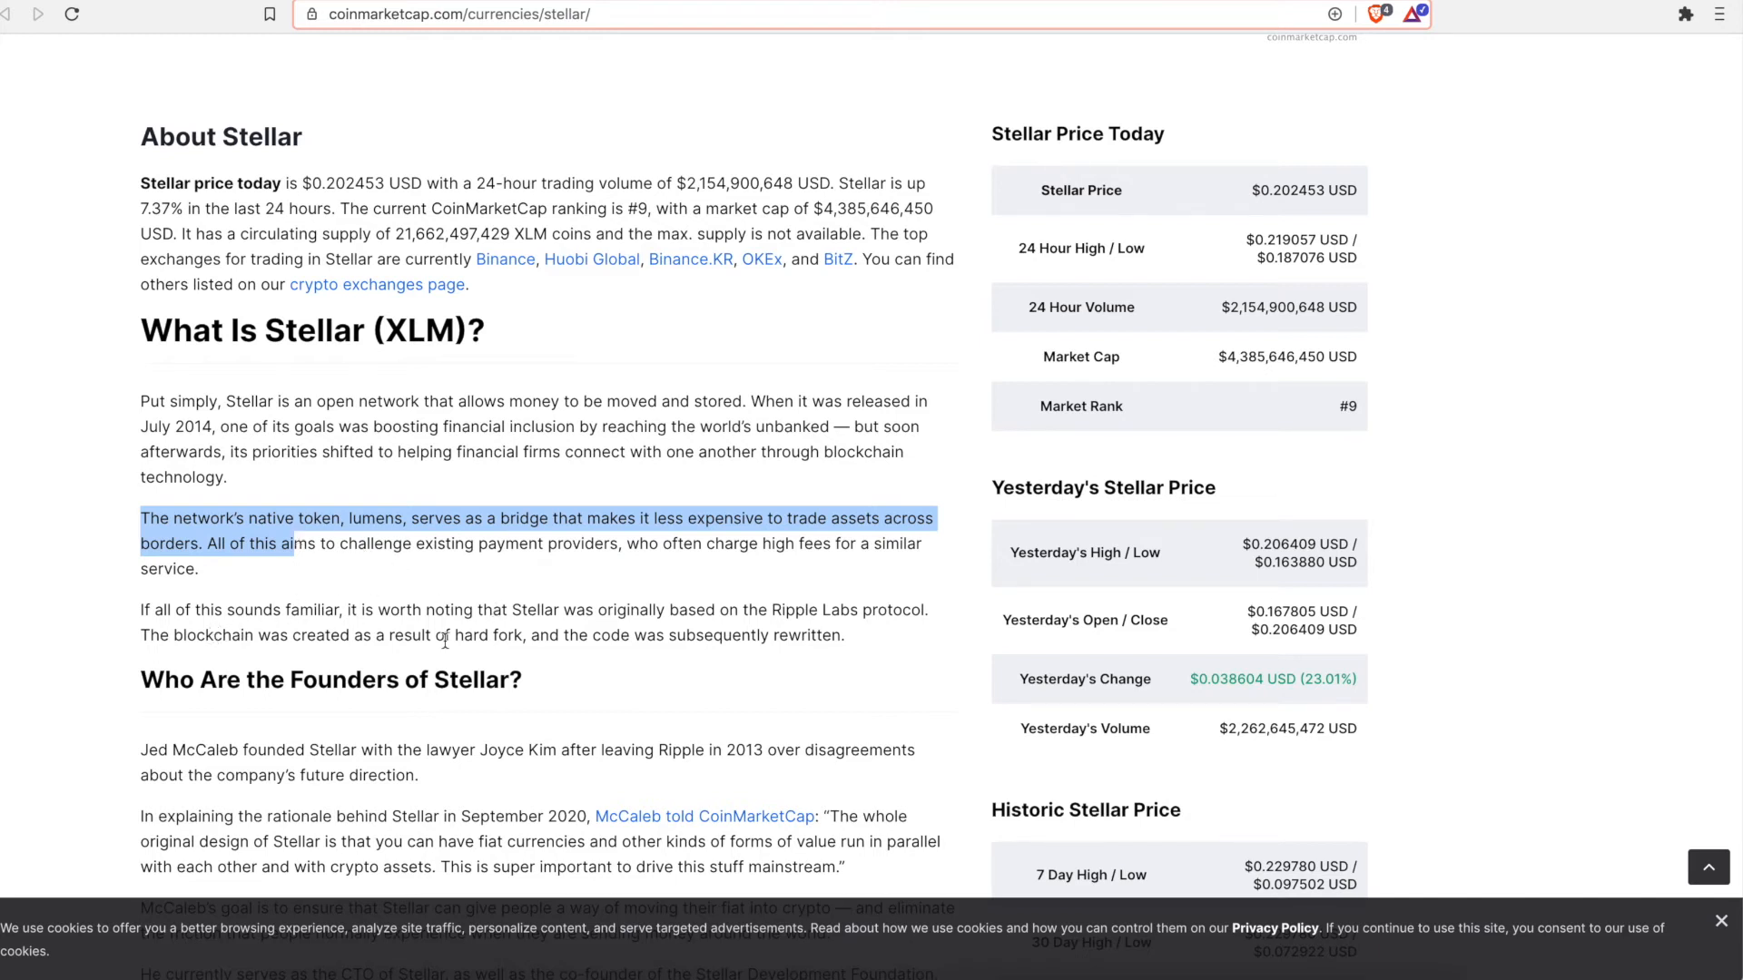
{"action": "scroll", "scroll_direction": "down", "scroll_amount": 3}
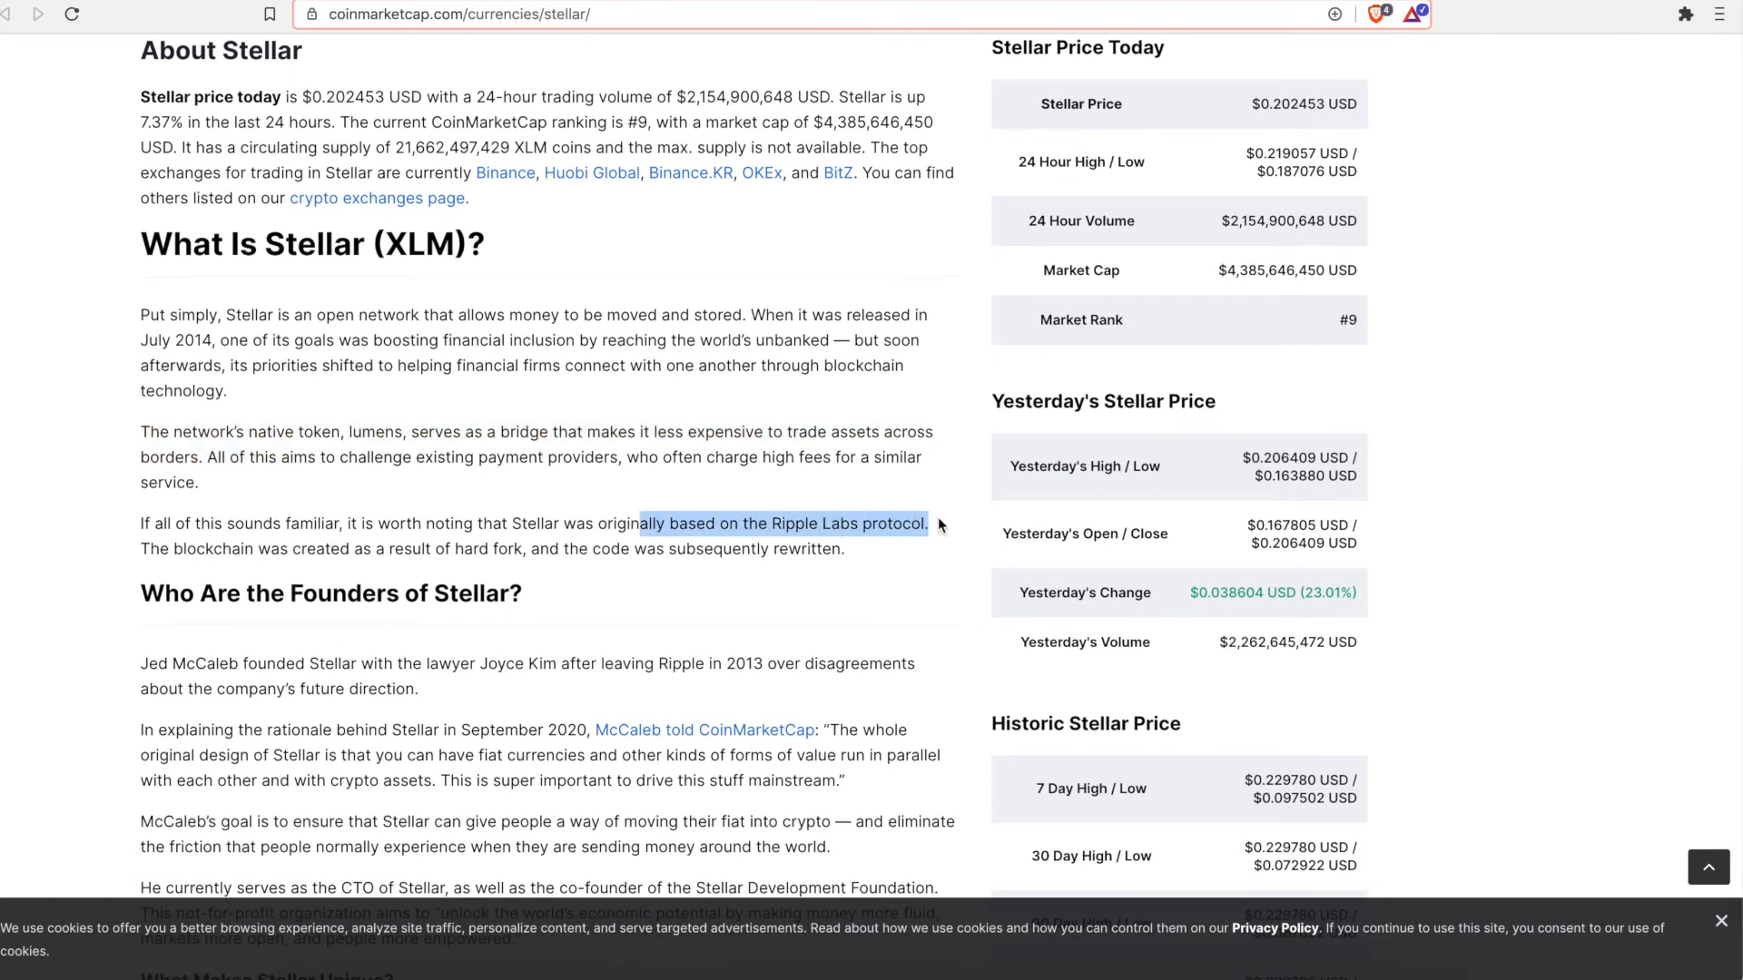
{"action": "mouse_move", "coordinate": [904, 571]}
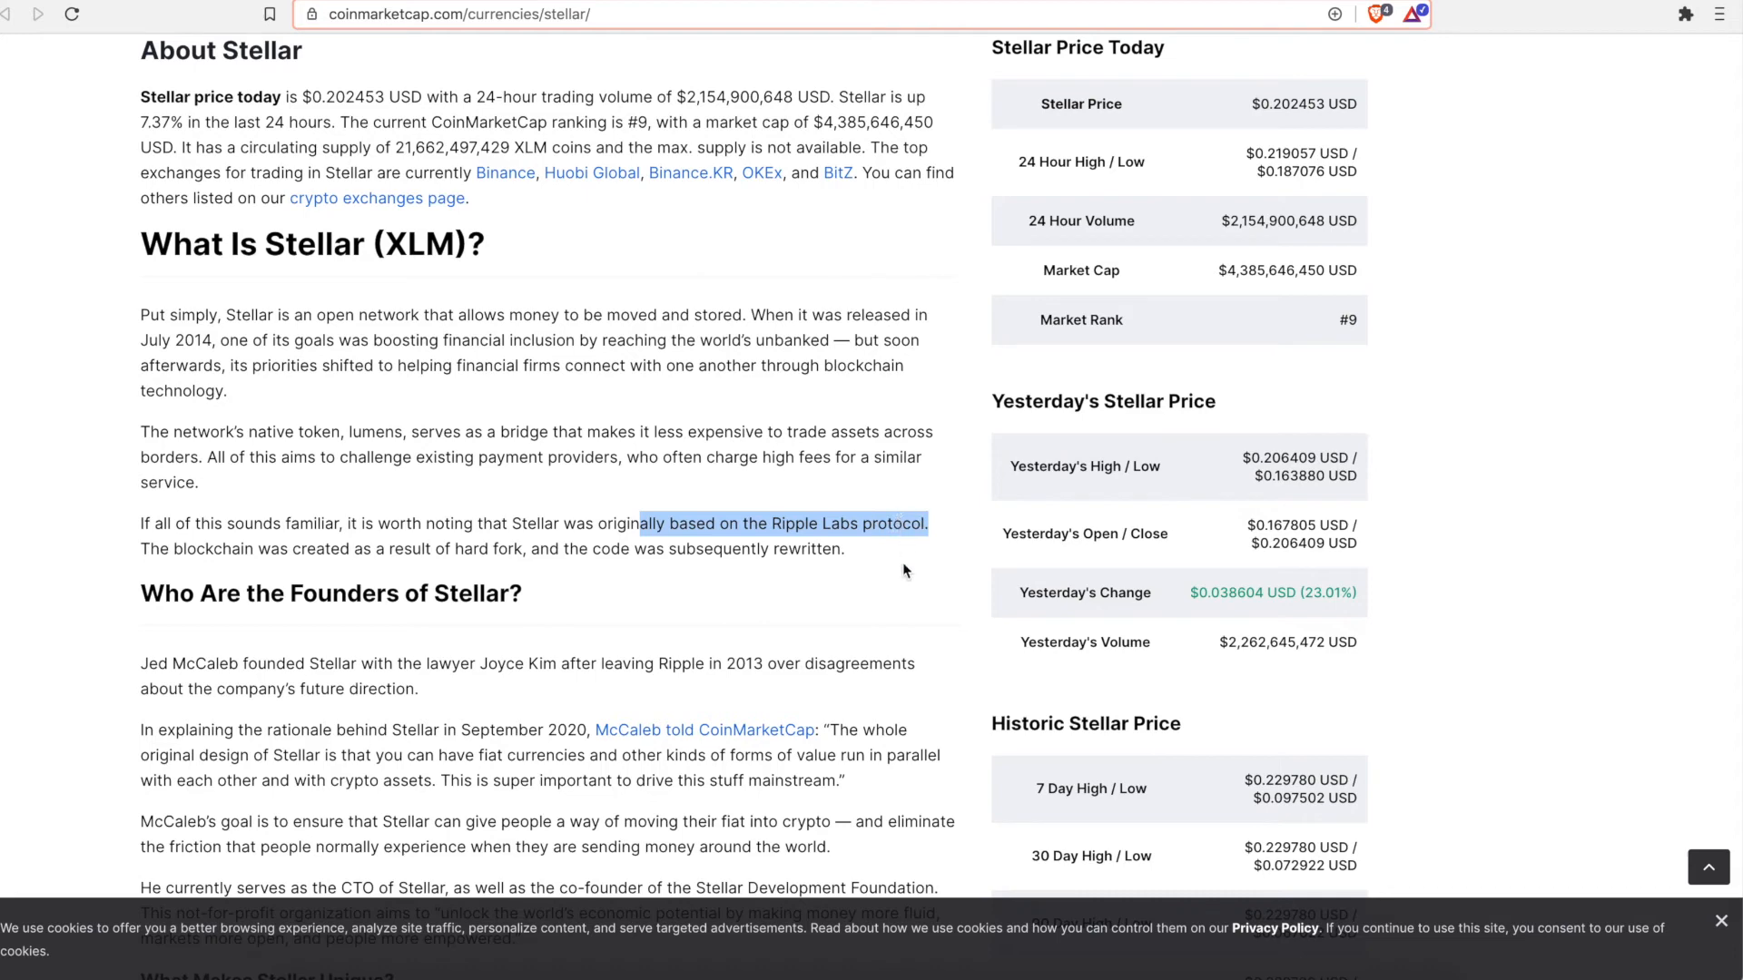
{"action": "scroll", "scroll_direction": "down", "scroll_amount": 3}
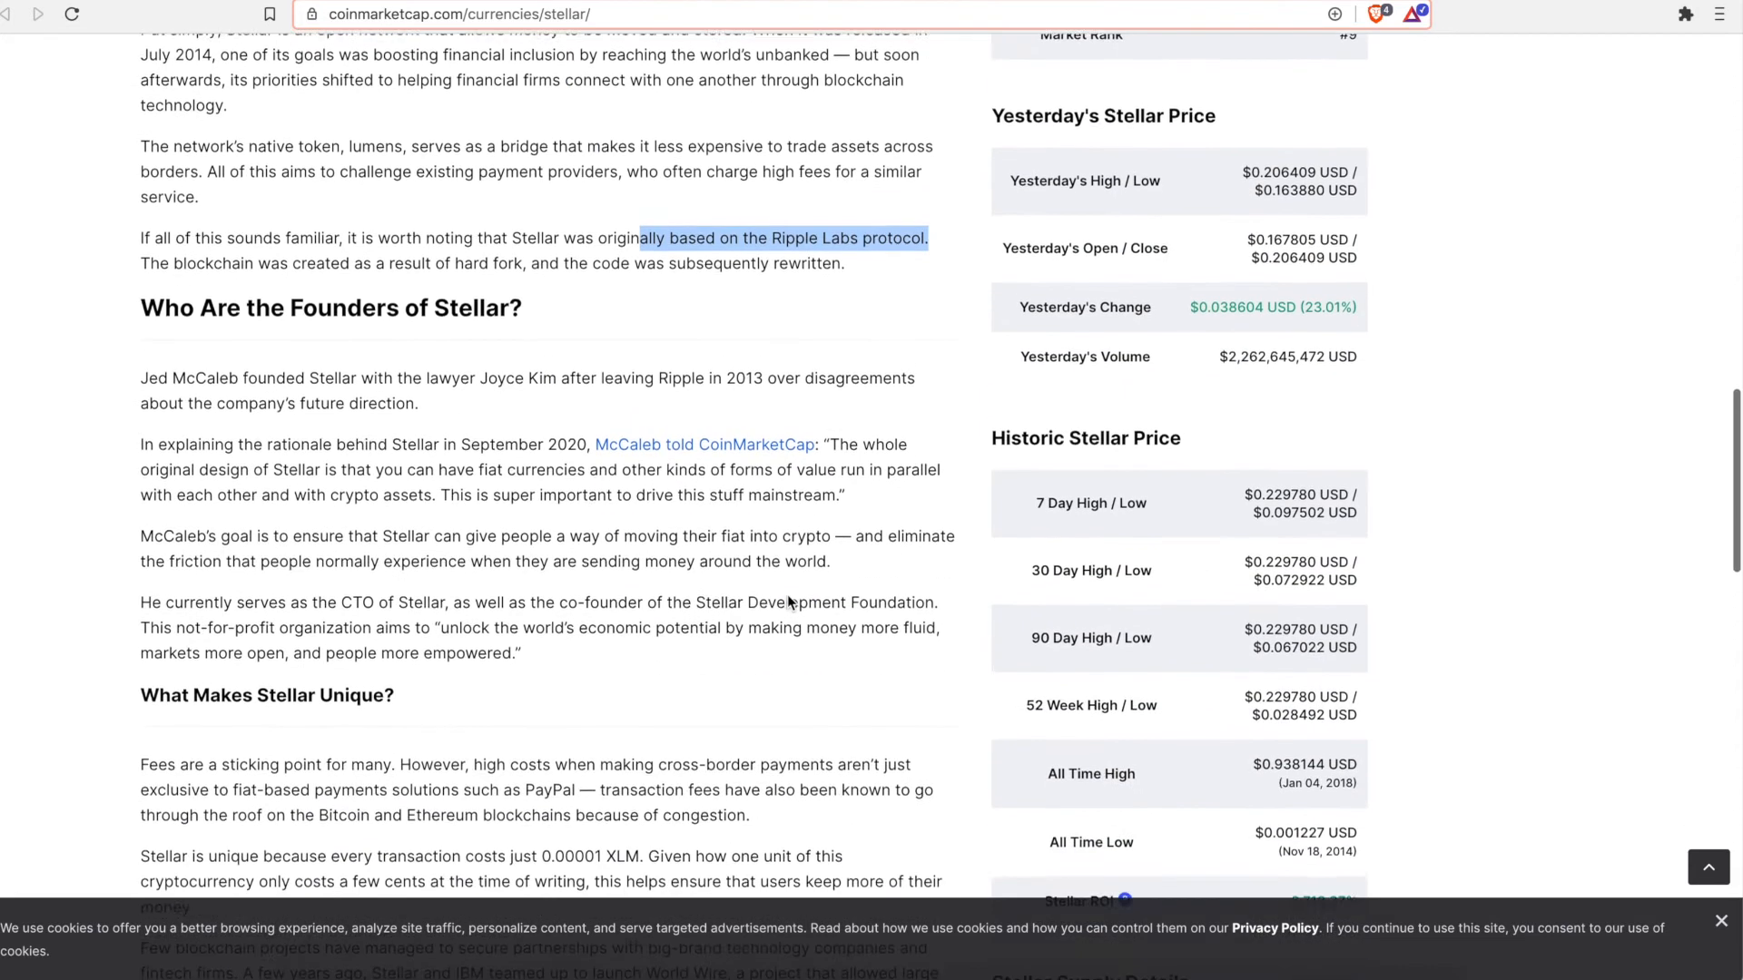
{"action": "scroll", "scroll_direction": "down", "scroll_amount": 3}
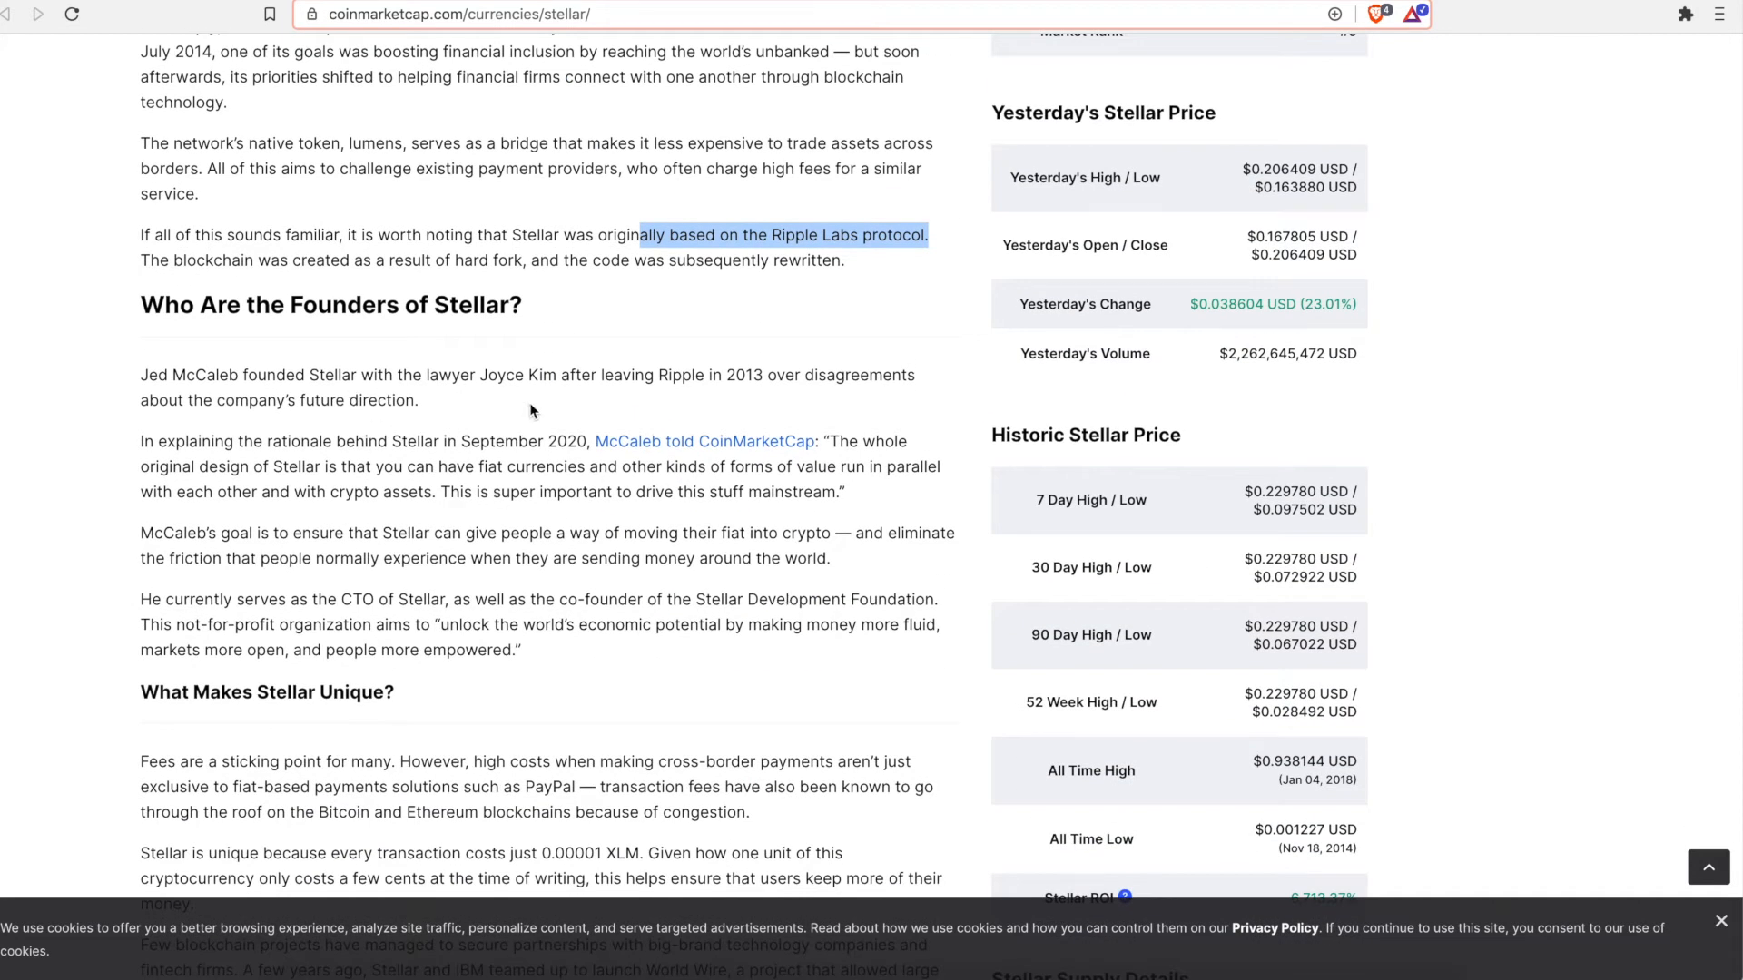
{"action": "mouse_move", "coordinate": [228, 426]}
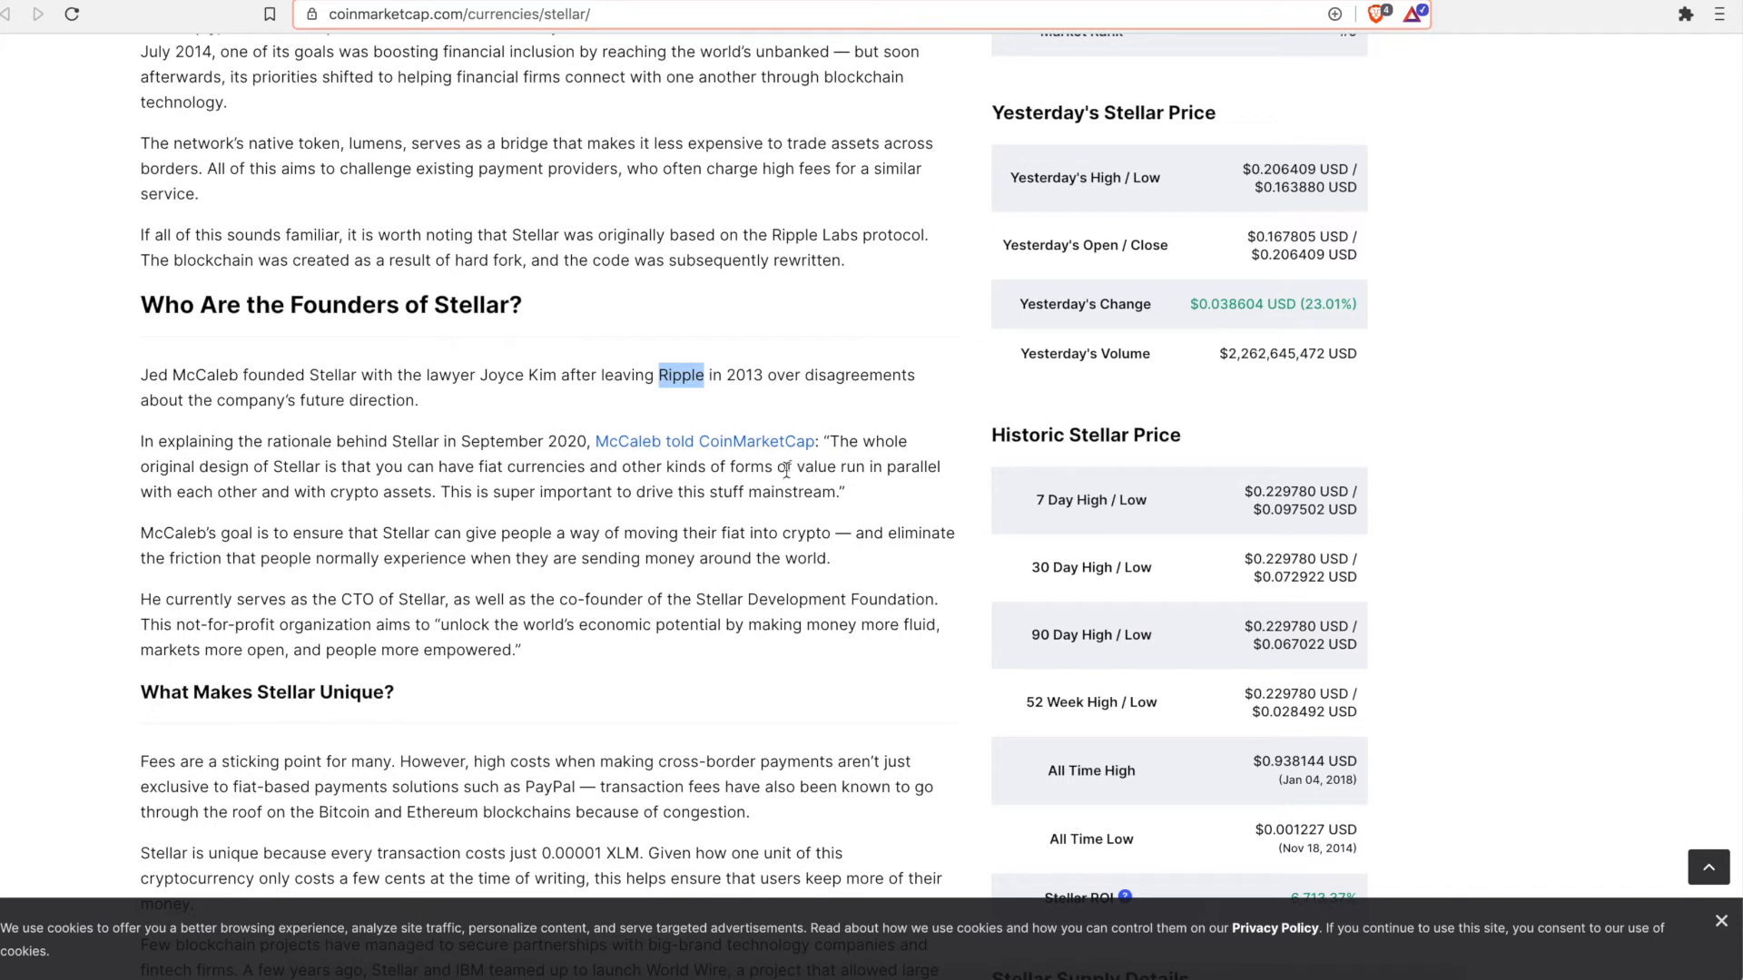
{"action": "mouse_move", "coordinate": [715, 530]}
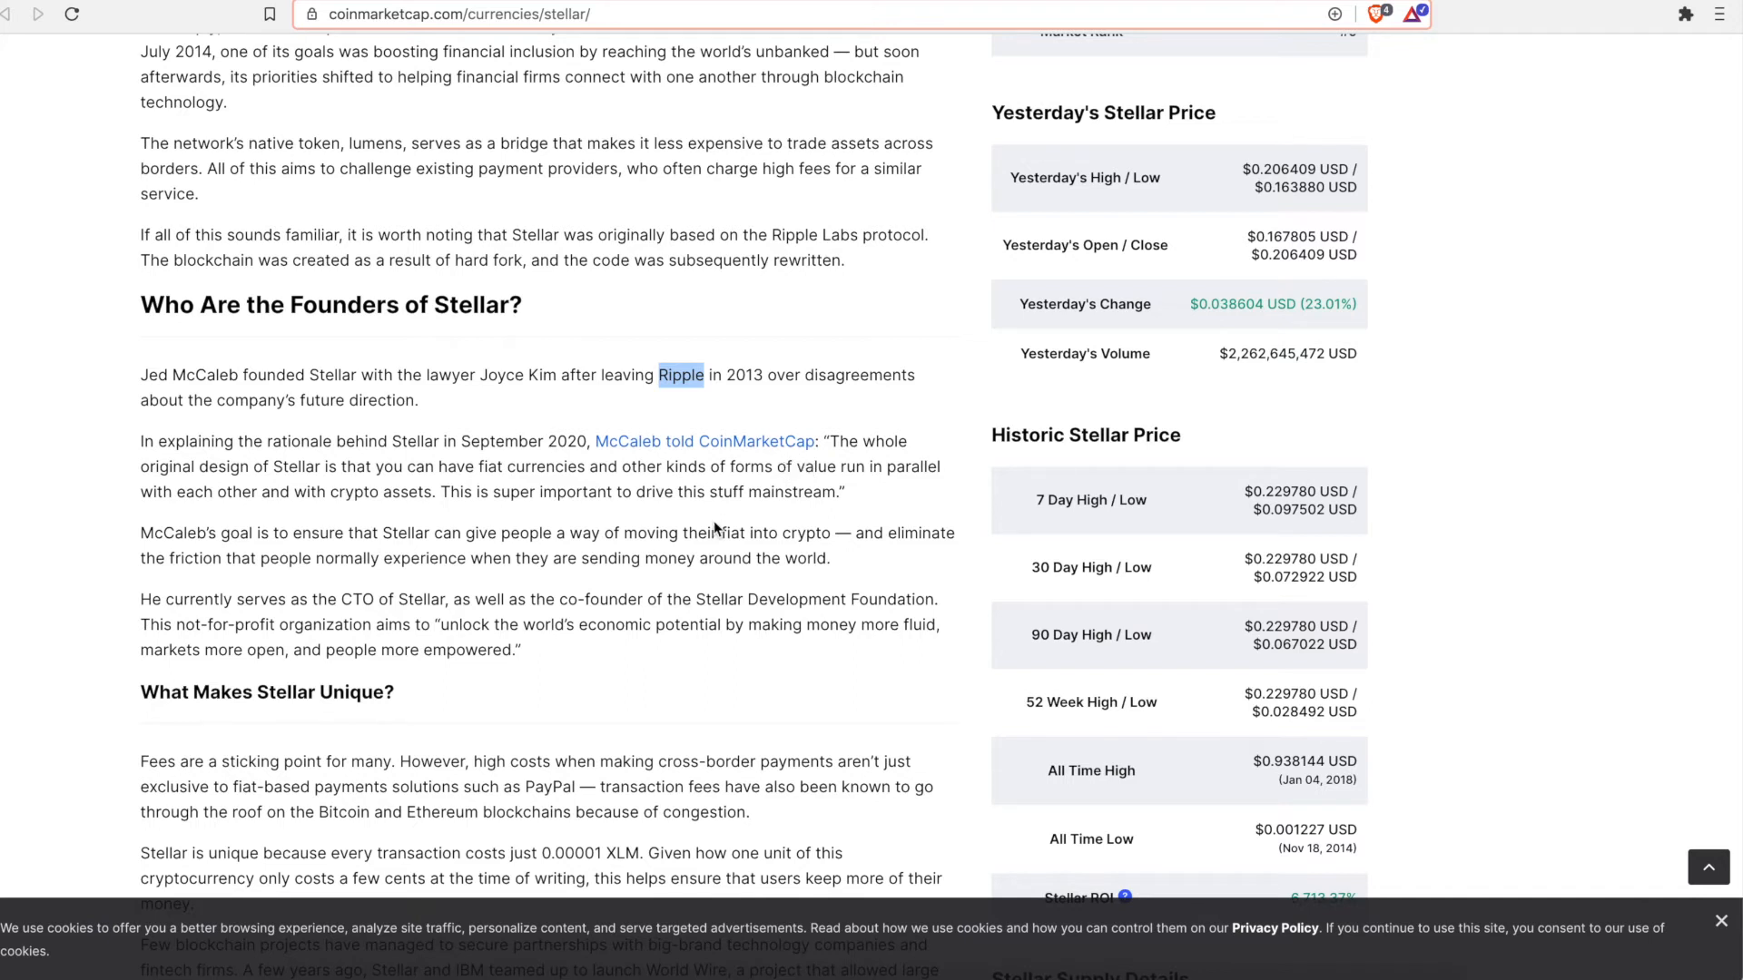
{"action": "mouse_move", "coordinate": [435, 716]}
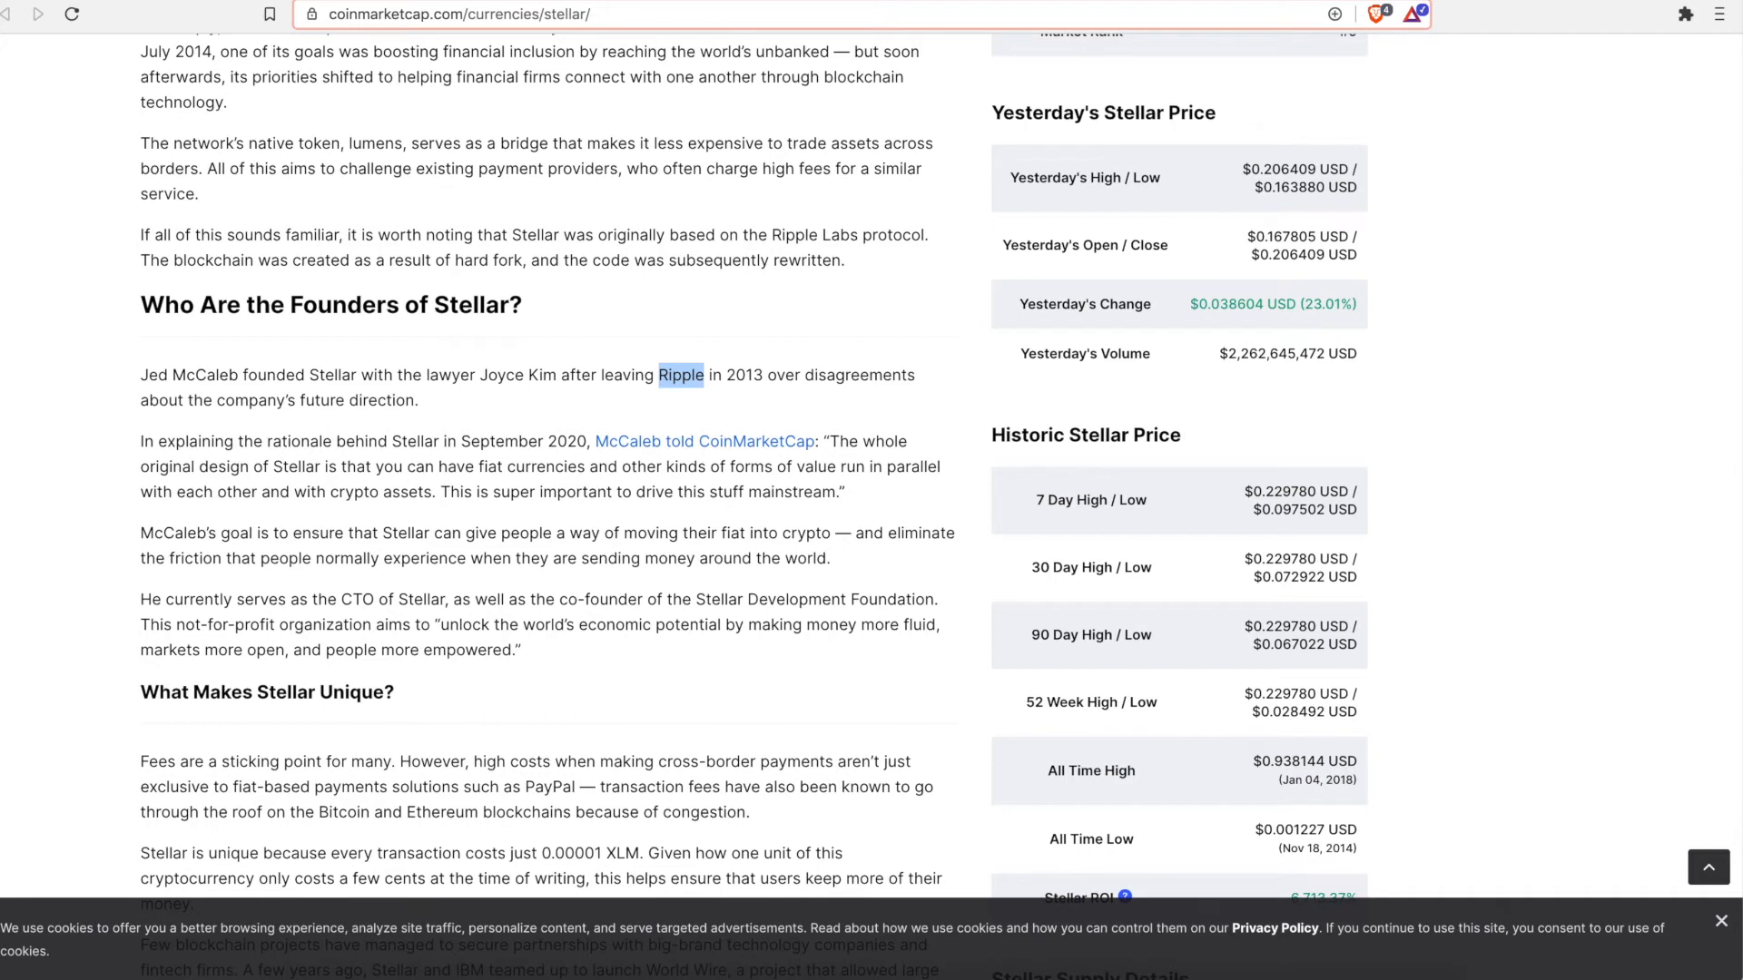
{"action": "mouse_move", "coordinate": [904, 376]}
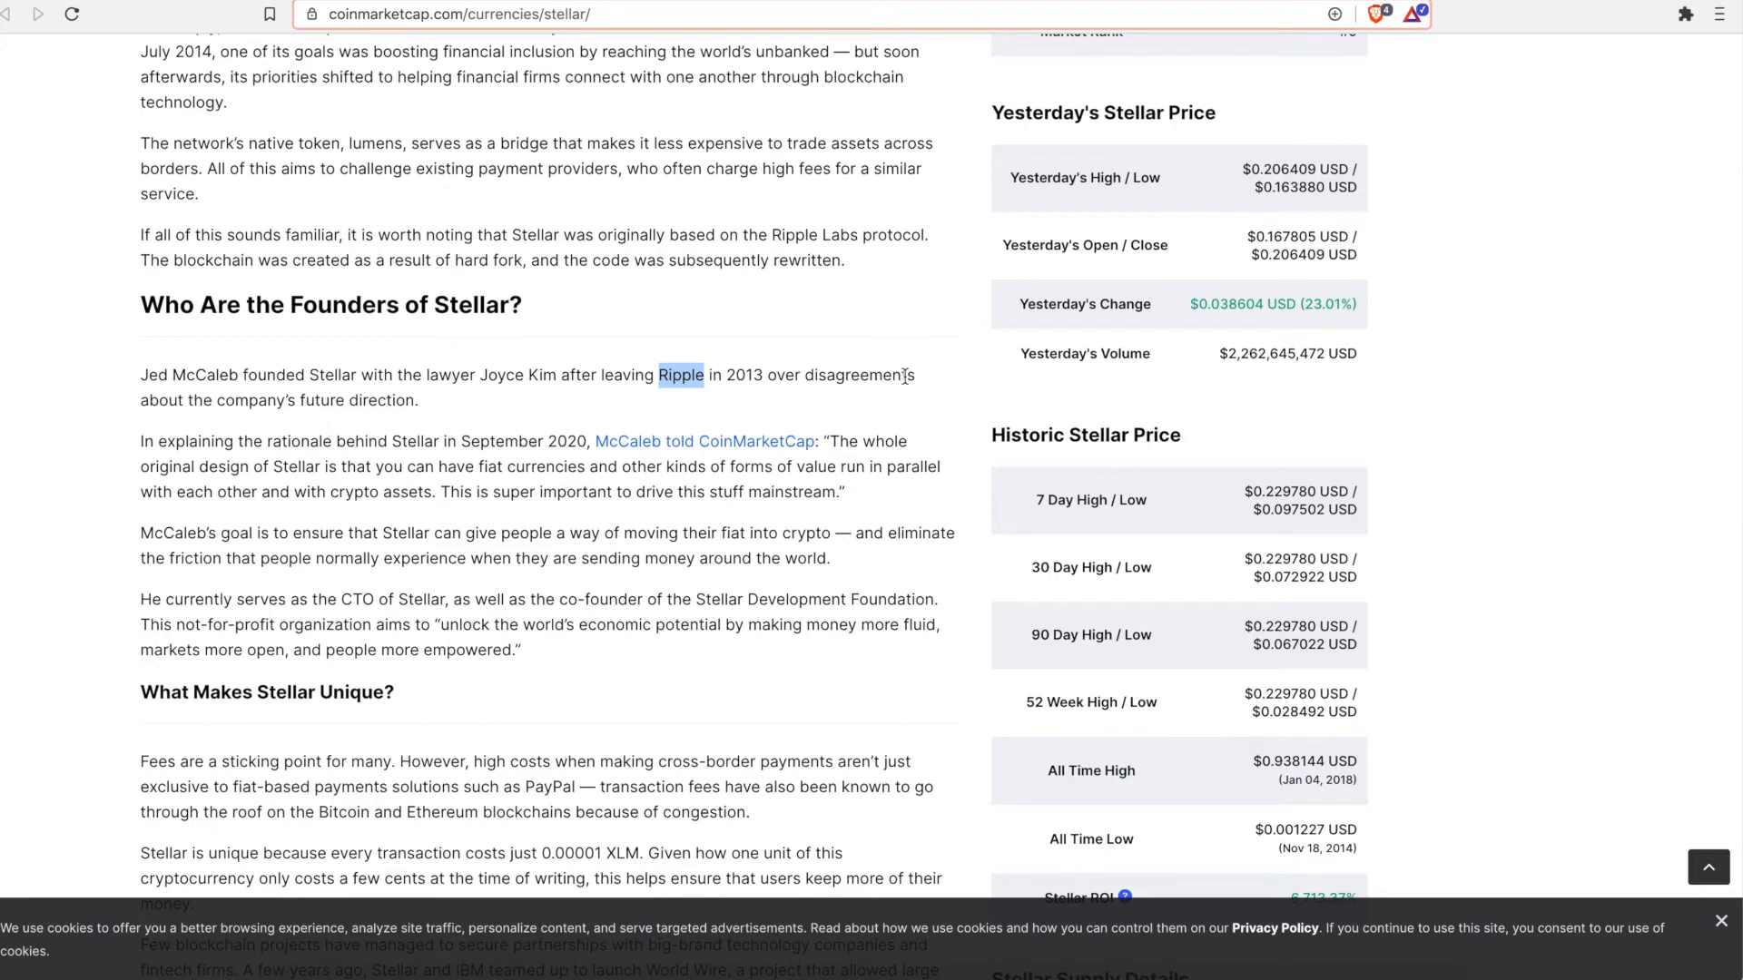
{"action": "mouse_move", "coordinate": [916, 339]}
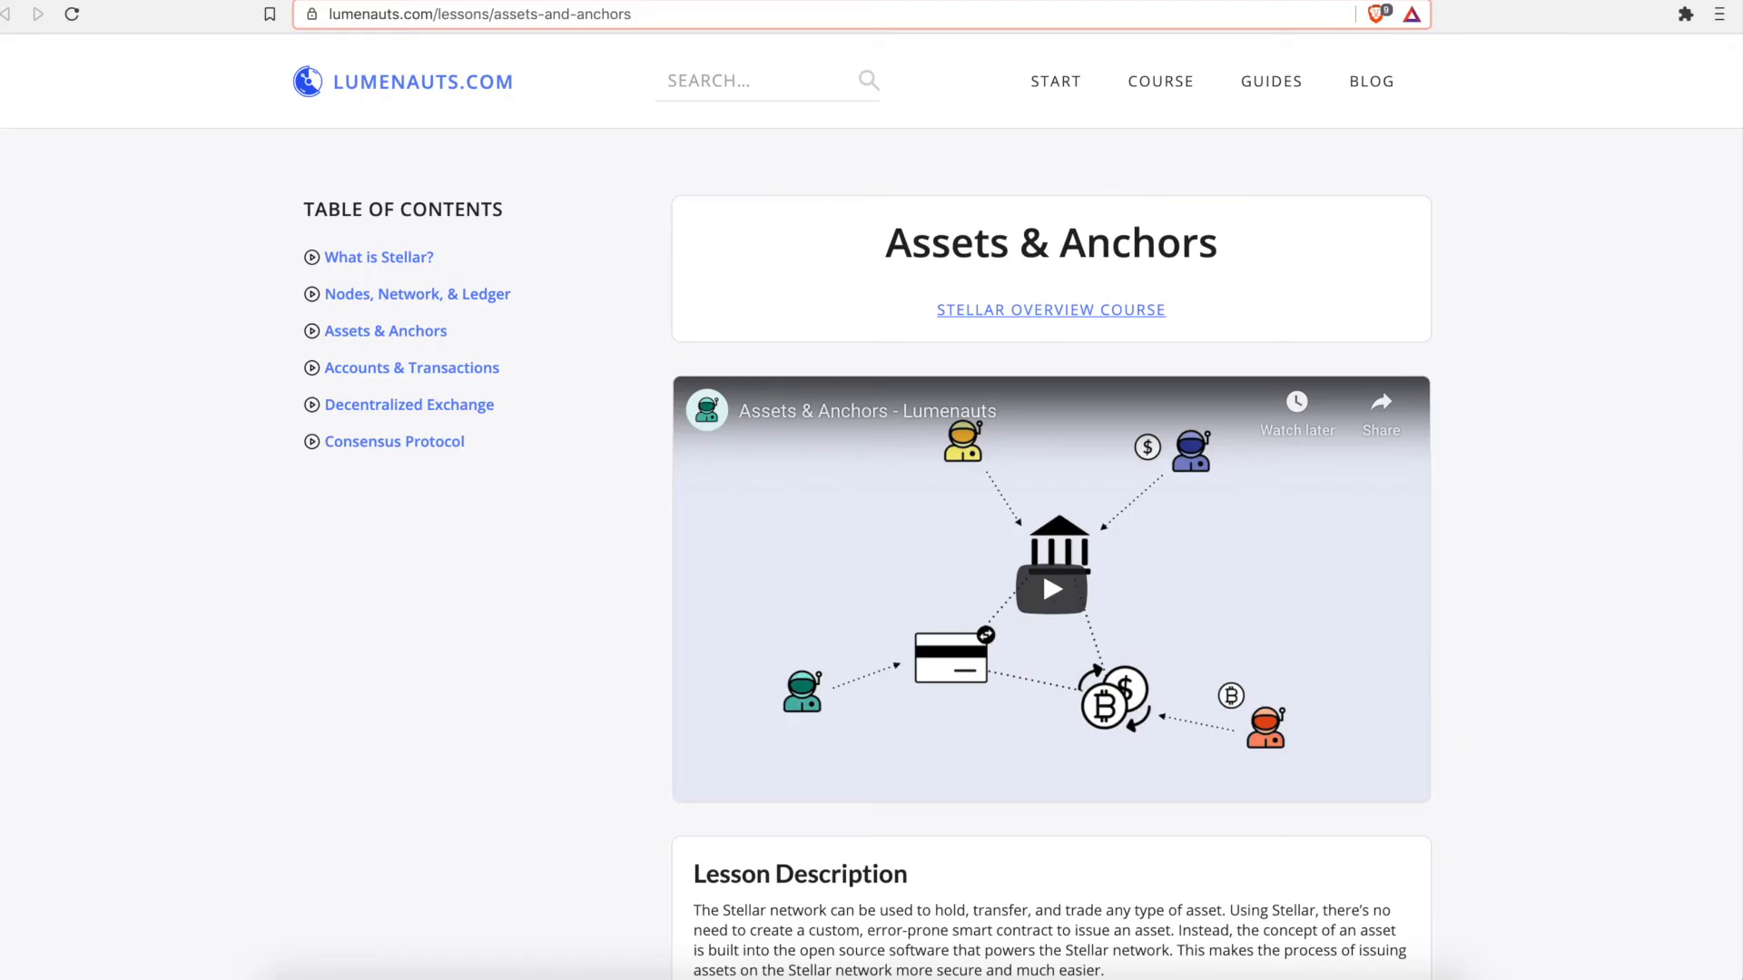
- Show the Lumenauts Assets & Anchors lesson video and its description
{"action": "scroll", "scroll_direction": "down", "scroll_amount": 3}
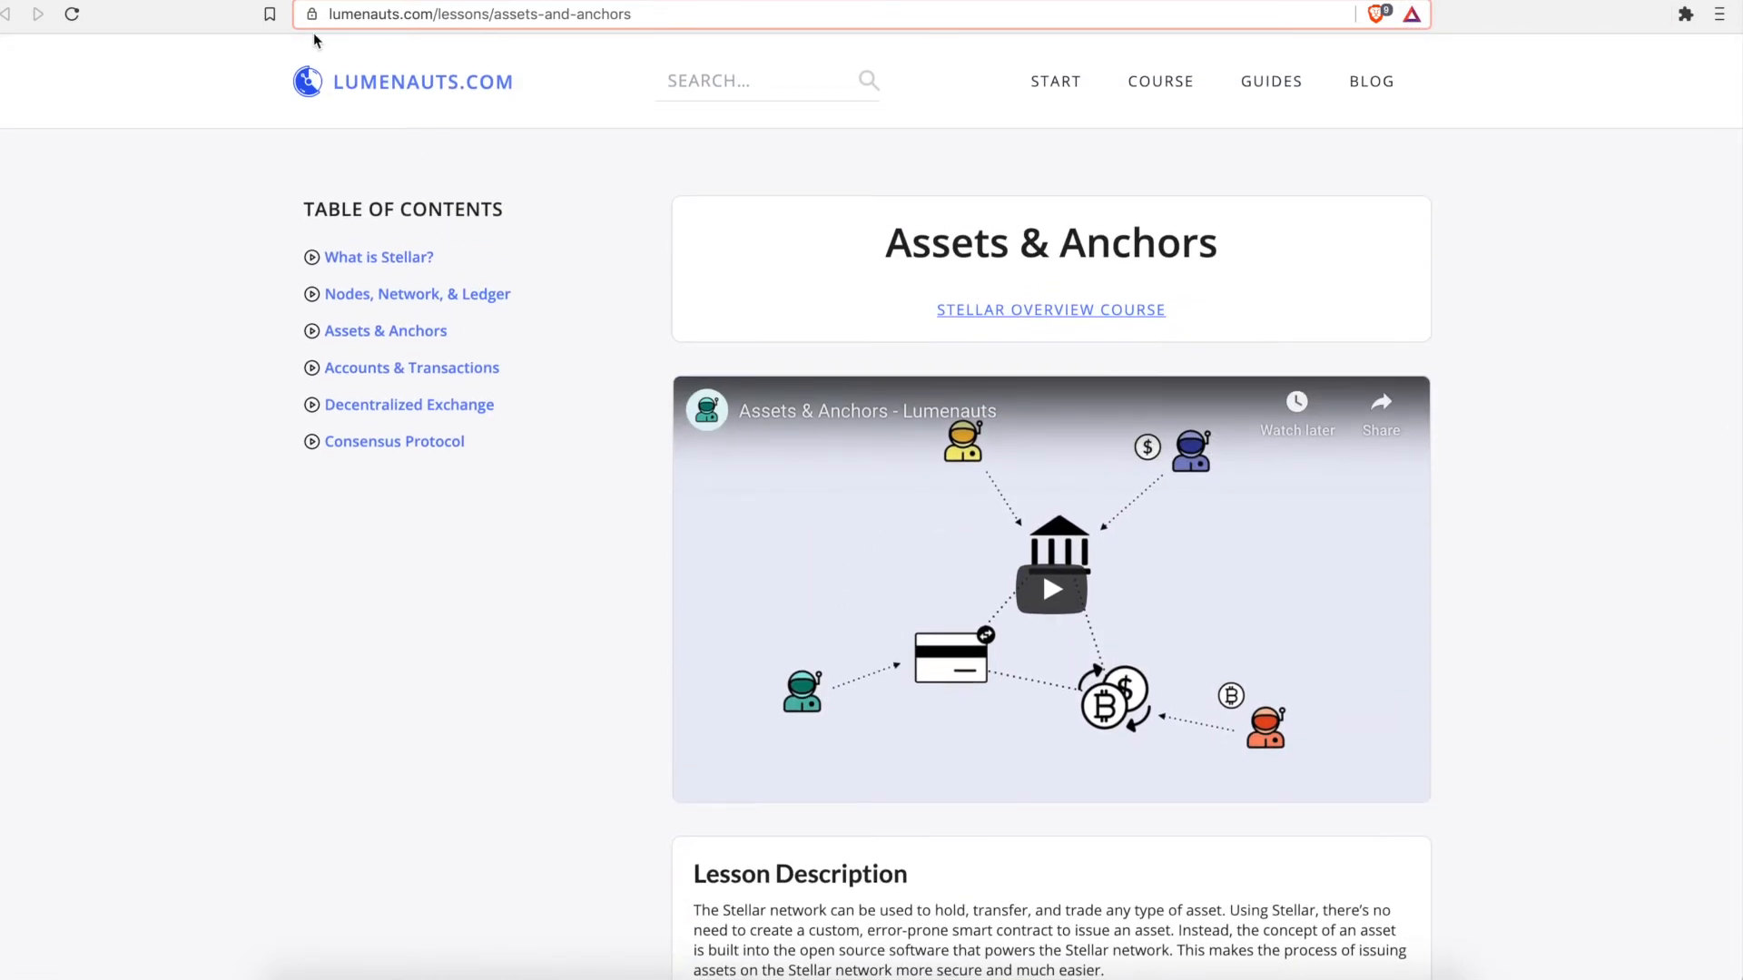
{"action": "left_click", "coordinate": [478, 14]}
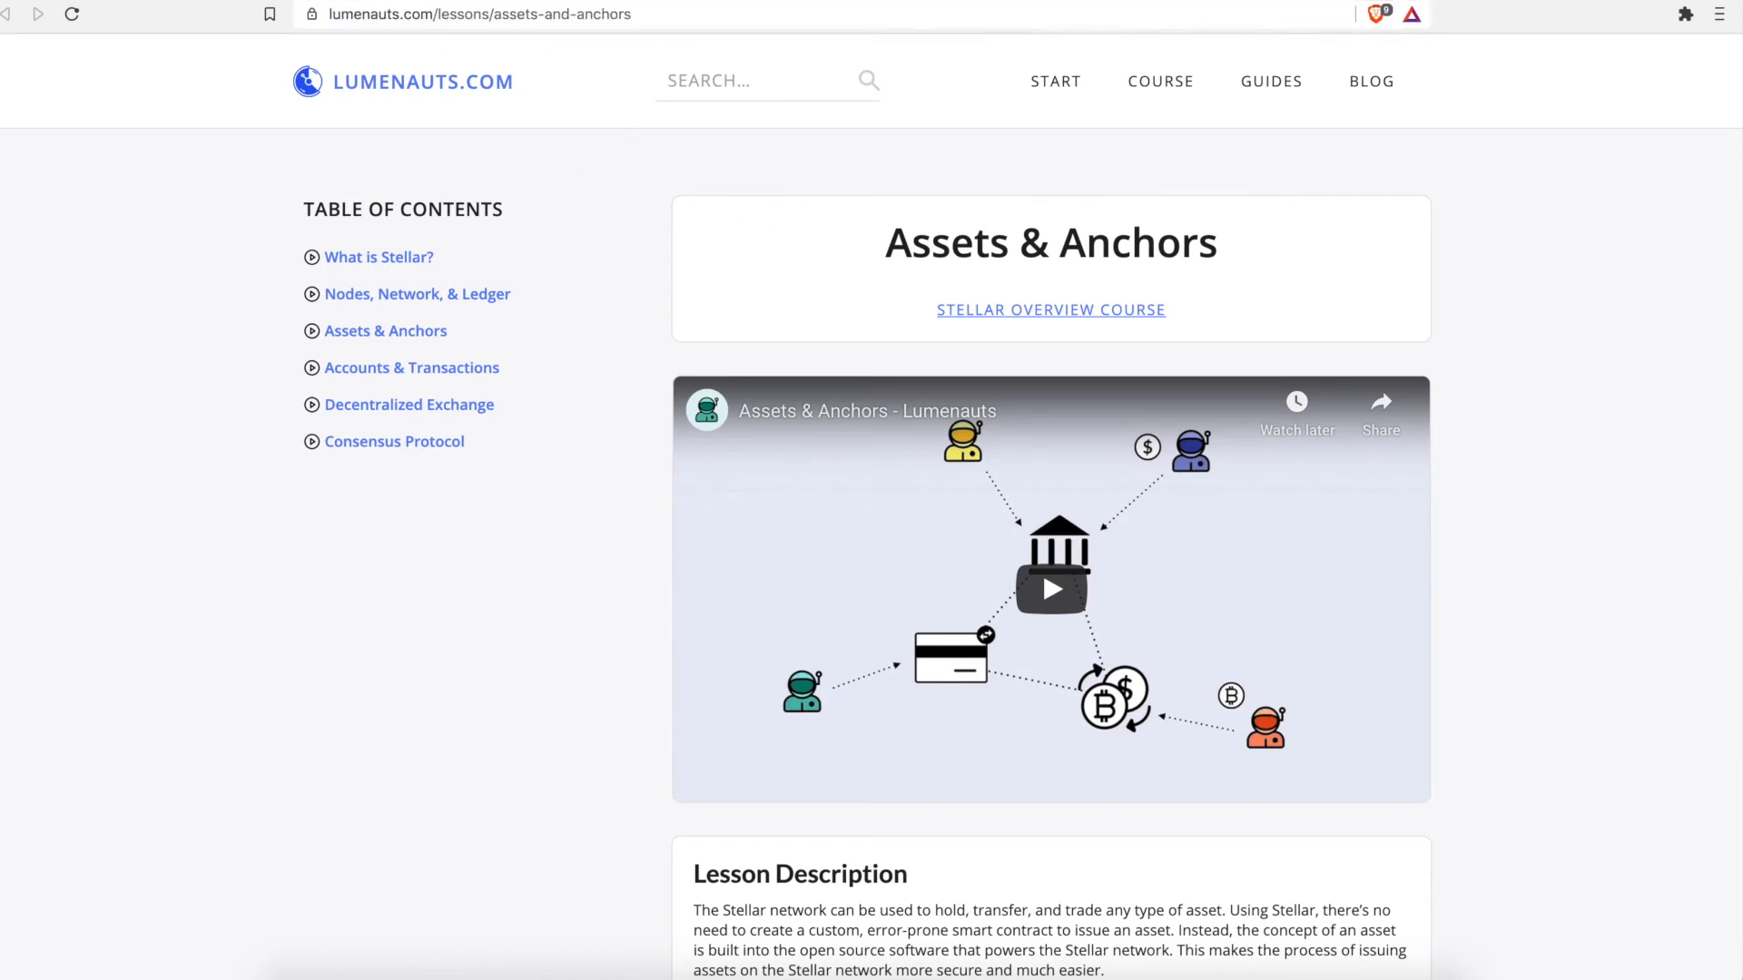
{"action": "scroll", "scroll_direction": "down", "scroll_amount": 3}
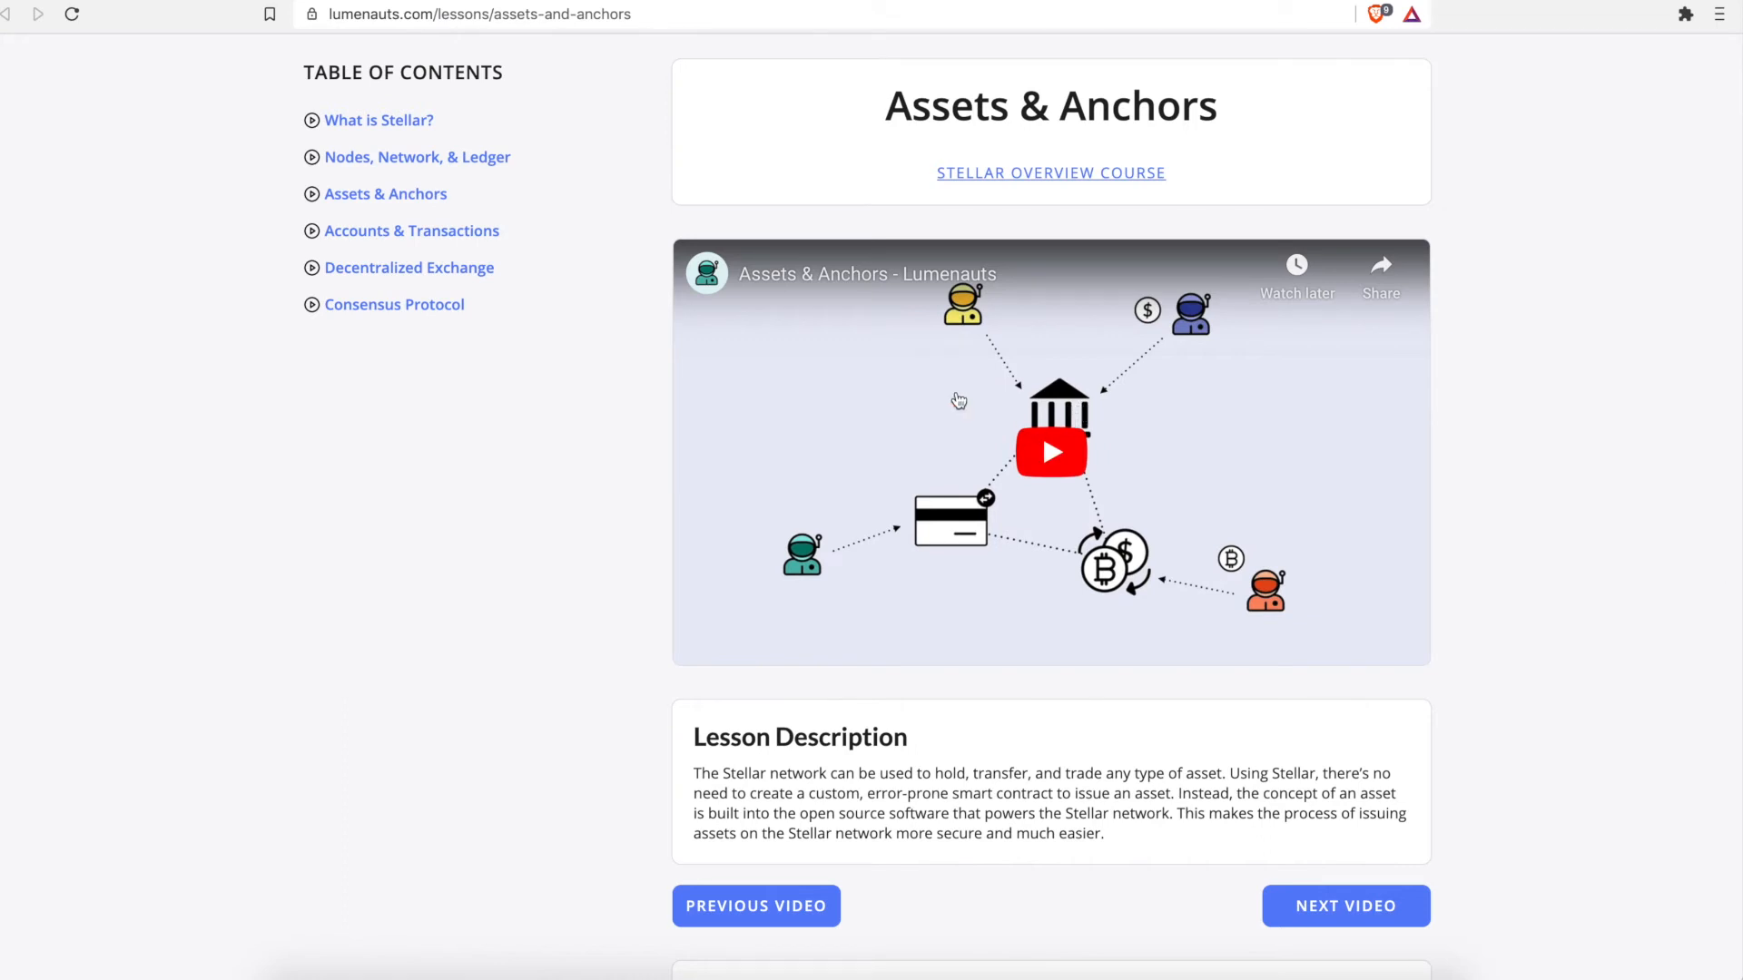
{"action": "mouse_move", "coordinate": [1088, 381]}
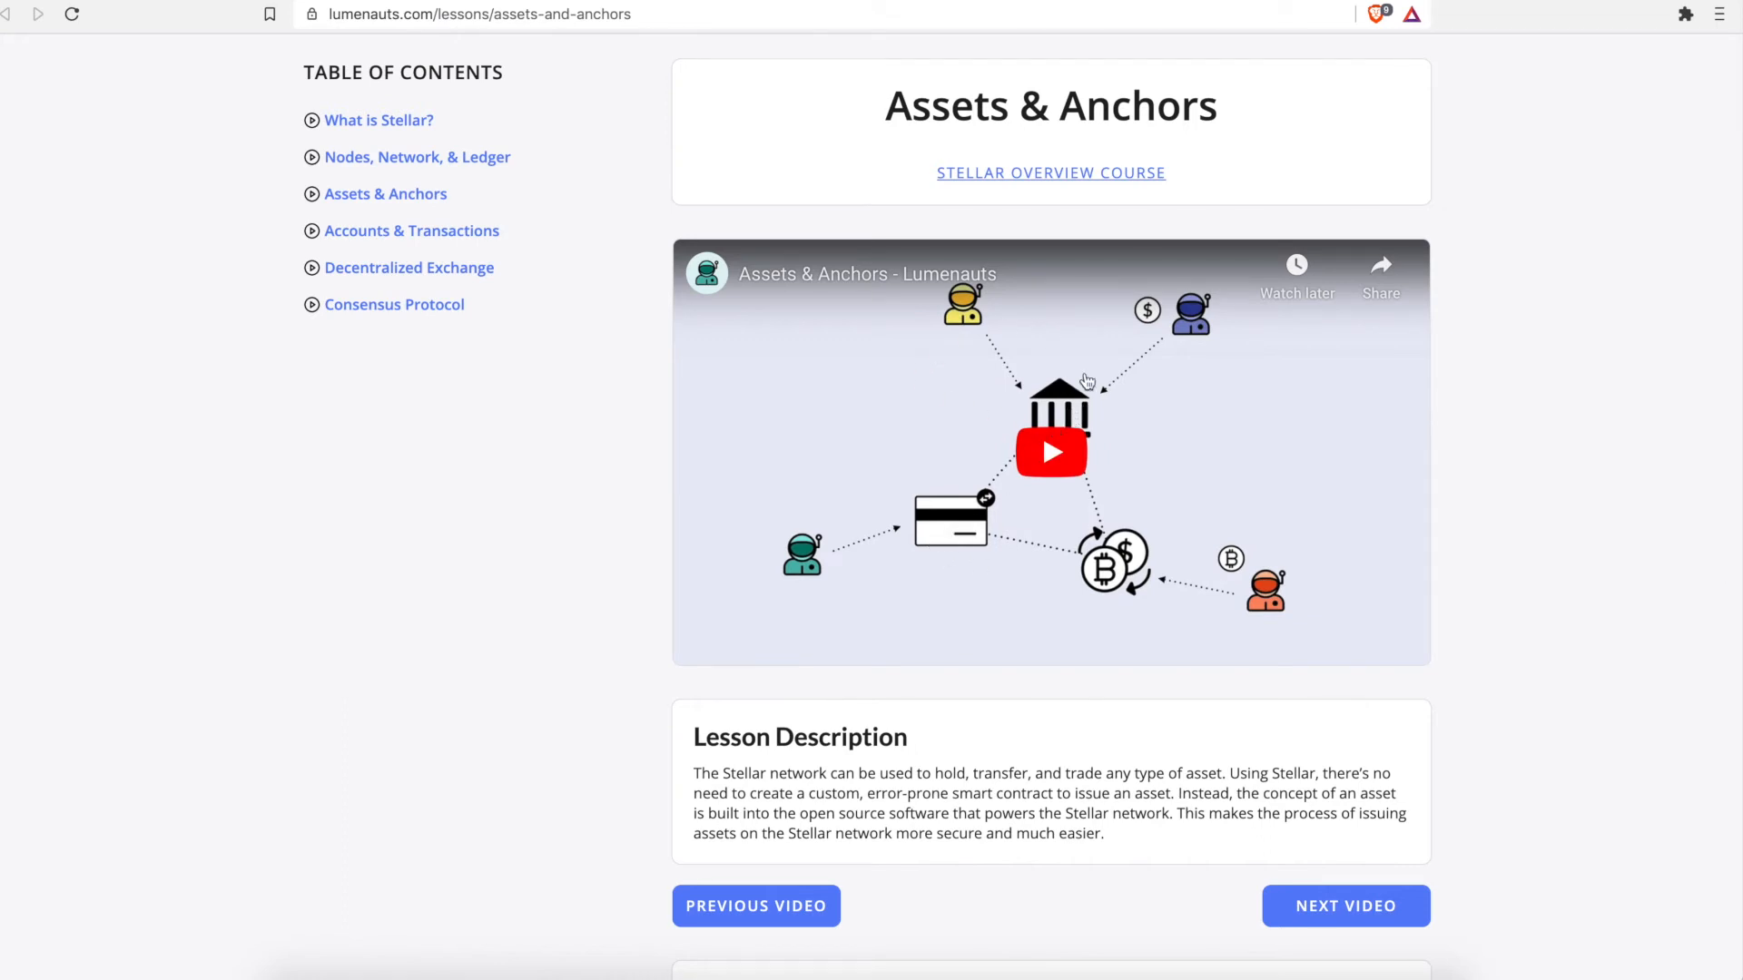
{"action": "mouse_move", "coordinate": [1292, 579]}
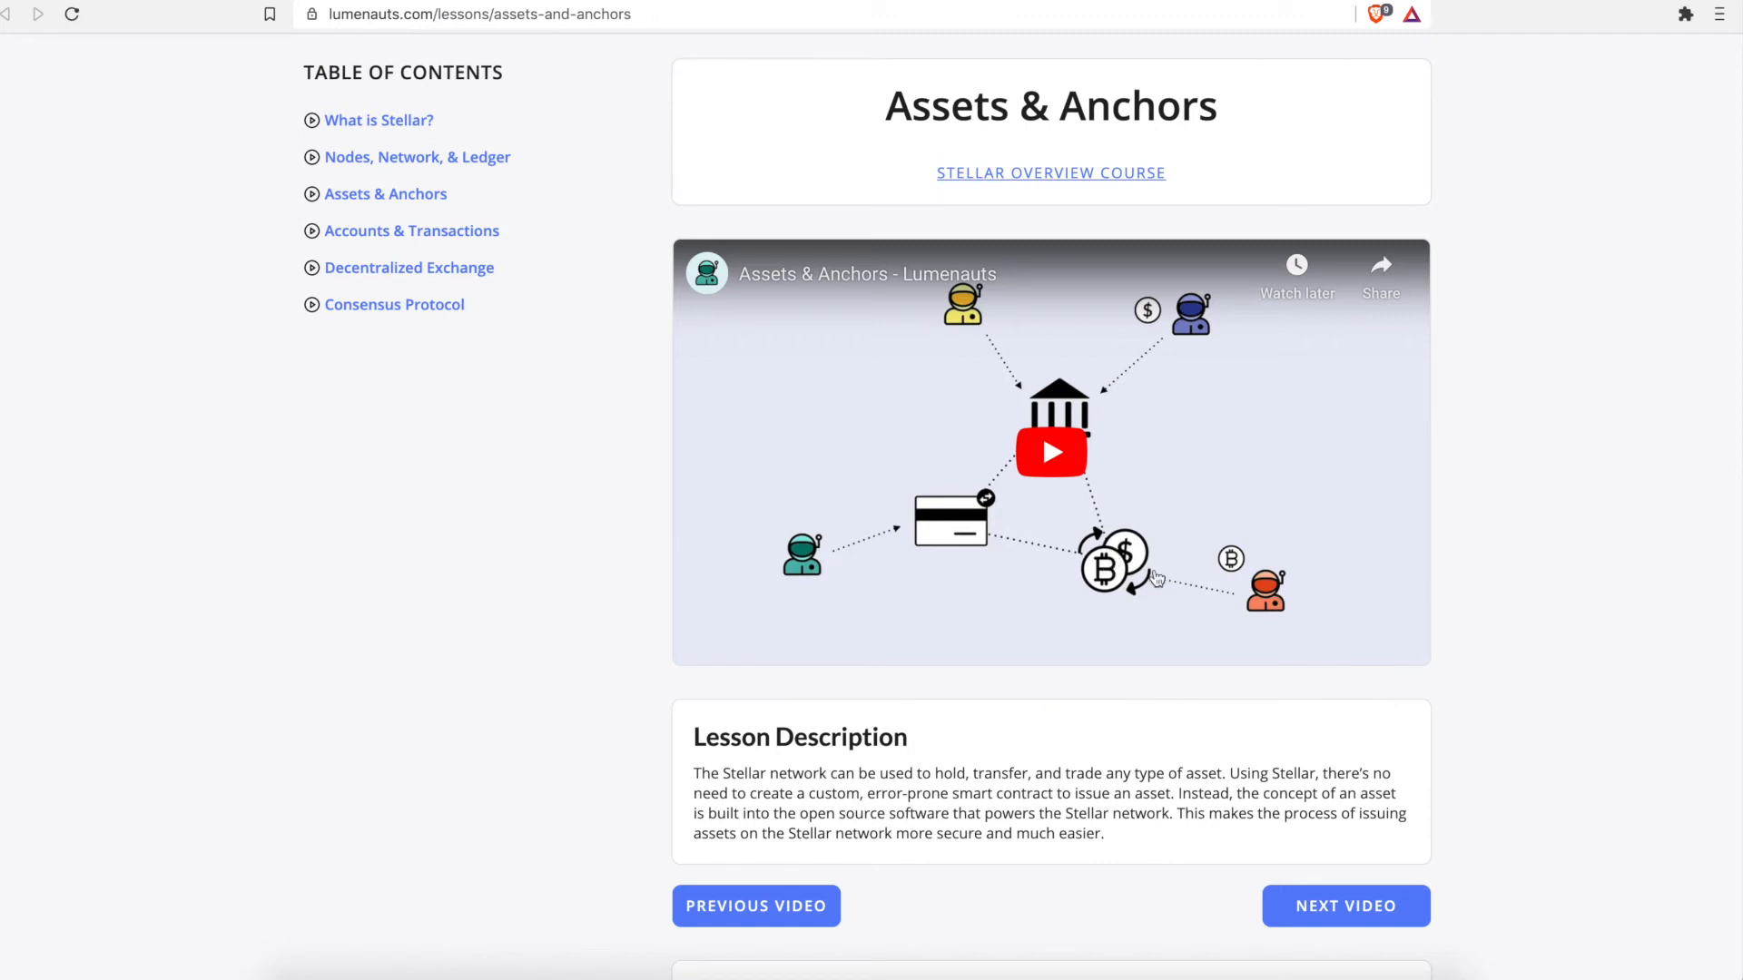
{"action": "mouse_move", "coordinate": [1145, 580]}
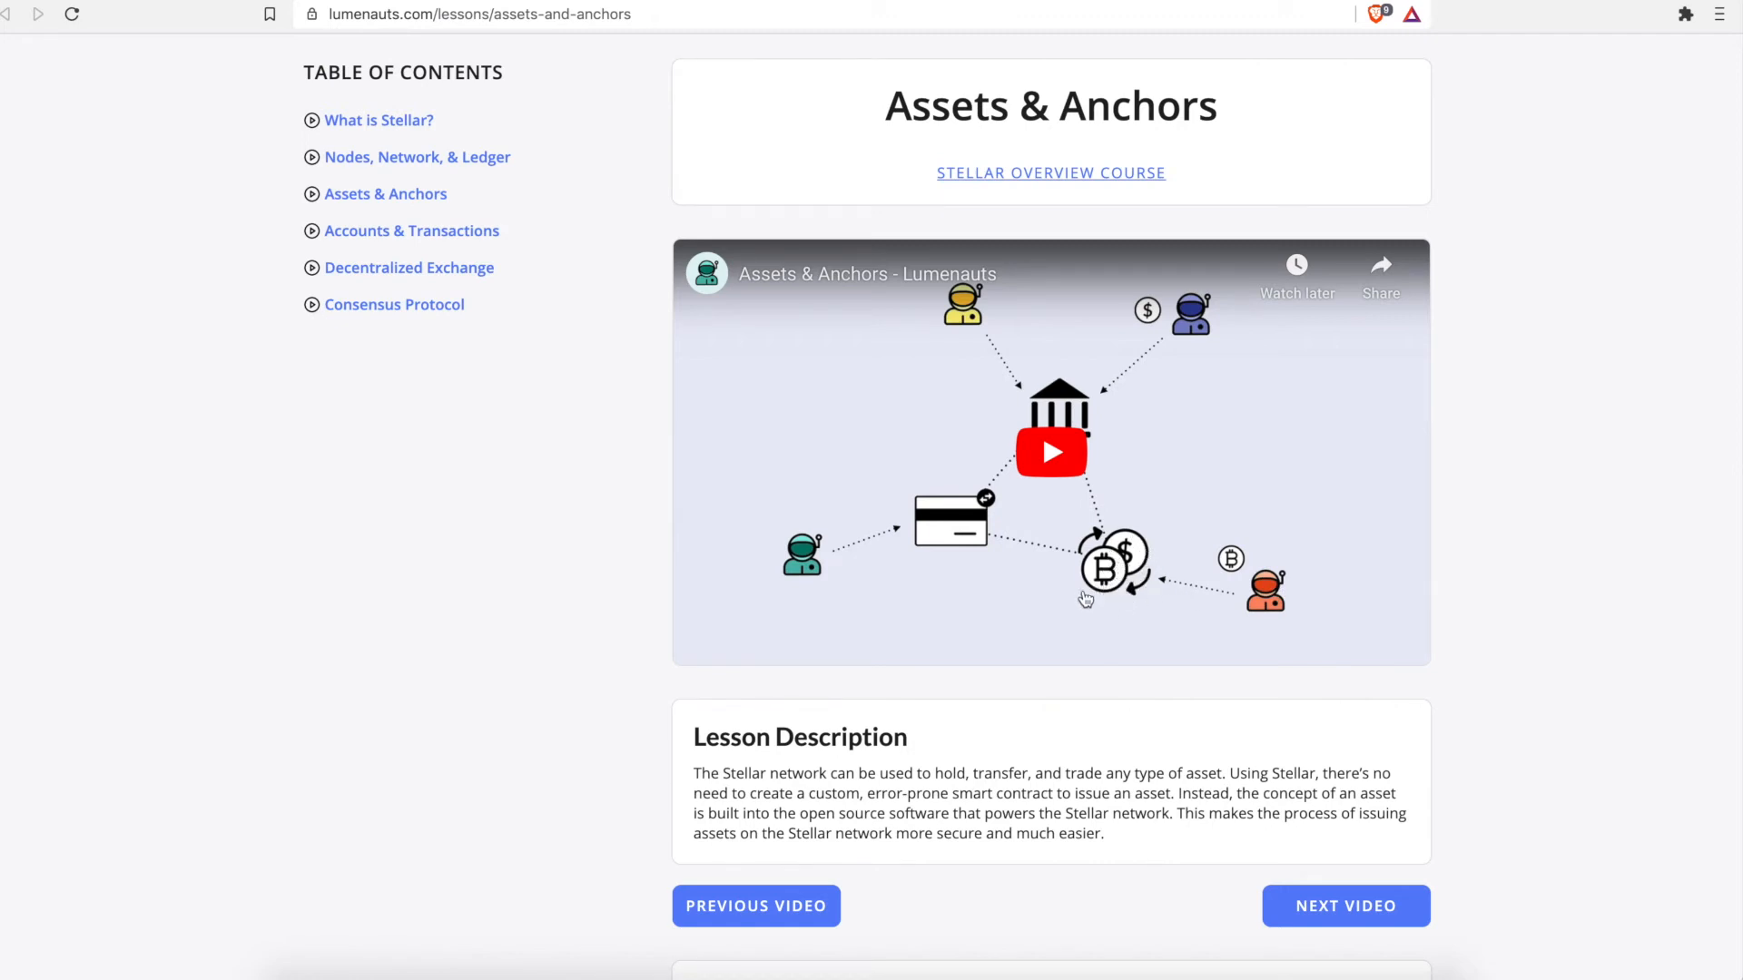
{"action": "mouse_move", "coordinate": [1247, 604]}
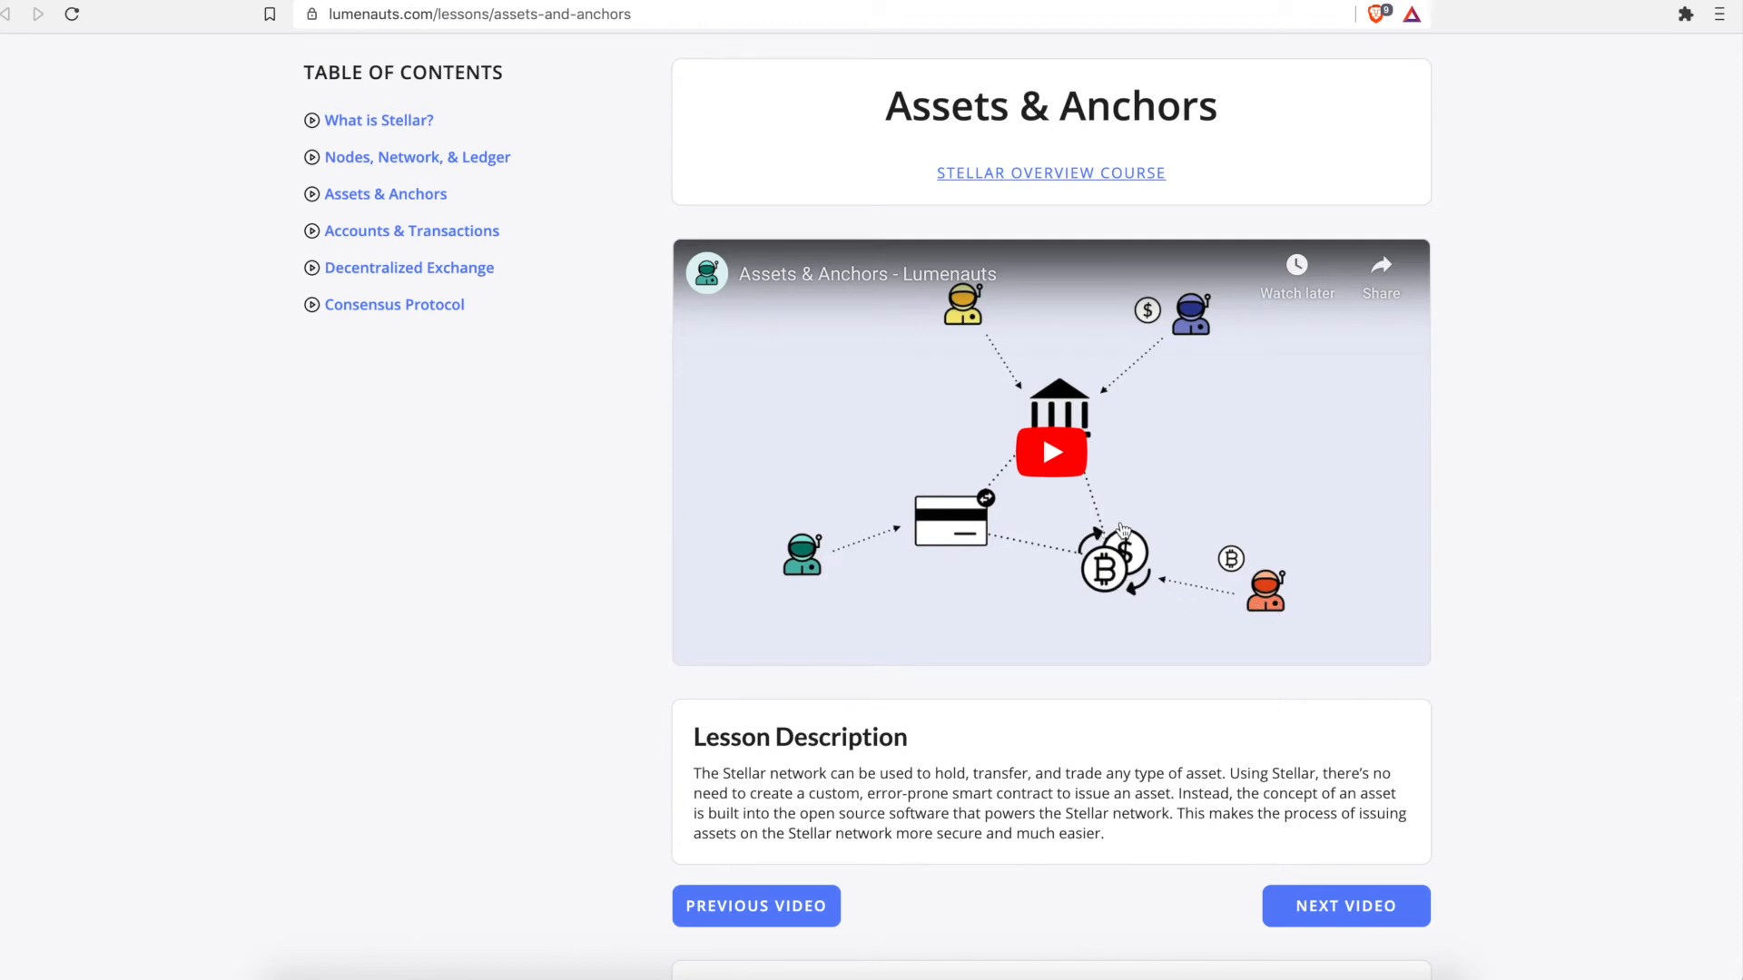
{"action": "mouse_move", "coordinate": [1141, 551]}
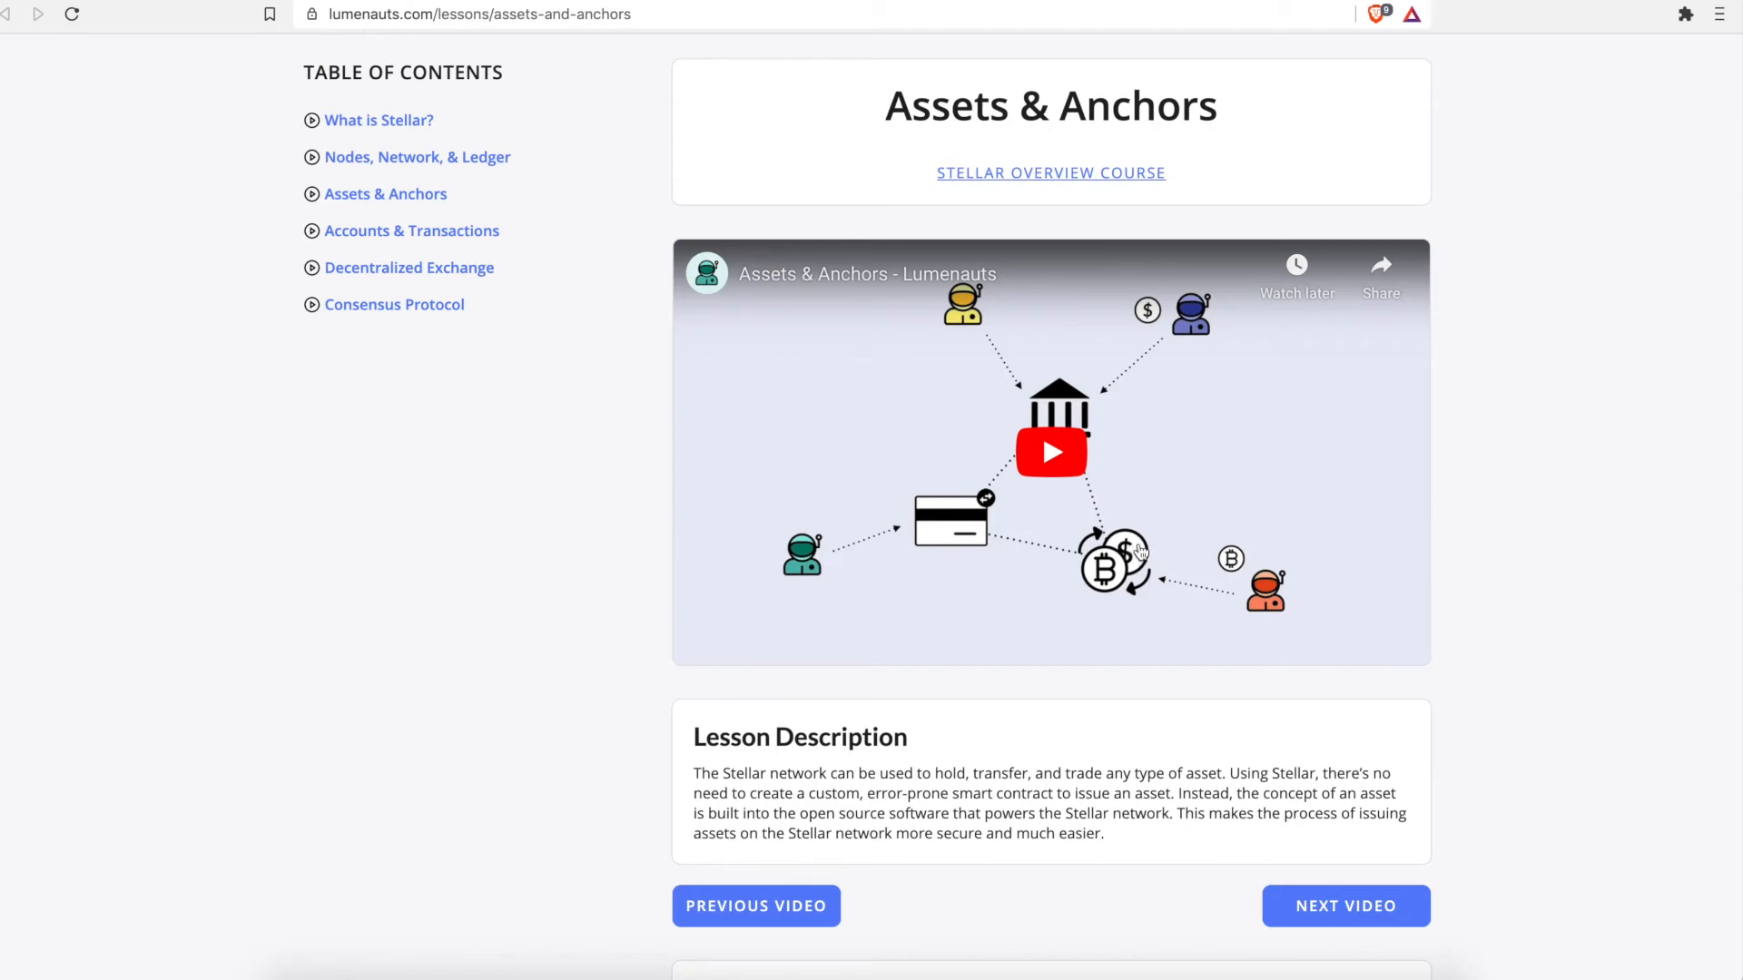
{"action": "mouse_move", "coordinate": [1134, 554]}
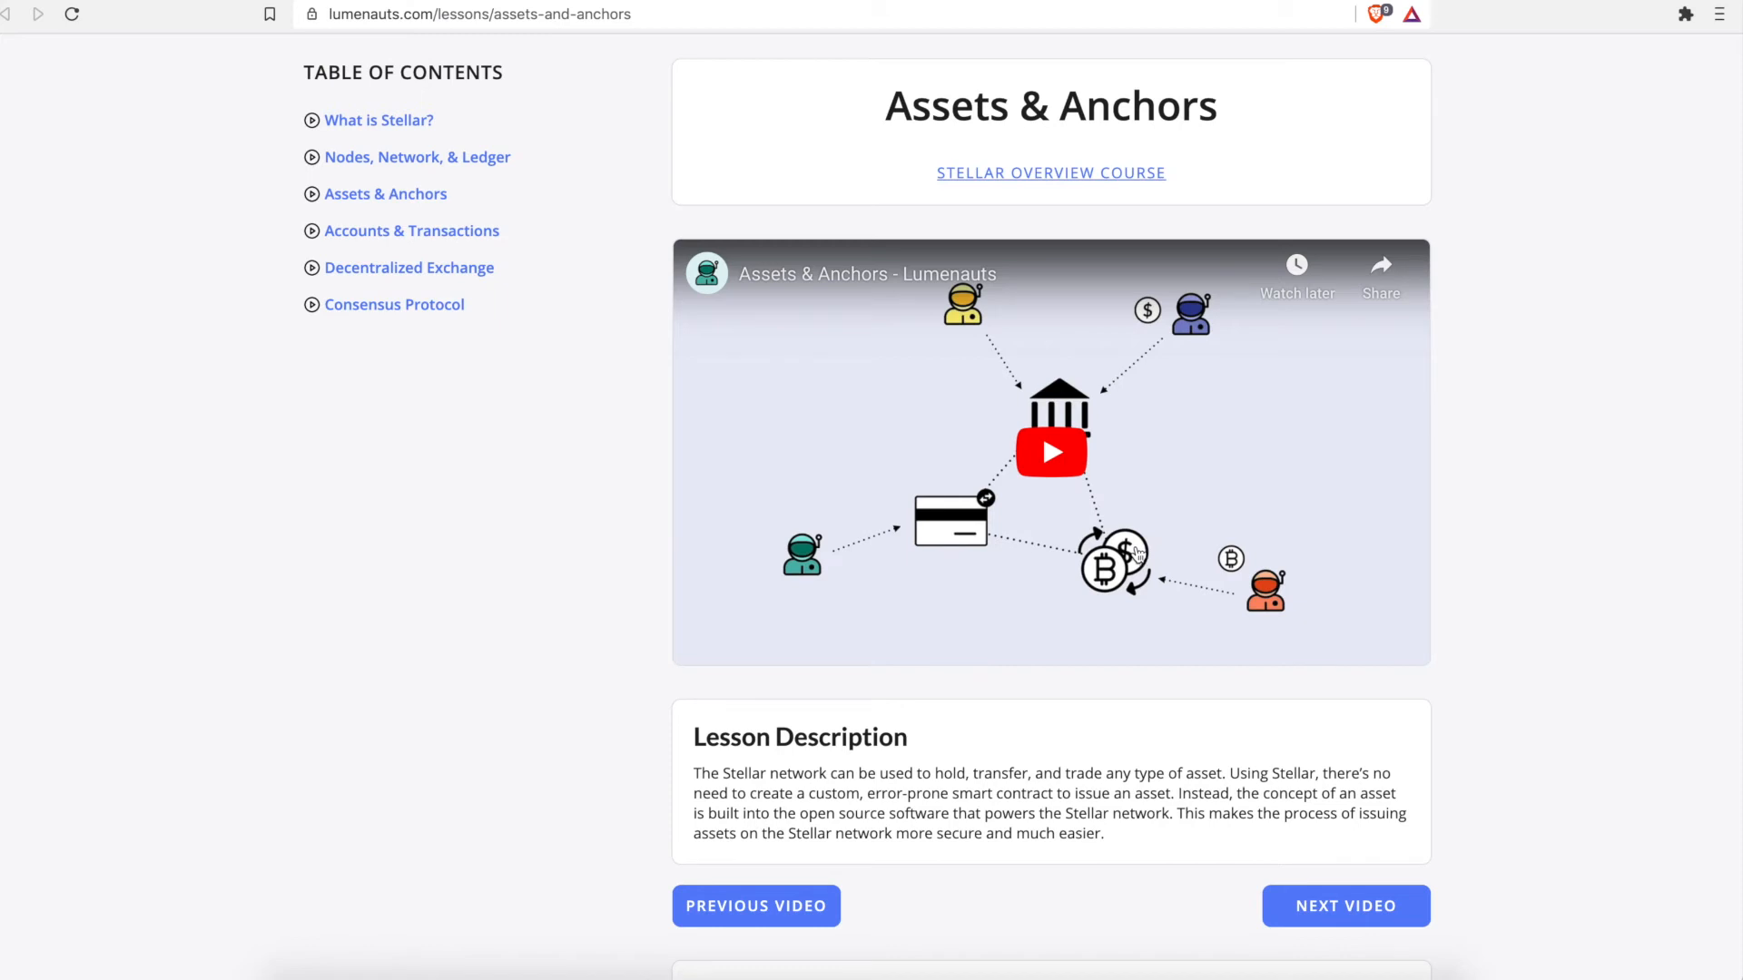
{"action": "mouse_move", "coordinate": [1125, 550]}
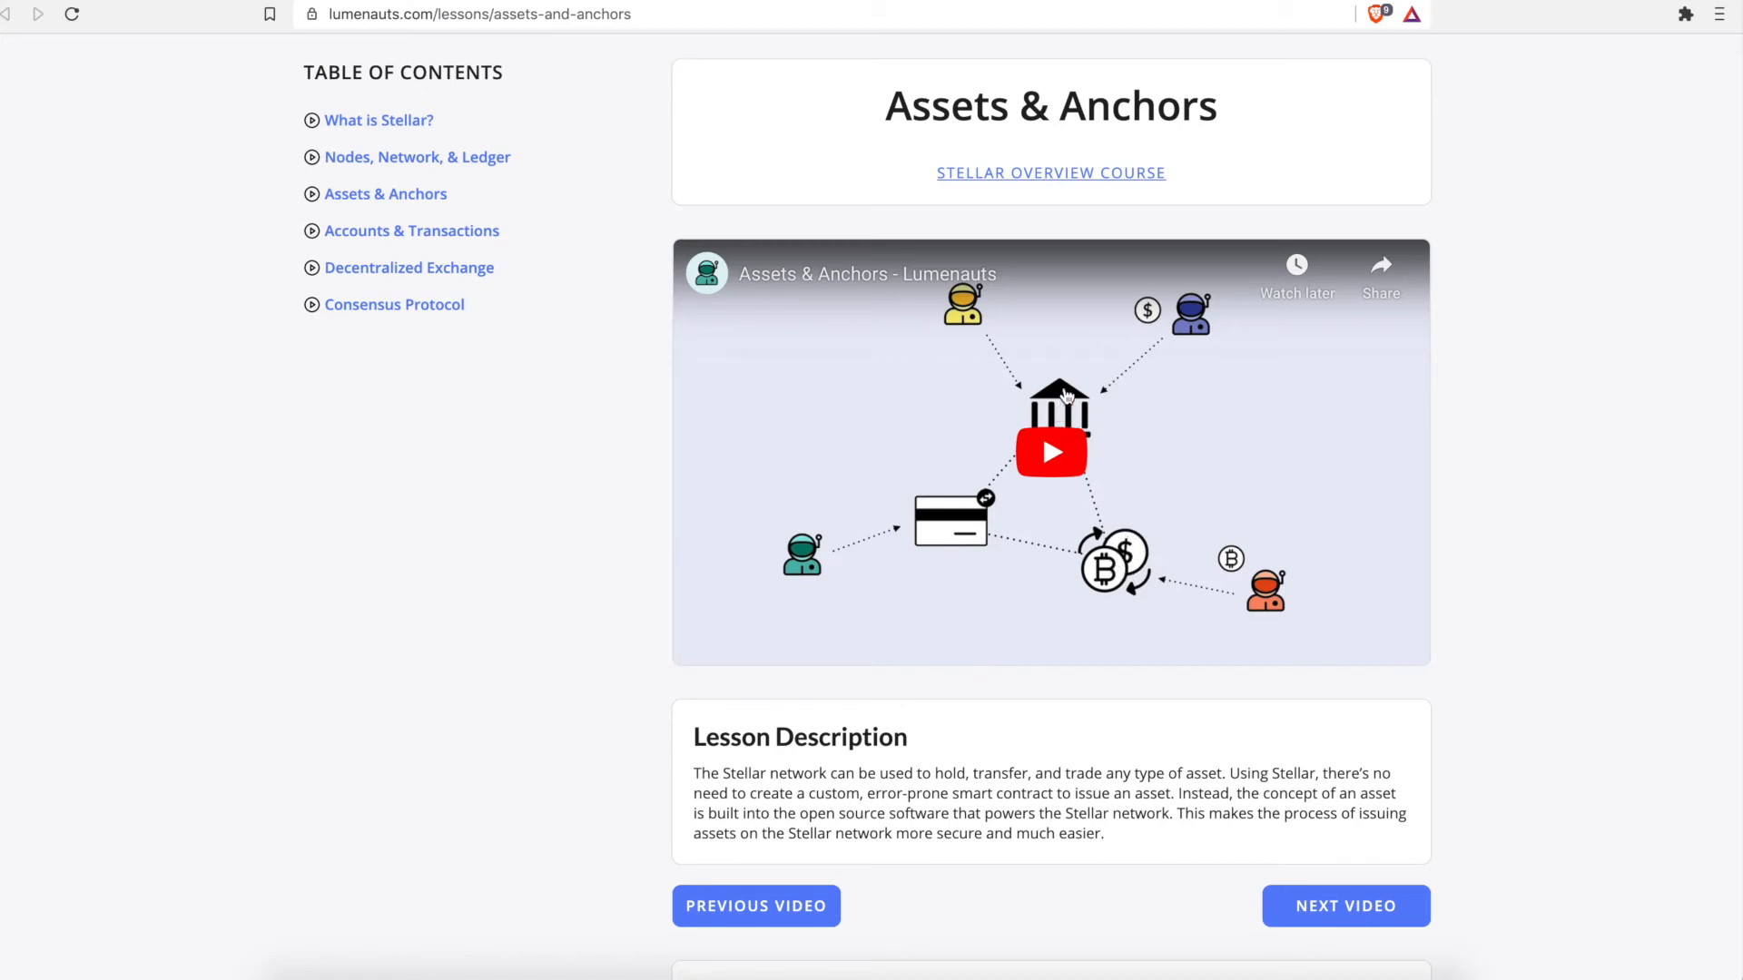
{"action": "mouse_move", "coordinate": [1139, 544]}
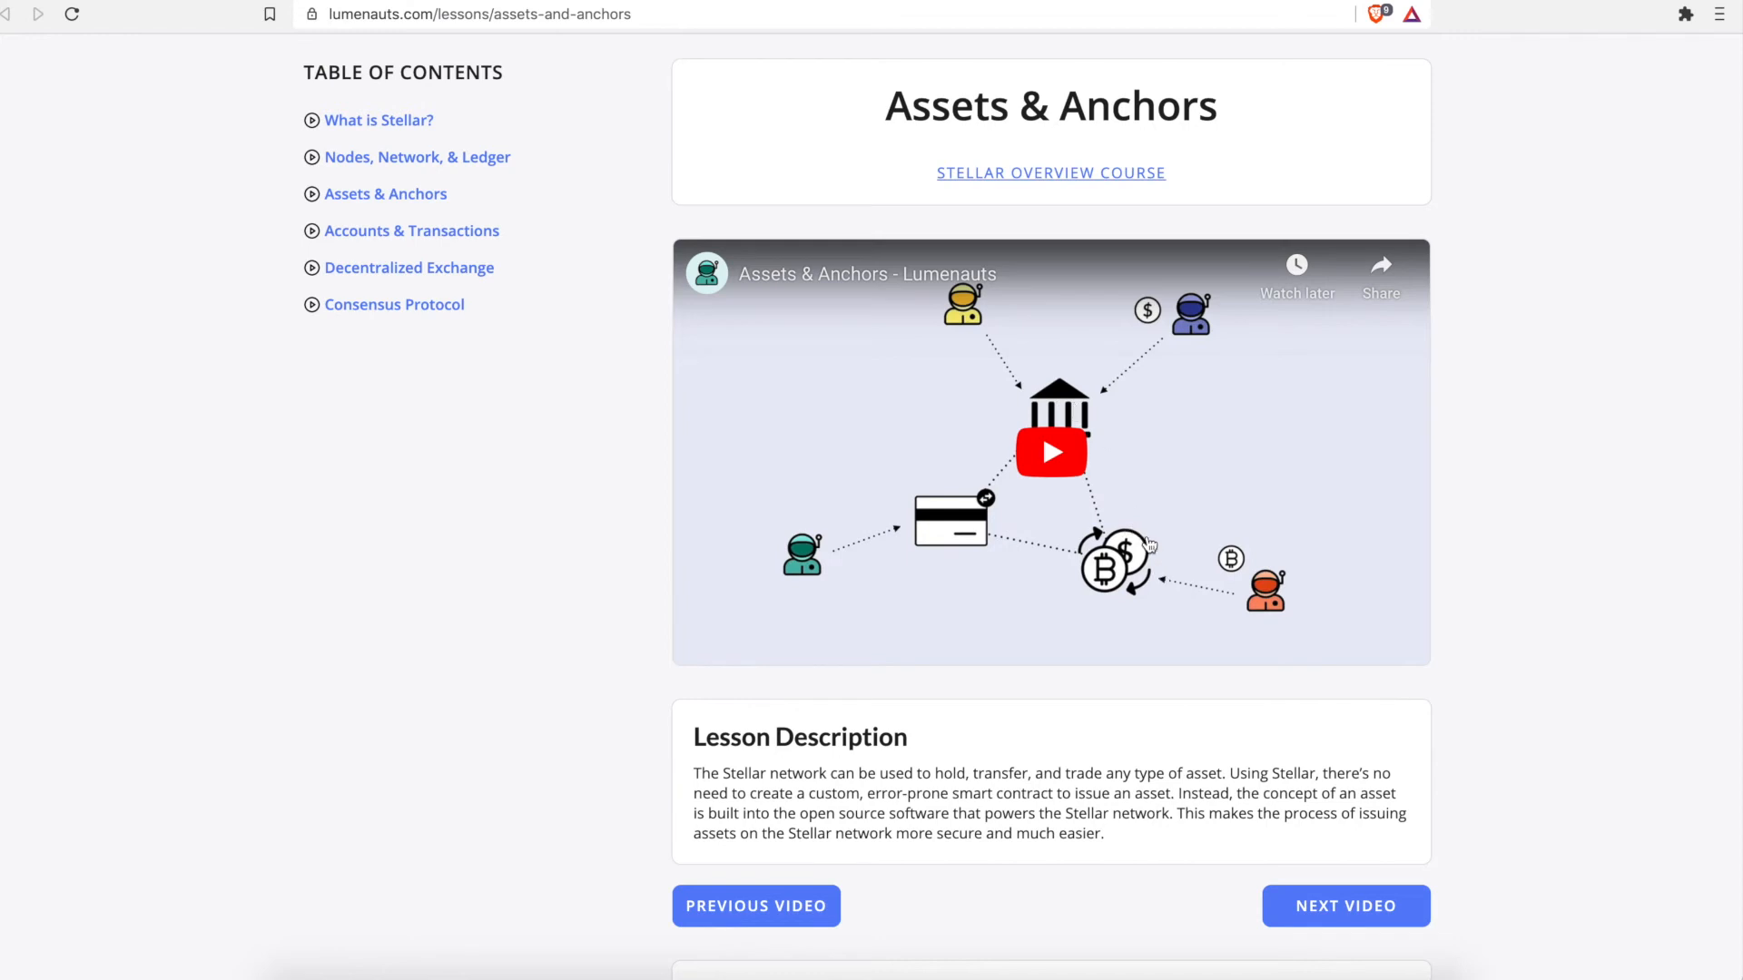
{"action": "mouse_move", "coordinate": [1144, 569]}
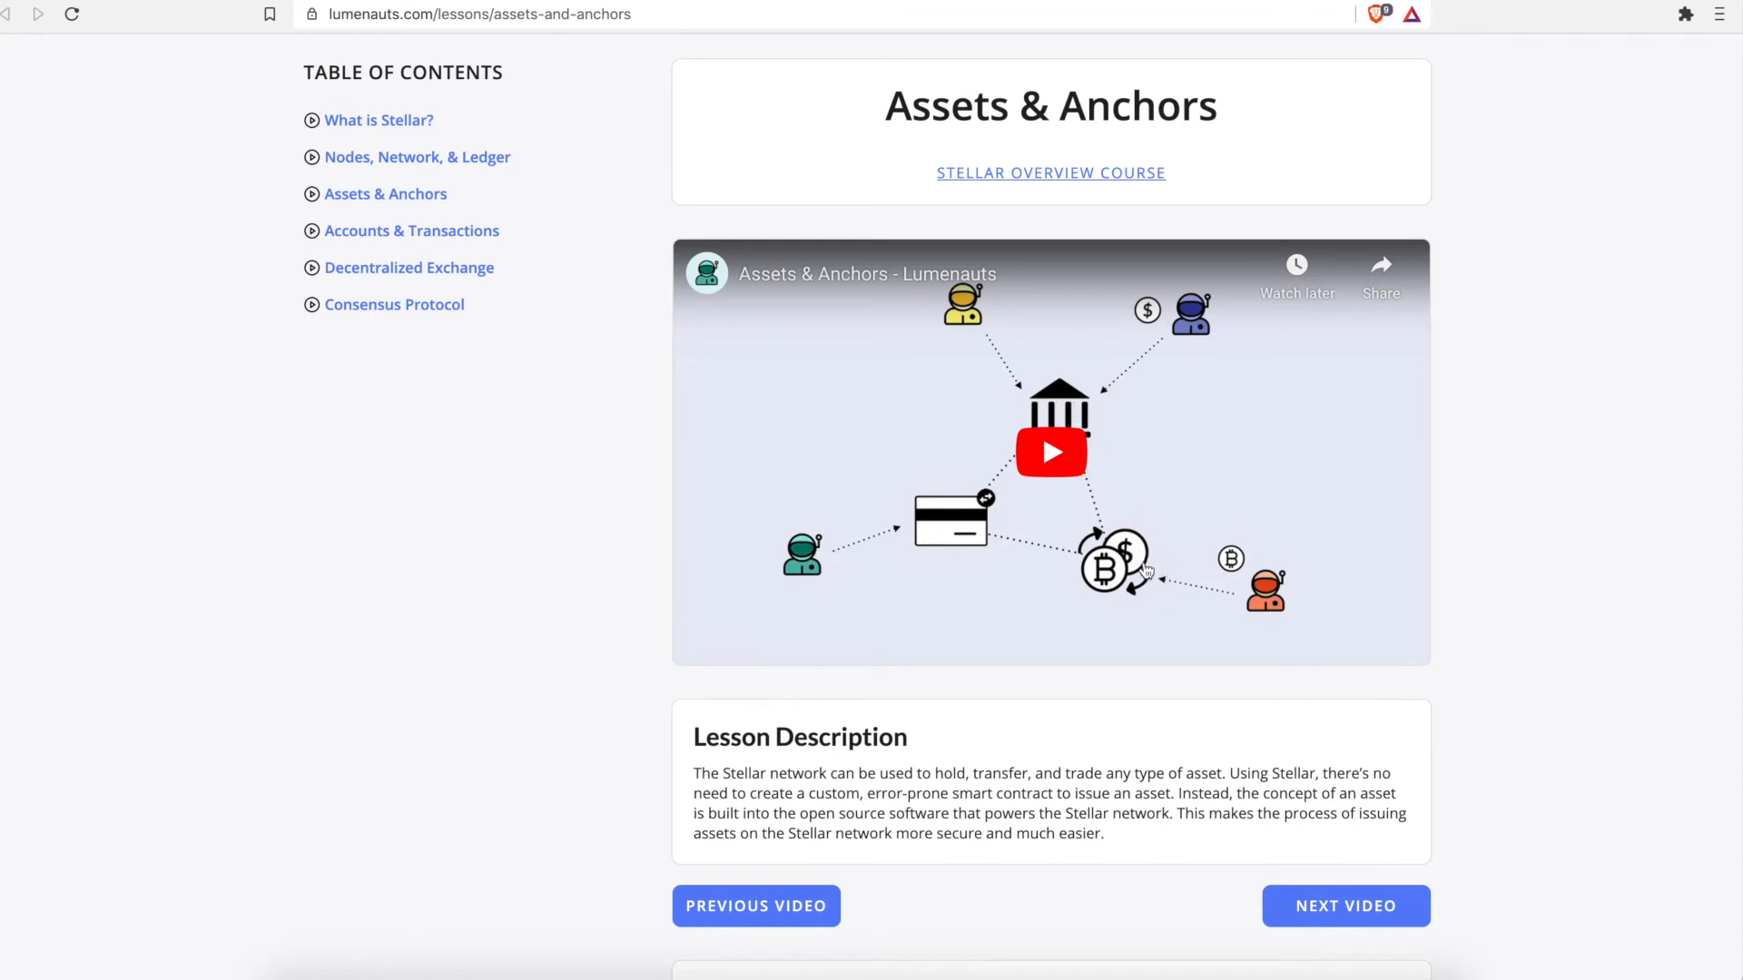
{"action": "mouse_move", "coordinate": [1132, 524]}
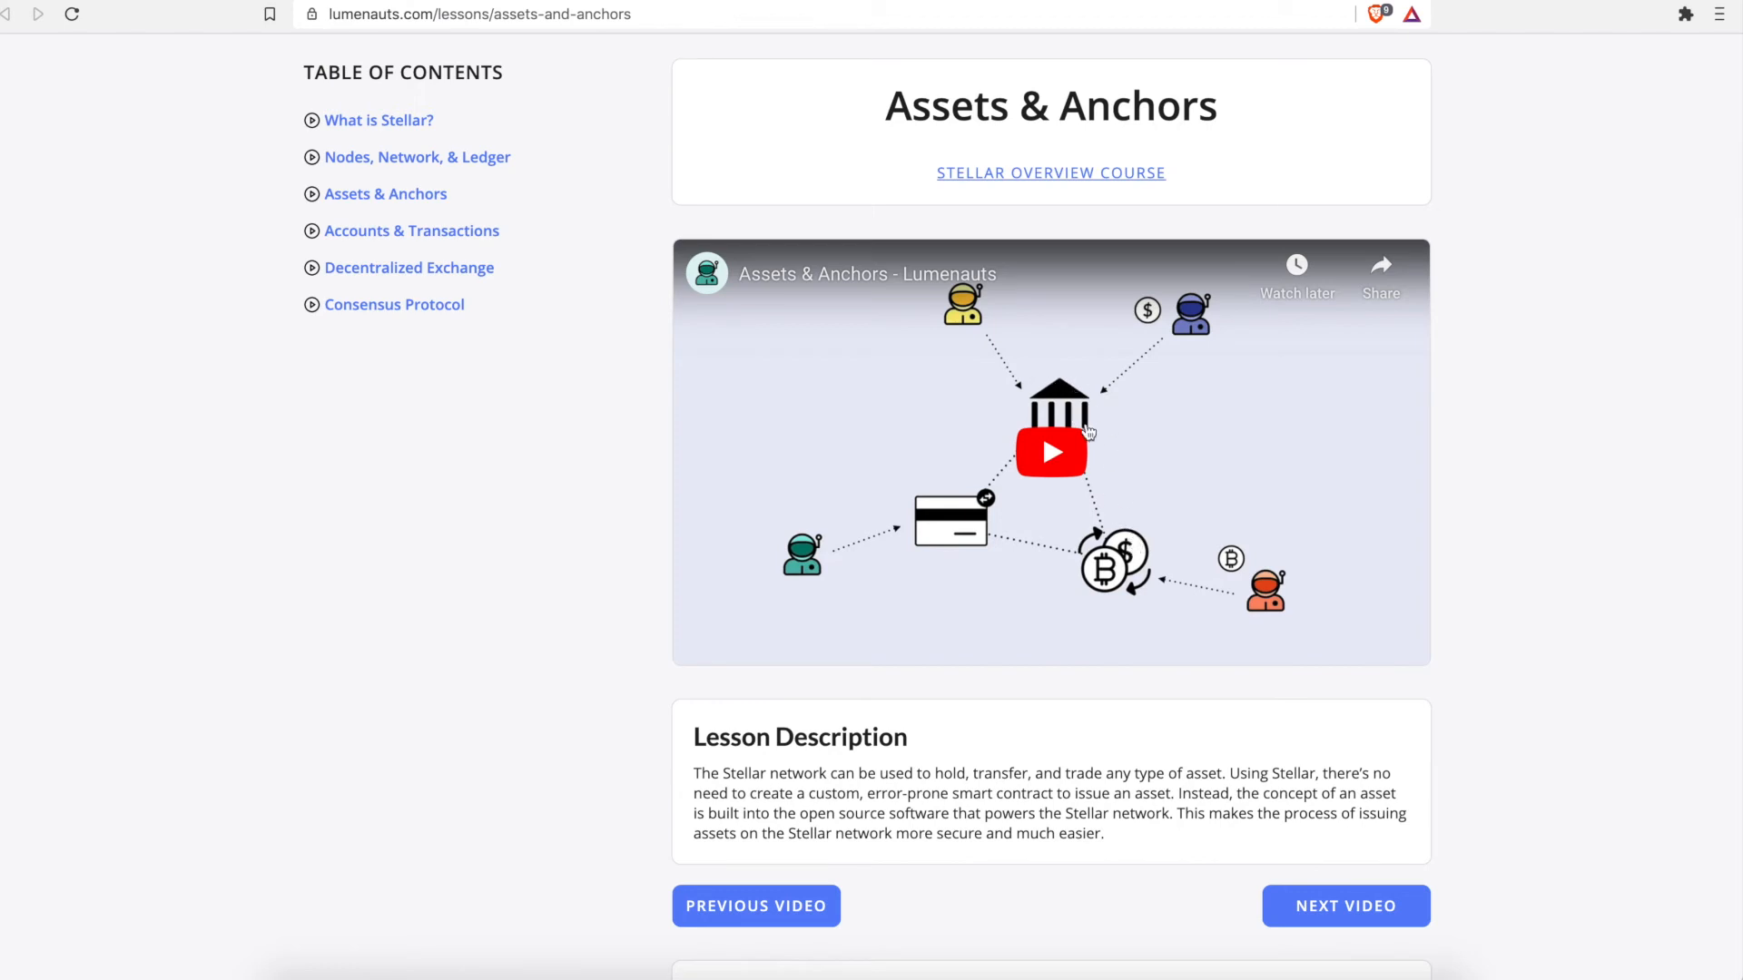
{"action": "mouse_move", "coordinate": [1065, 416]}
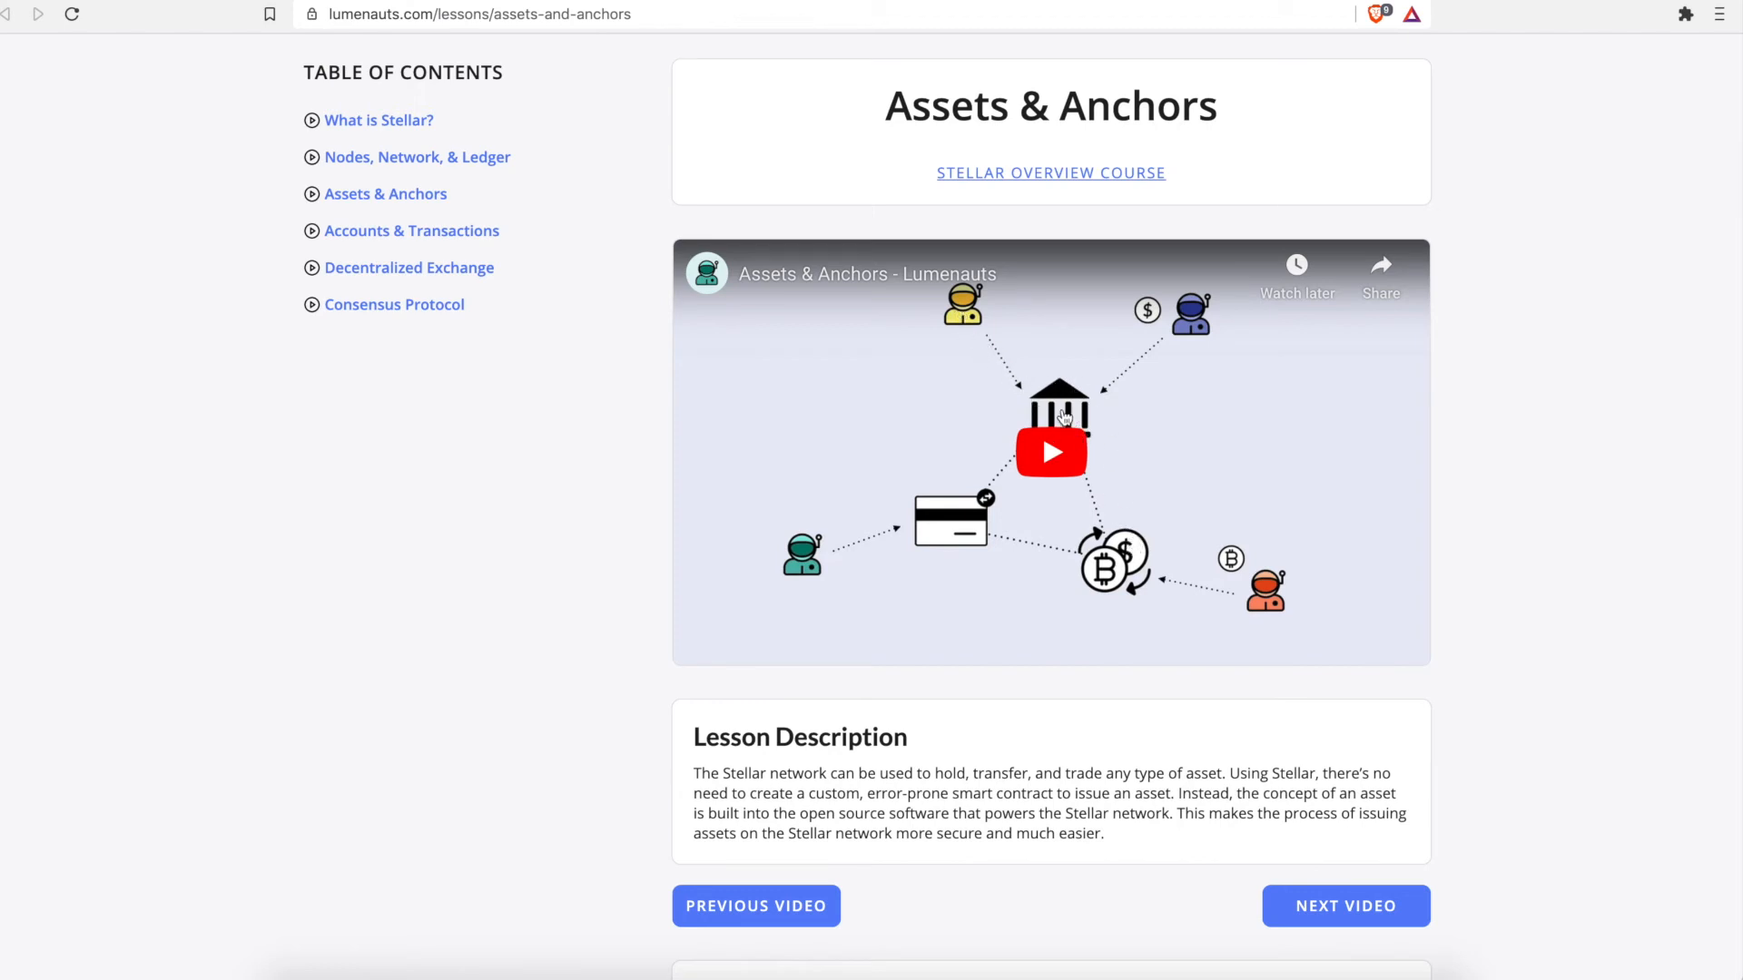
{"action": "mouse_move", "coordinate": [1091, 403]}
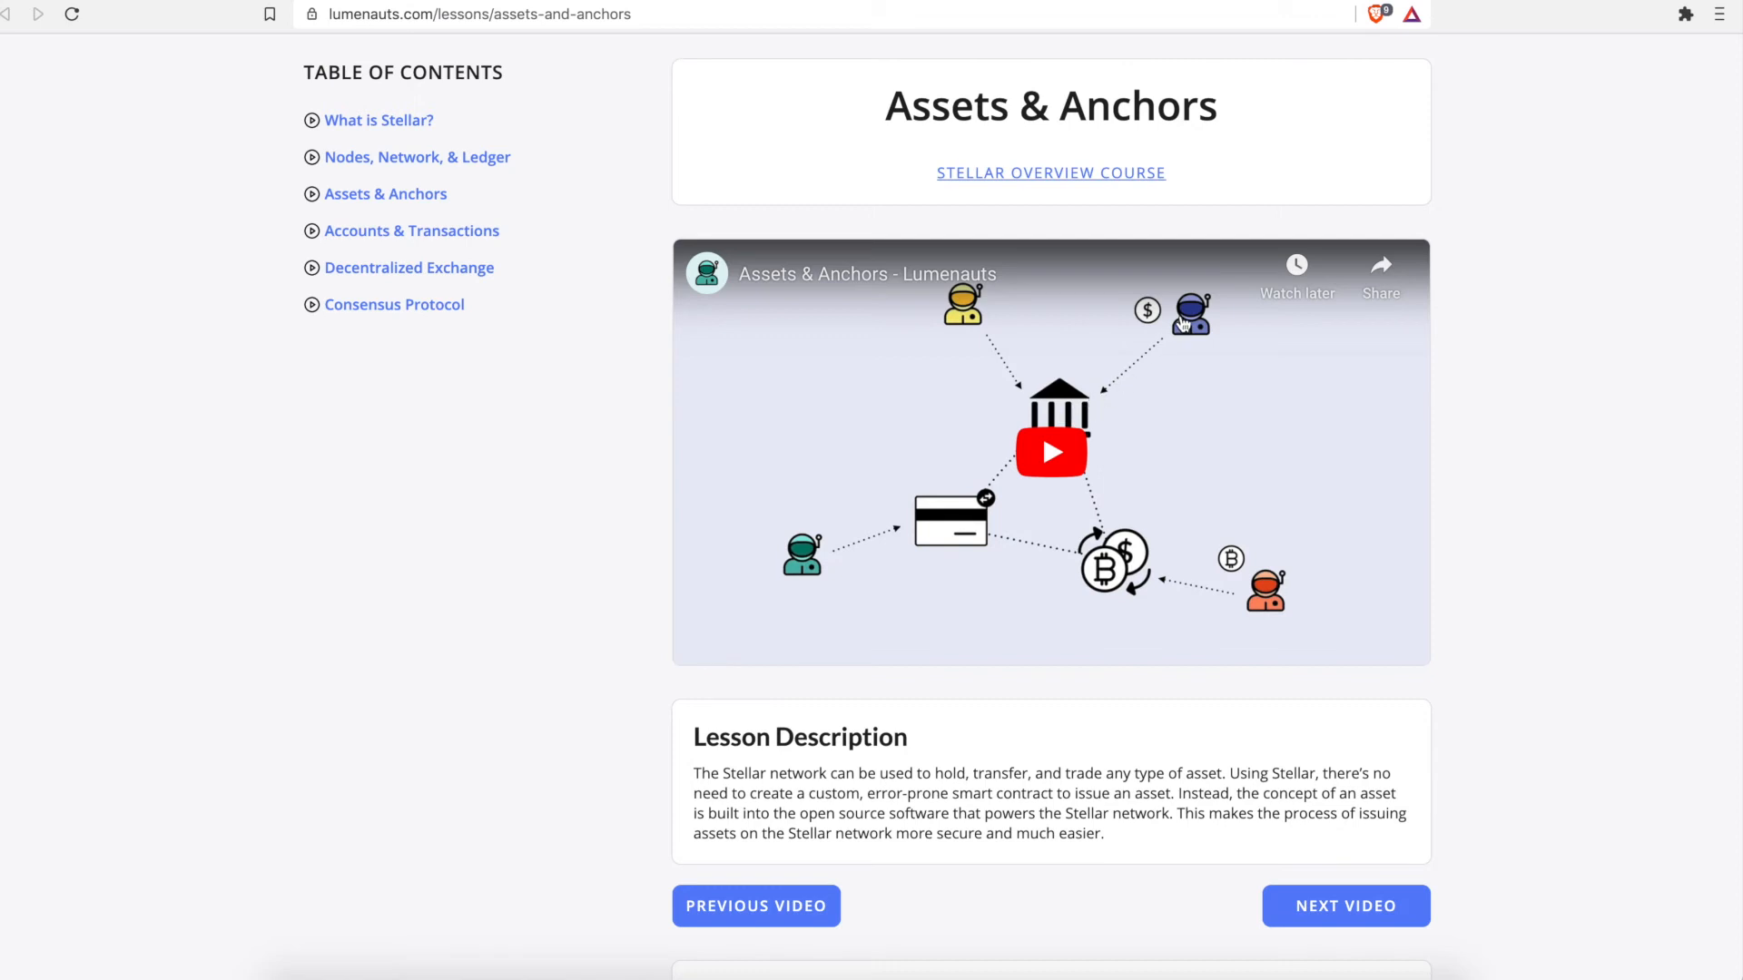
{"action": "mouse_move", "coordinate": [1176, 323]}
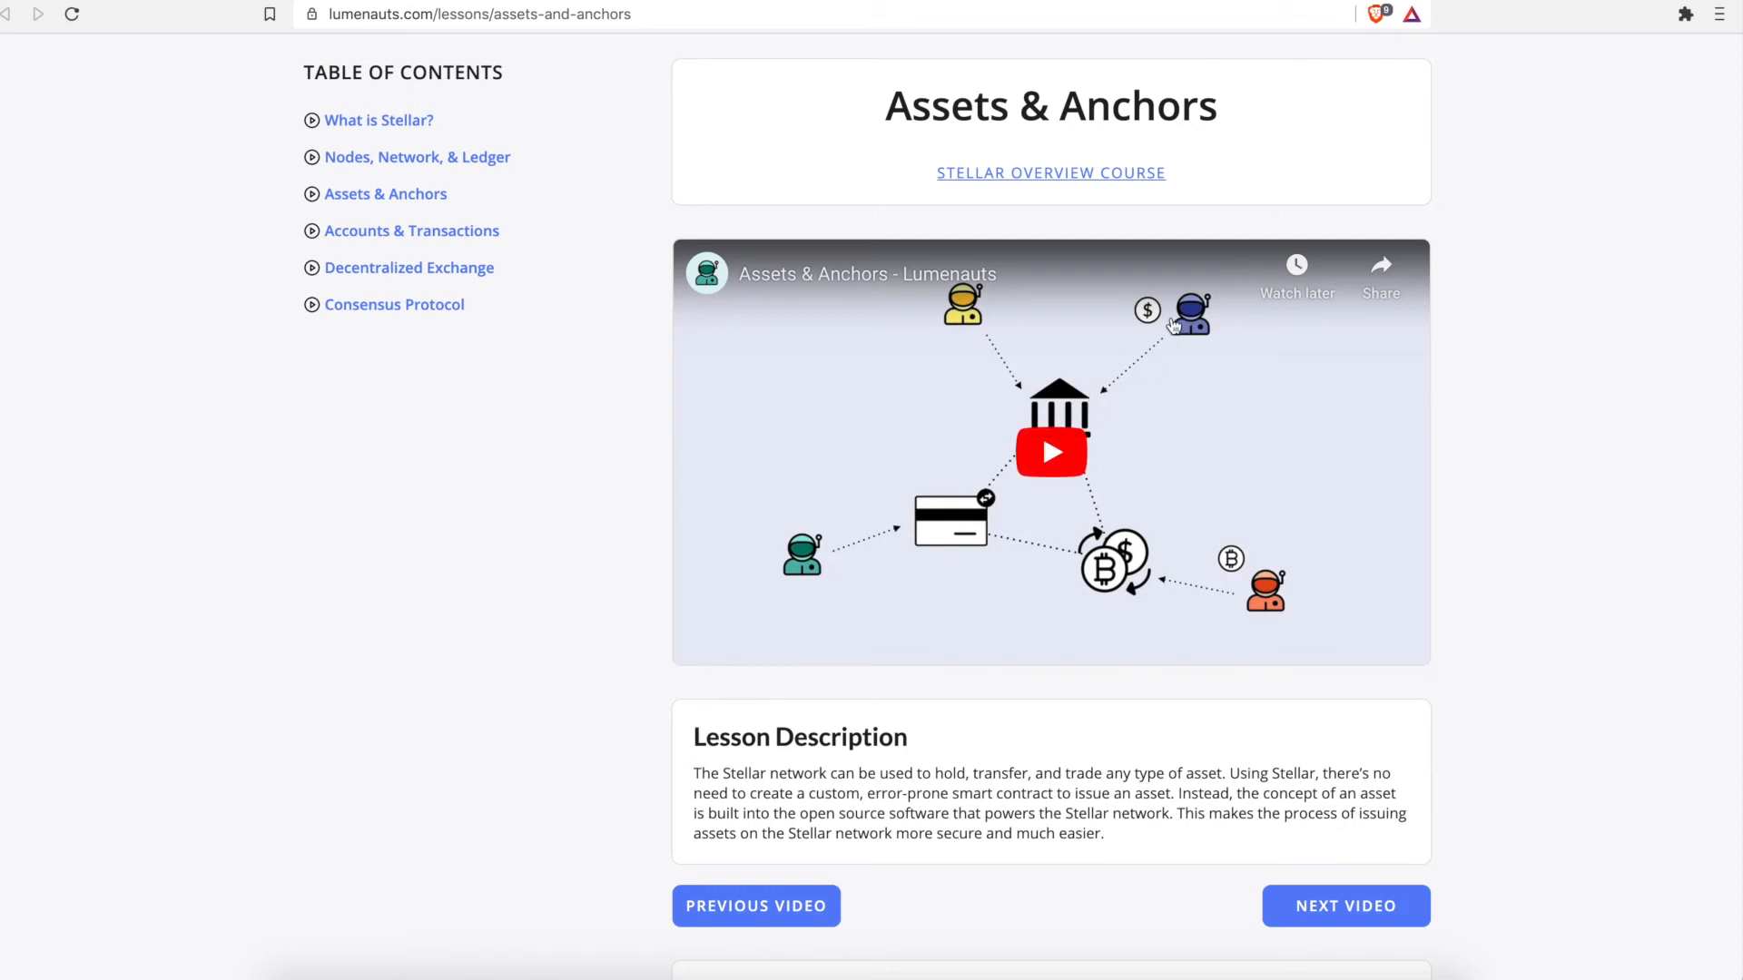
{"action": "mouse_move", "coordinate": [1161, 353]}
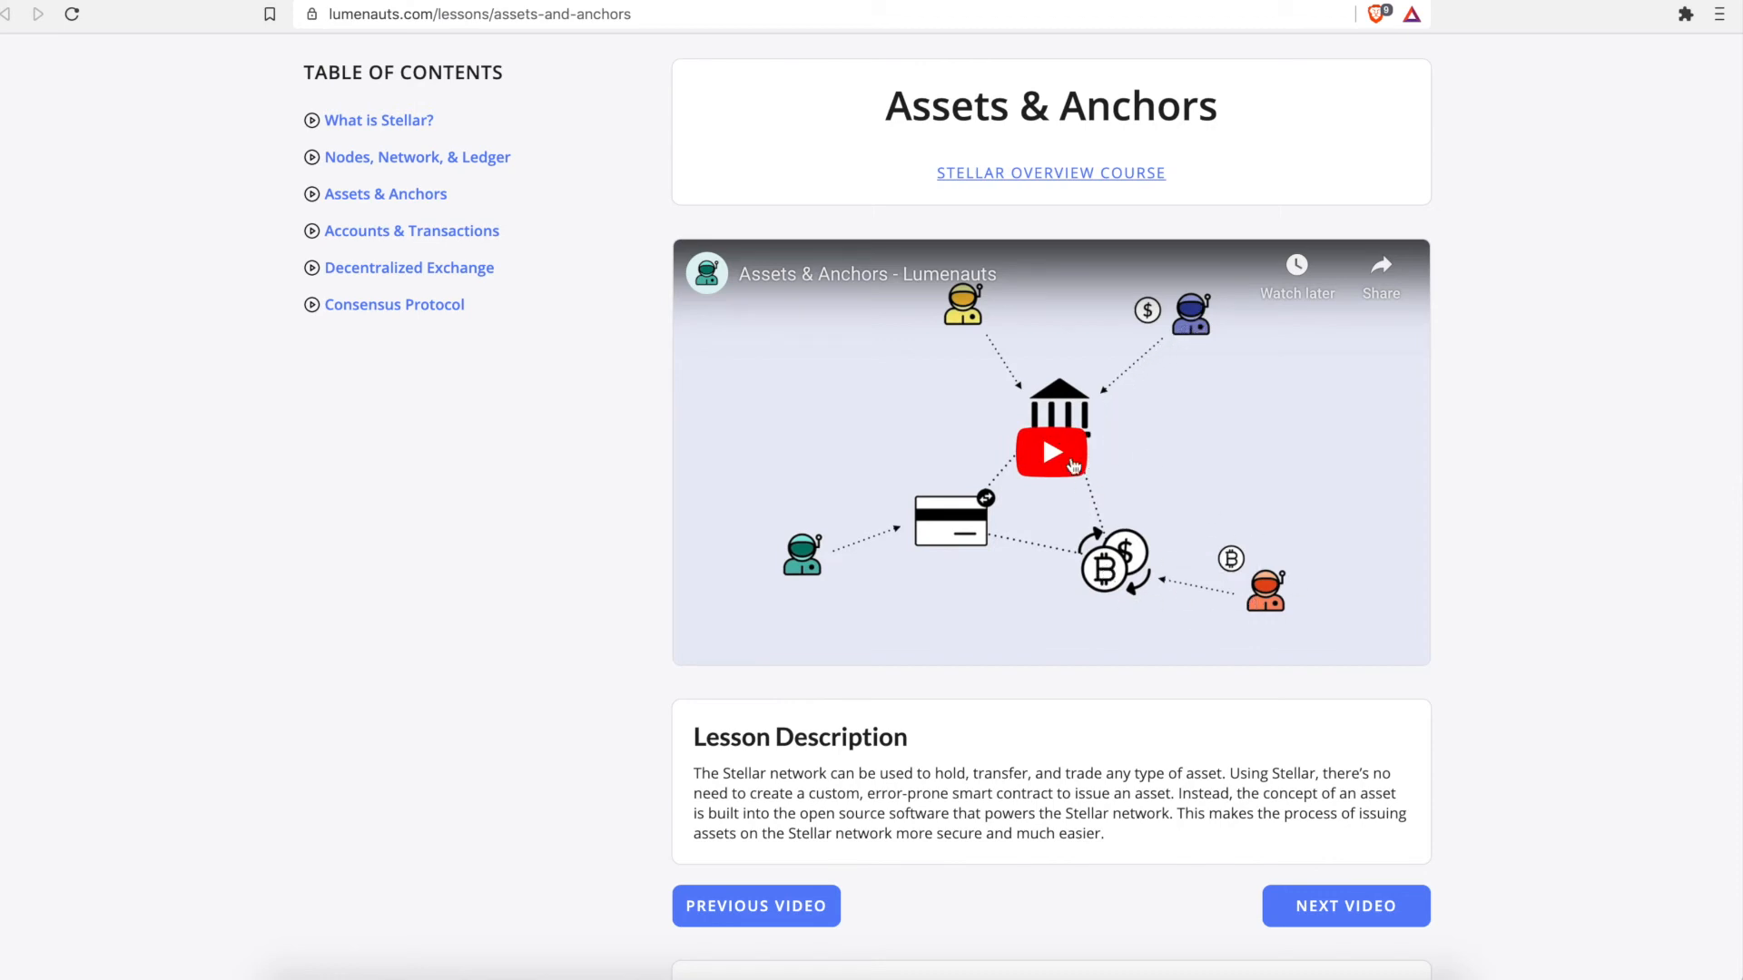
{"action": "mouse_move", "coordinate": [1301, 581]}
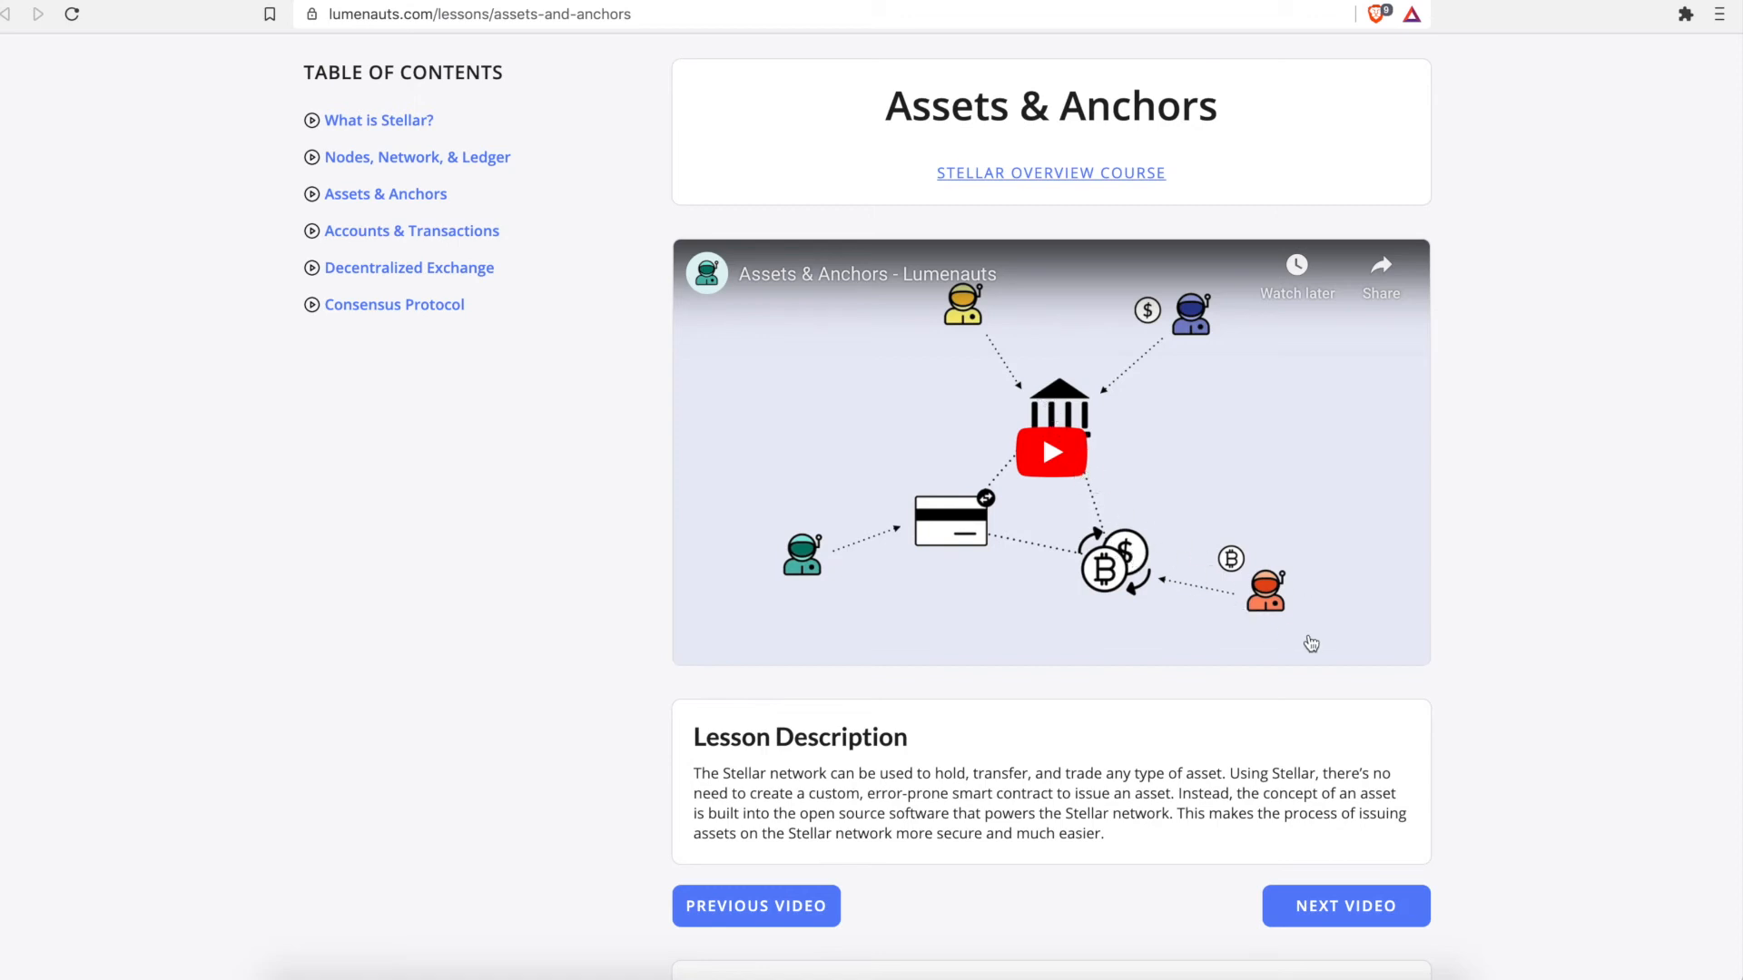
{"action": "mouse_move", "coordinate": [1164, 332]}
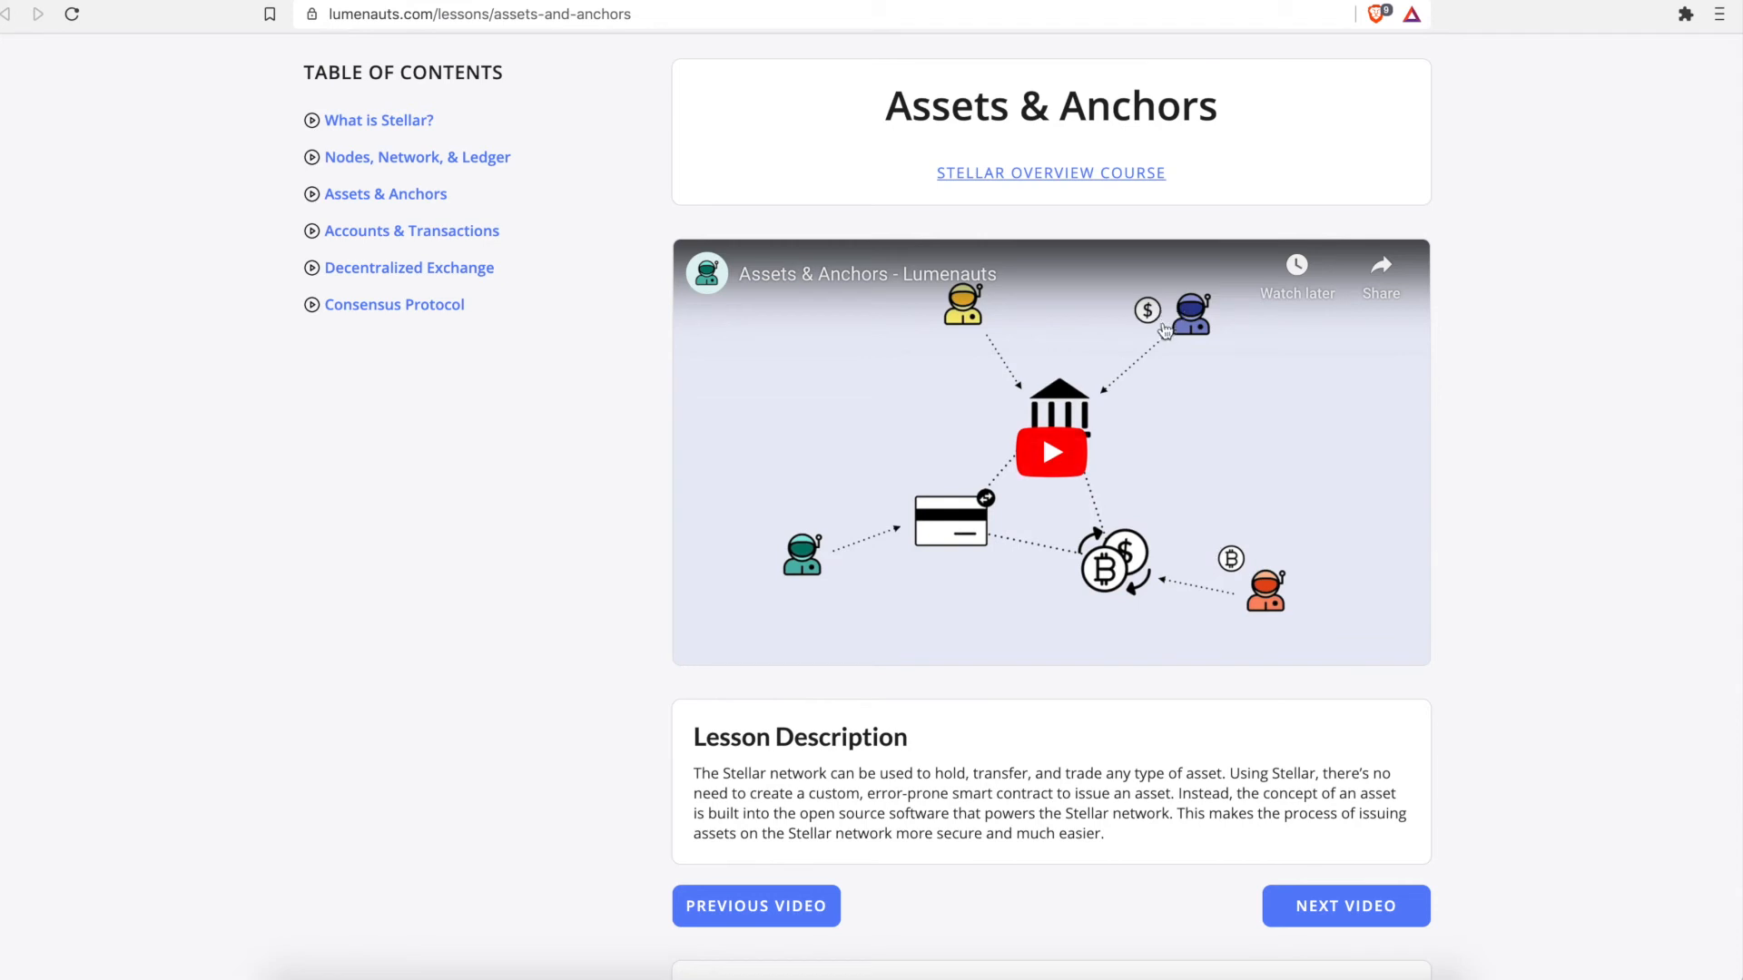
{"action": "mouse_move", "coordinate": [773, 556]}
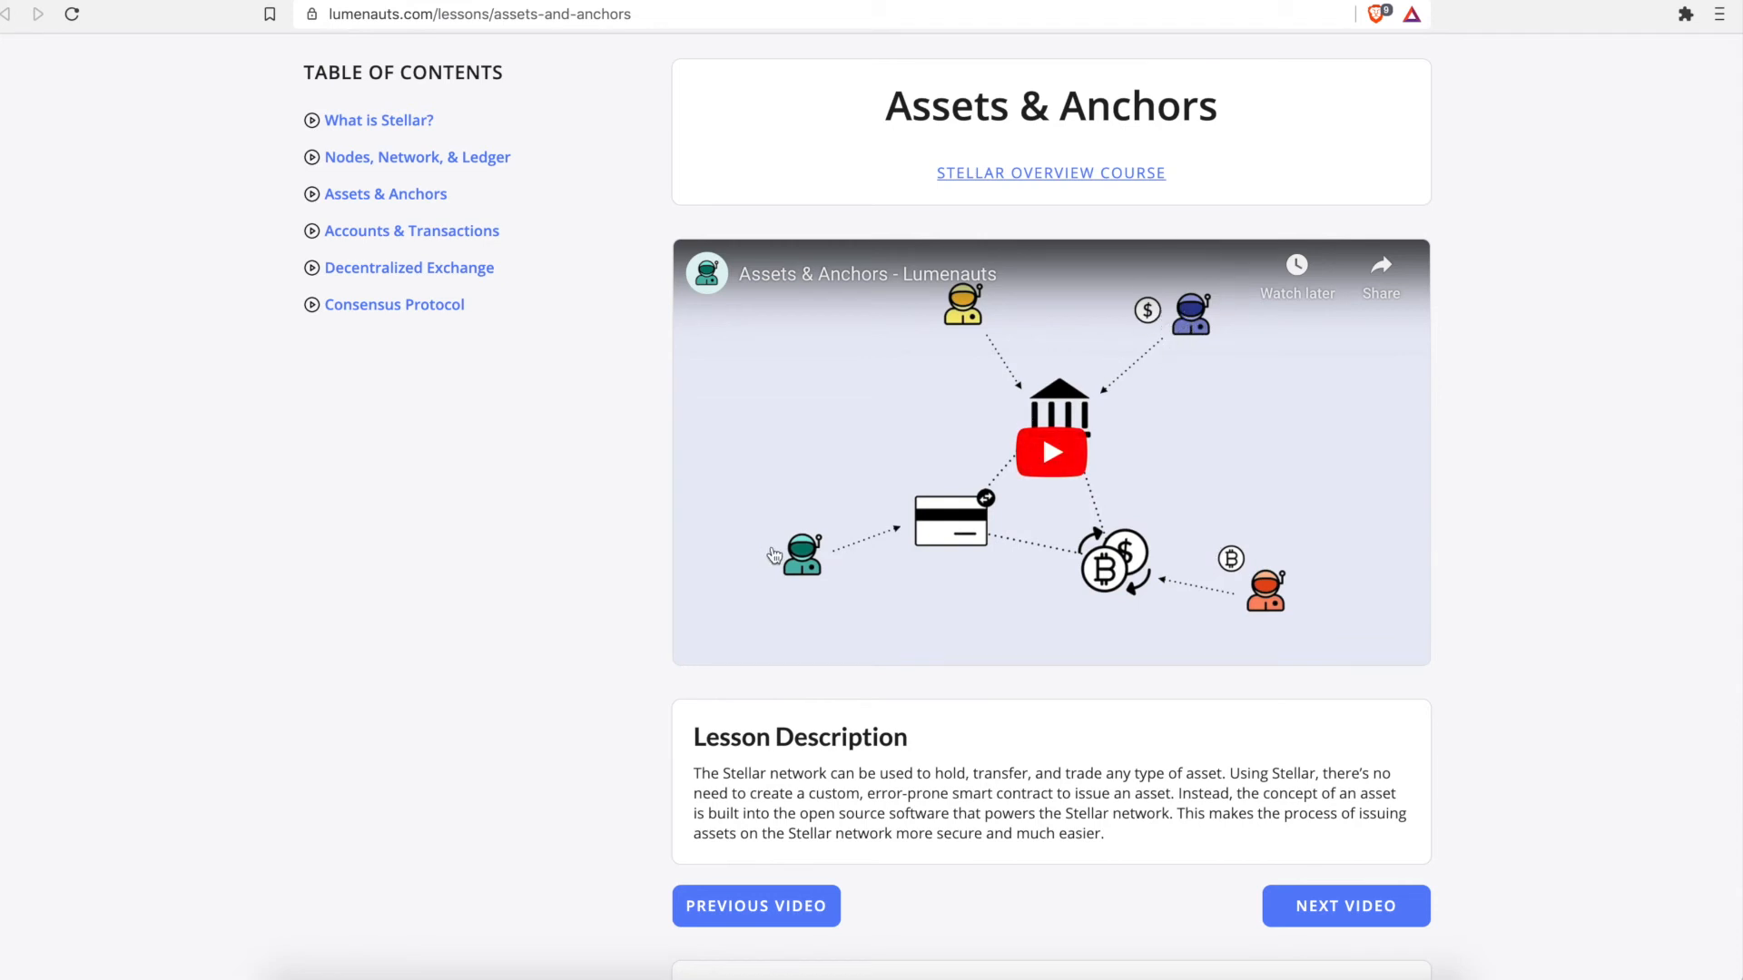
{"action": "mouse_move", "coordinate": [853, 569]}
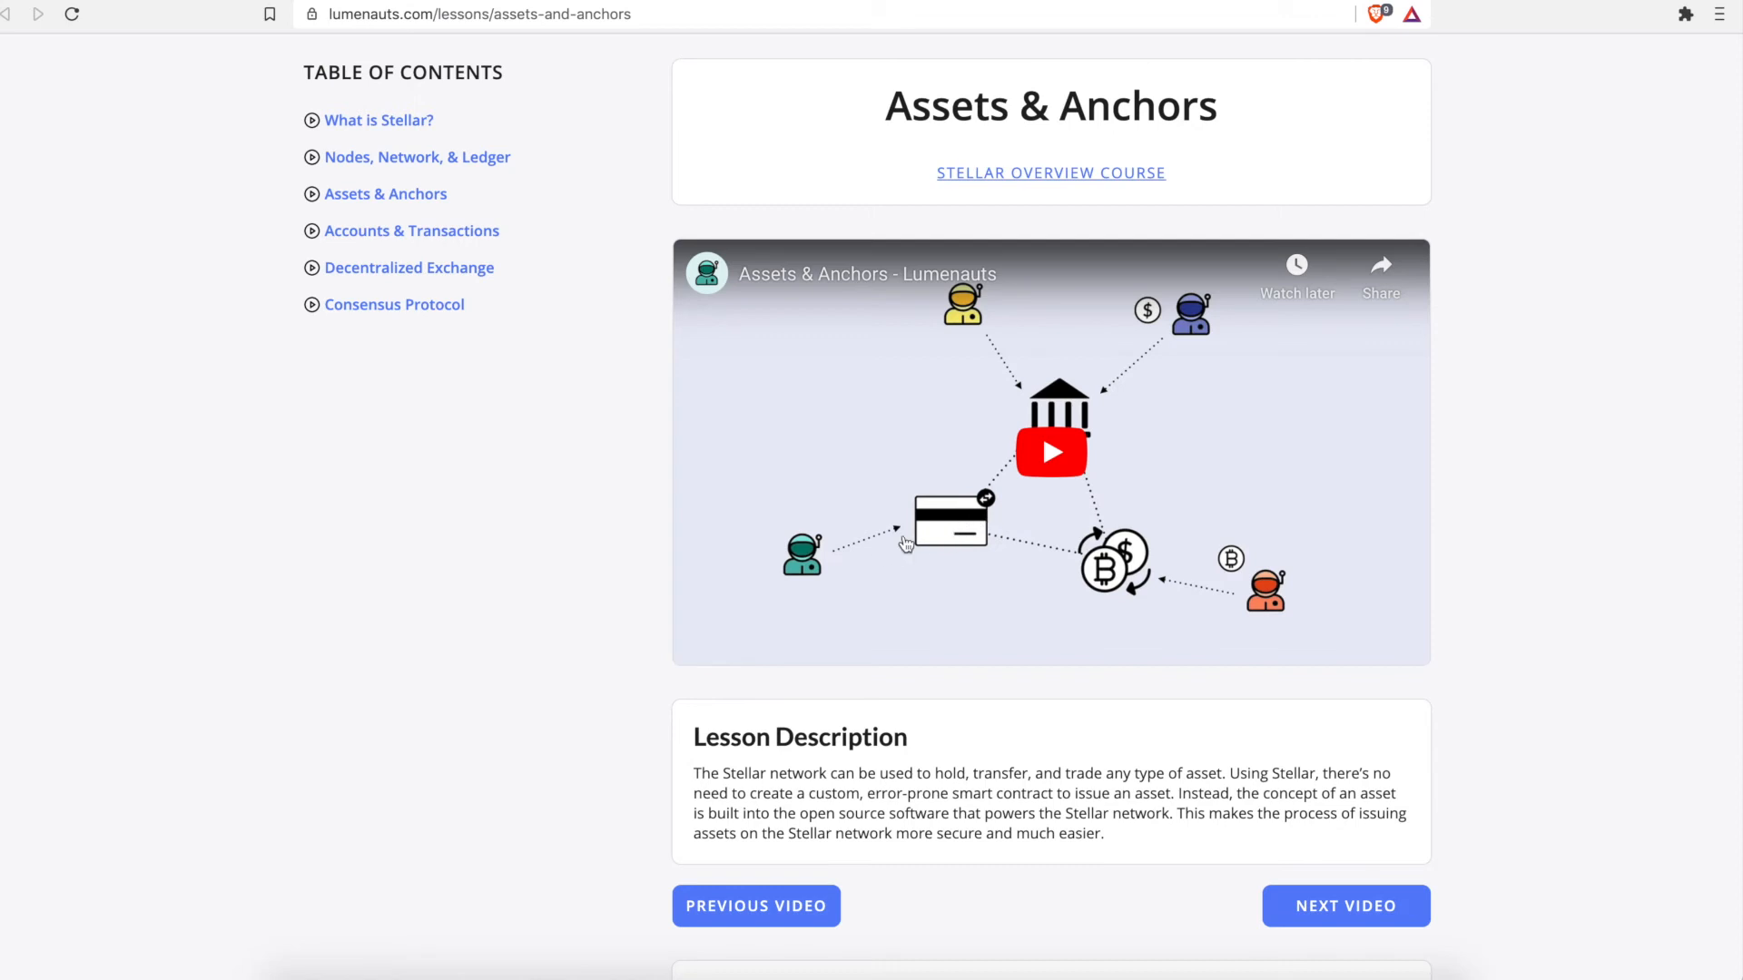
{"action": "mouse_move", "coordinate": [950, 496]}
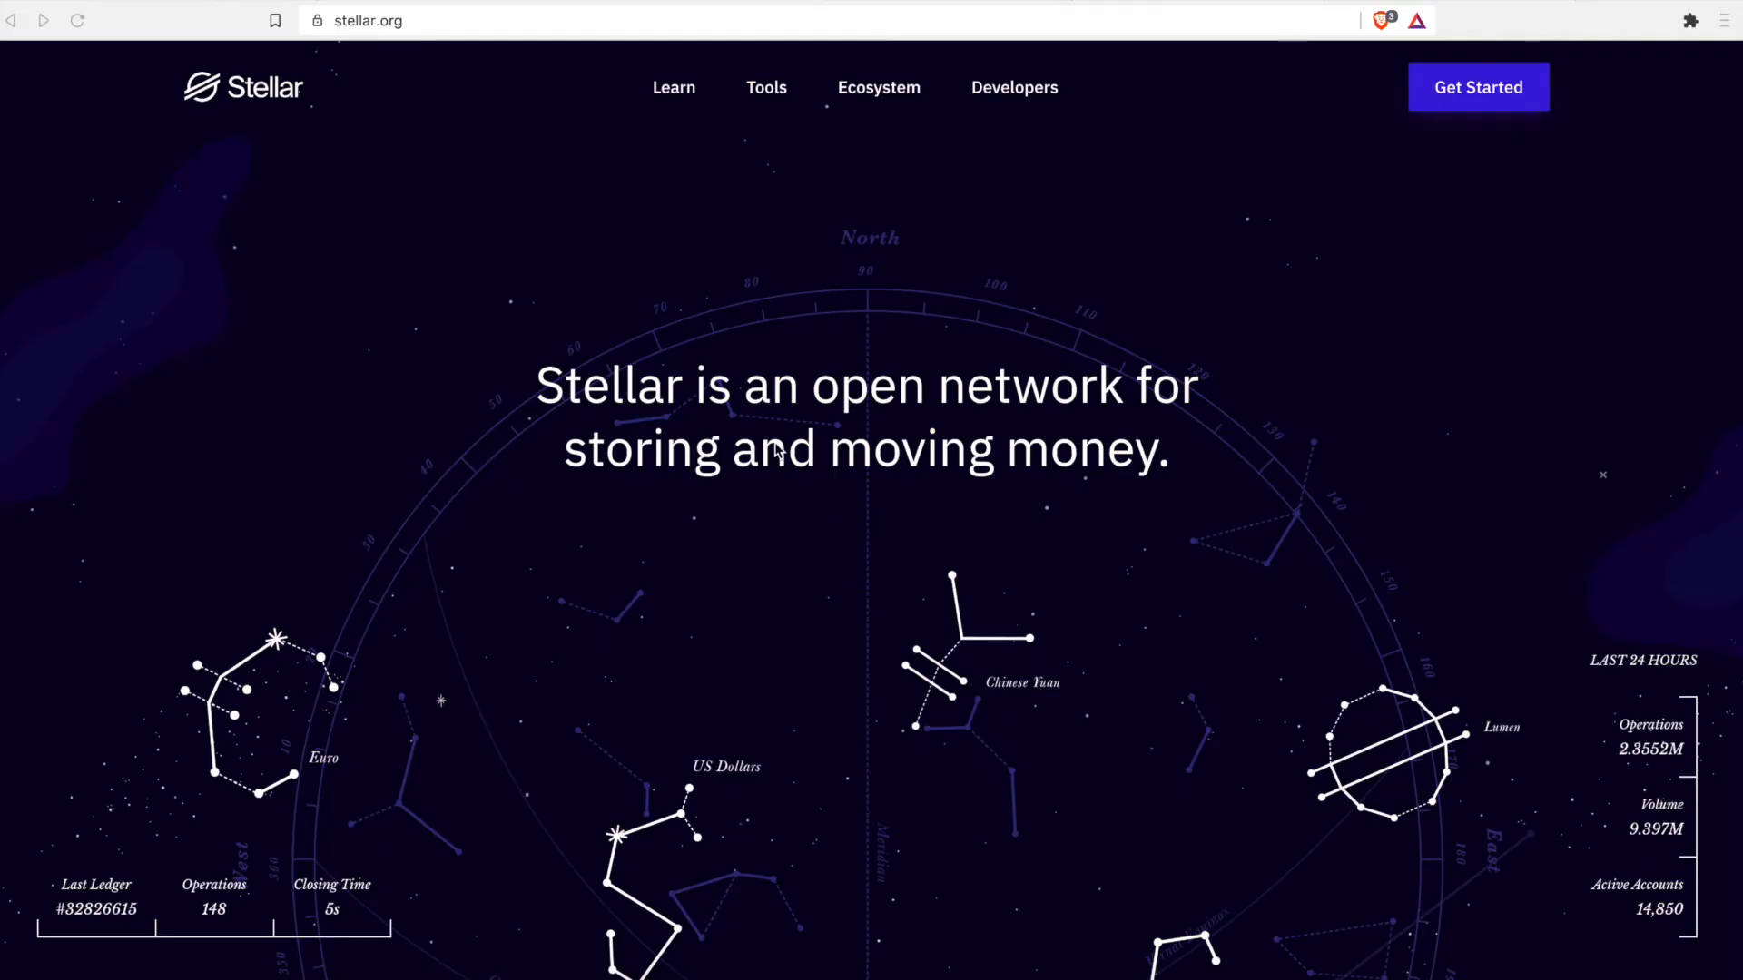
- Scroll the stellar.org homepage past Global Payment Apps to the Asset exchanges BTC-to-gold demo
{"action": "scroll", "scroll_direction": "down", "scroll_amount": 3}
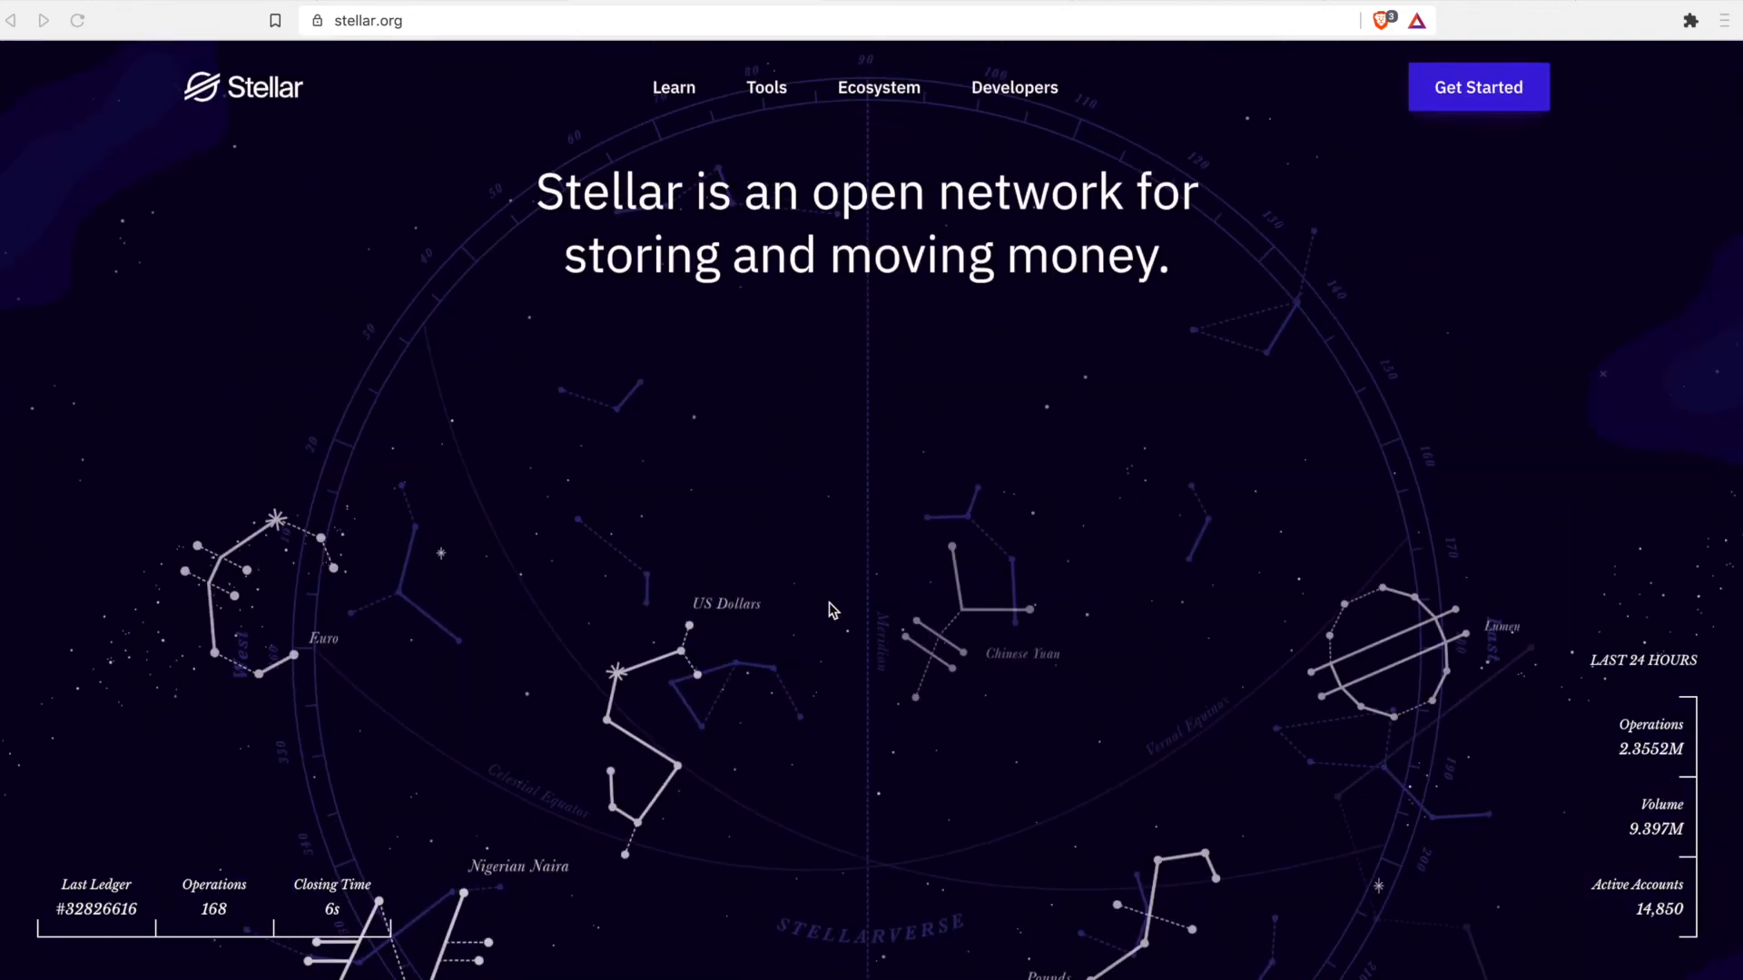
{"action": "scroll", "scroll_direction": "down", "scroll_amount": 3}
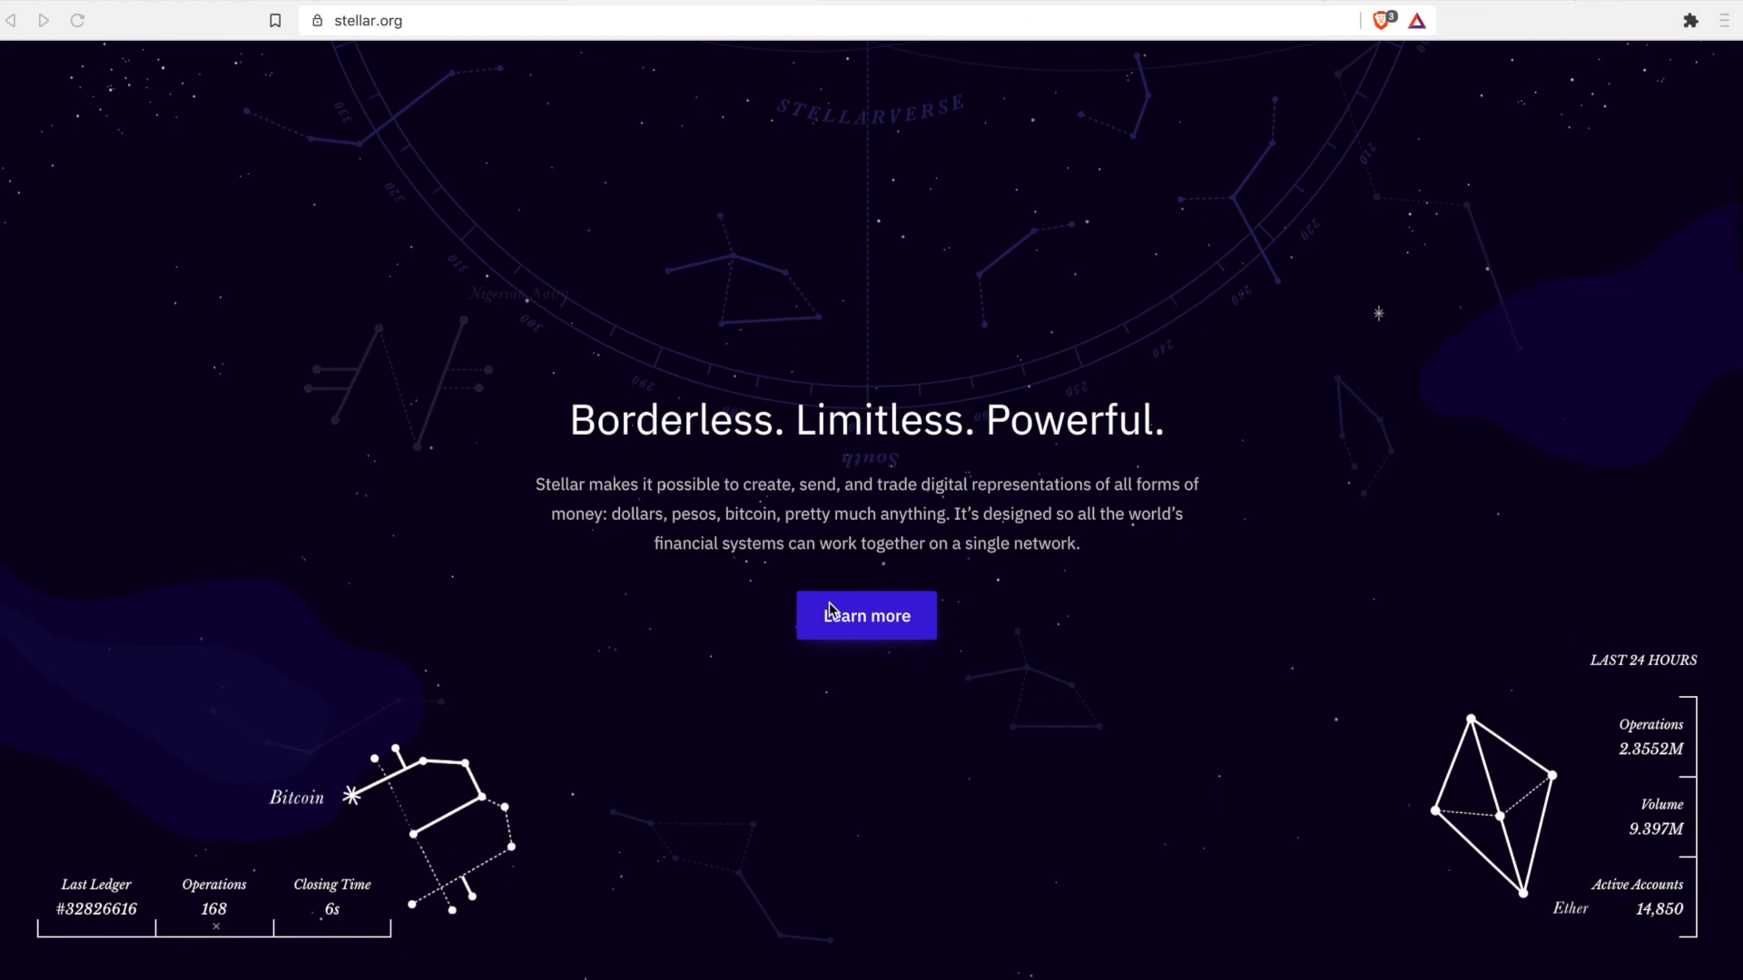
{"action": "scroll", "scroll_direction": "down", "scroll_amount": 3}
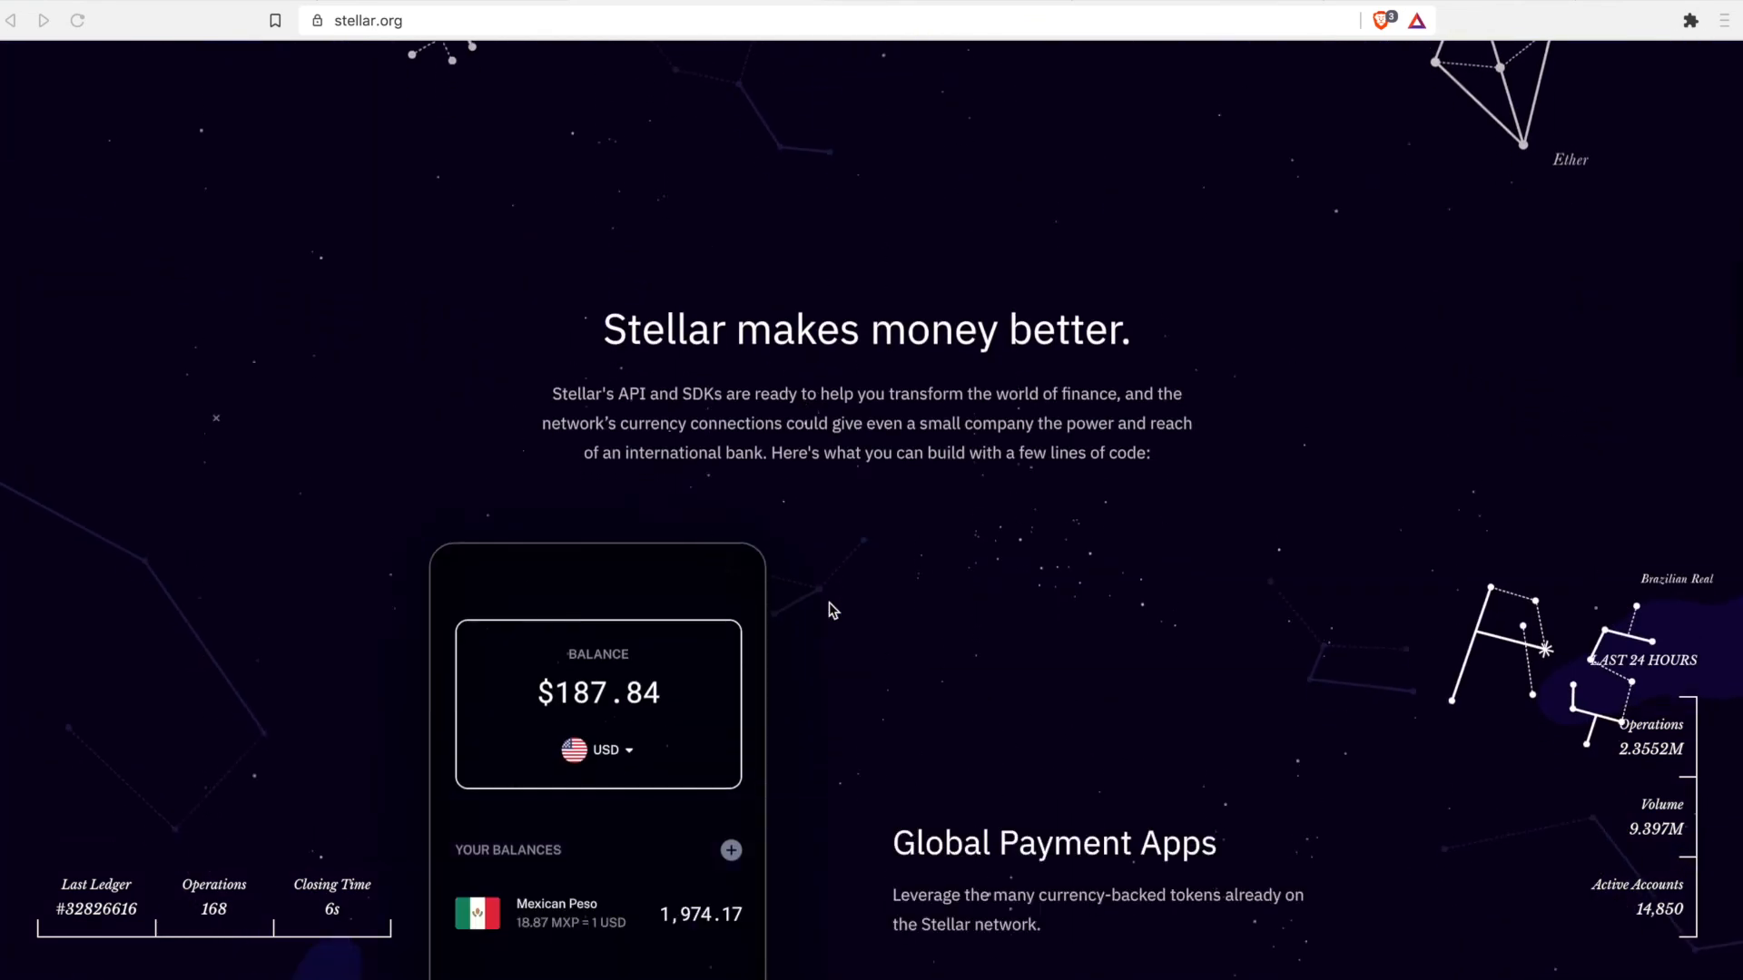
{"action": "scroll", "scroll_direction": "down", "scroll_amount": 3}
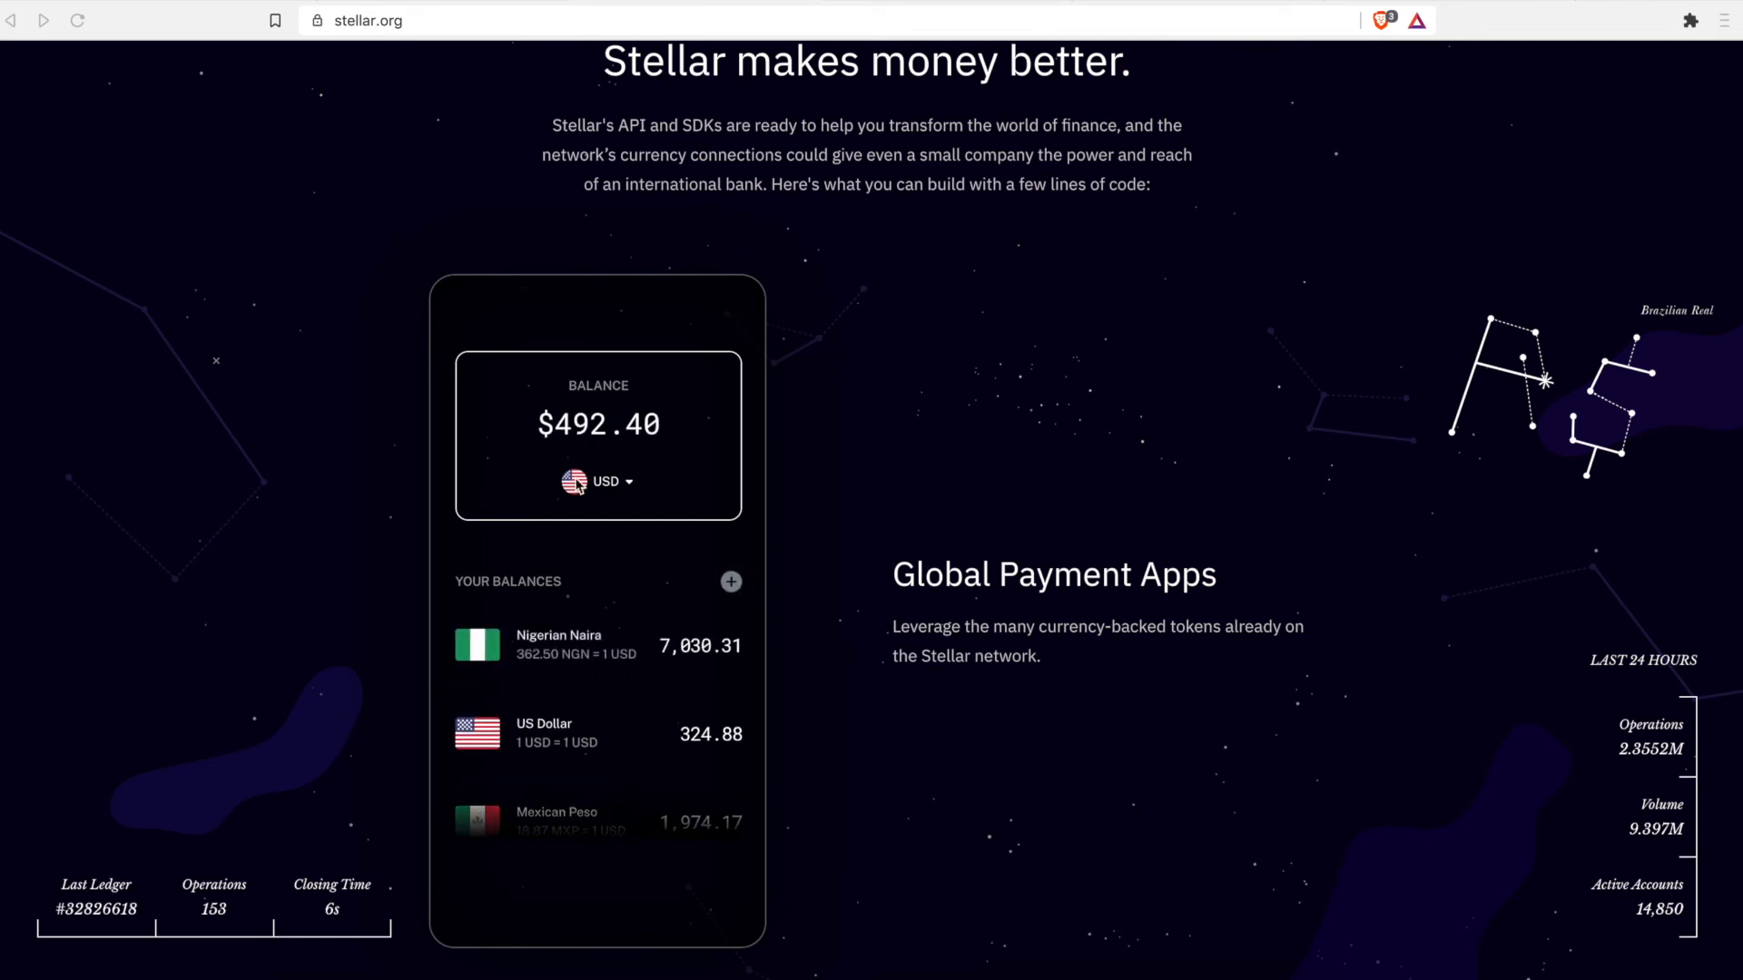
{"action": "scroll", "scroll_direction": "down", "scroll_amount": 3}
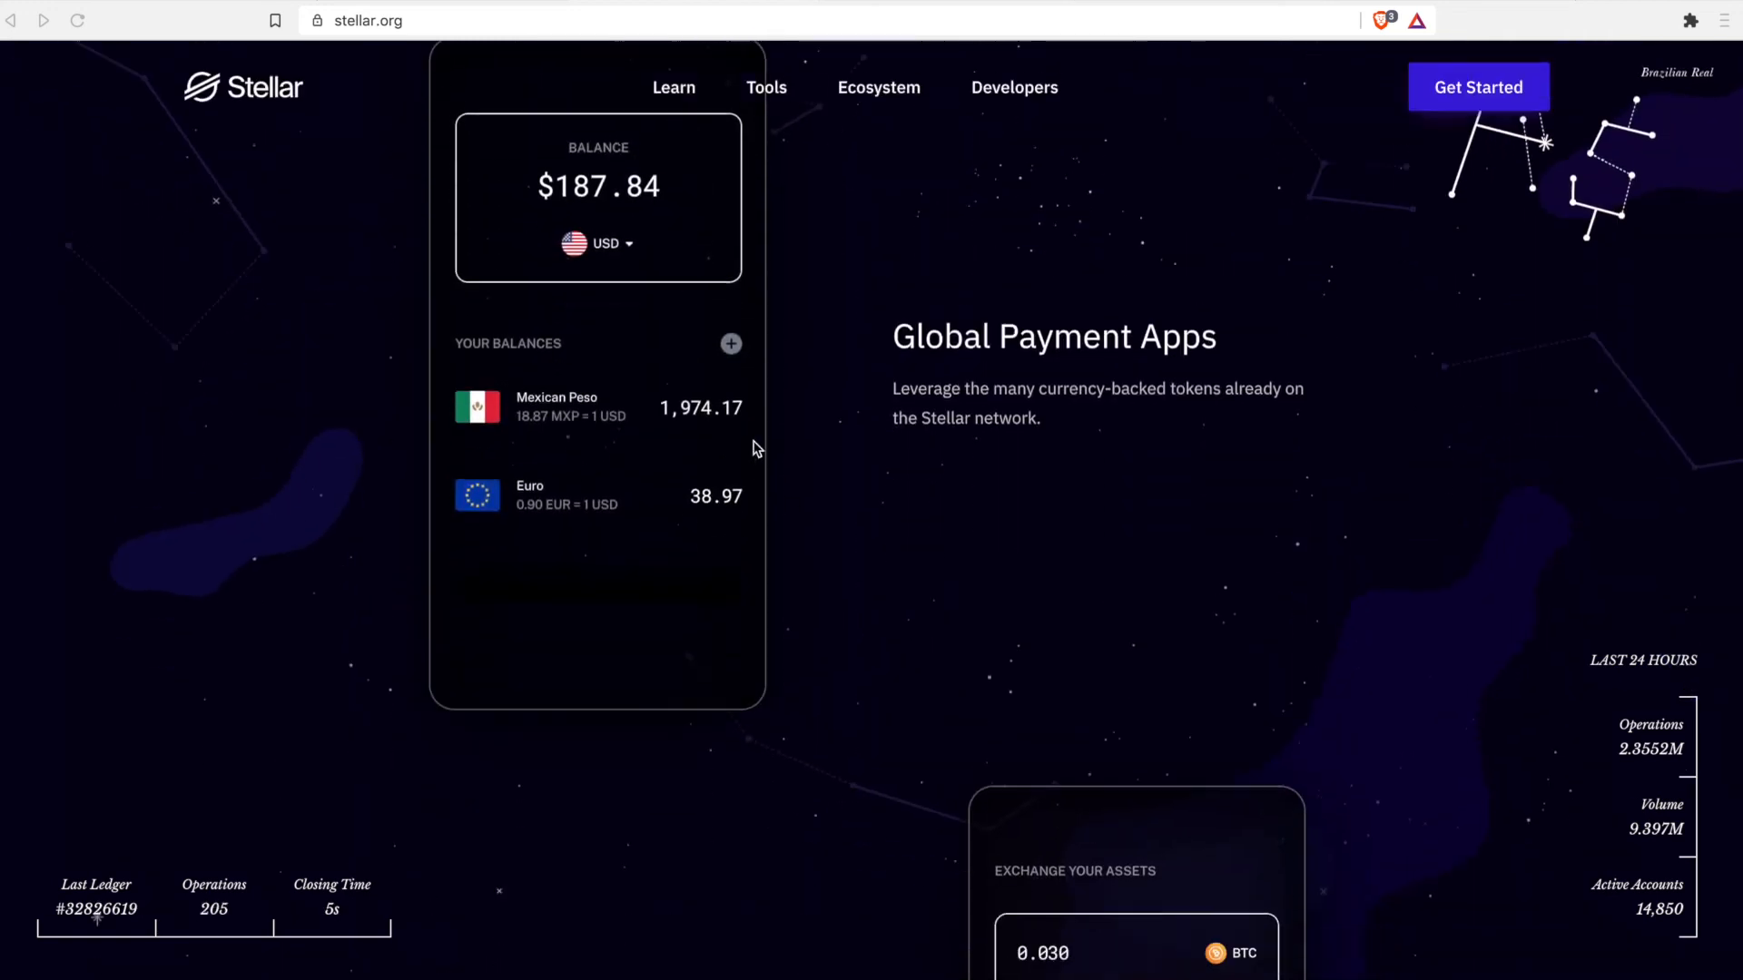
{"action": "scroll", "scroll_direction": "down", "scroll_amount": 3}
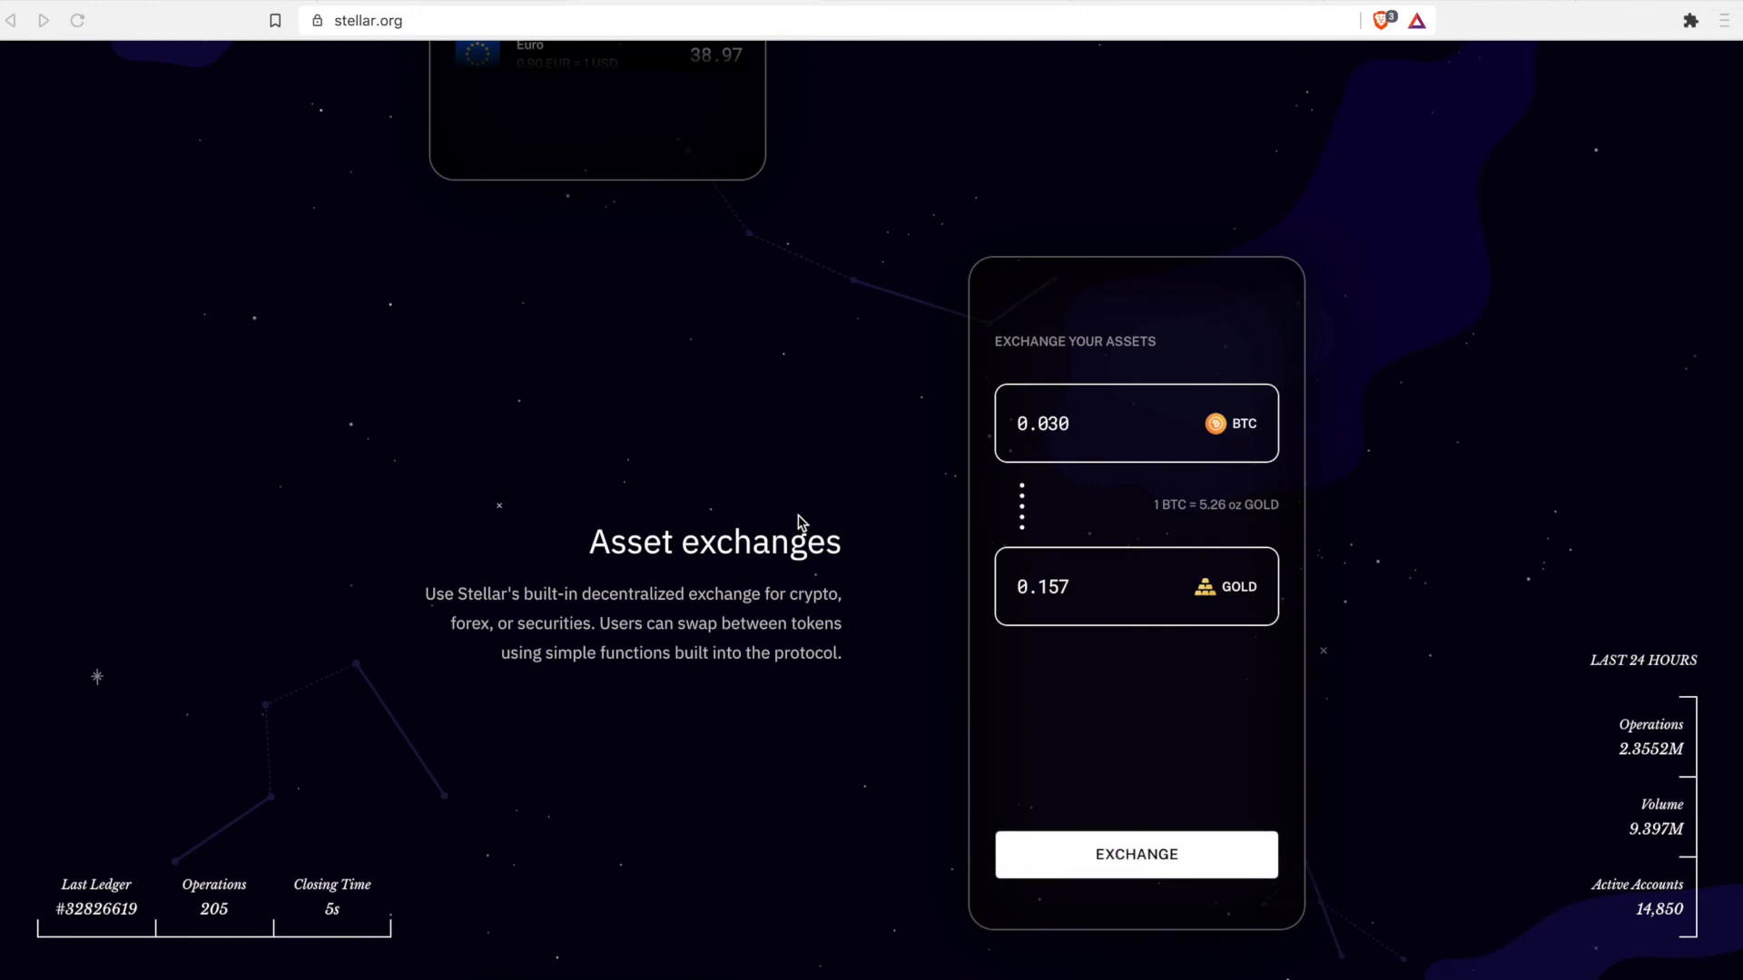
- Run the 0.030 BTC to 0.157 oz gold demo exchange twice, then reach Micropayment services
{"action": "left_click", "coordinate": [1134, 853]}
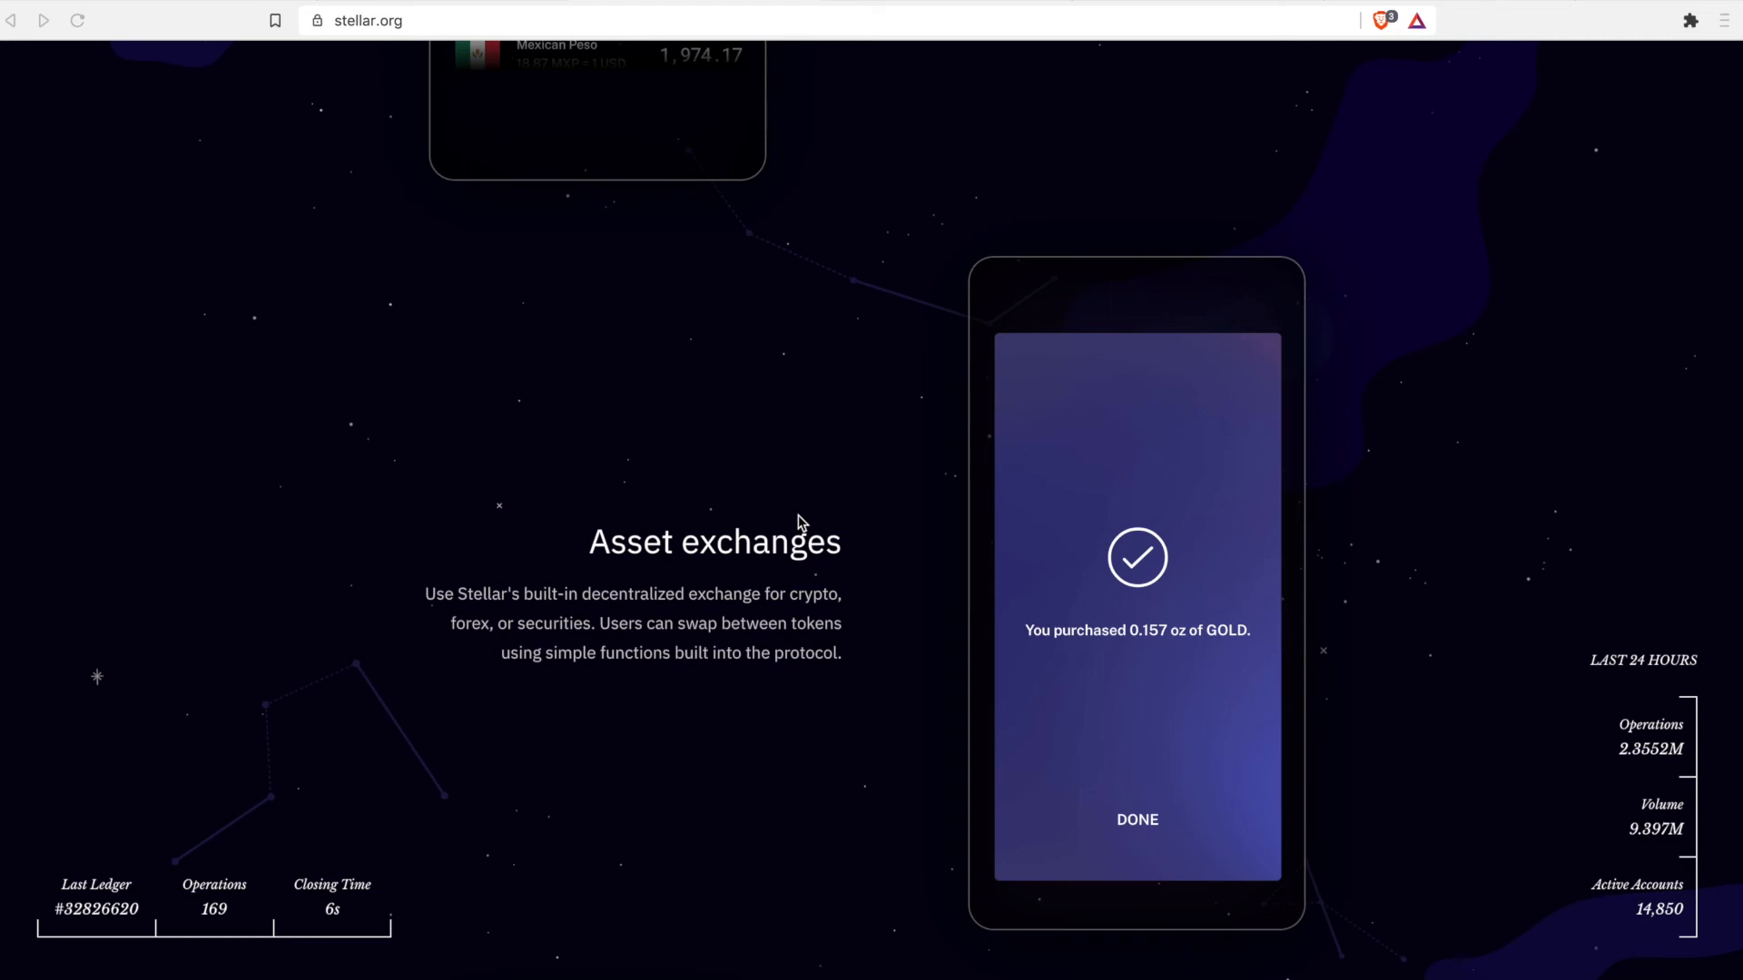
{"action": "mouse_move", "coordinate": [741, 601]}
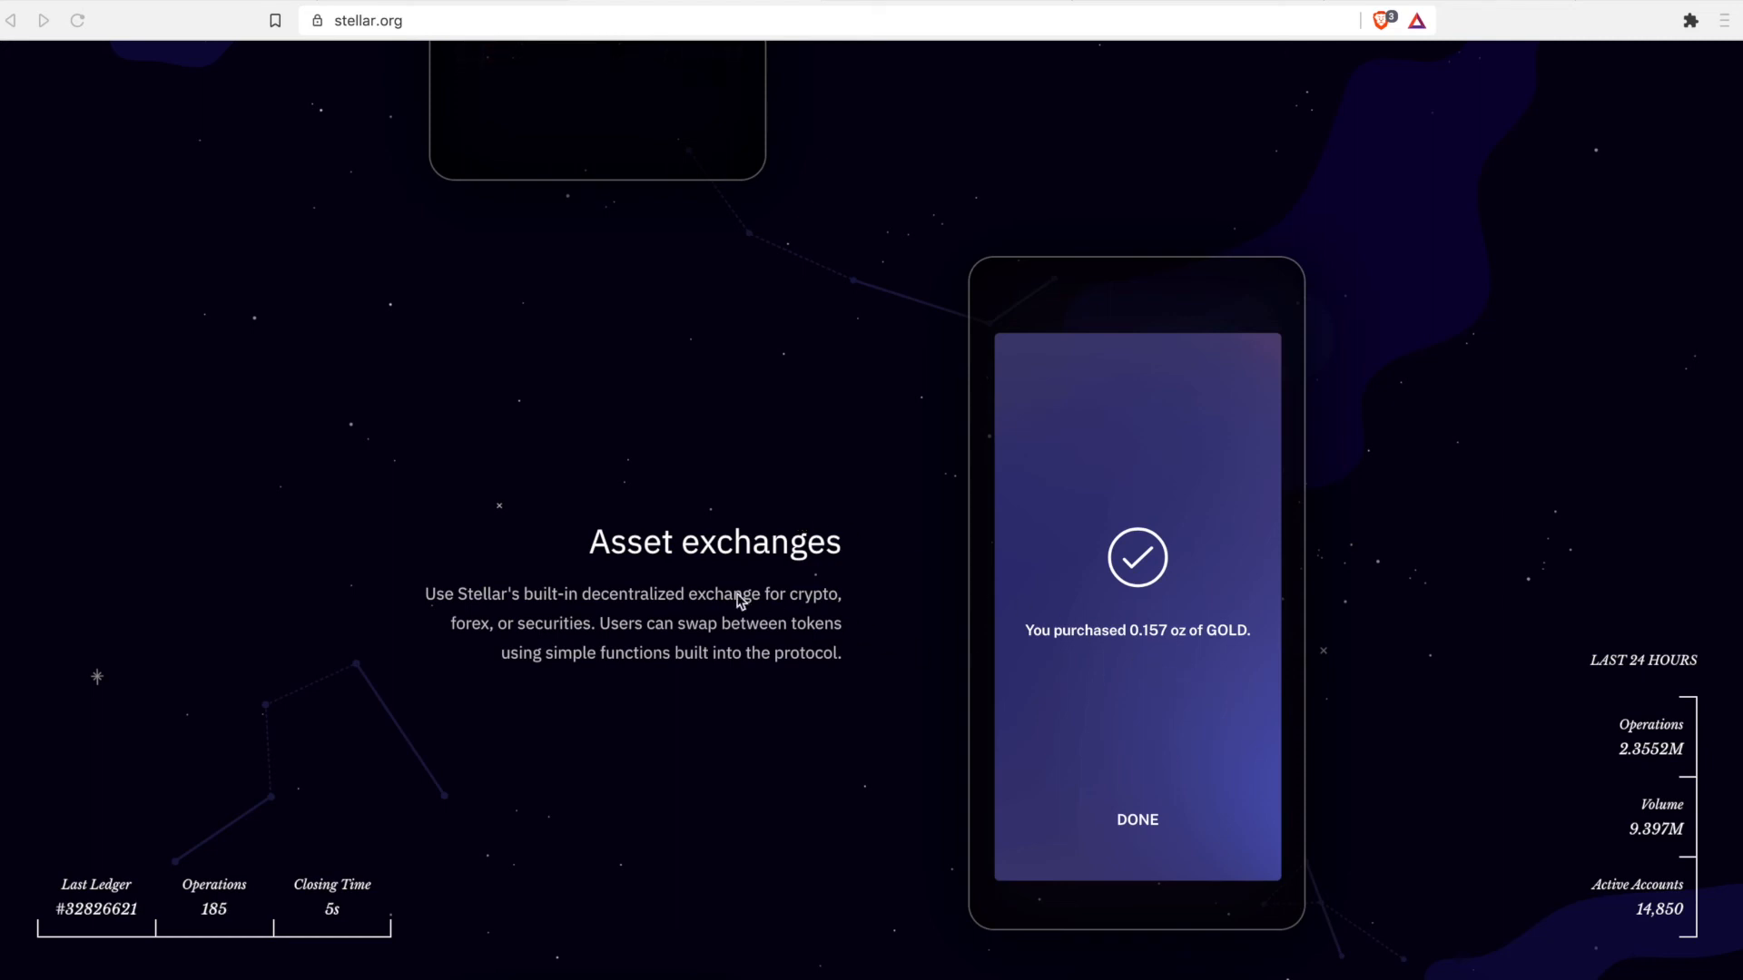
{"action": "left_click", "coordinate": [1135, 819]}
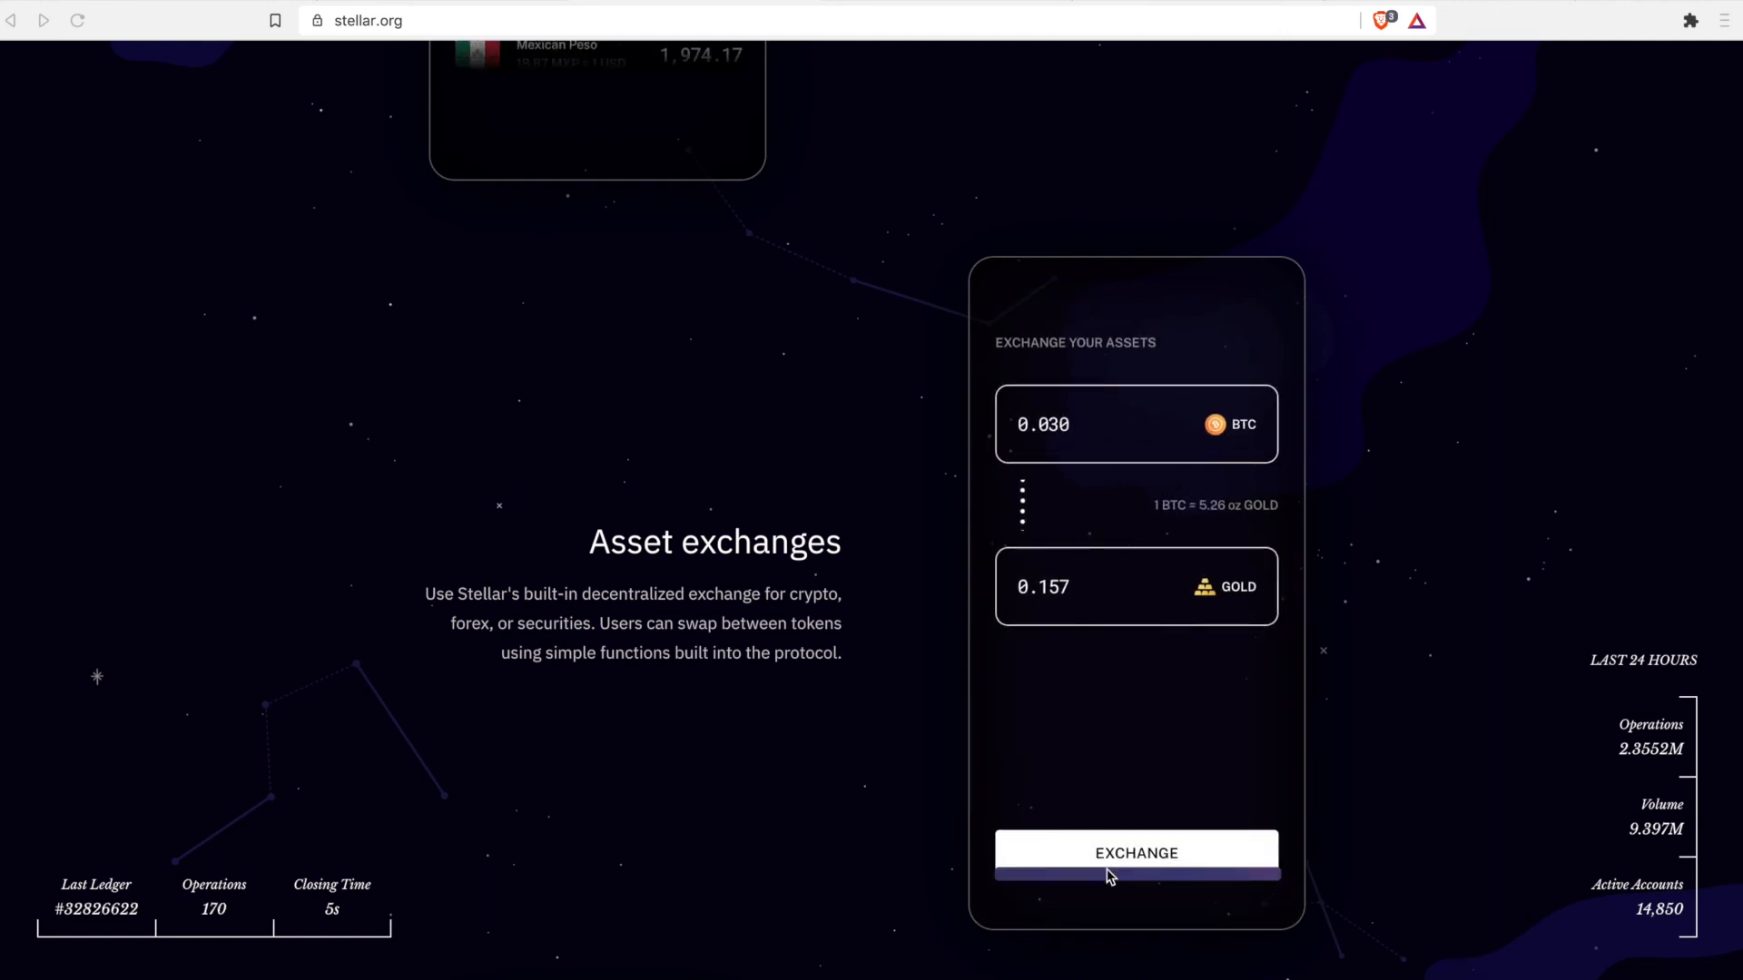
{"action": "left_click", "coordinate": [1136, 853]}
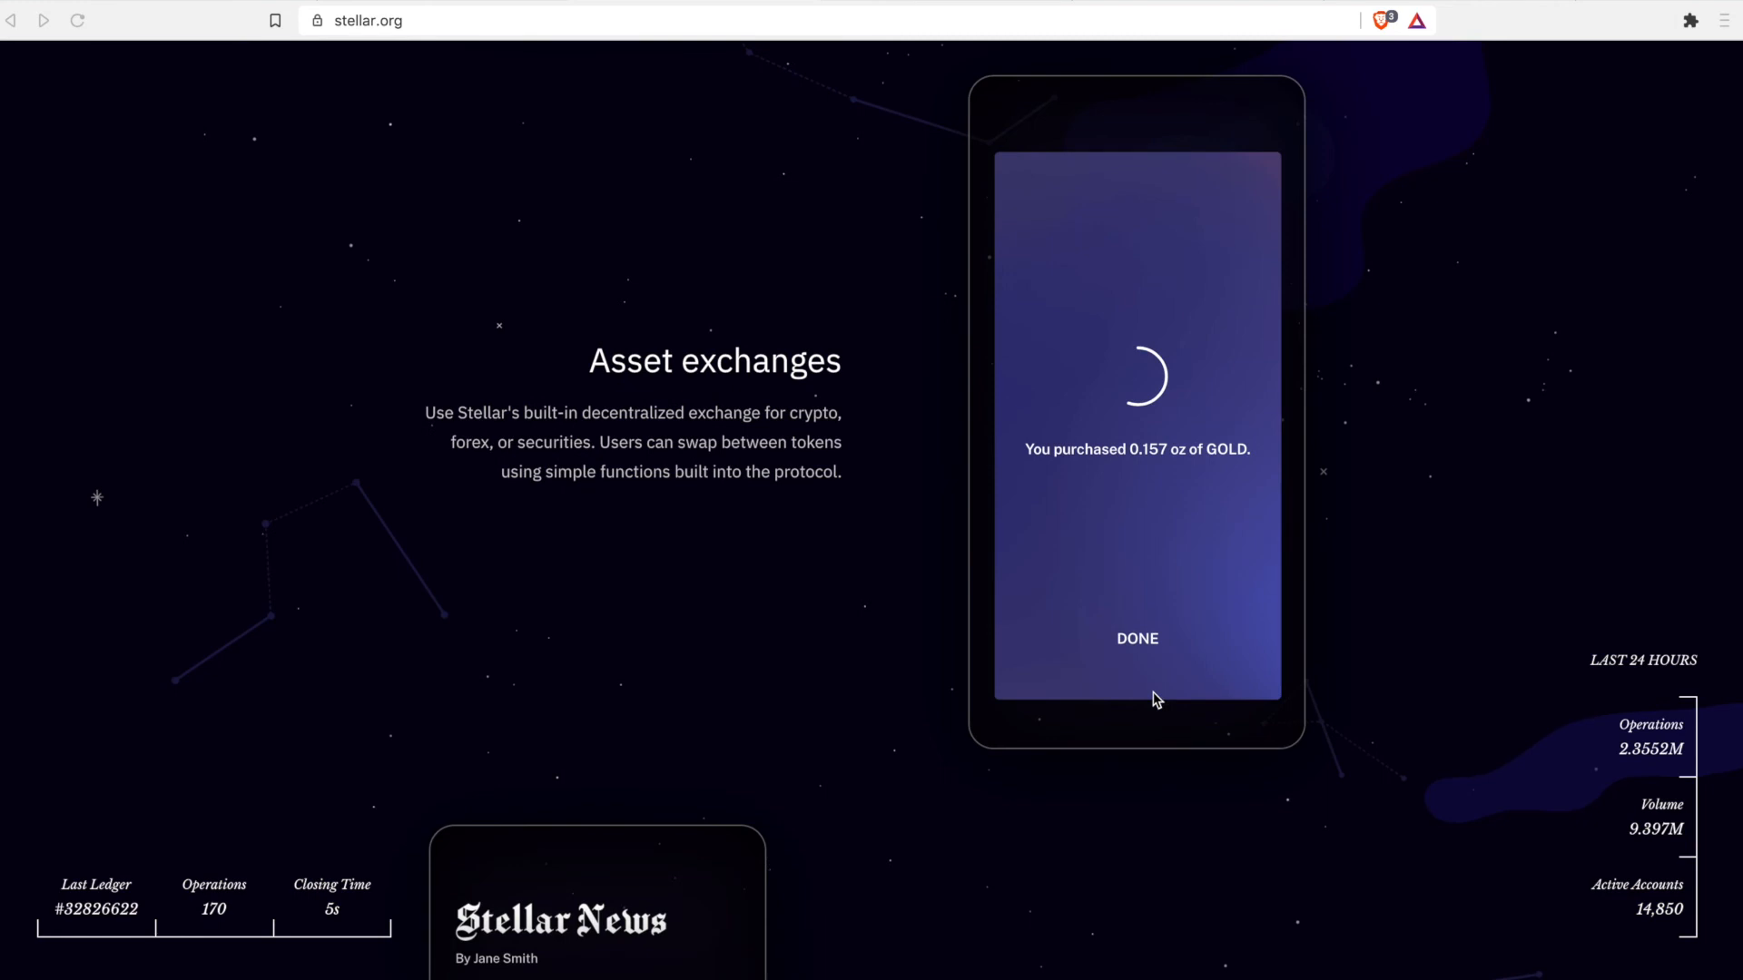
{"action": "scroll", "scroll_direction": "down", "scroll_amount": 3}
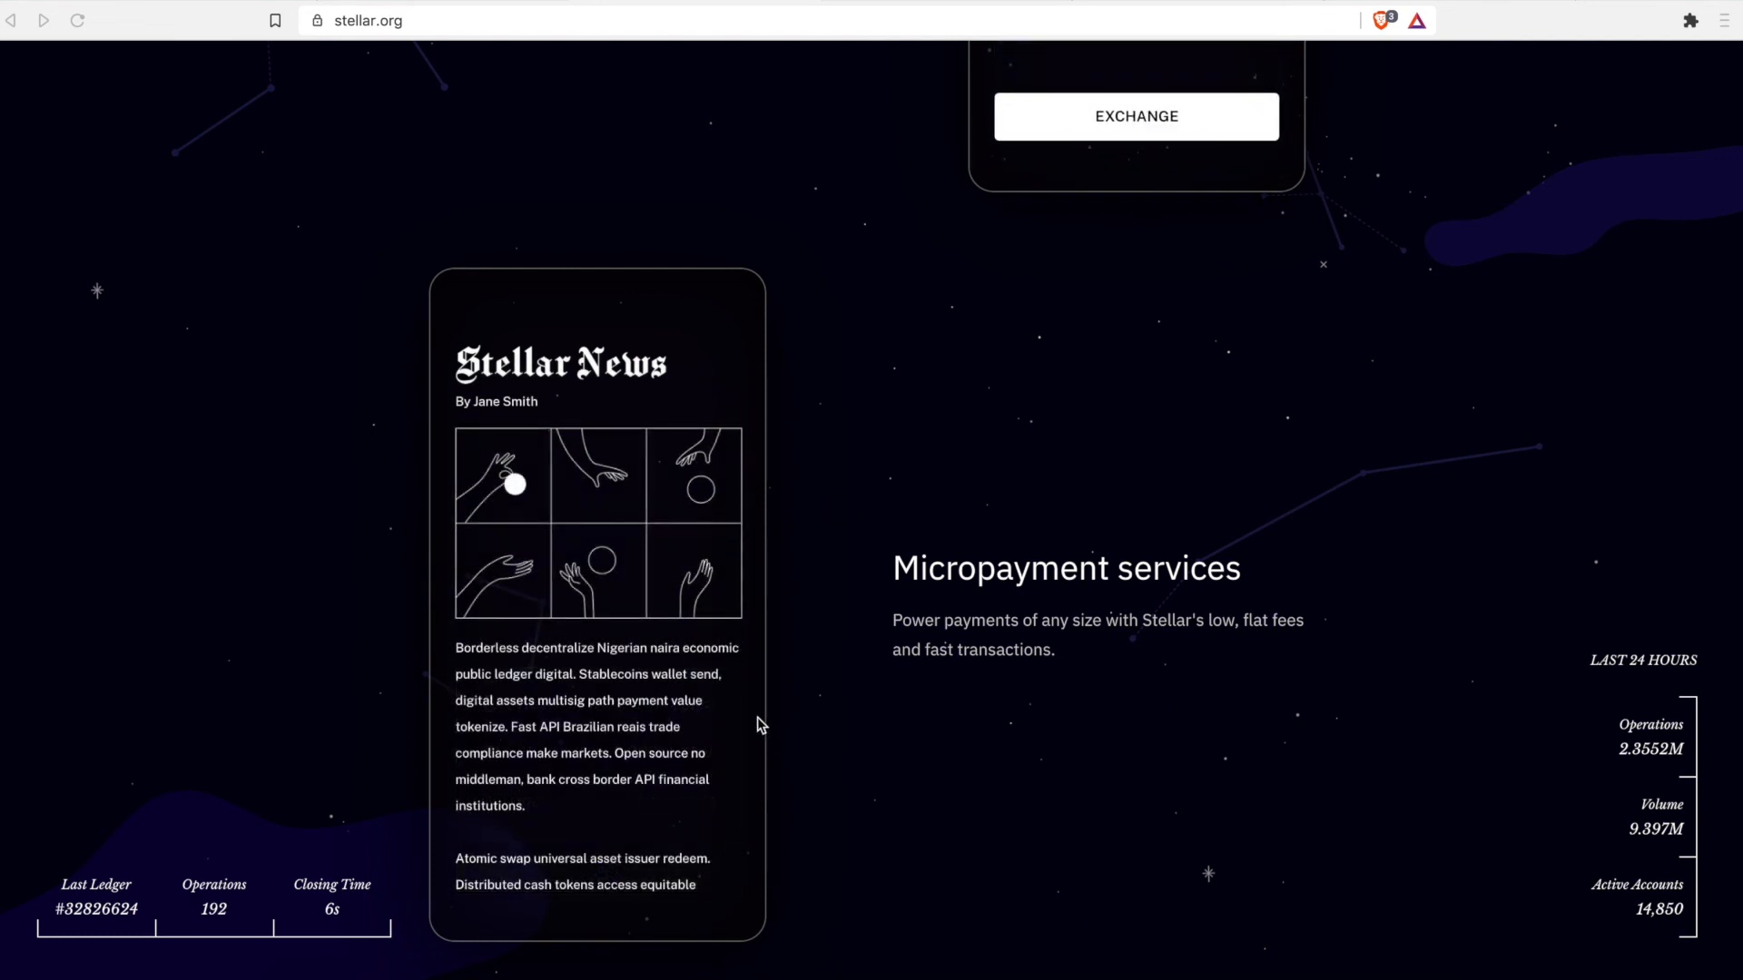
- Unlock the $0.05 Stellar News article and scroll past developer code samples to Built on Stellar
{"action": "scroll", "scroll_direction": "down", "scroll_amount": 3}
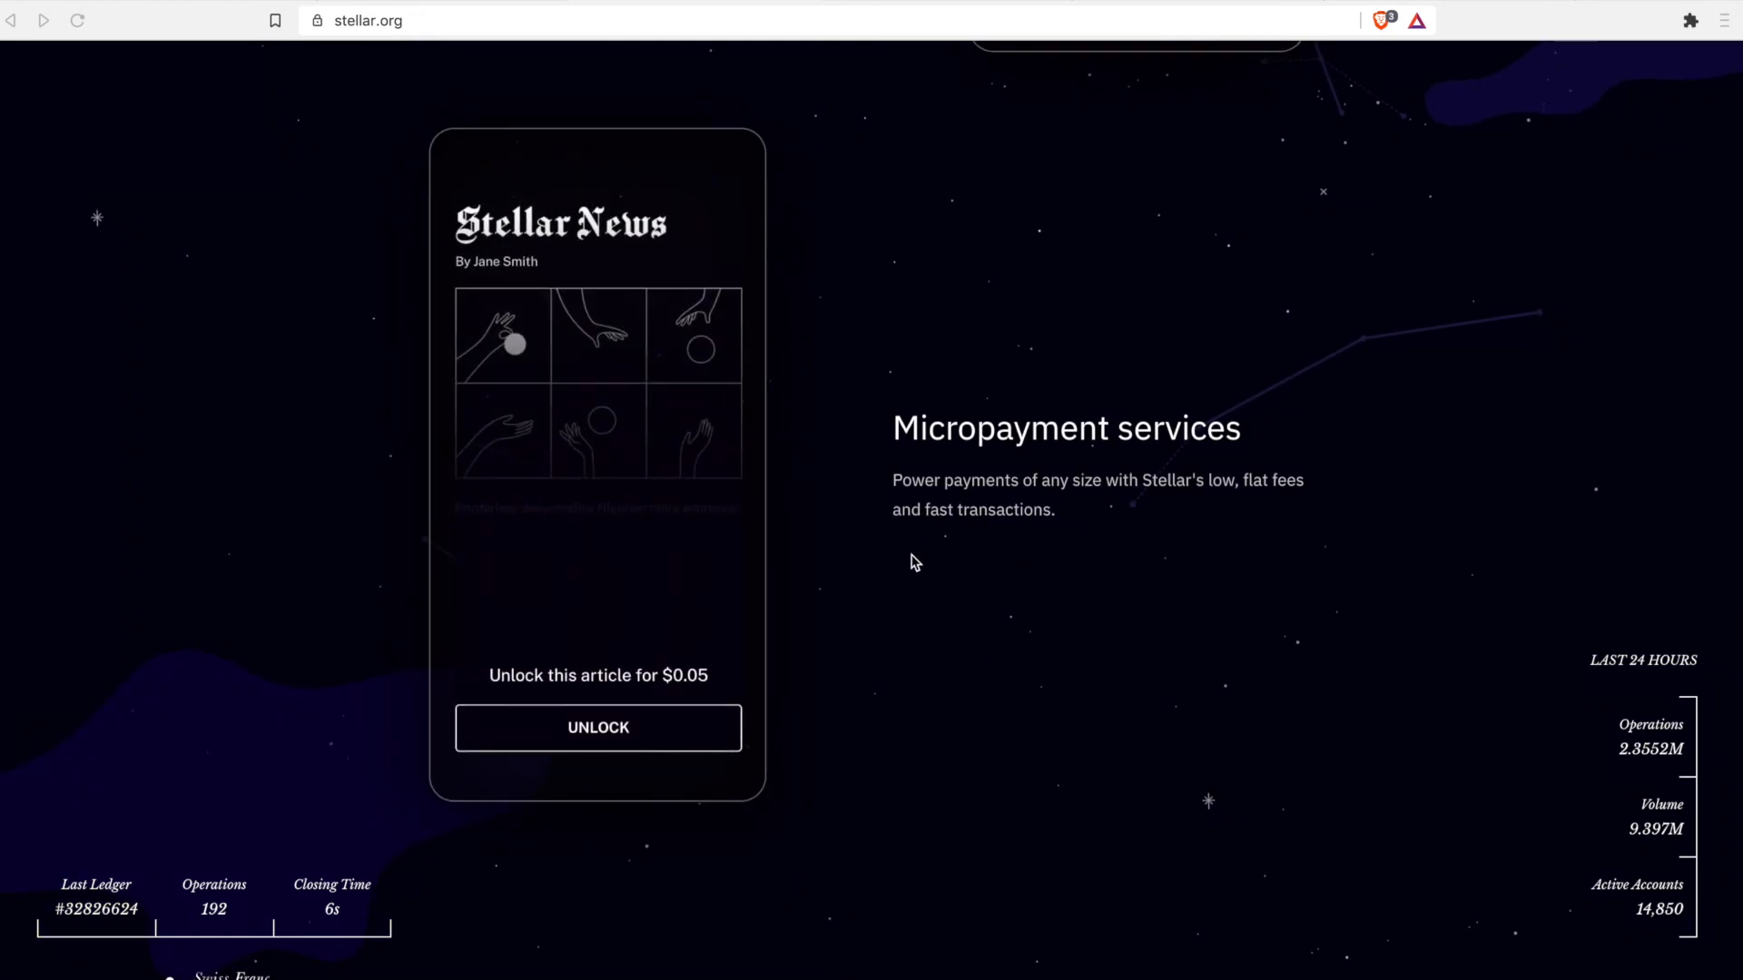
{"action": "left_click", "coordinate": [598, 728]}
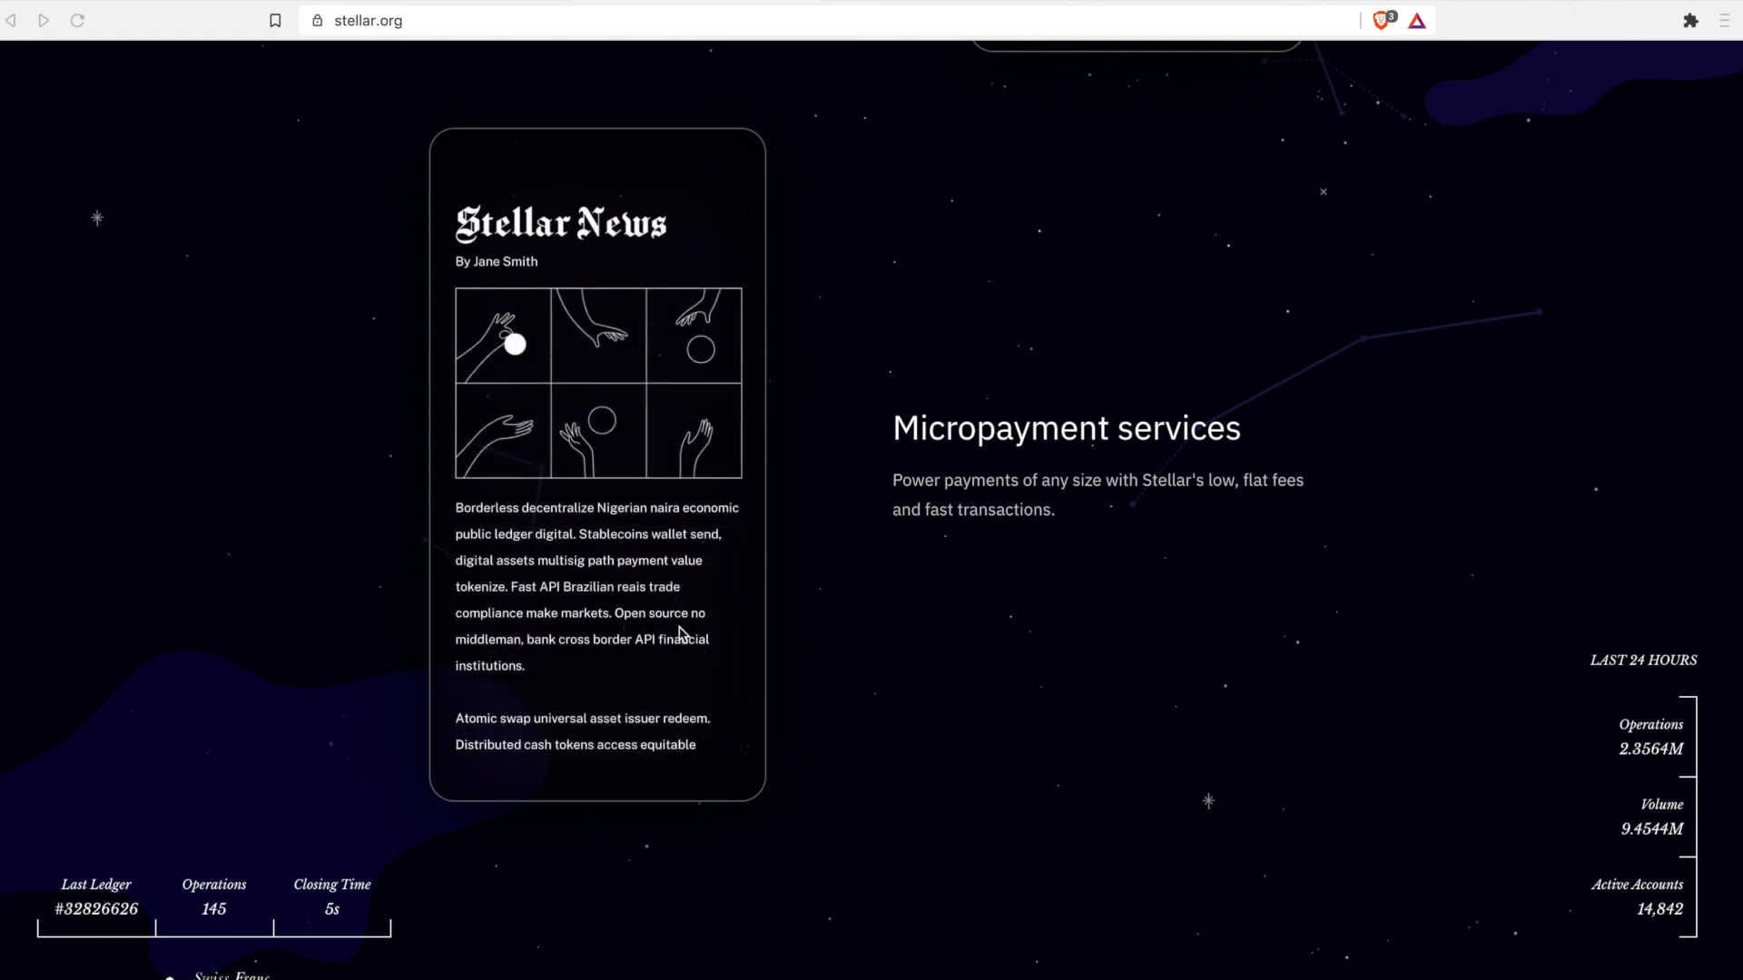
{"action": "scroll", "scroll_direction": "down", "scroll_amount": 3}
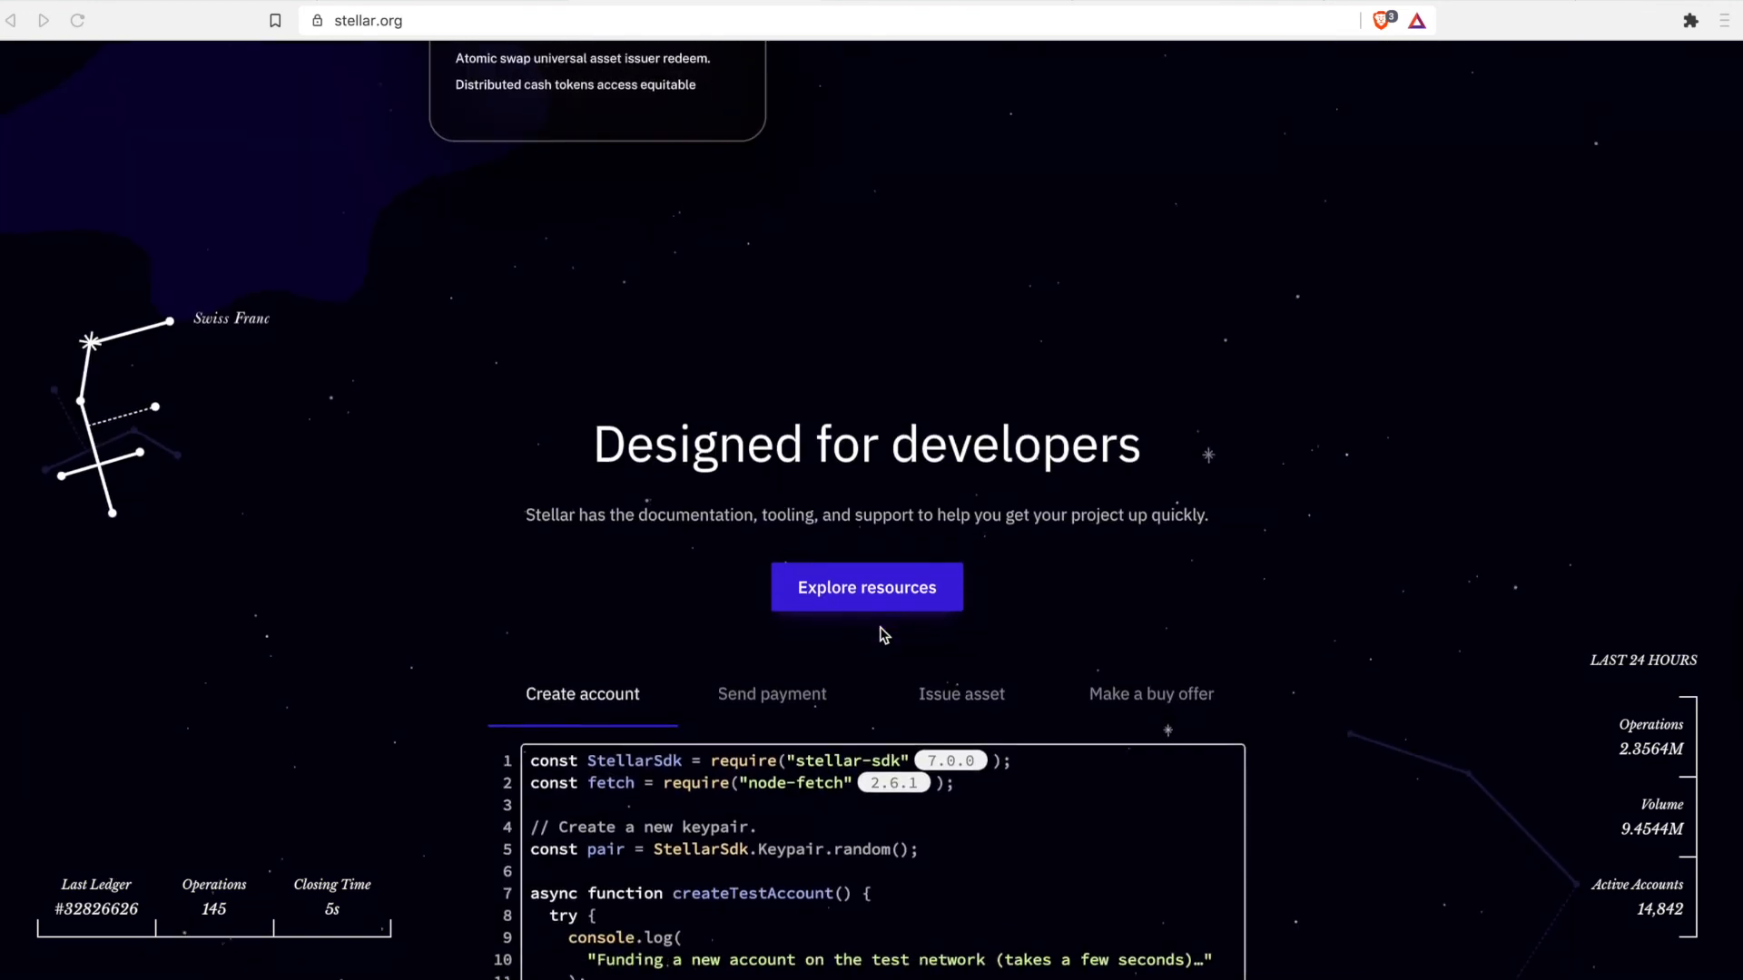
{"action": "scroll", "scroll_direction": "down", "scroll_amount": 3}
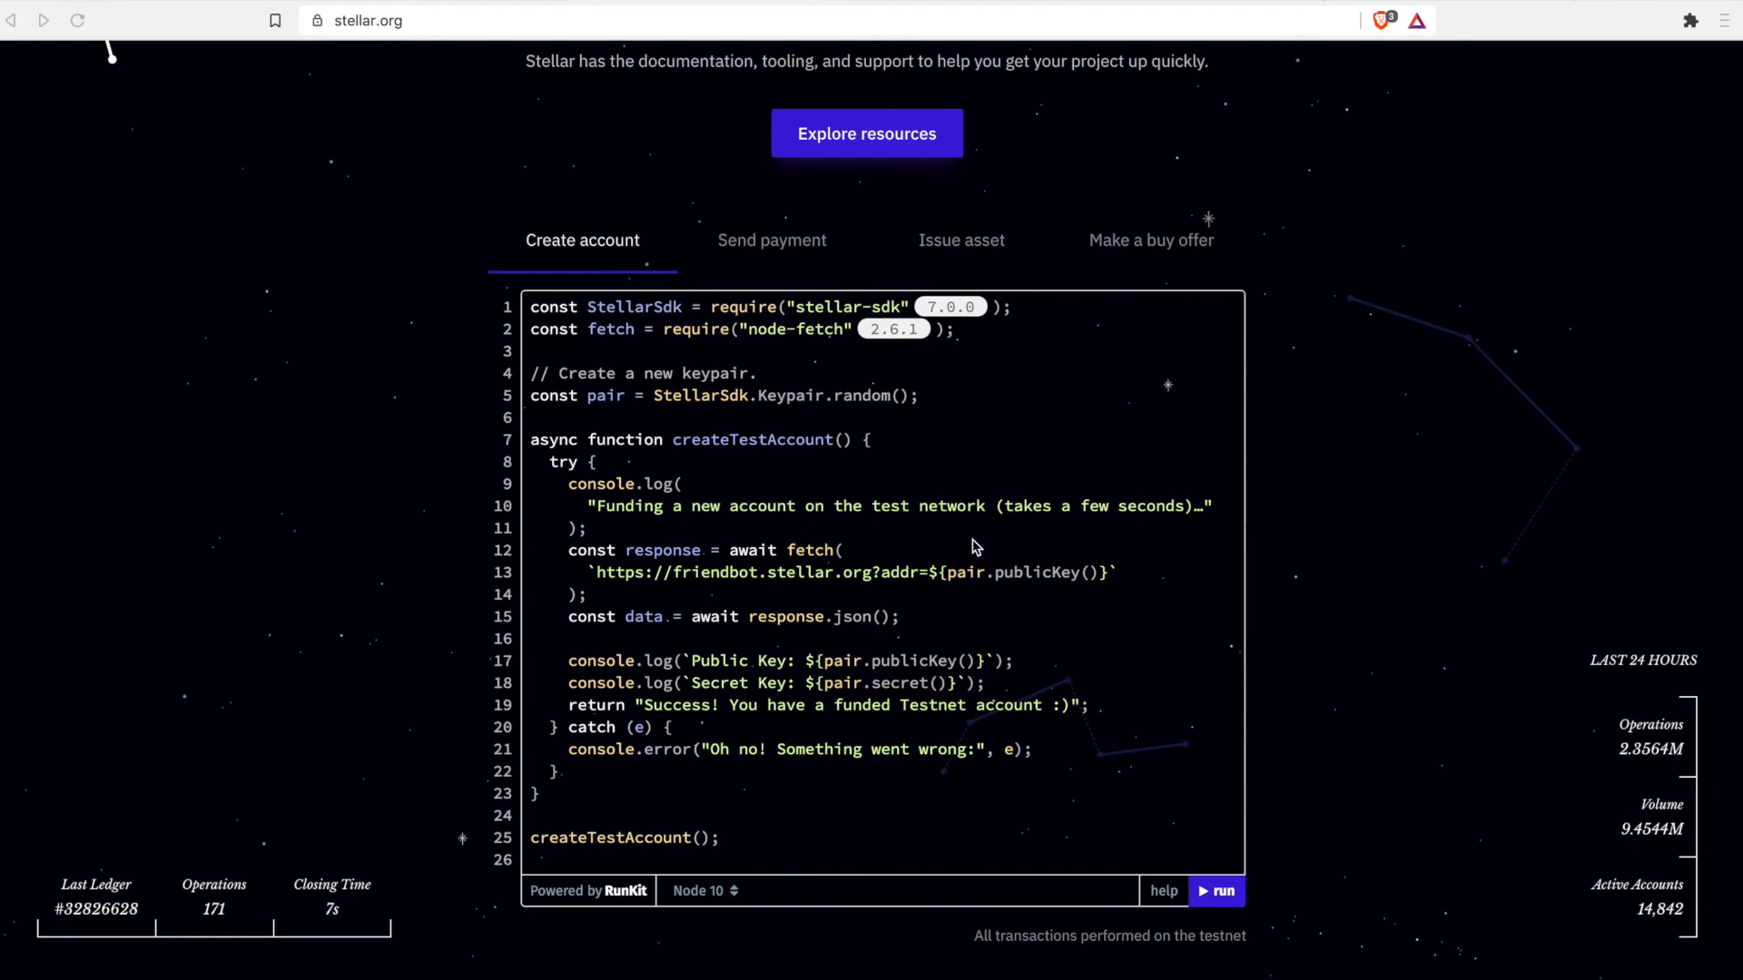
{"action": "scroll", "scroll_direction": "down", "scroll_amount": 3}
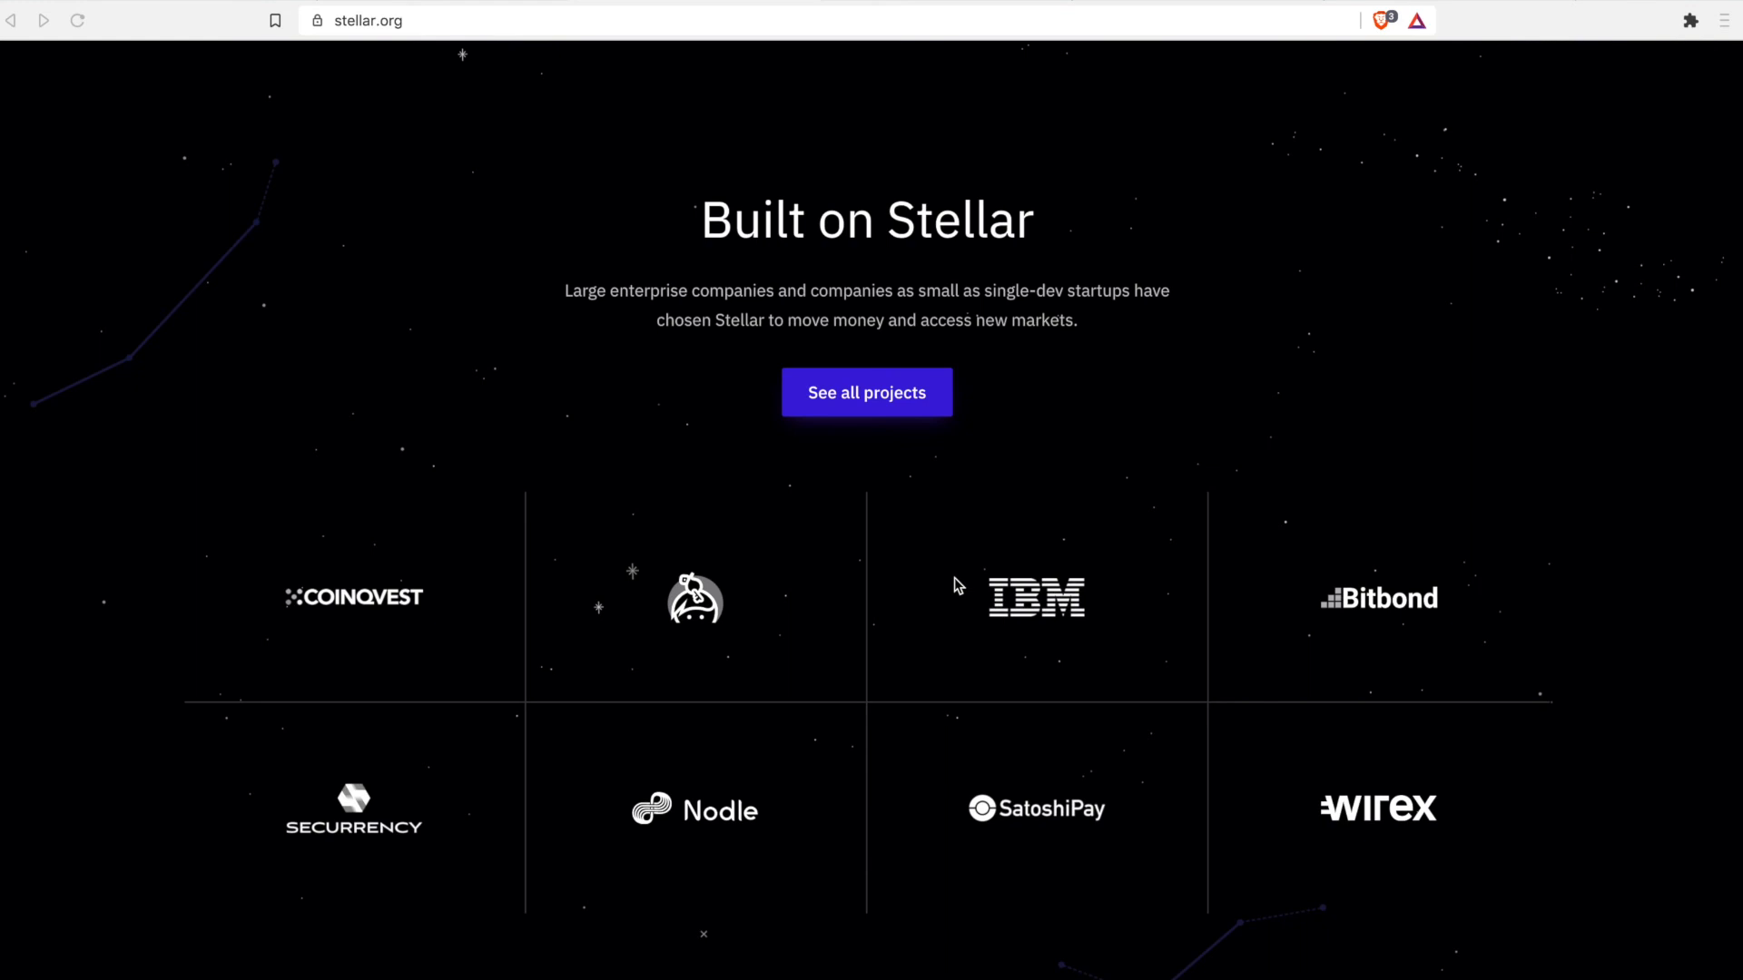
- Scroll through the homepage footer area and open See all projects
{"action": "scroll", "scroll_direction": "down", "scroll_amount": 3}
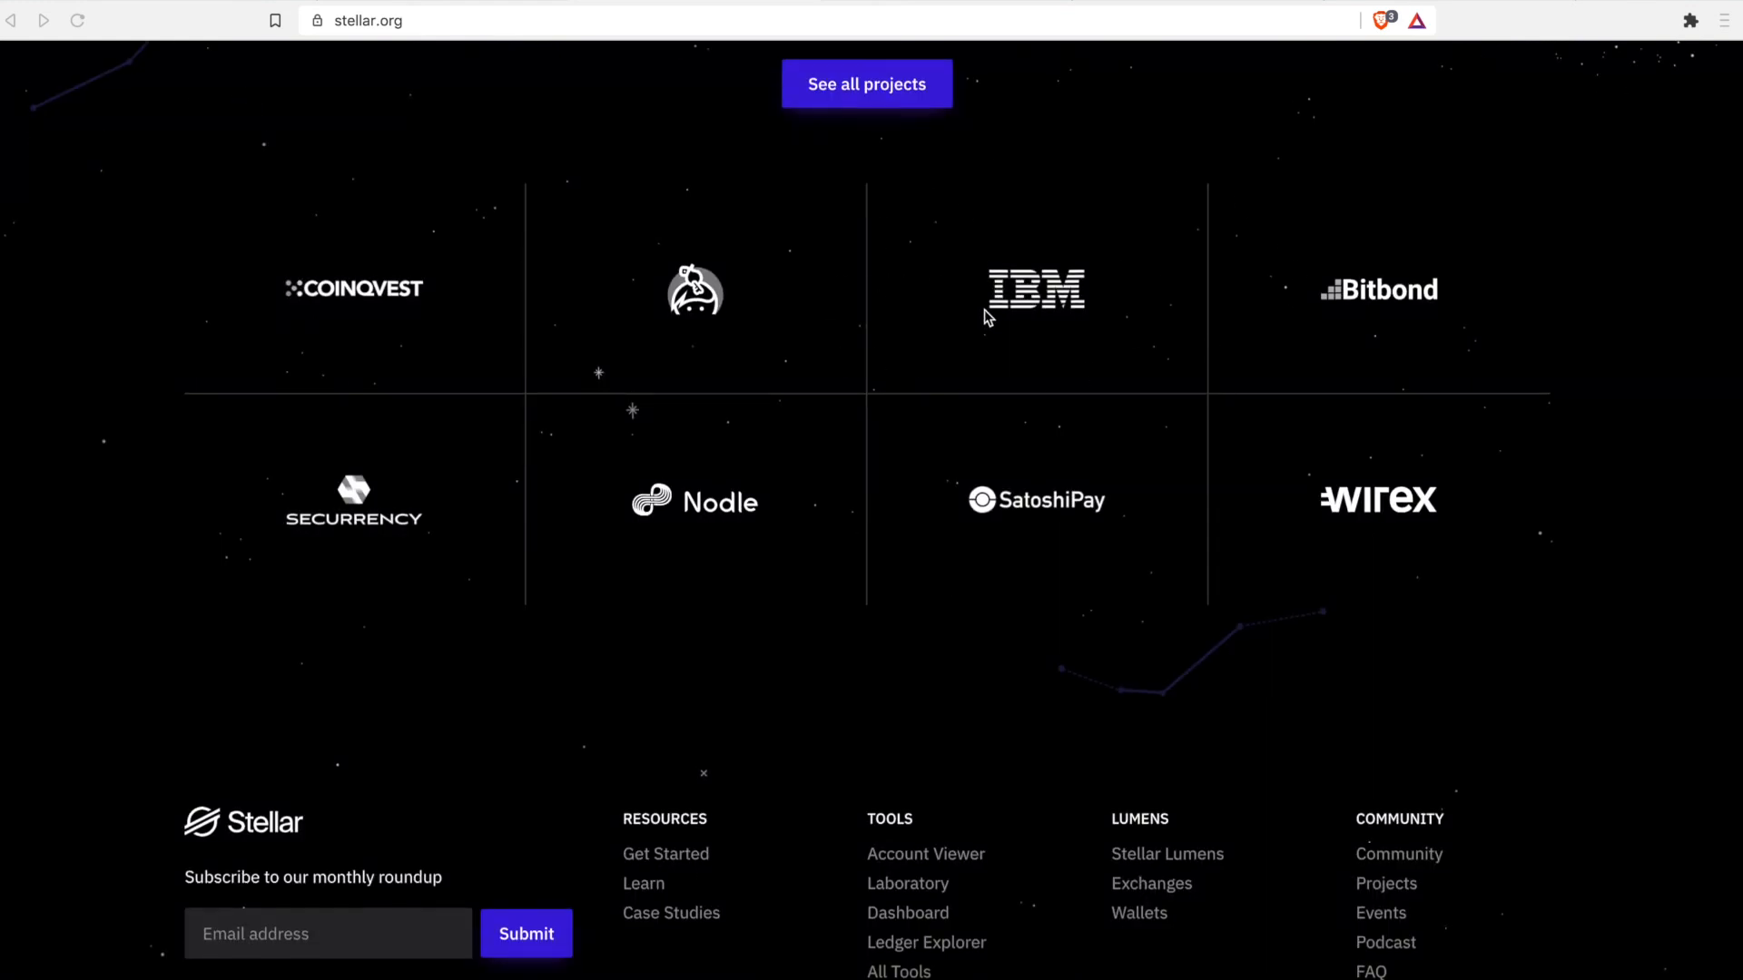
{"action": "mouse_move", "coordinate": [1105, 347]}
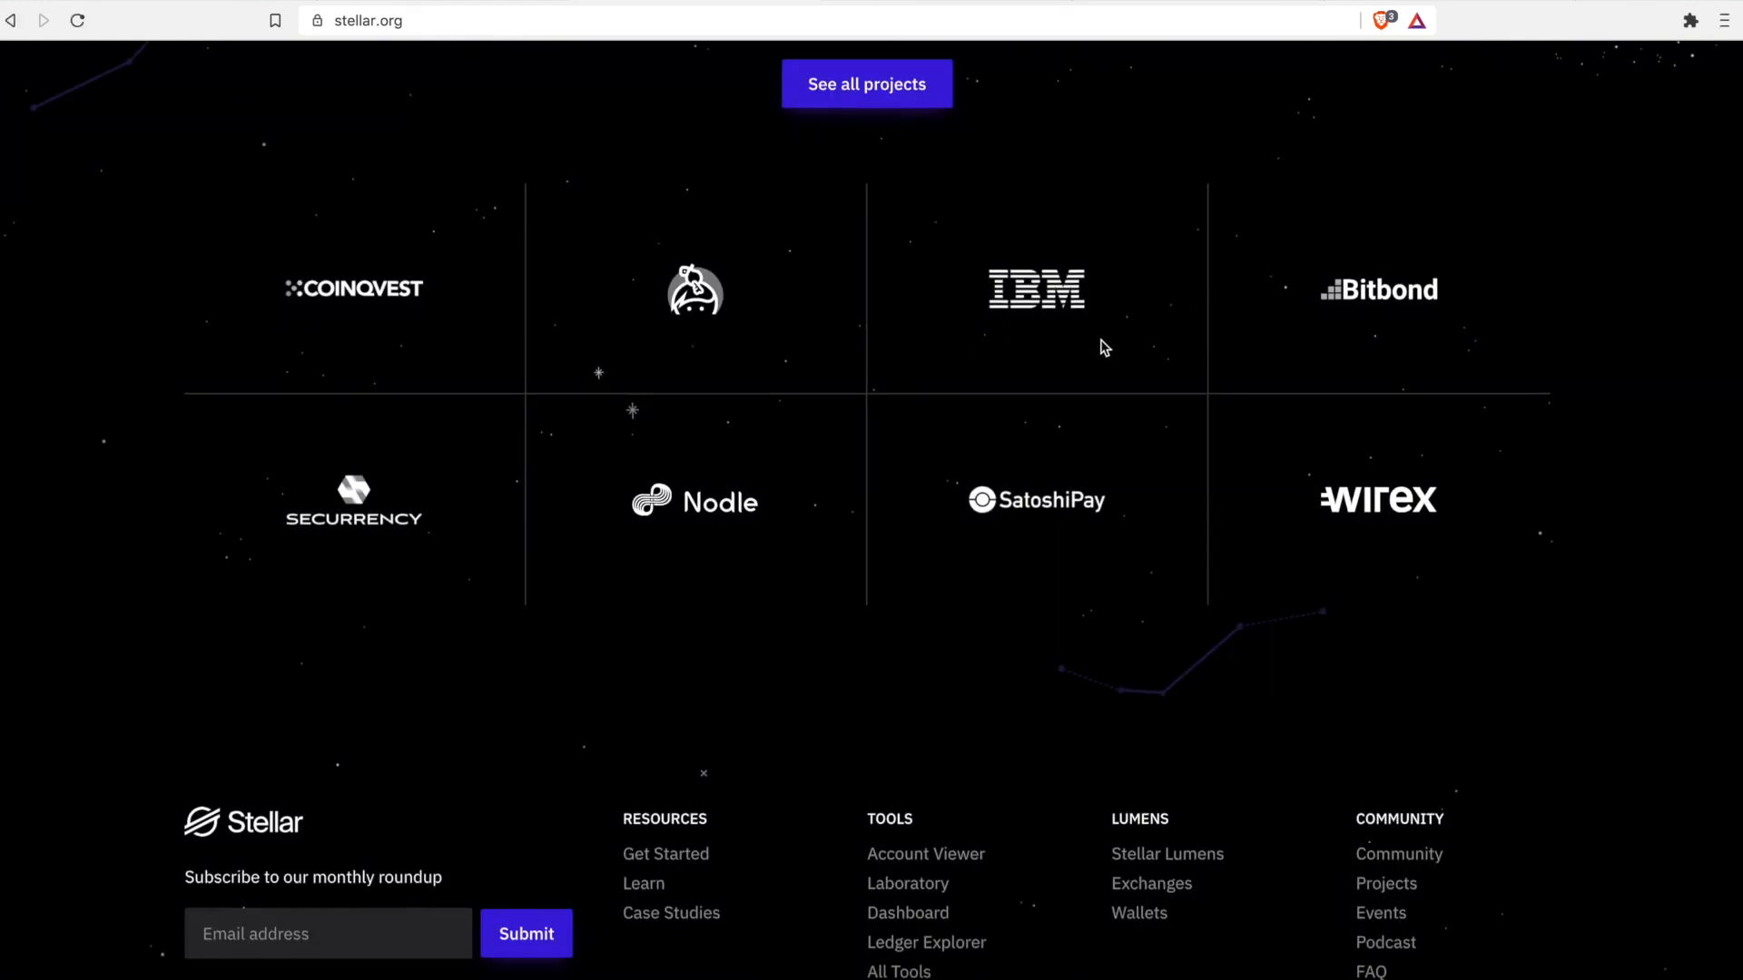
{"action": "scroll", "scroll_direction": "down", "scroll_amount": 3}
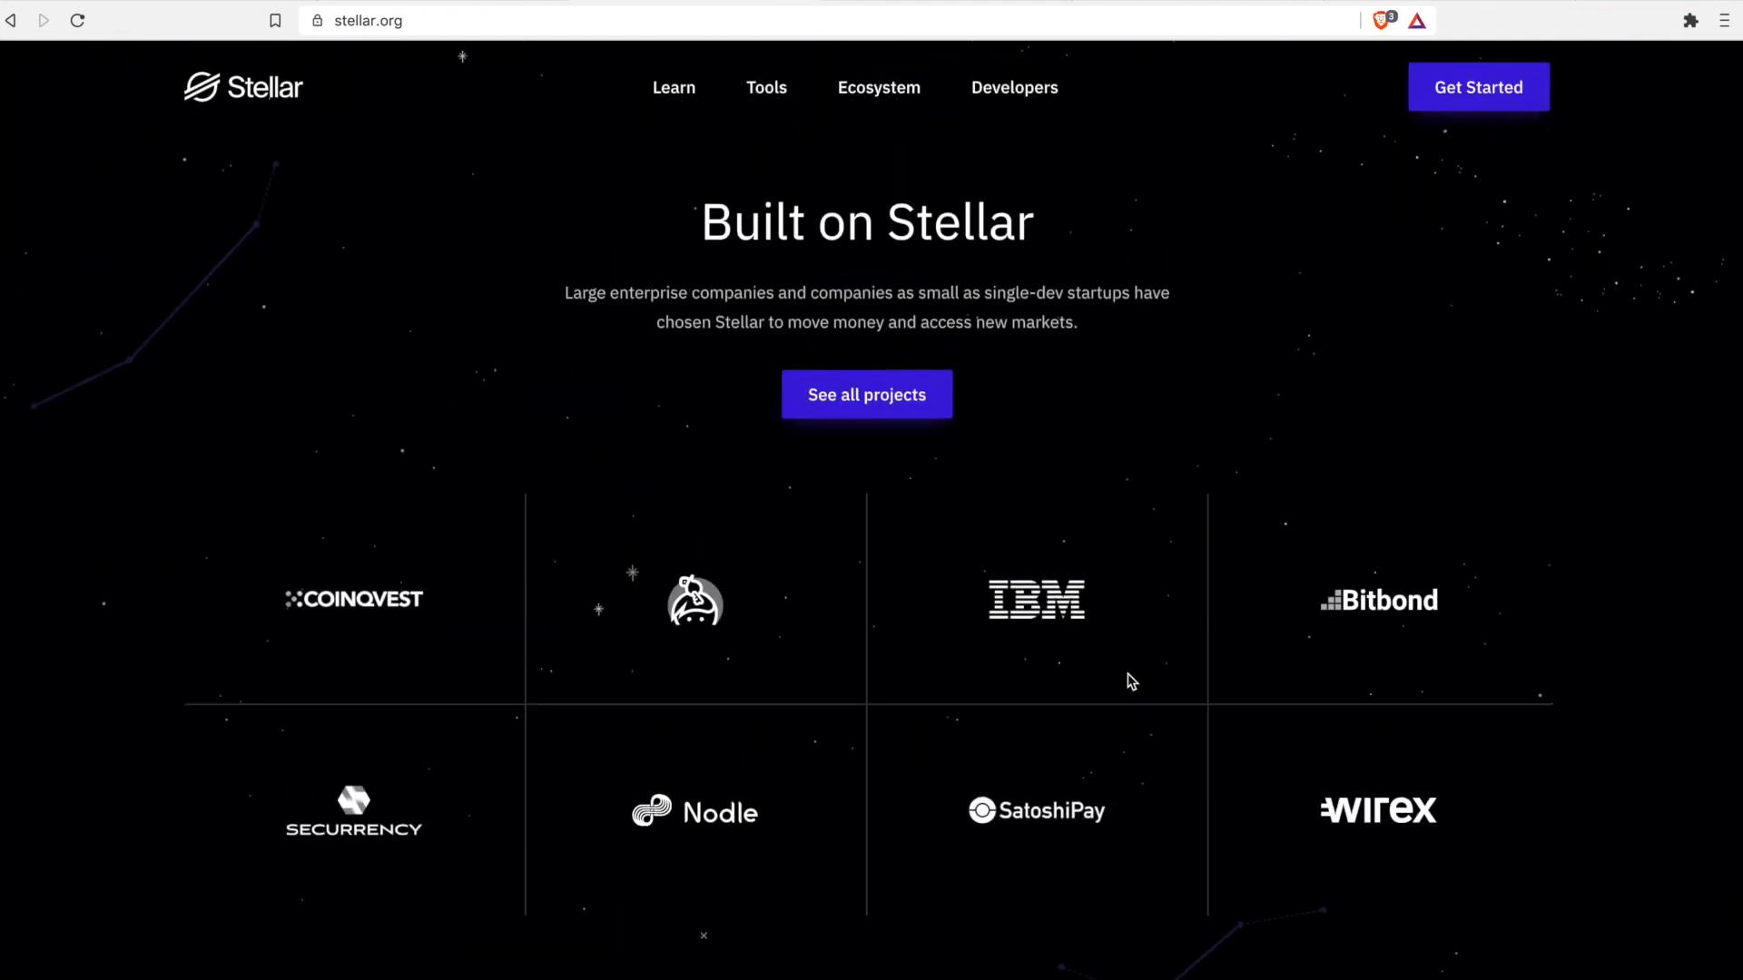
{"action": "scroll", "scroll_direction": "down", "scroll_amount": 3}
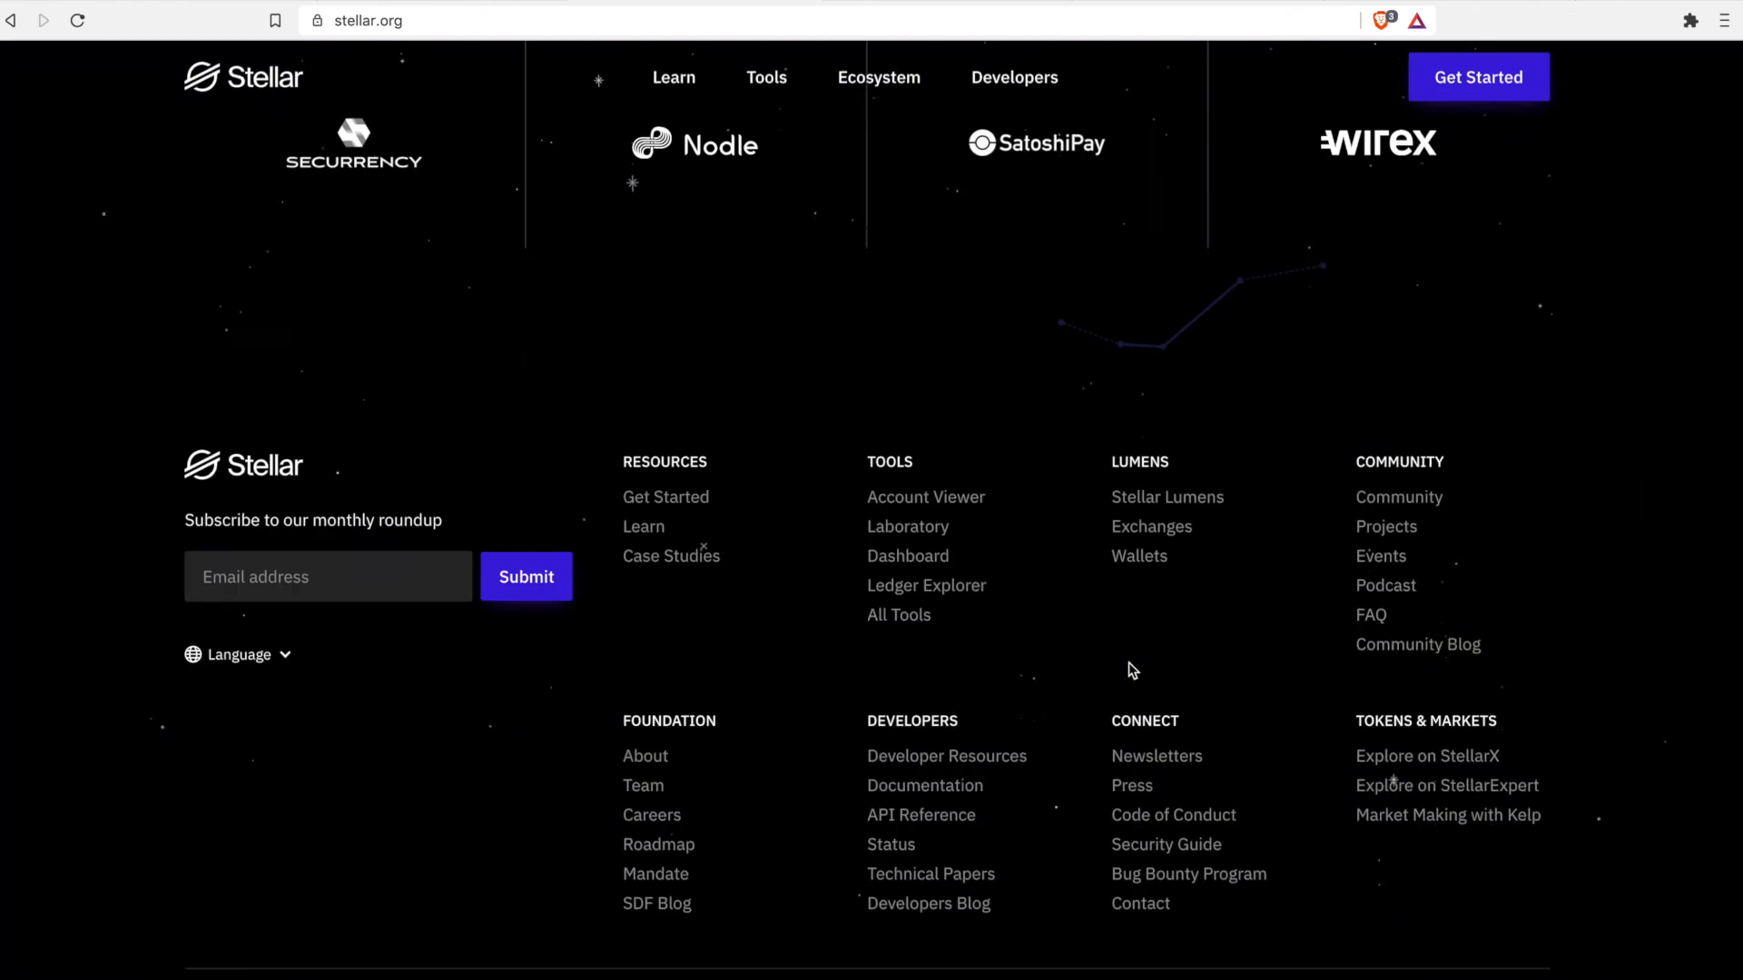
{"action": "scroll", "scroll_direction": "down", "scroll_amount": 3}
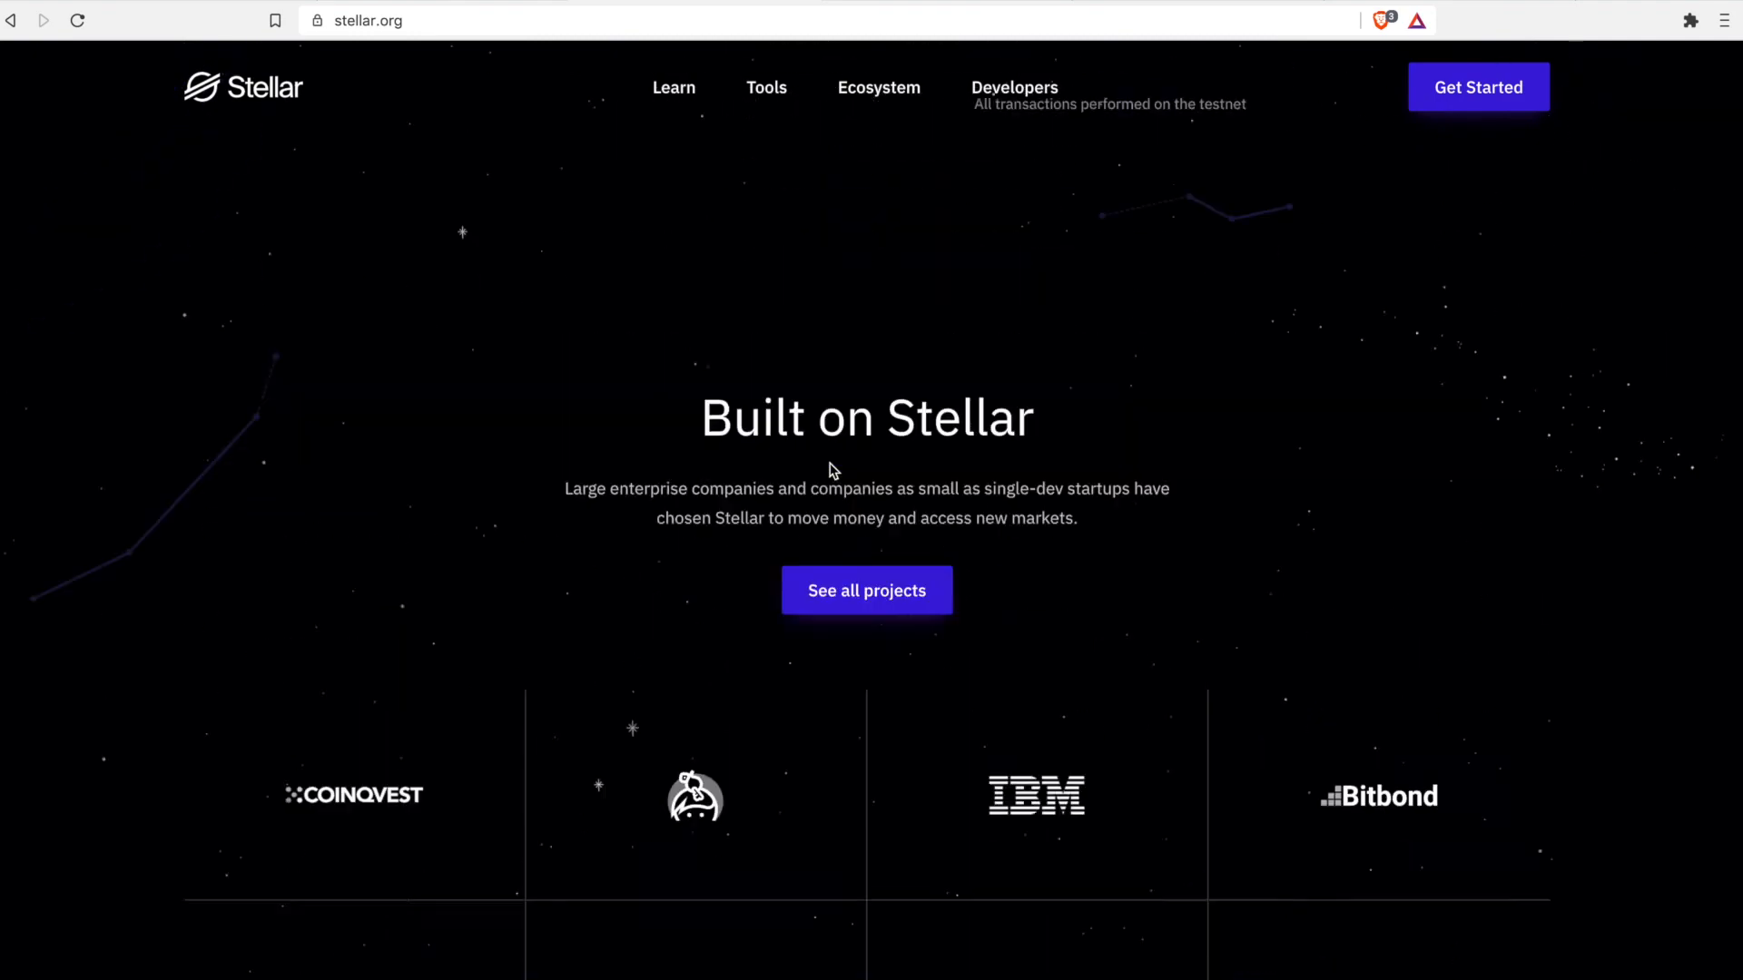
{"action": "left_click", "coordinate": [866, 590]}
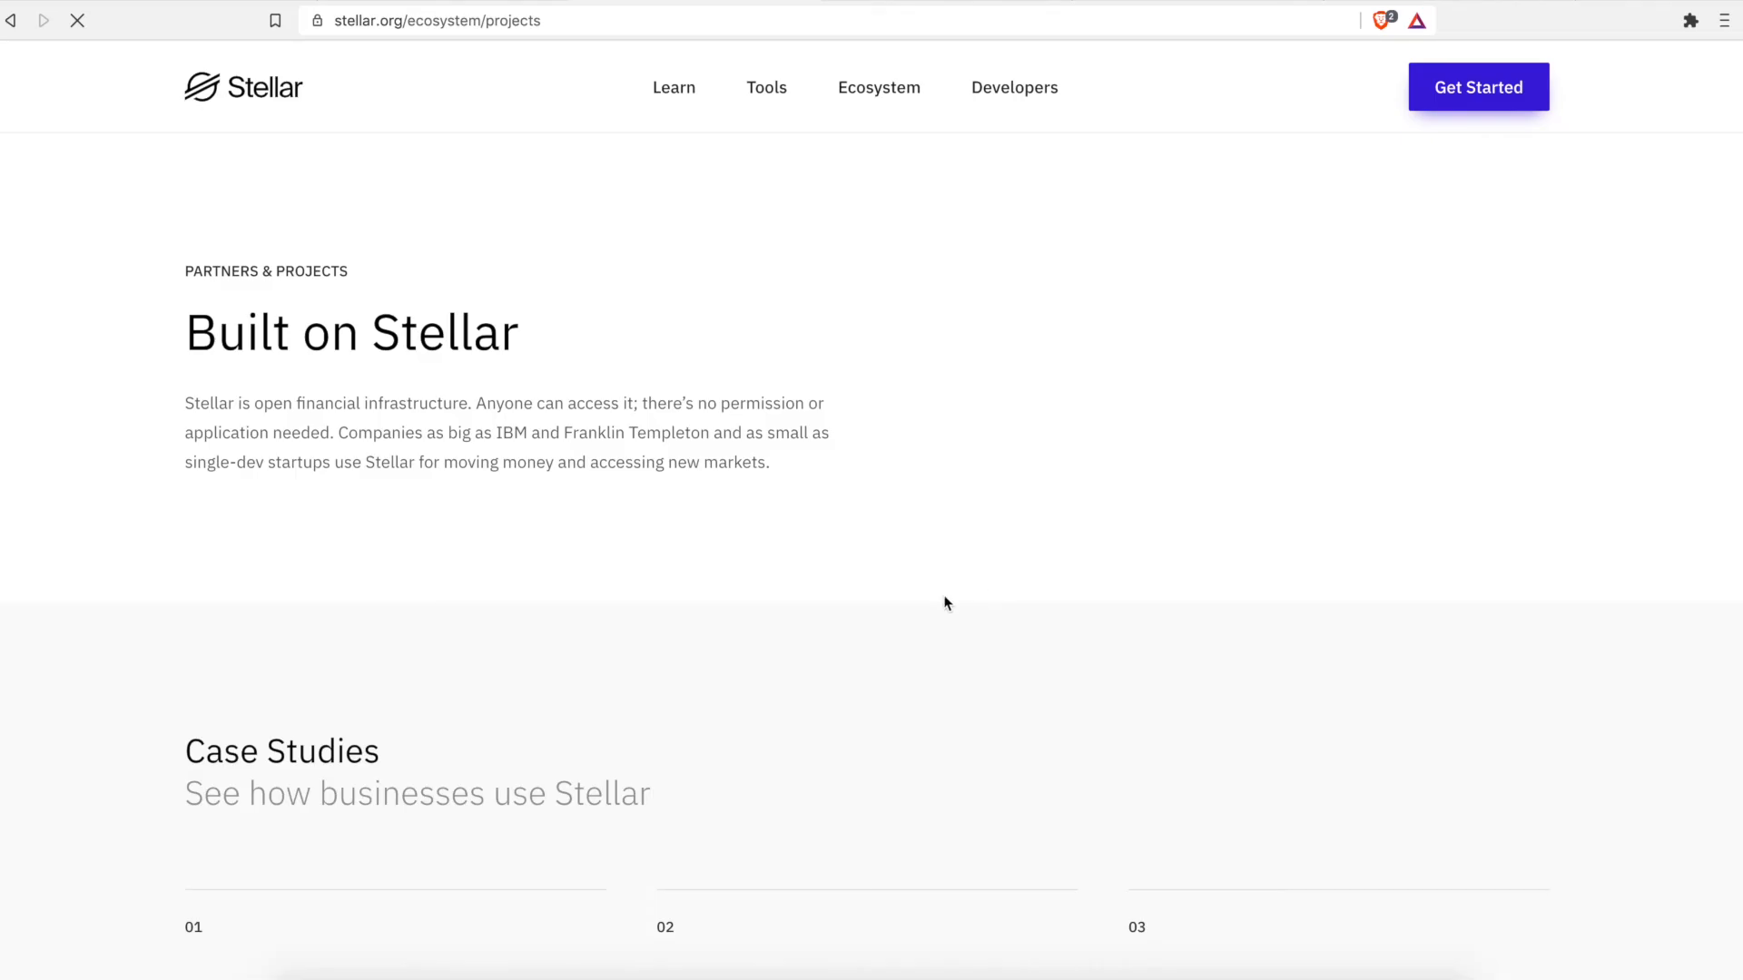
- Scroll past the Case Studies cards down to the ecosystem list showing Wallets
{"action": "scroll", "scroll_direction": "down", "scroll_amount": 3}
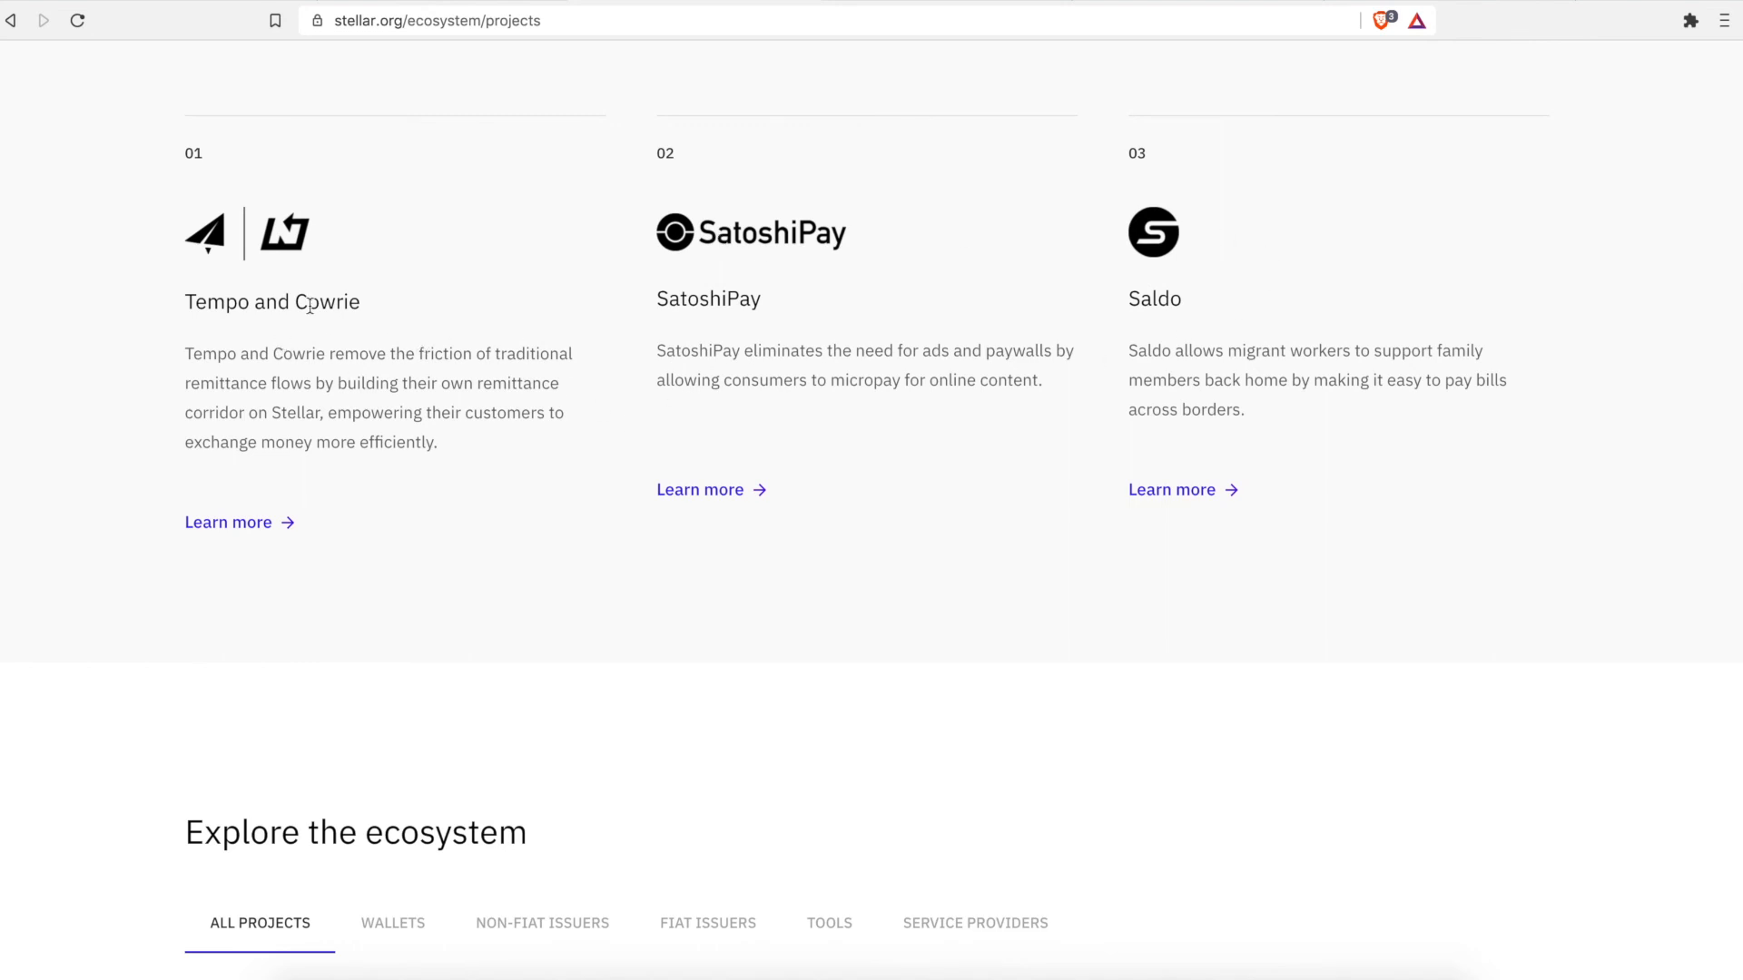
{"action": "scroll", "scroll_direction": "down", "scroll_amount": 3}
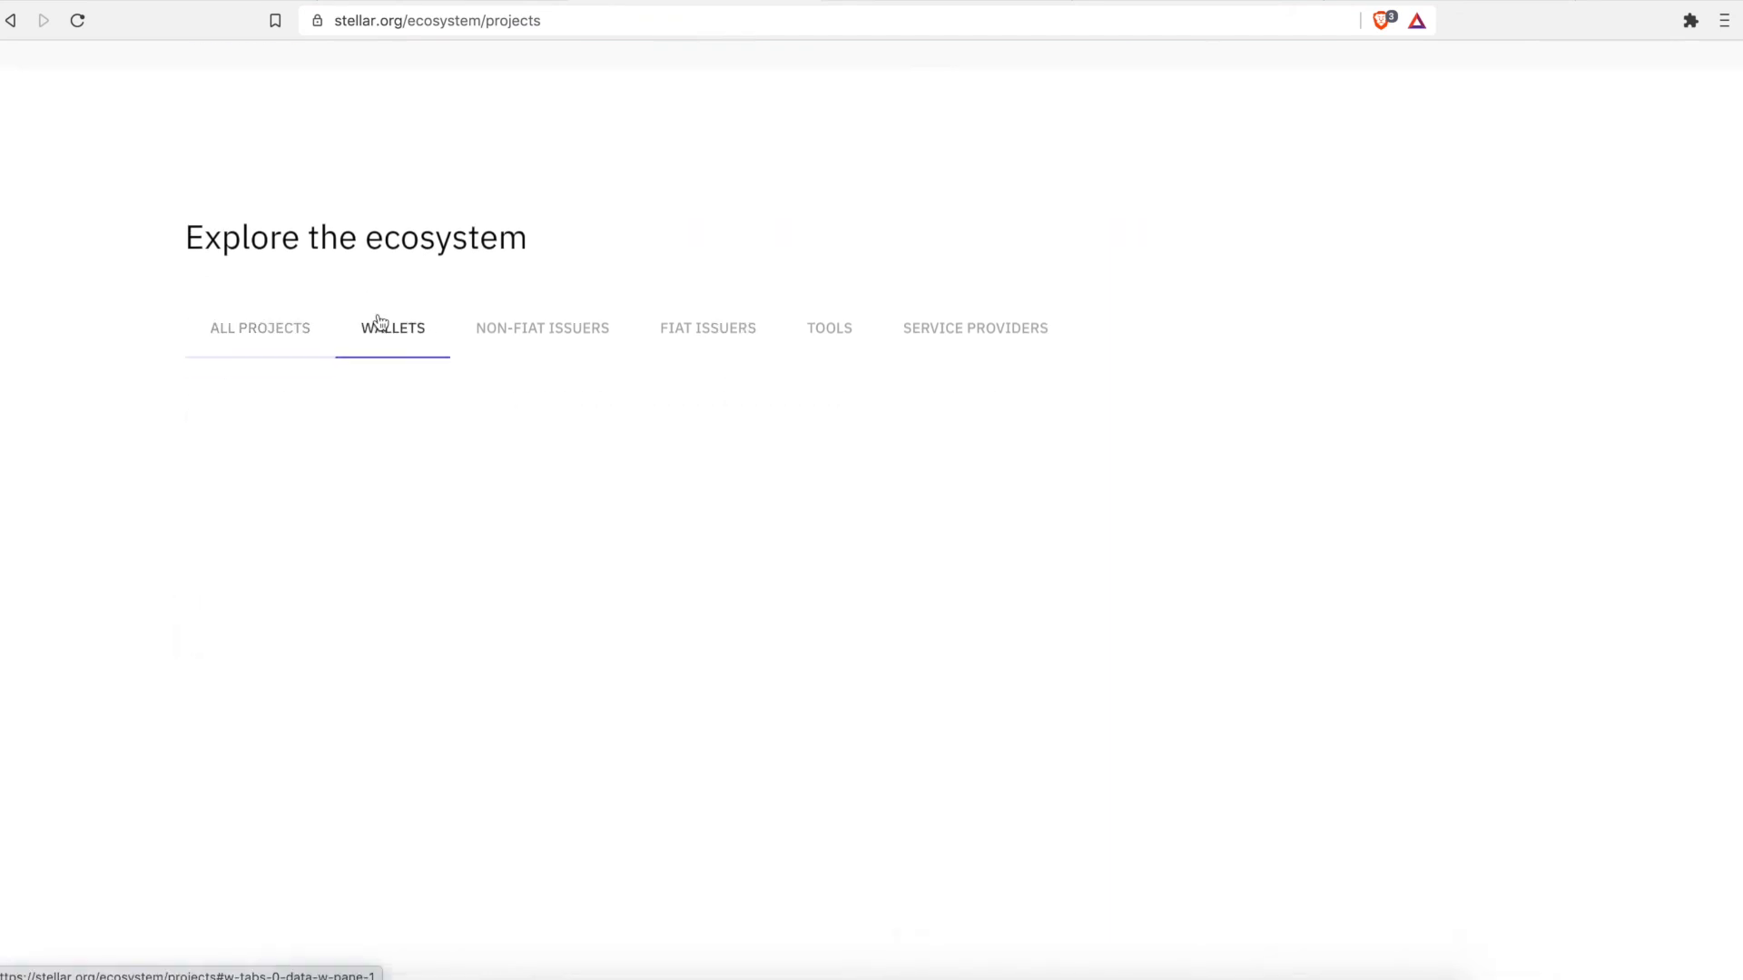
- Scroll the wallet listings and advance to the second page, browsing BitGo through Tangem
{"action": "scroll", "scroll_direction": "down", "scroll_amount": 3}
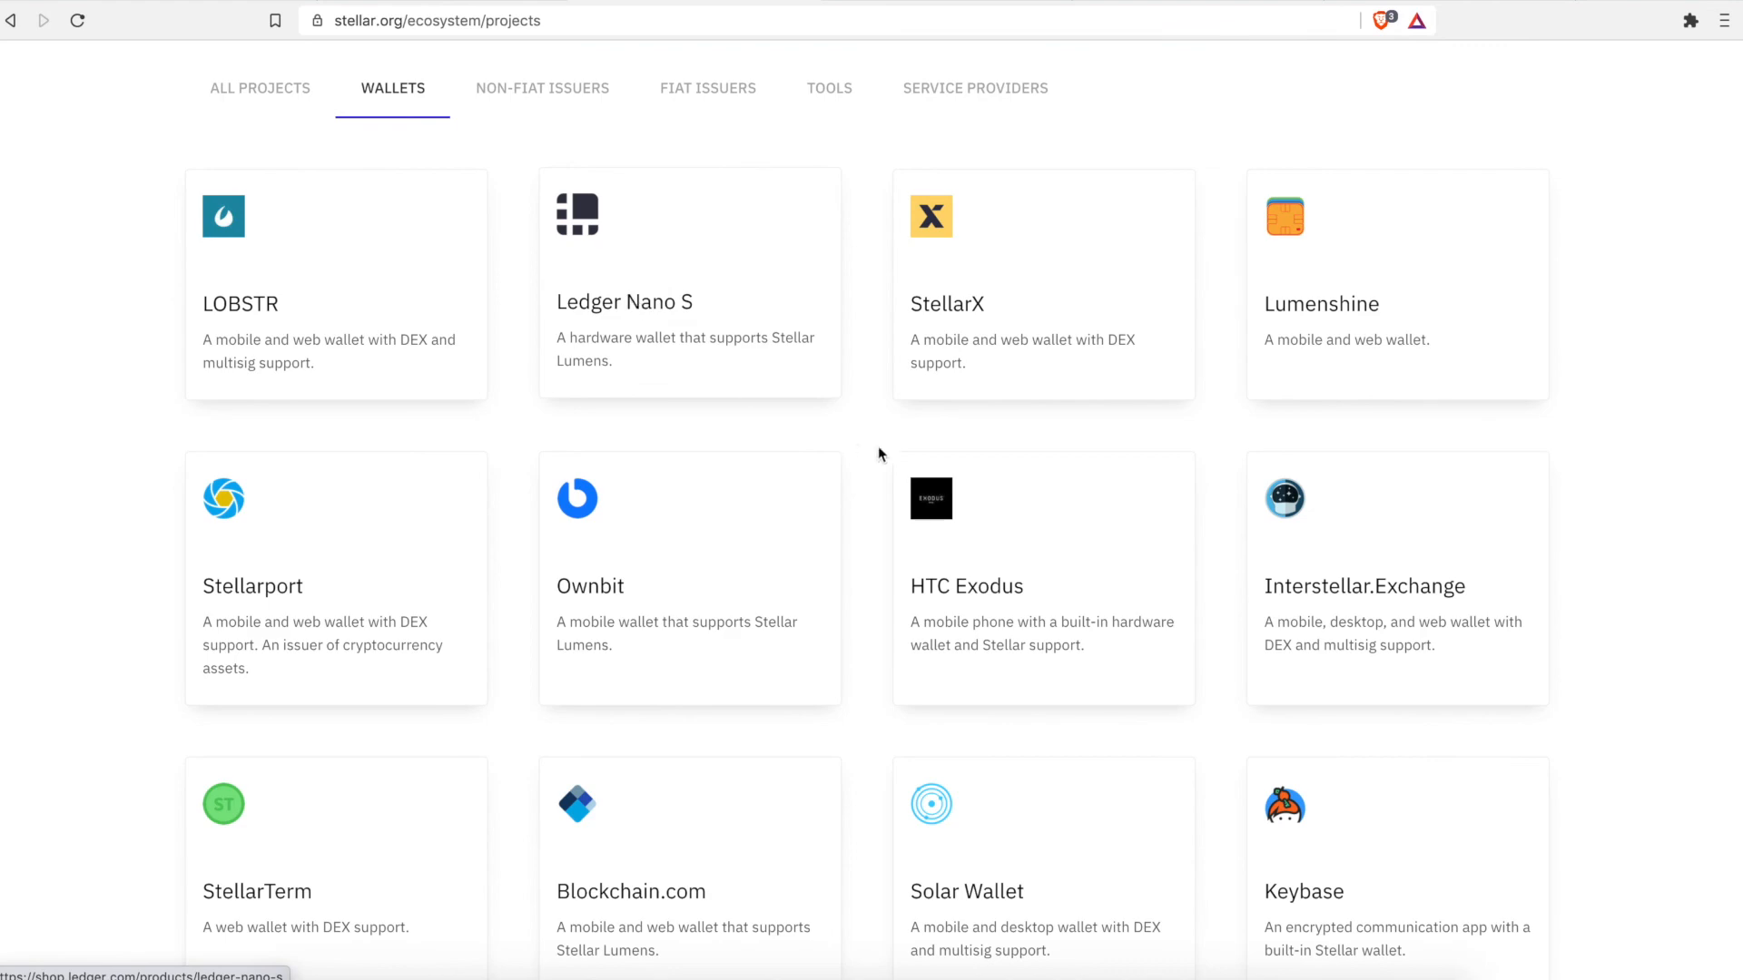
{"action": "scroll", "scroll_direction": "down", "scroll_amount": 3}
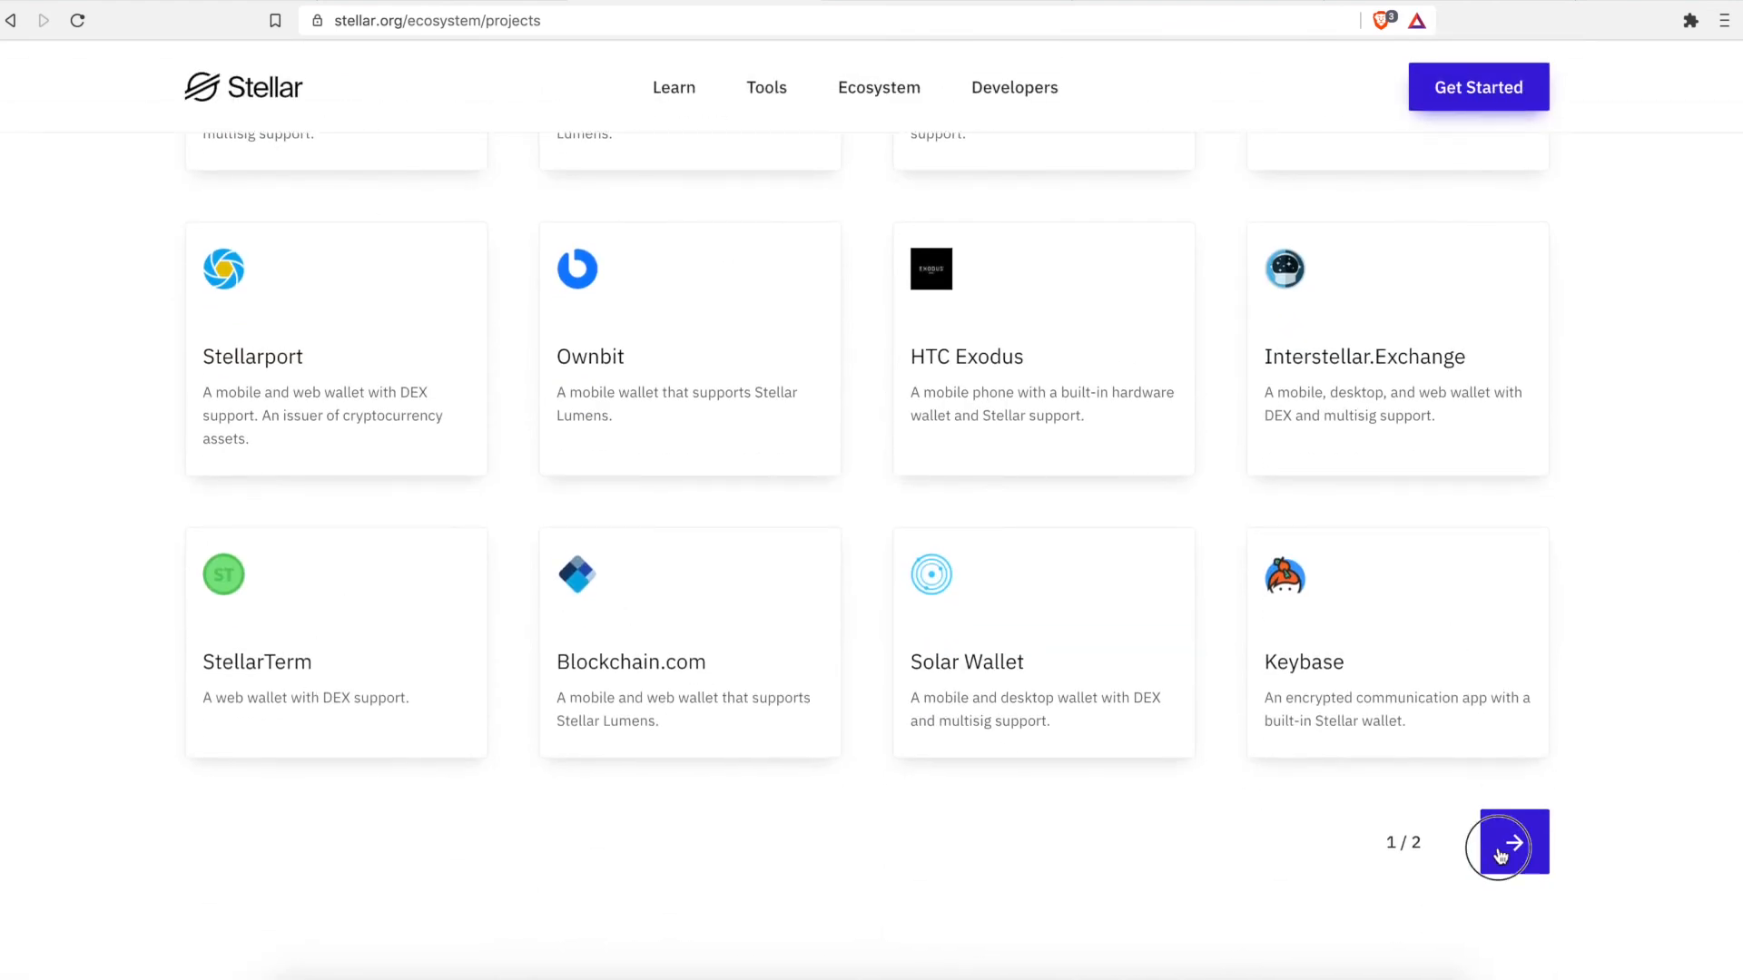
{"action": "left_click", "coordinate": [1507, 841]}
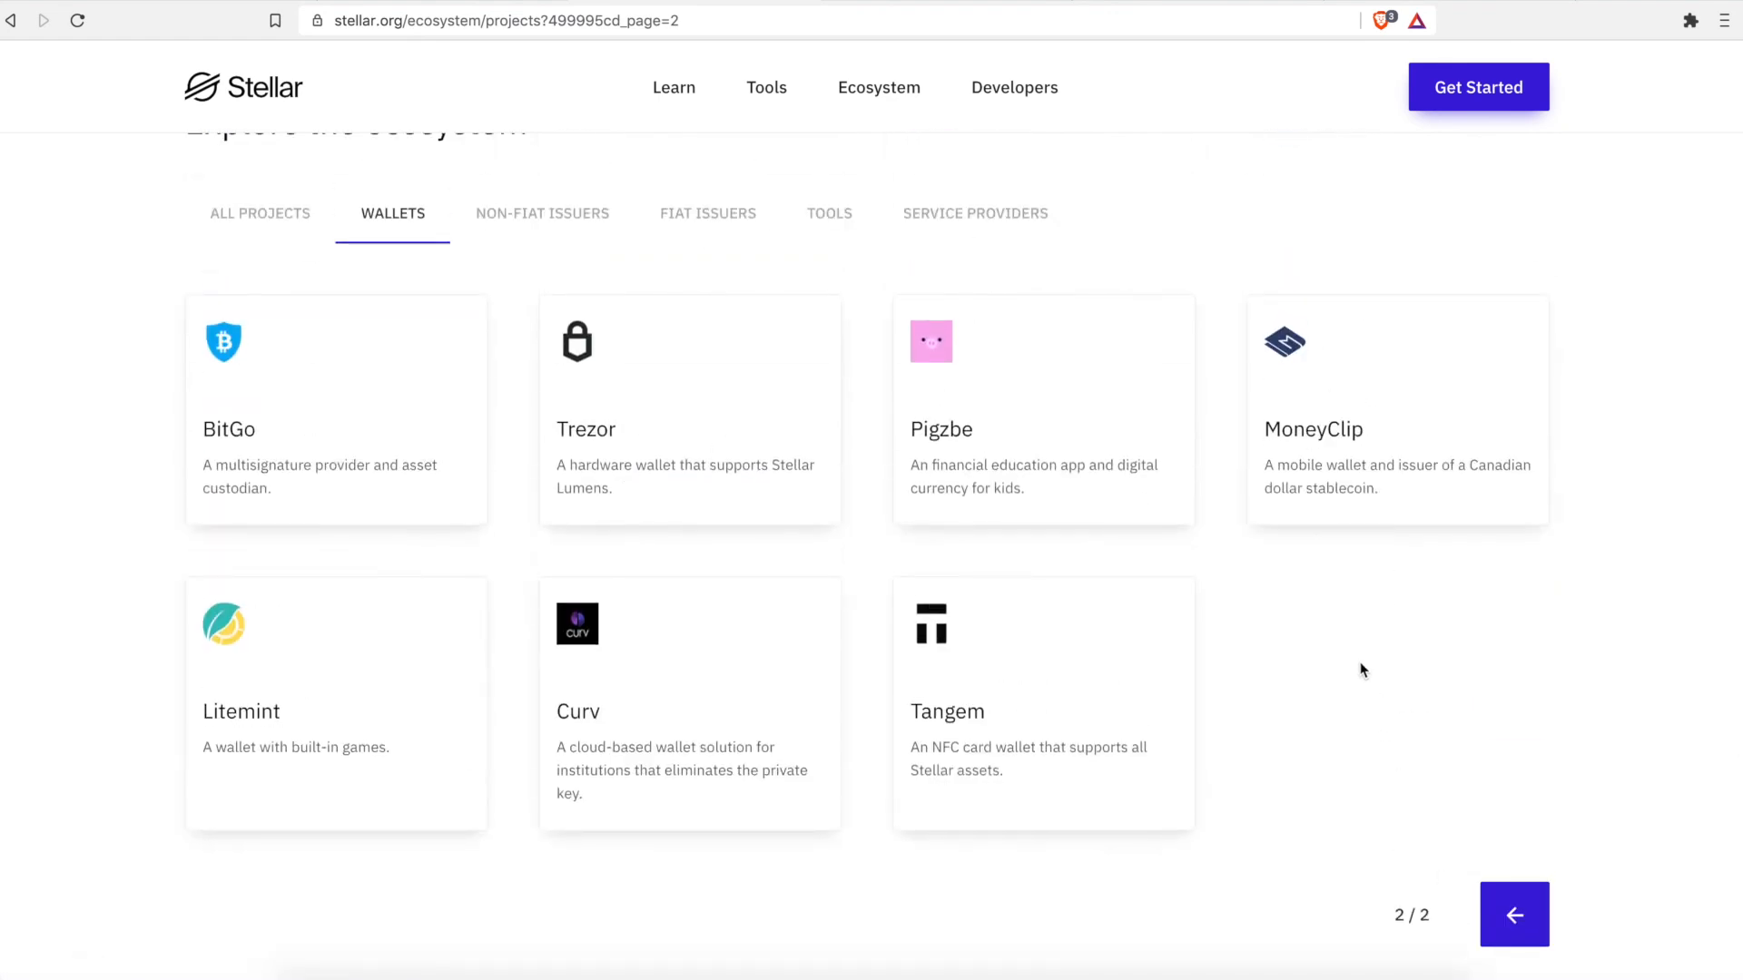
{"action": "scroll", "scroll_direction": "down", "scroll_amount": 3}
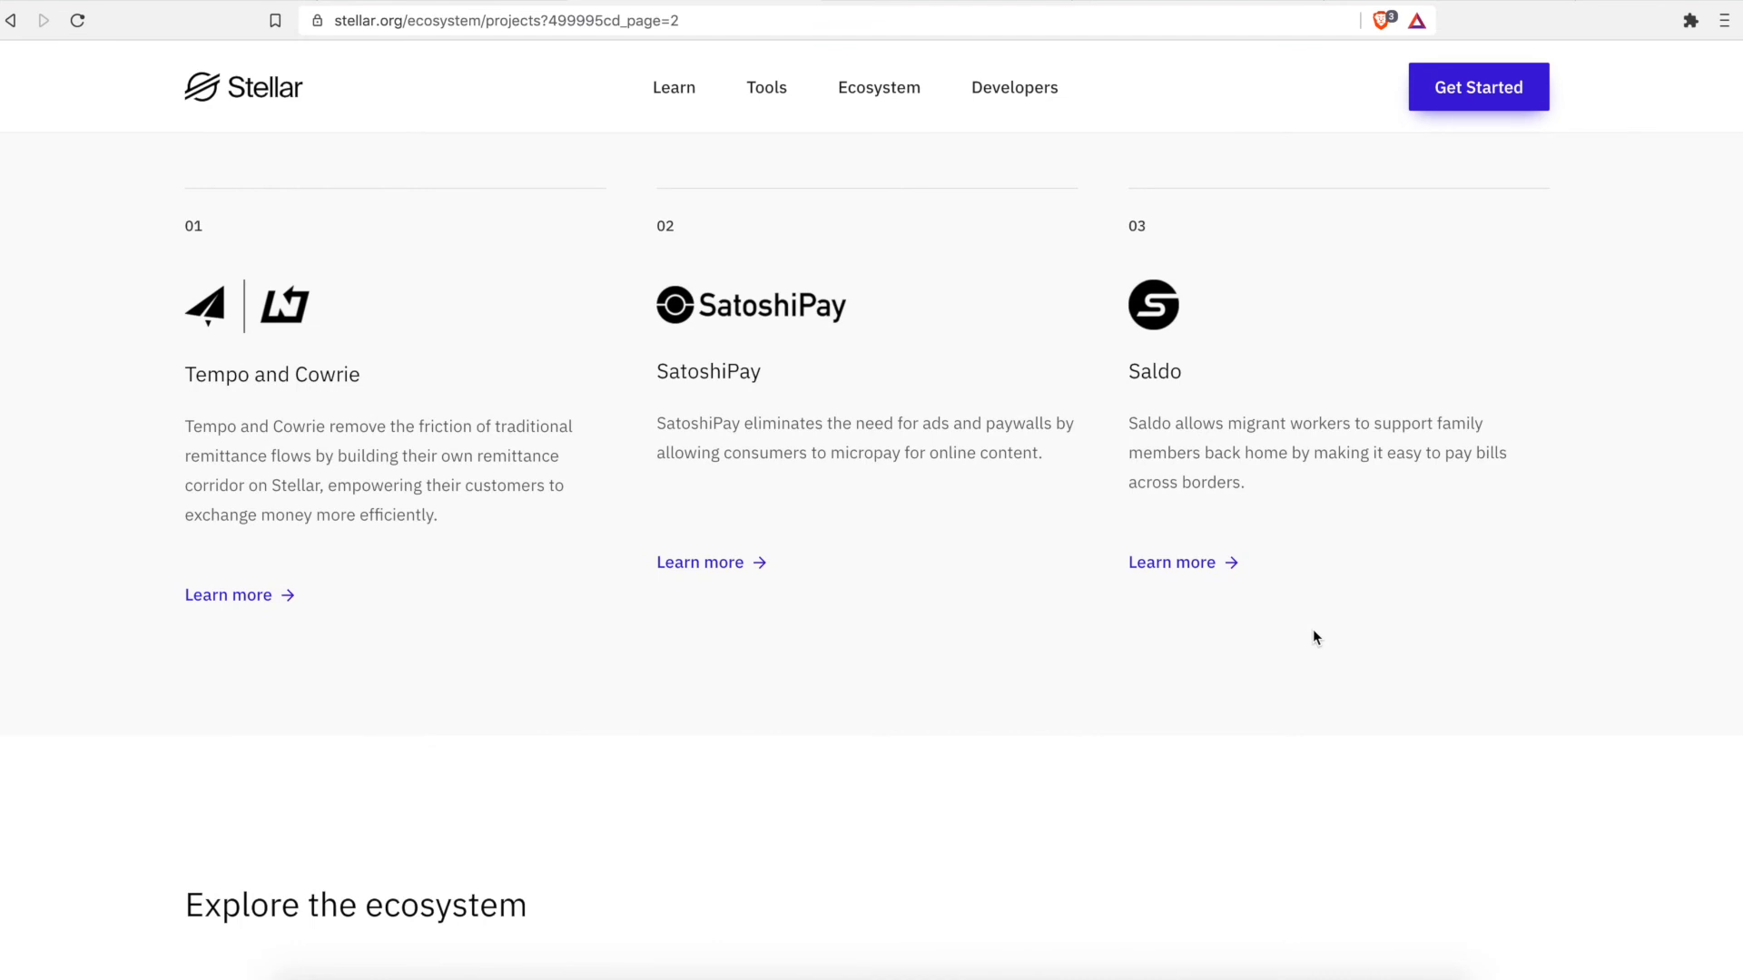
{"action": "mouse_move", "coordinate": [1321, 634]}
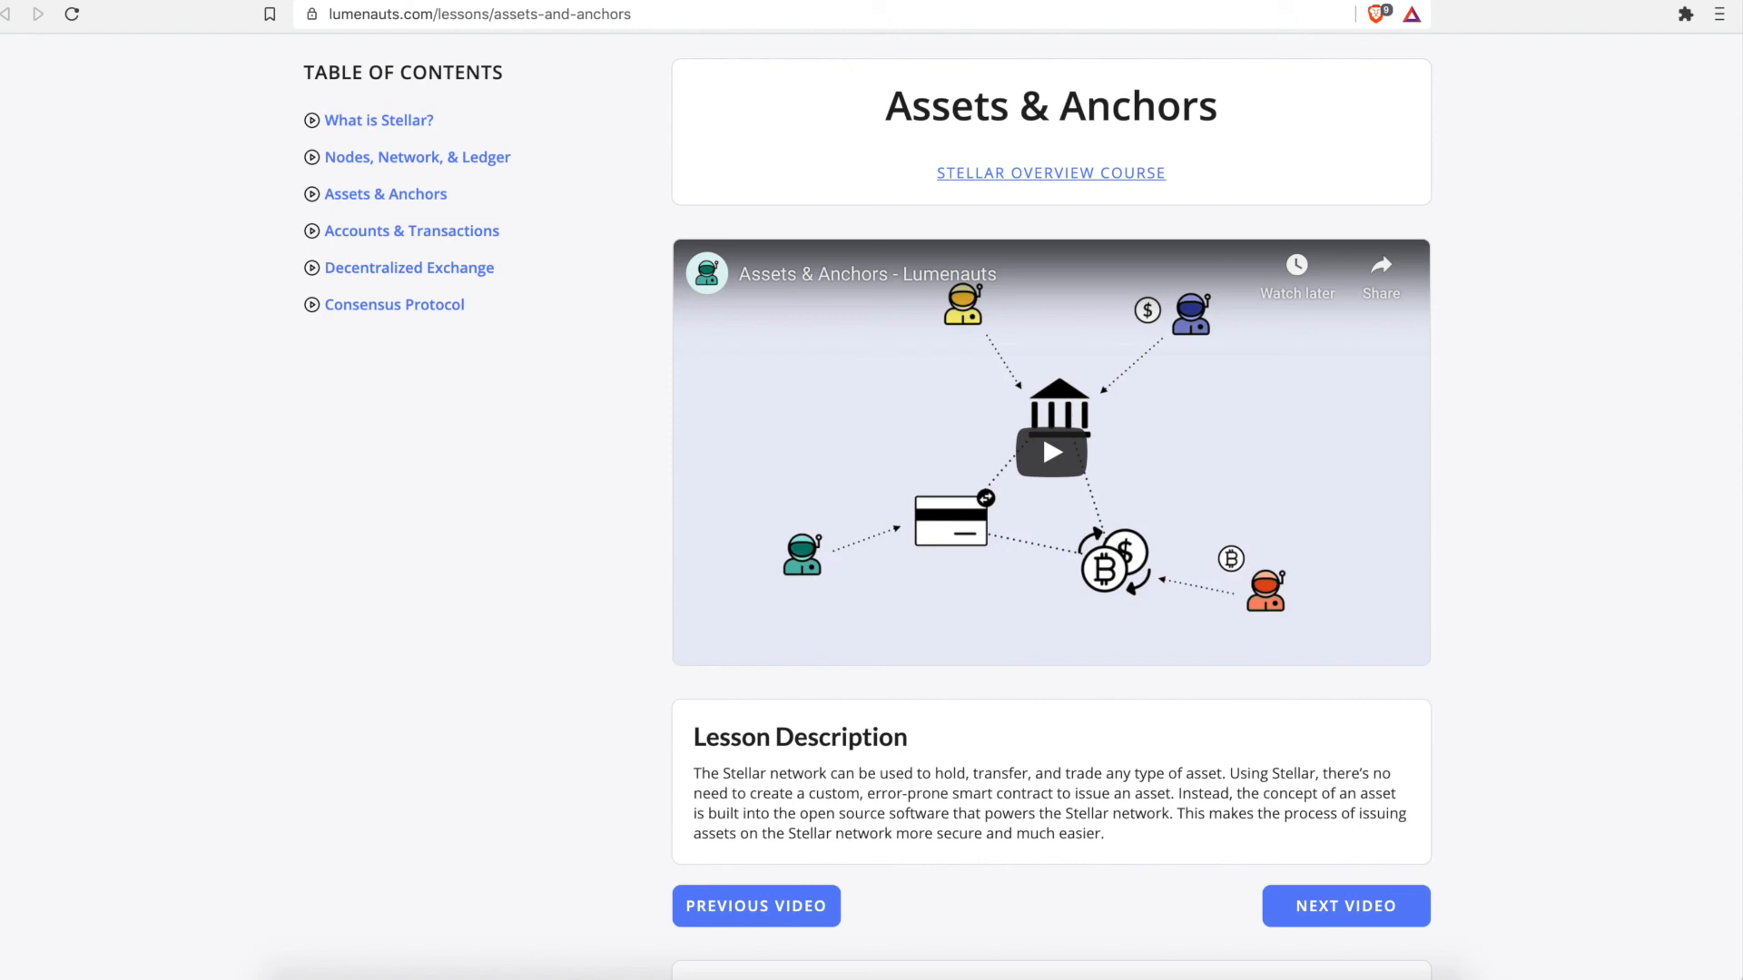
{"action": "mouse_move", "coordinate": [788, 264]}
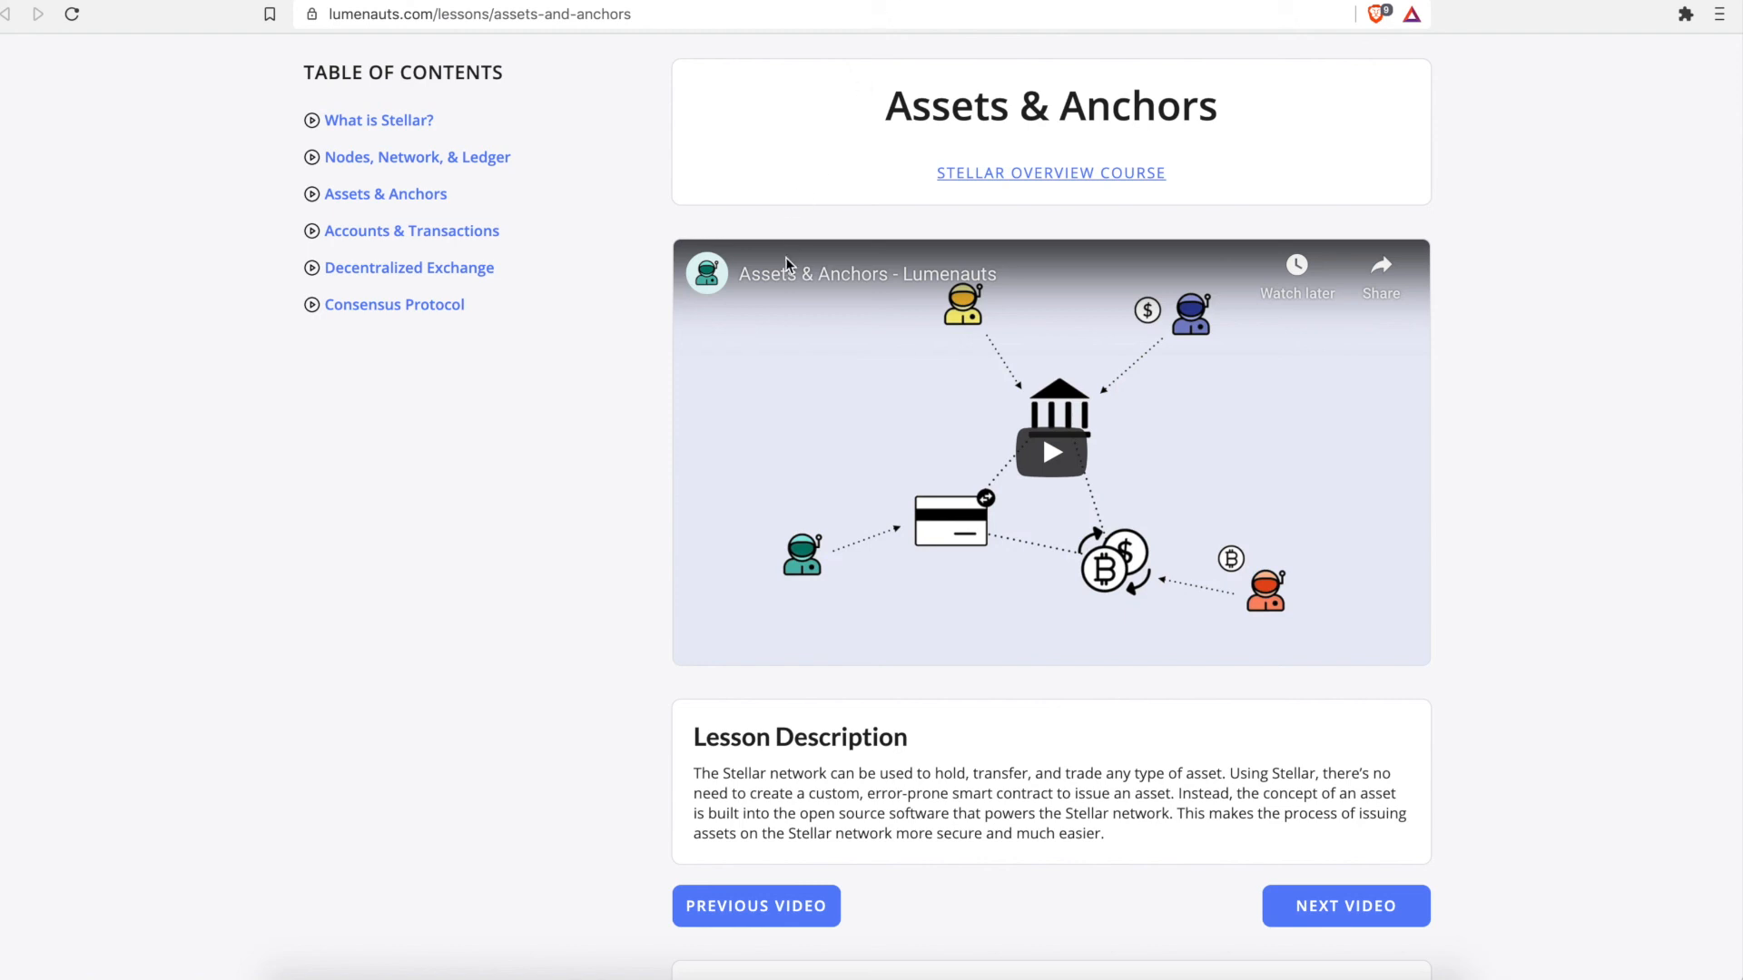